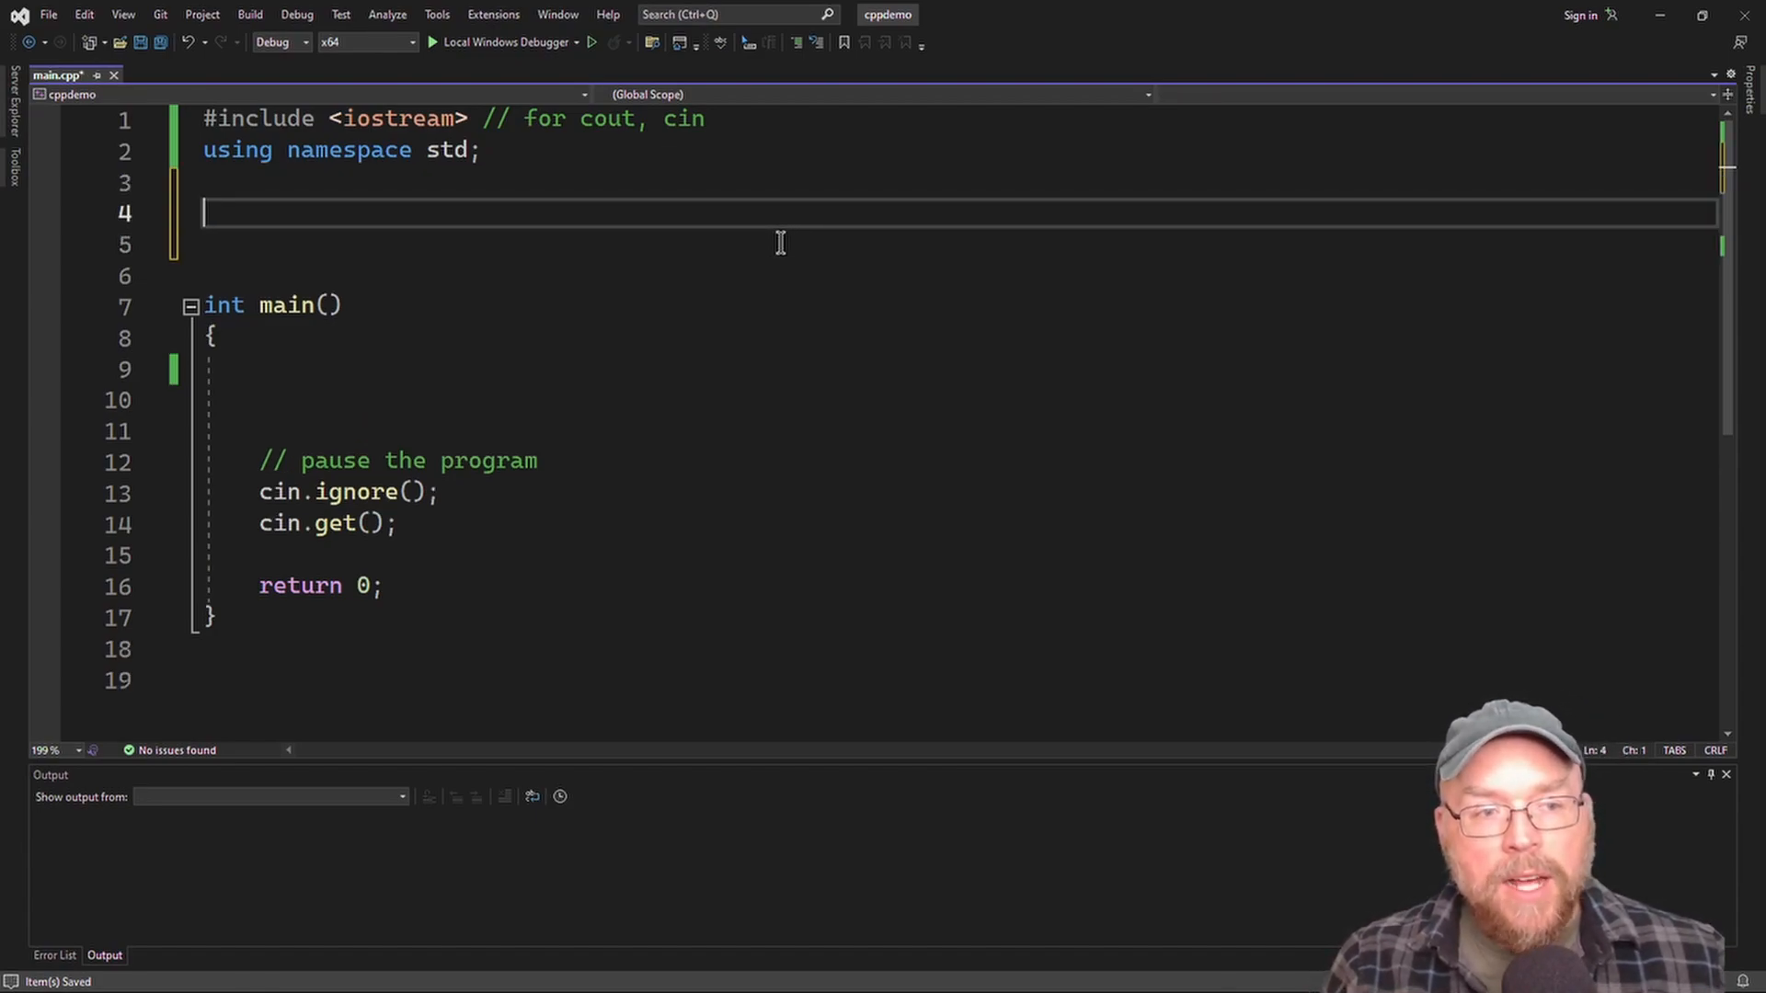
Declare class Foo with a private int x and a public setX(int _x) mutator.
text(class Foo)
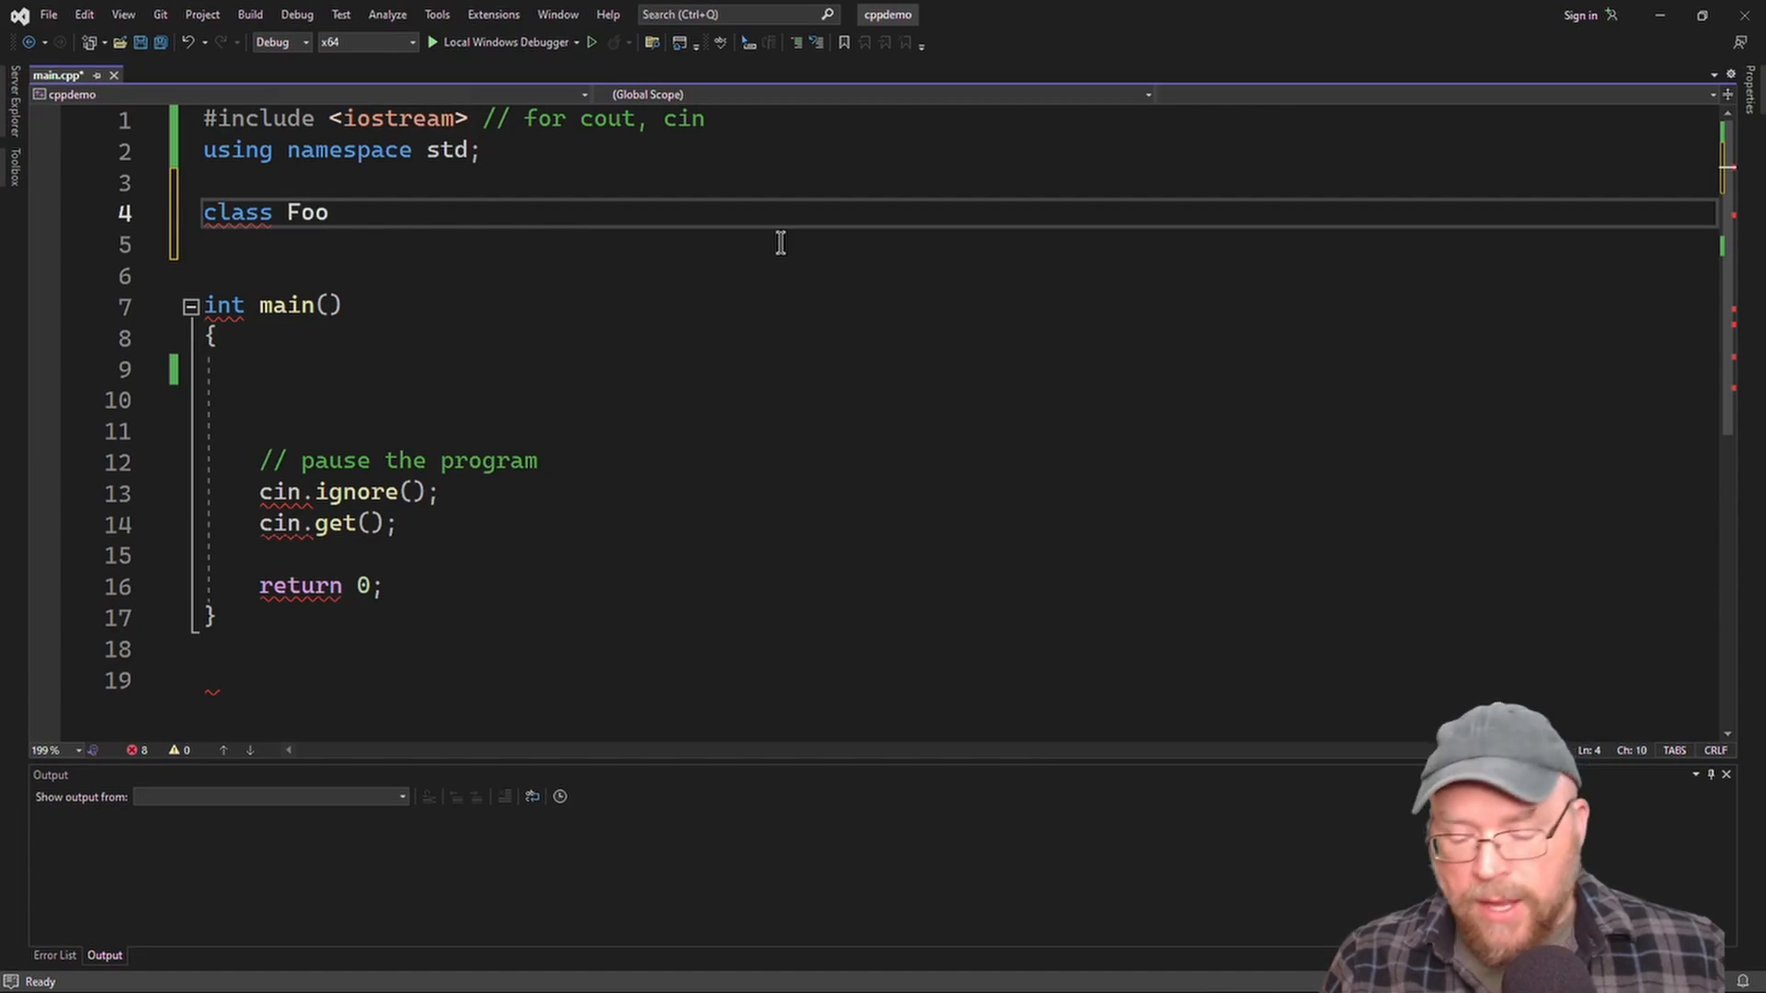
text({)
text(publi)
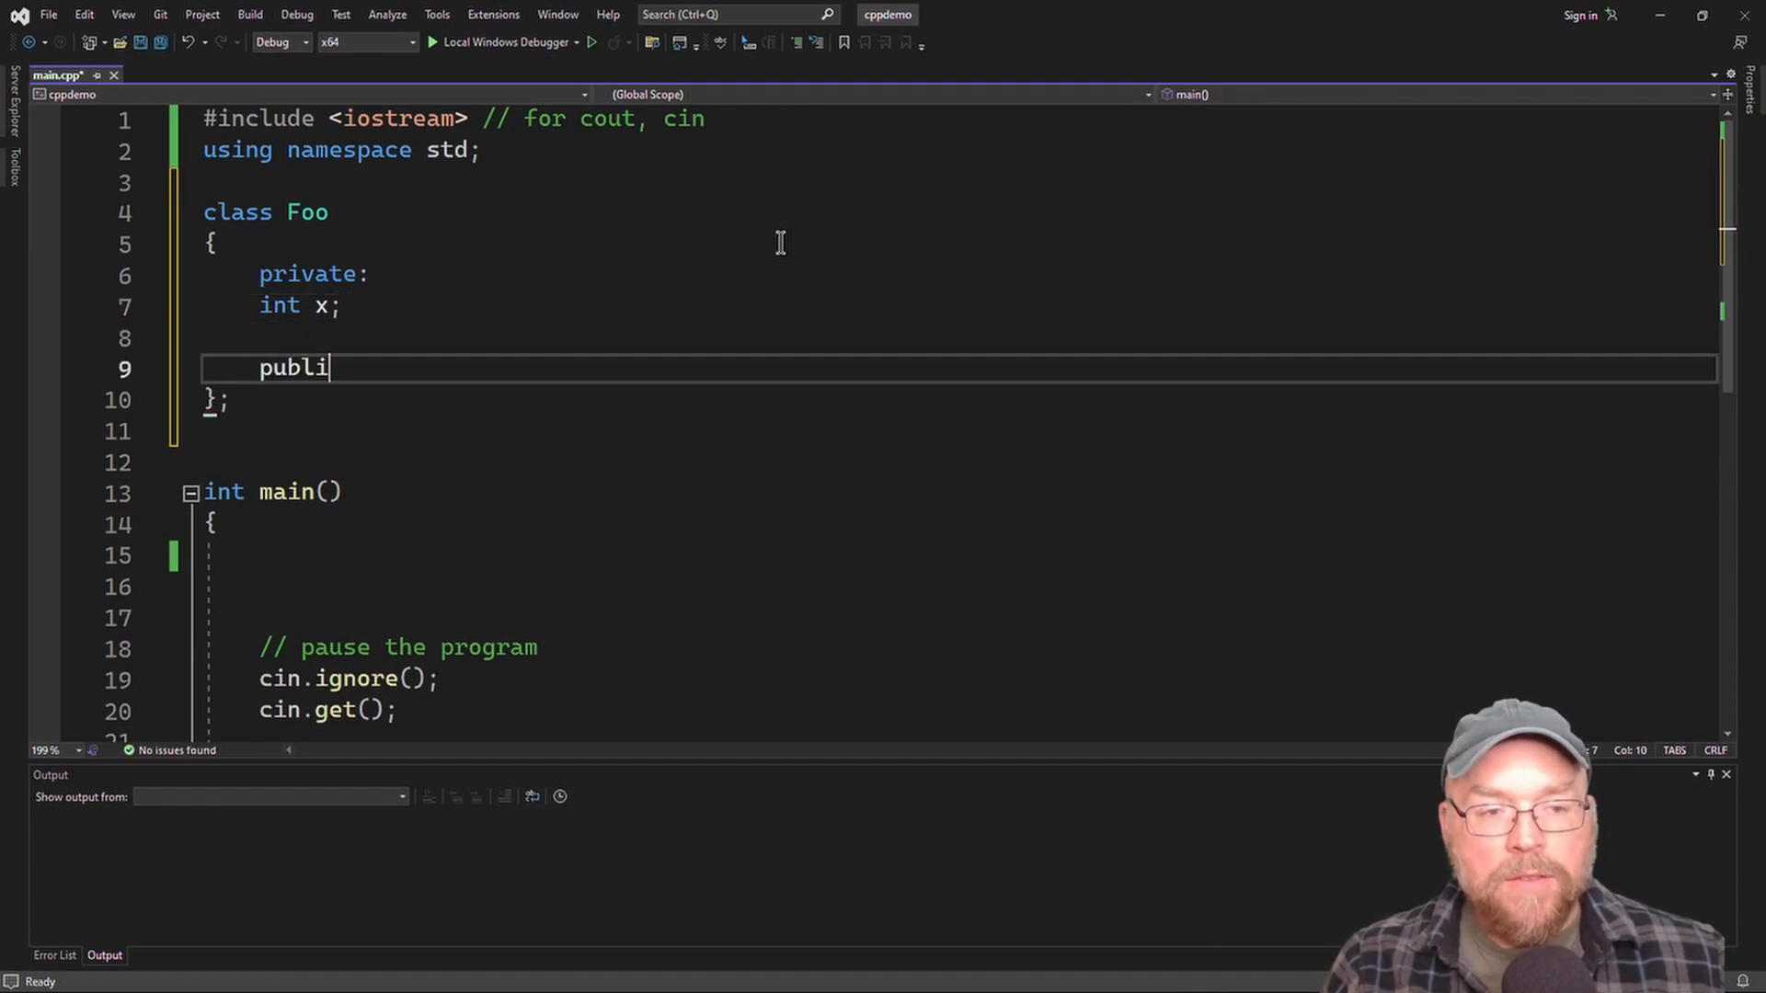
text(c: // interface)
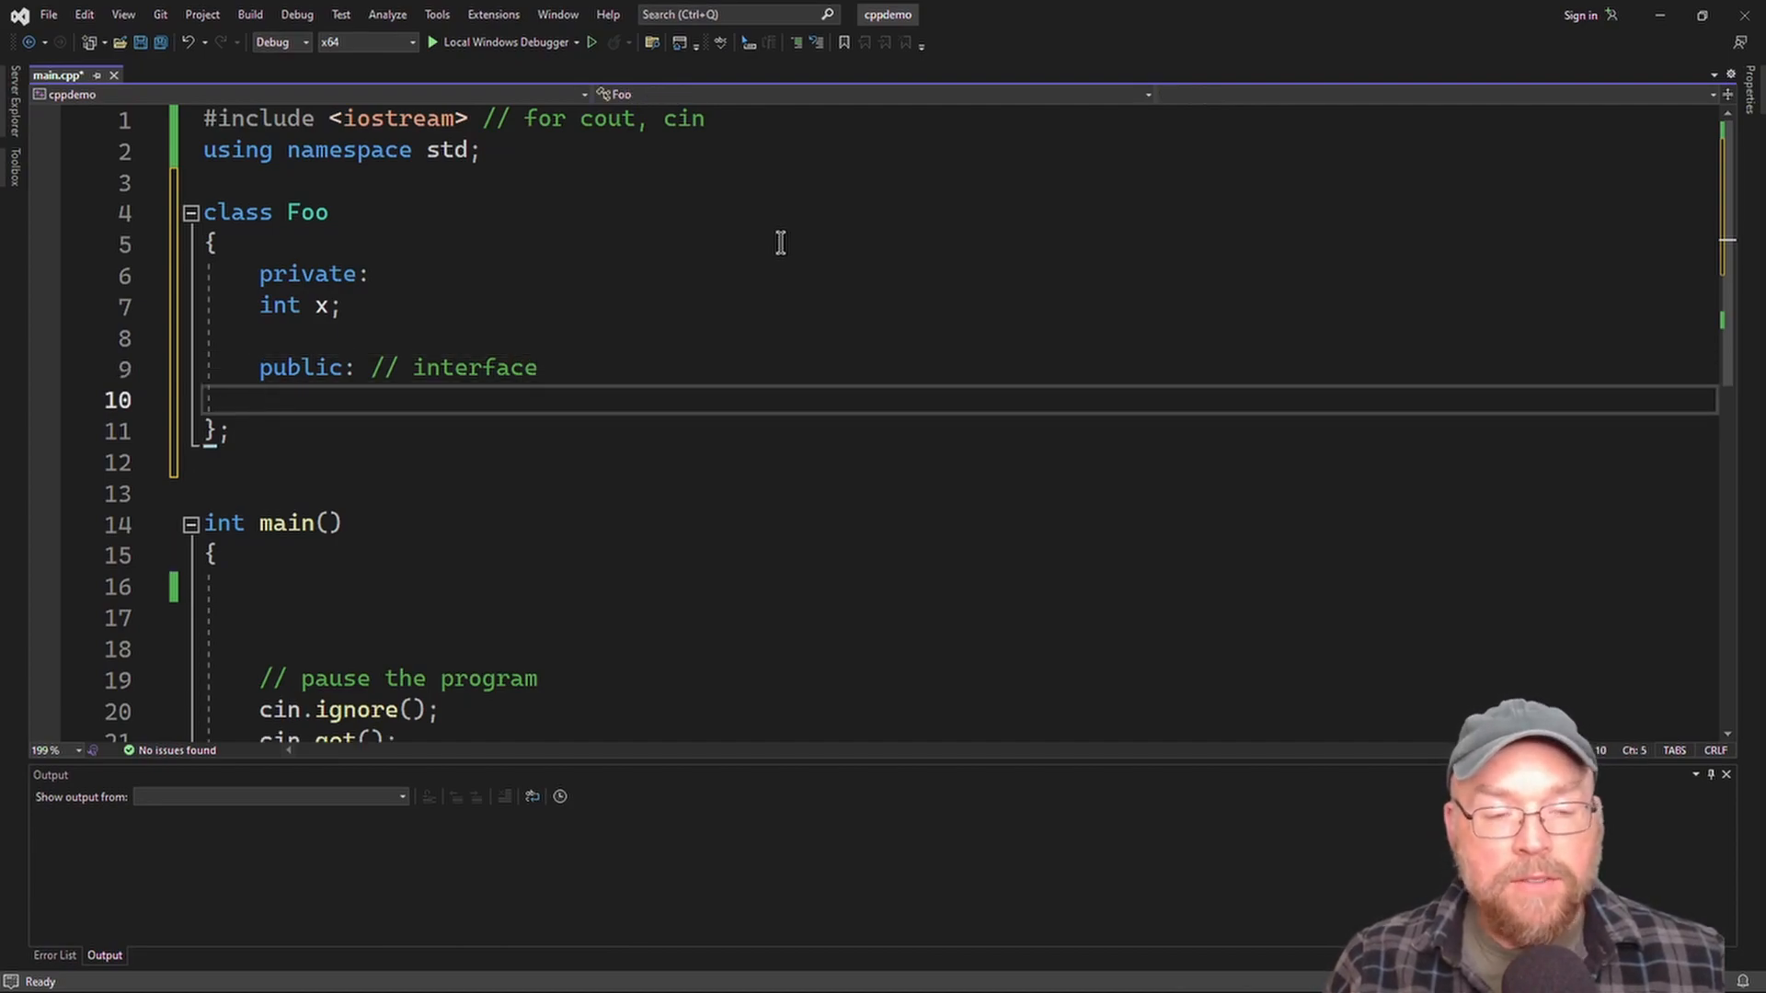
text(void setX(int)
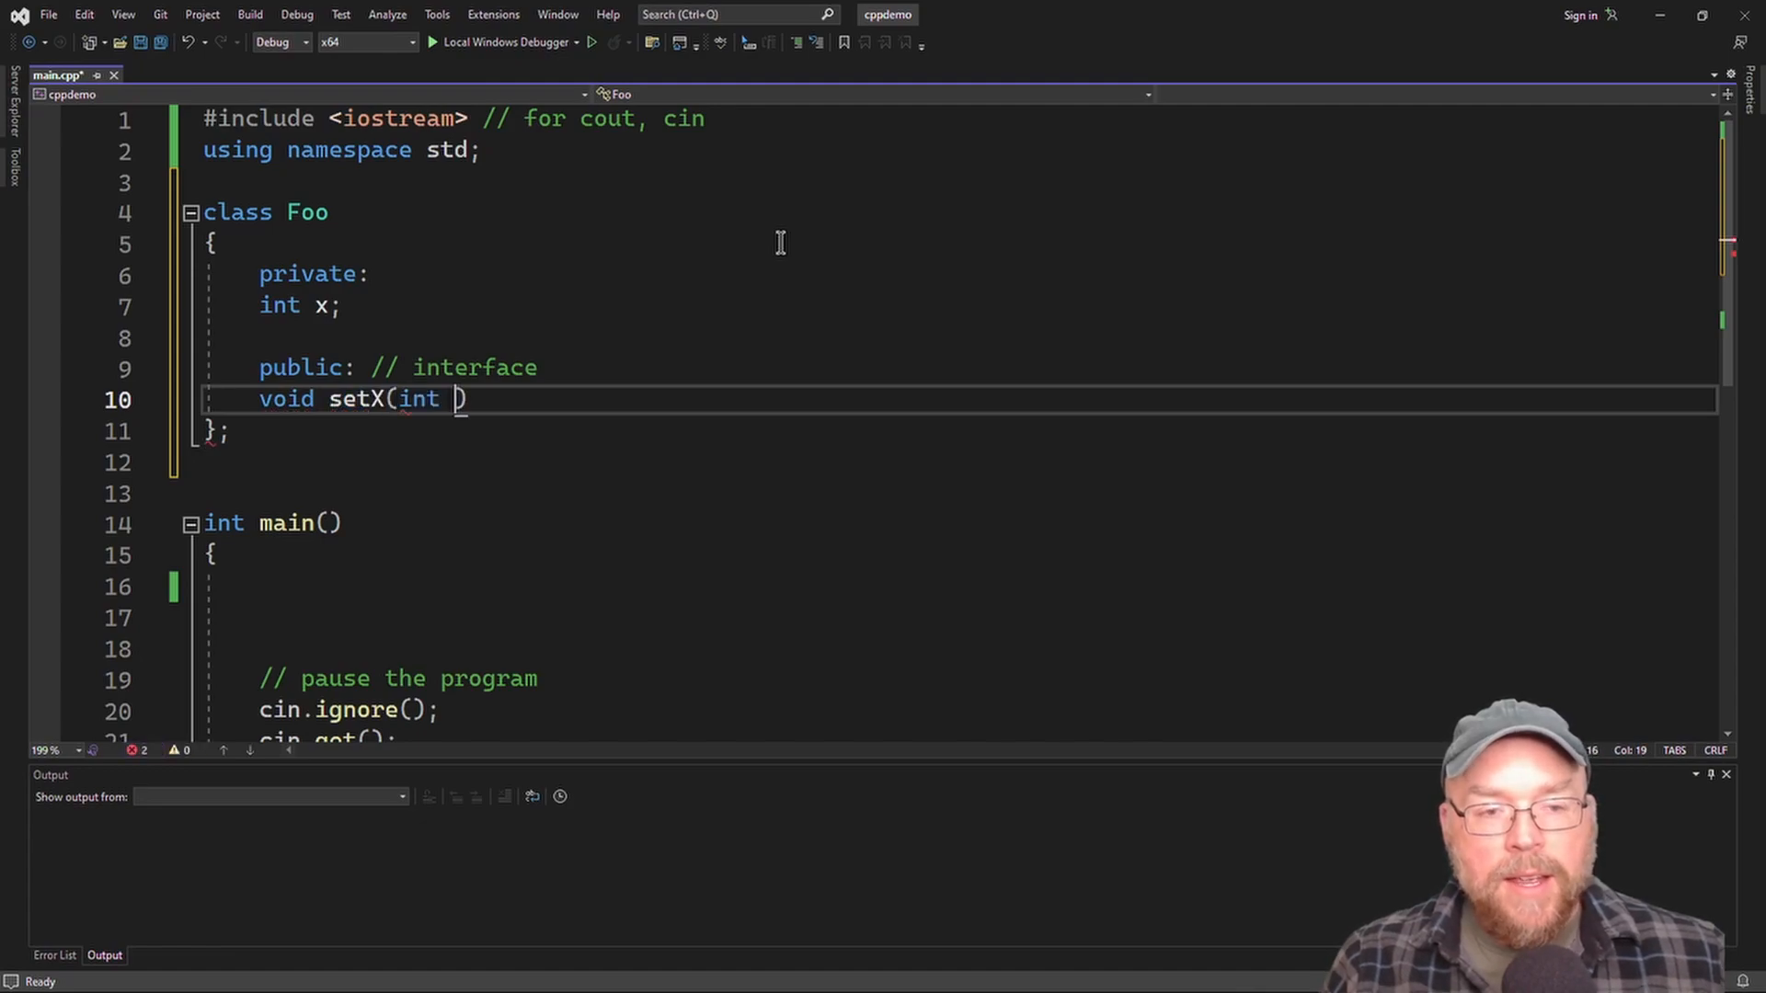
text(_x))
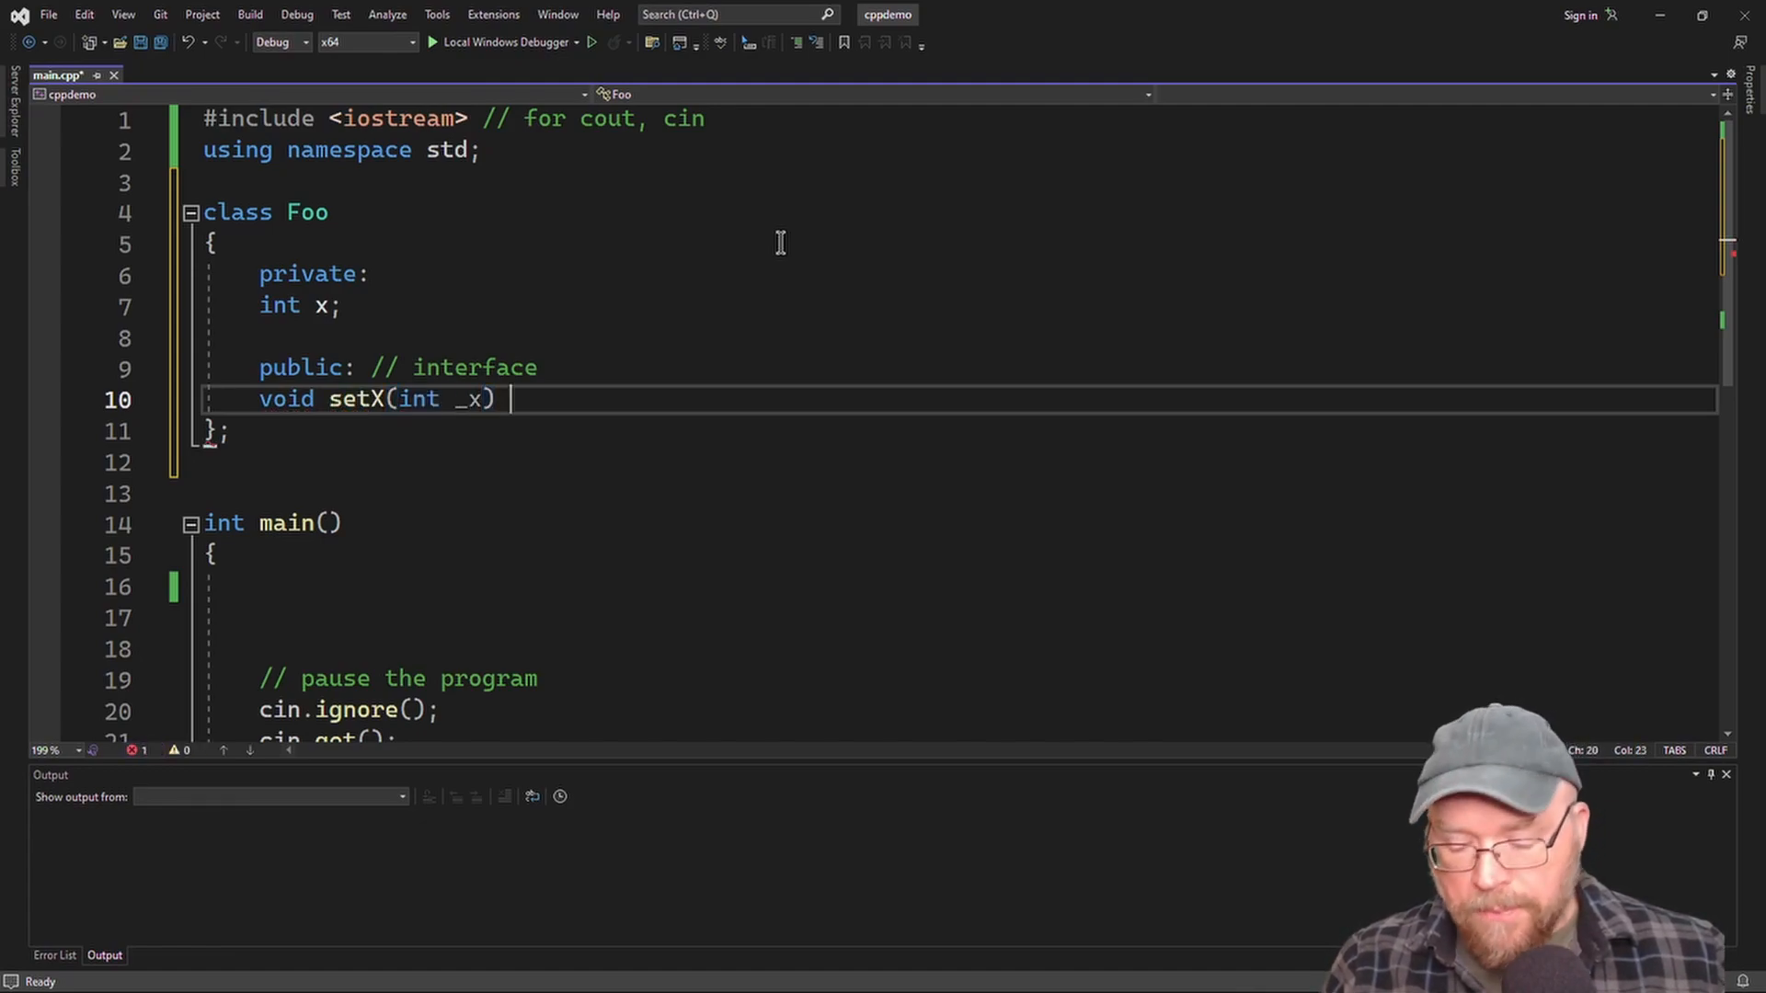
text({ x})
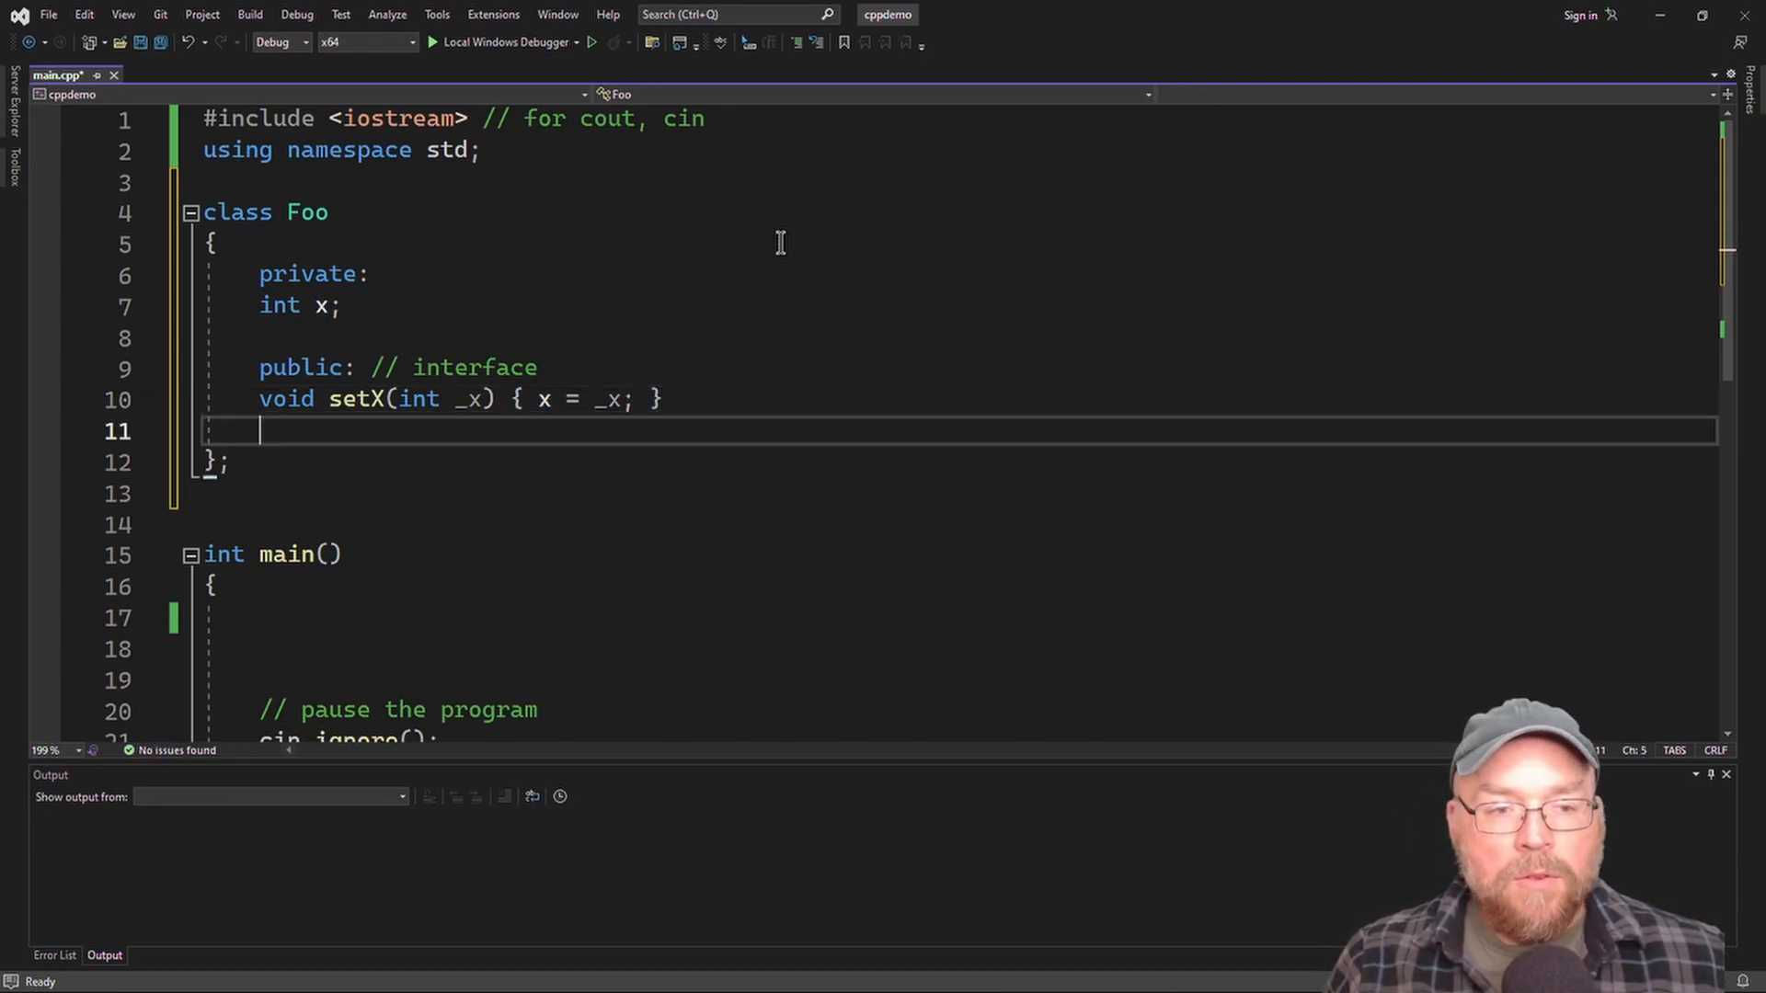
Add the const getX() accessor returning x, plus // mutator and // accesor comments.
text(int getX)
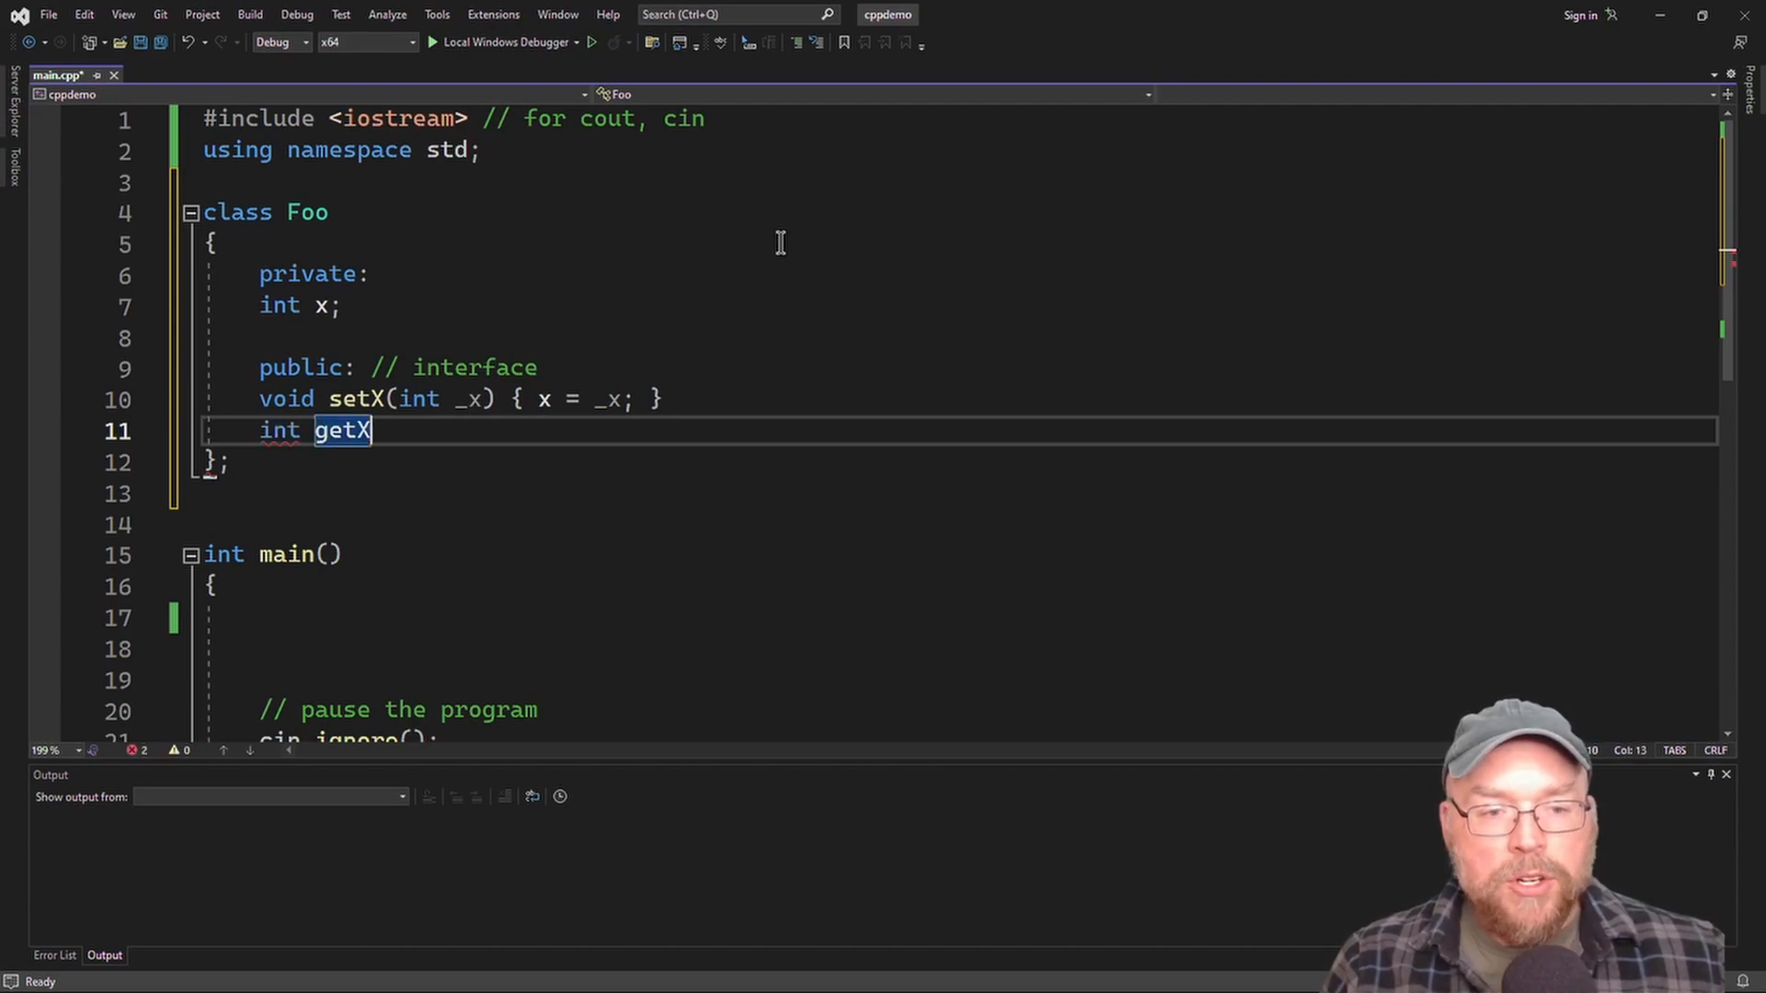
text(() { co)
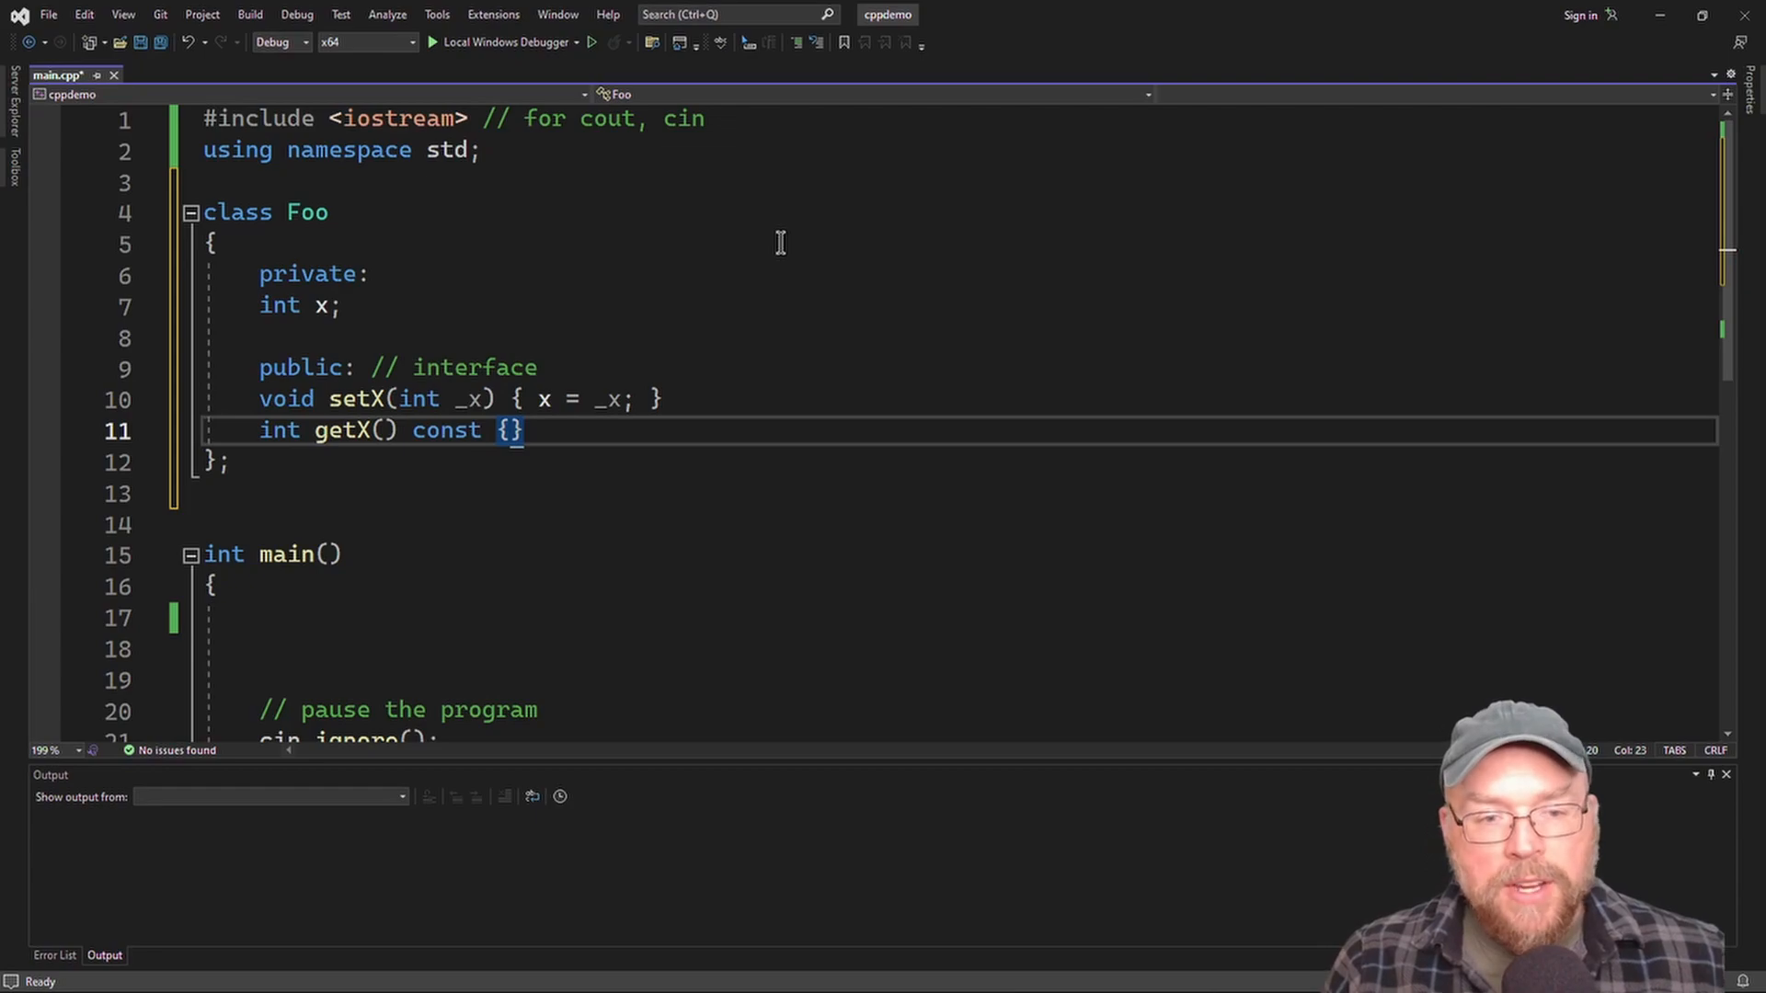
text(return _x;)
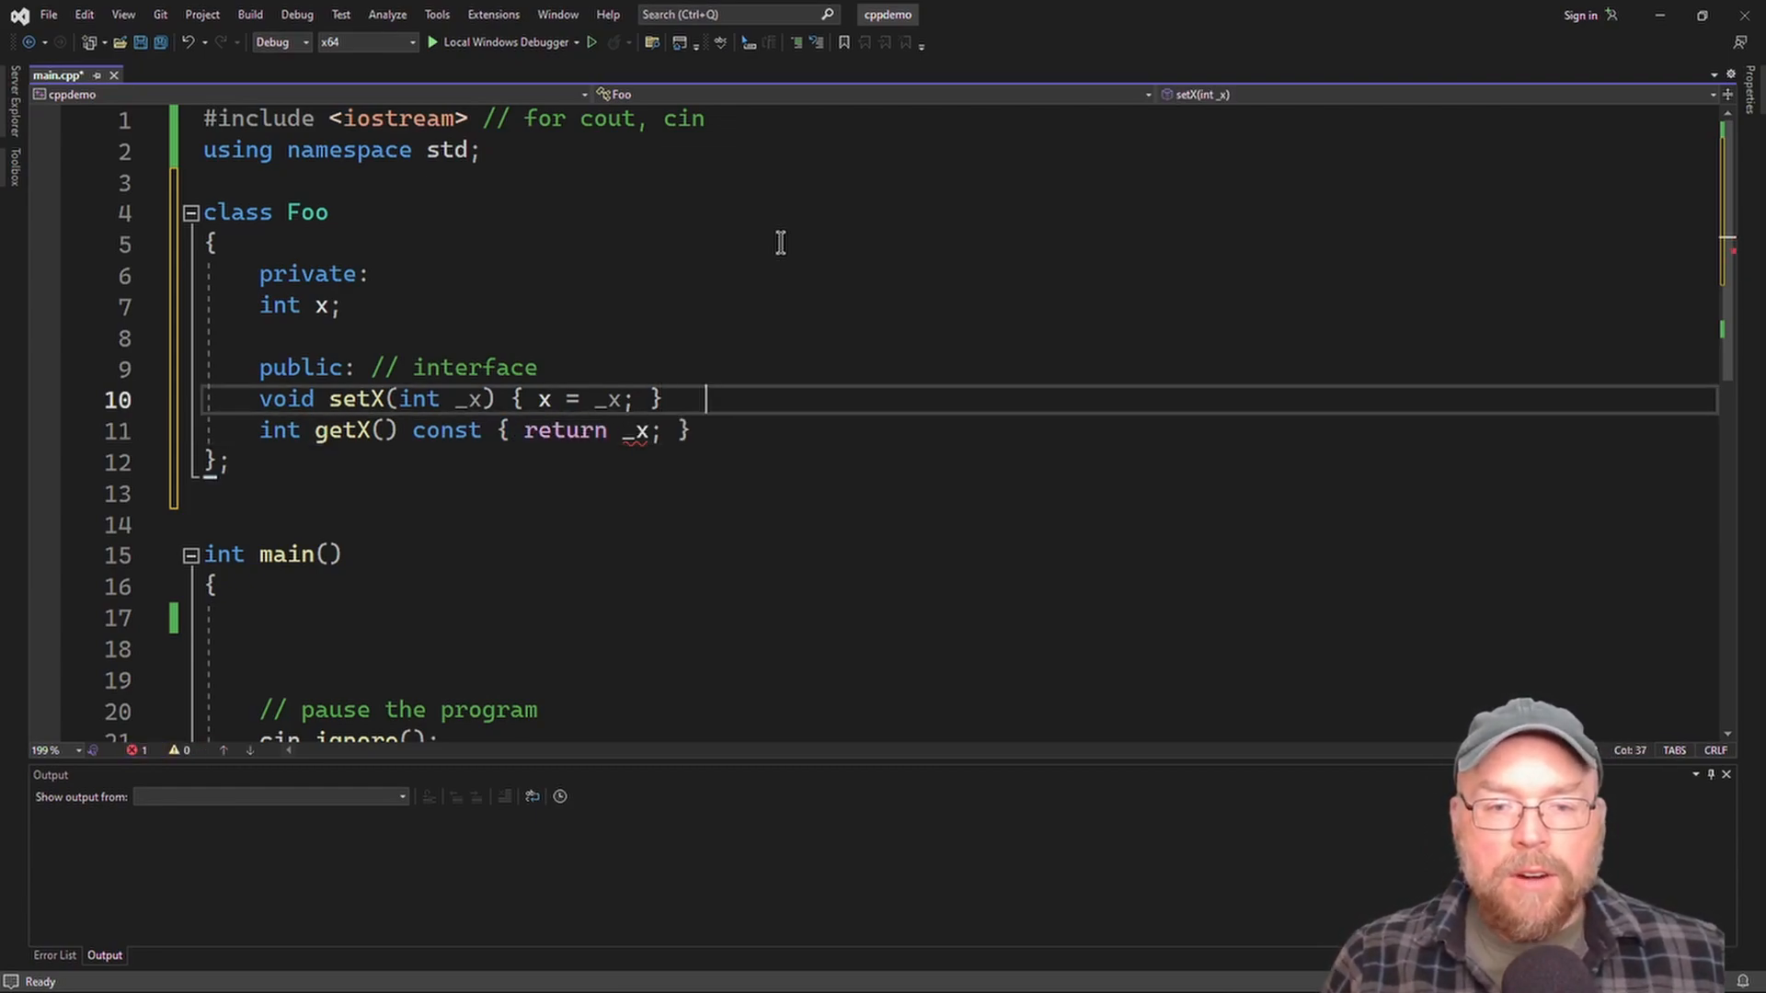
text(// mutator)
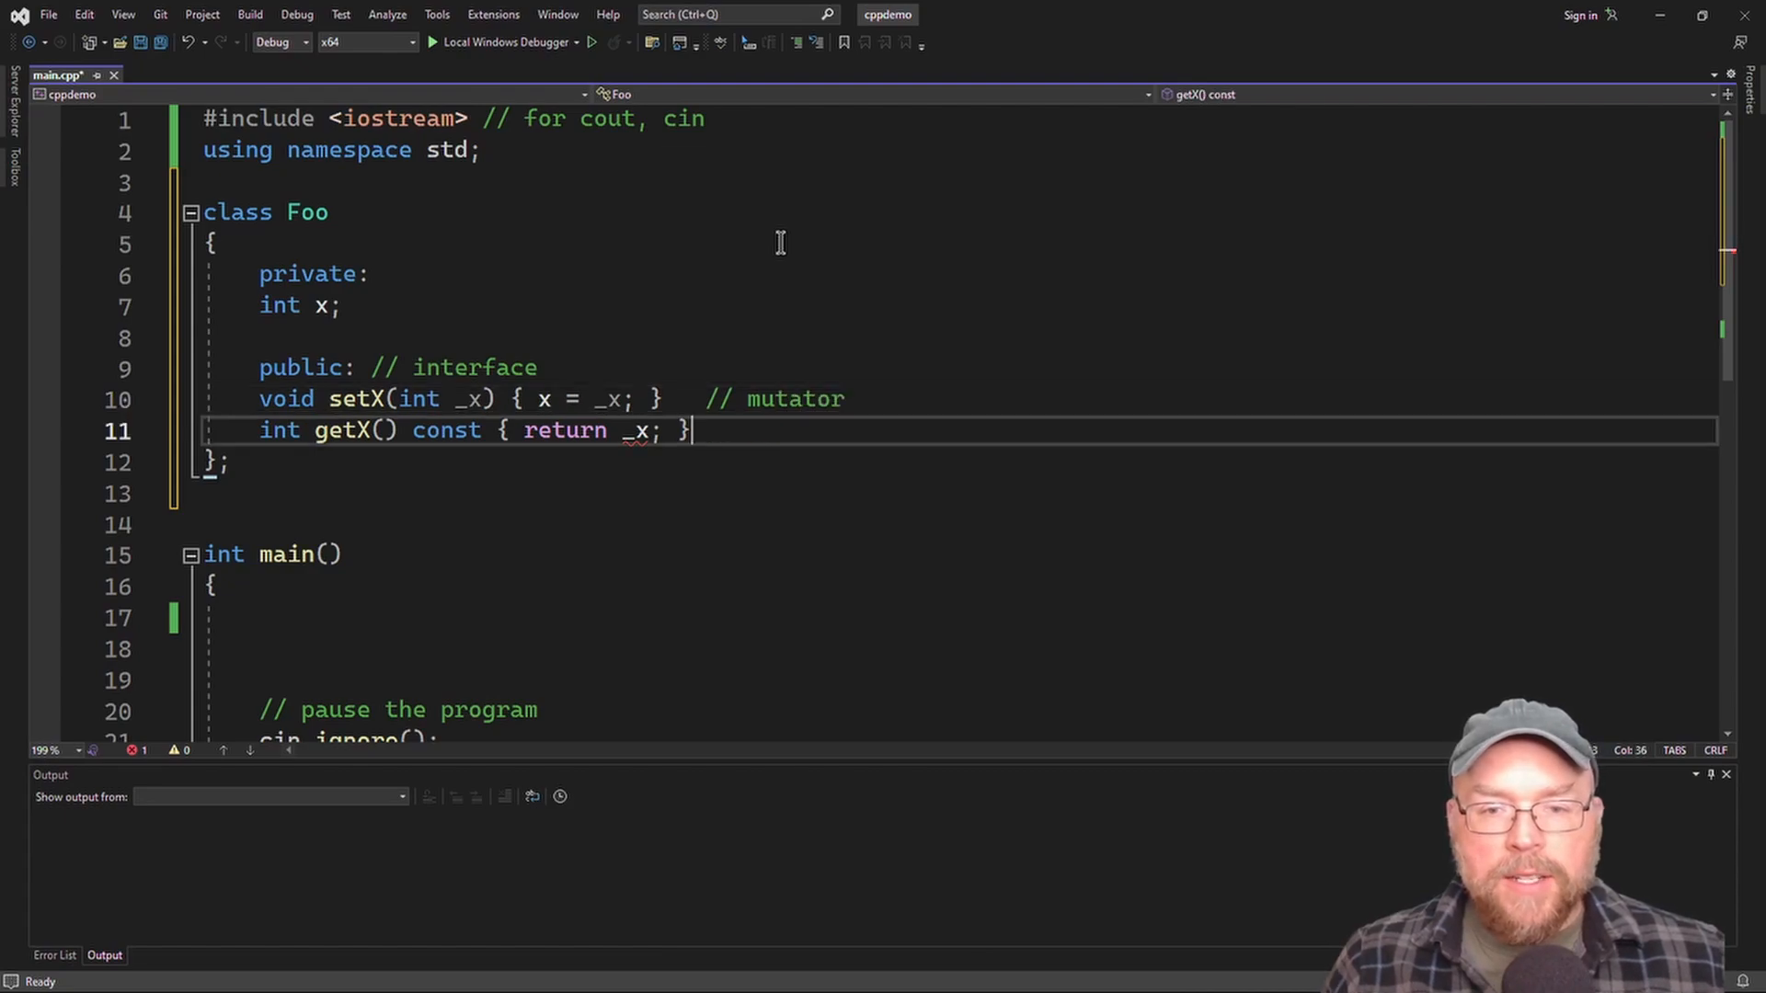
text(// accesor)
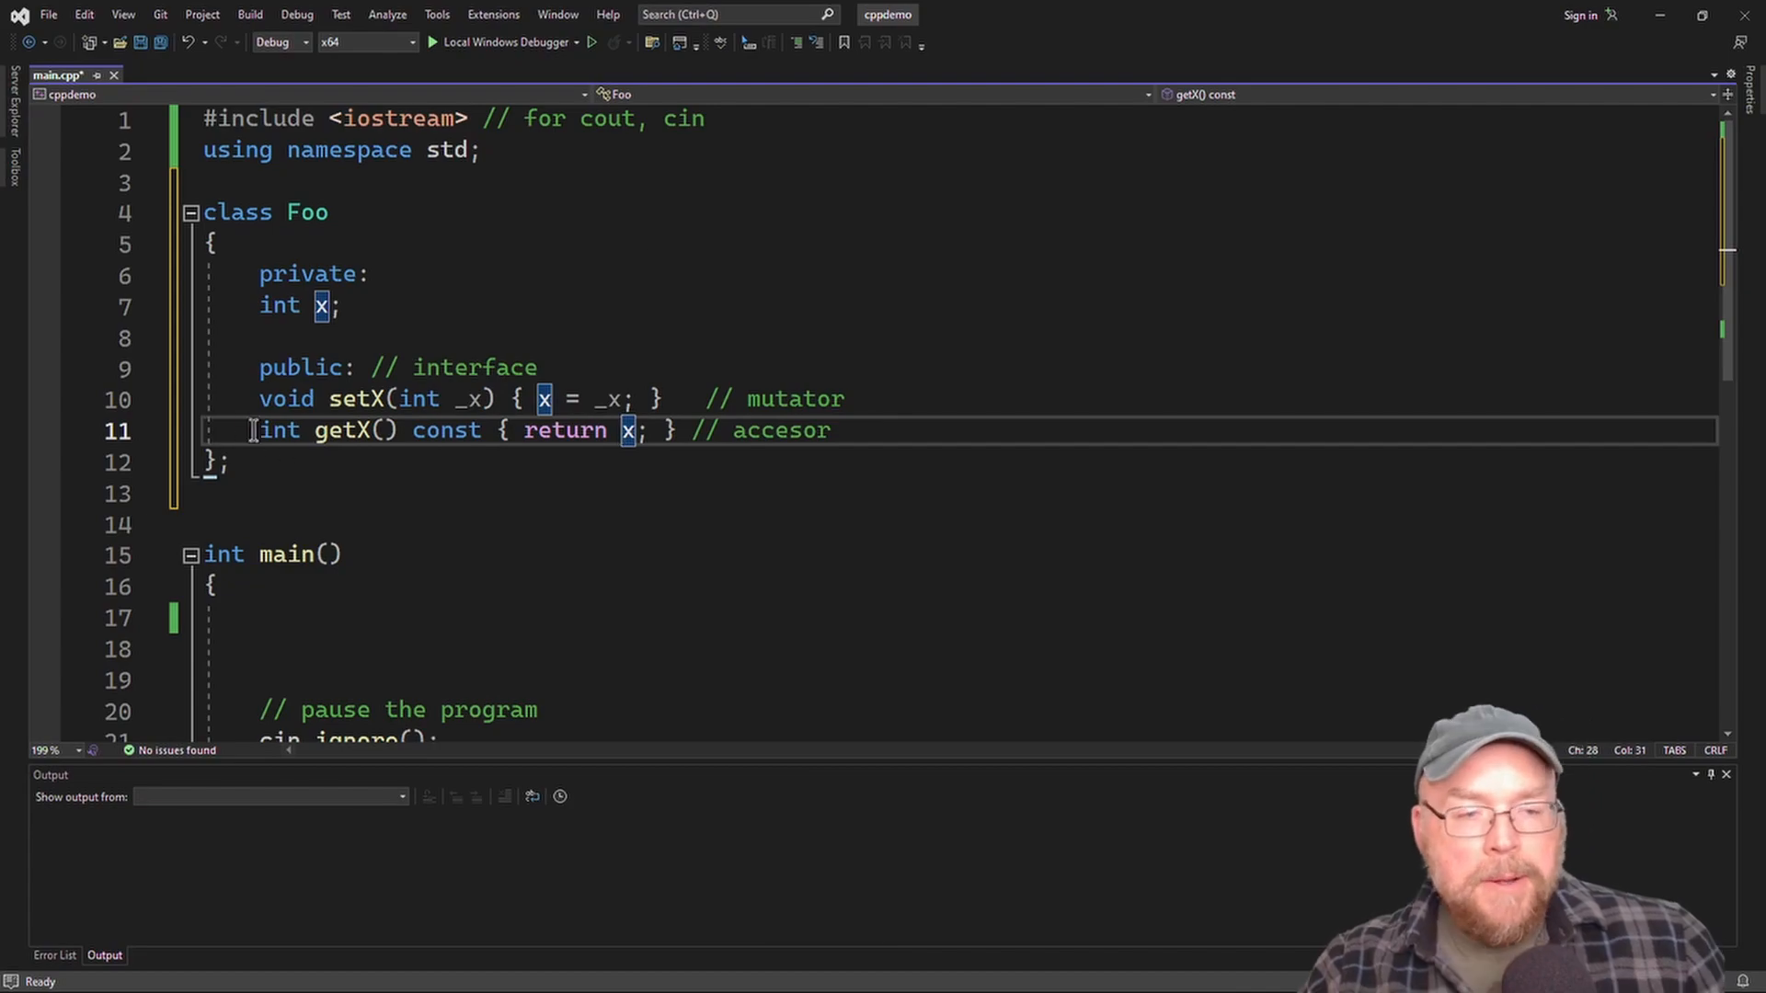
Highlight the Foo class members and definition, then add blank lines before main.
click(386, 463)
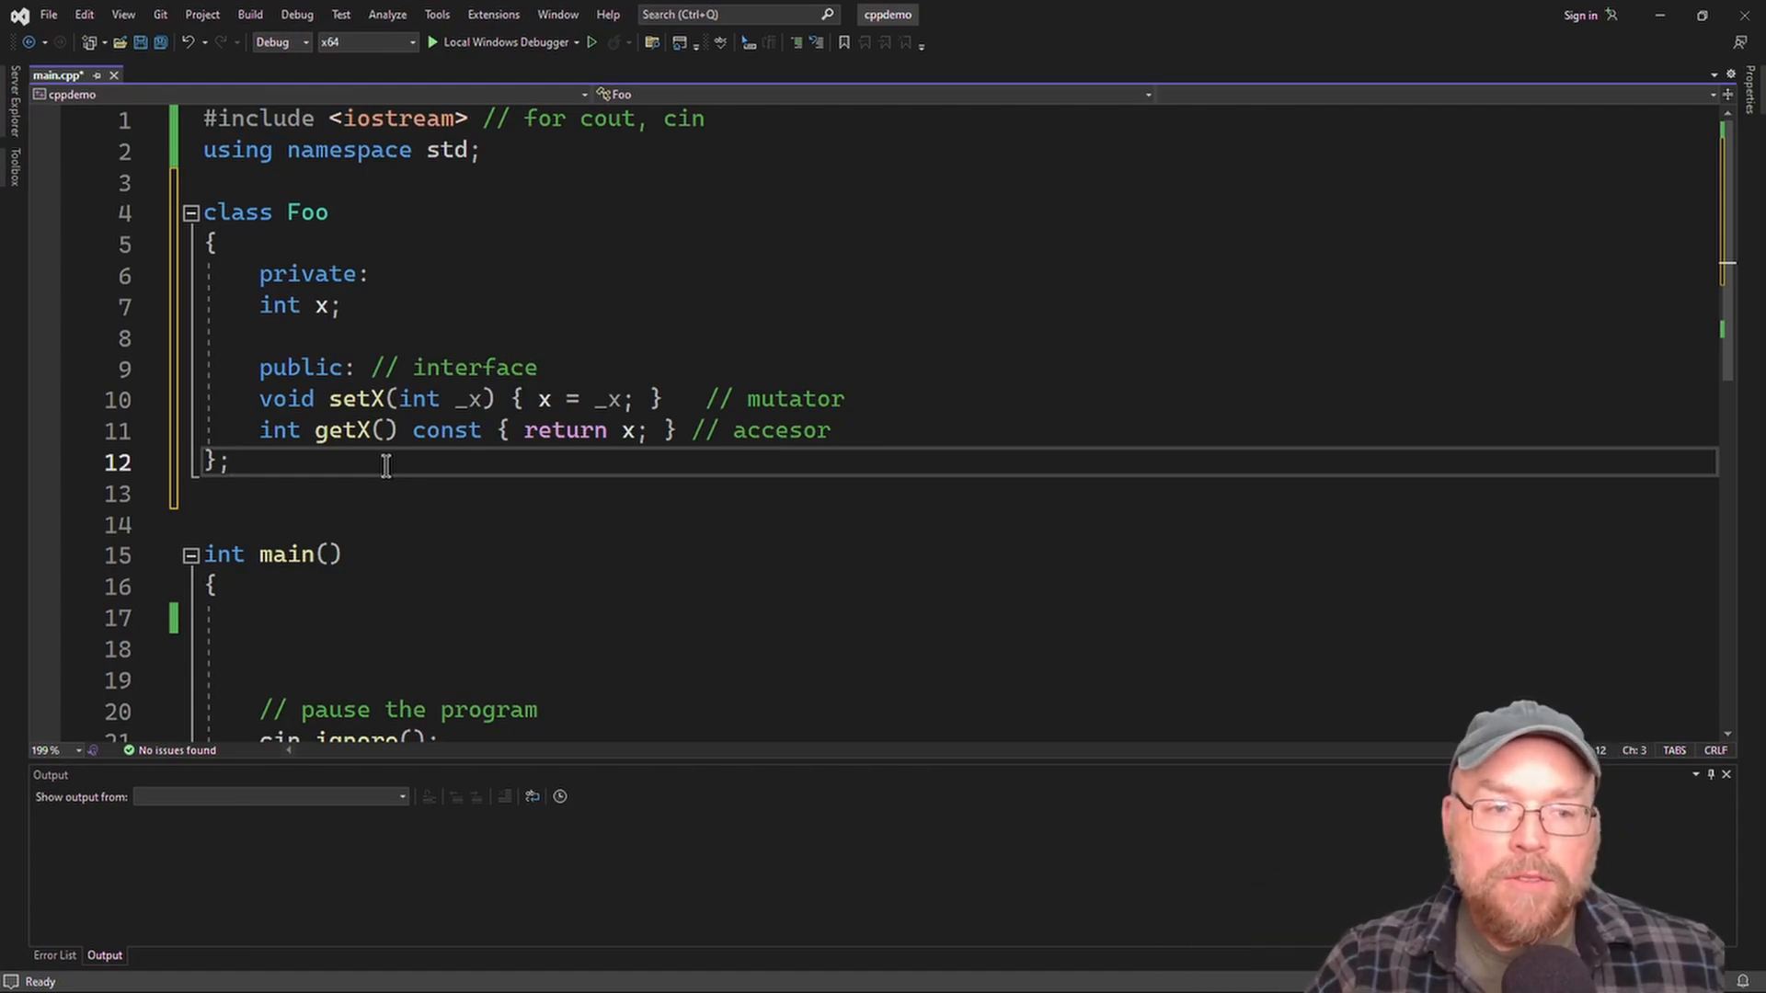
mouse_move(332, 461)
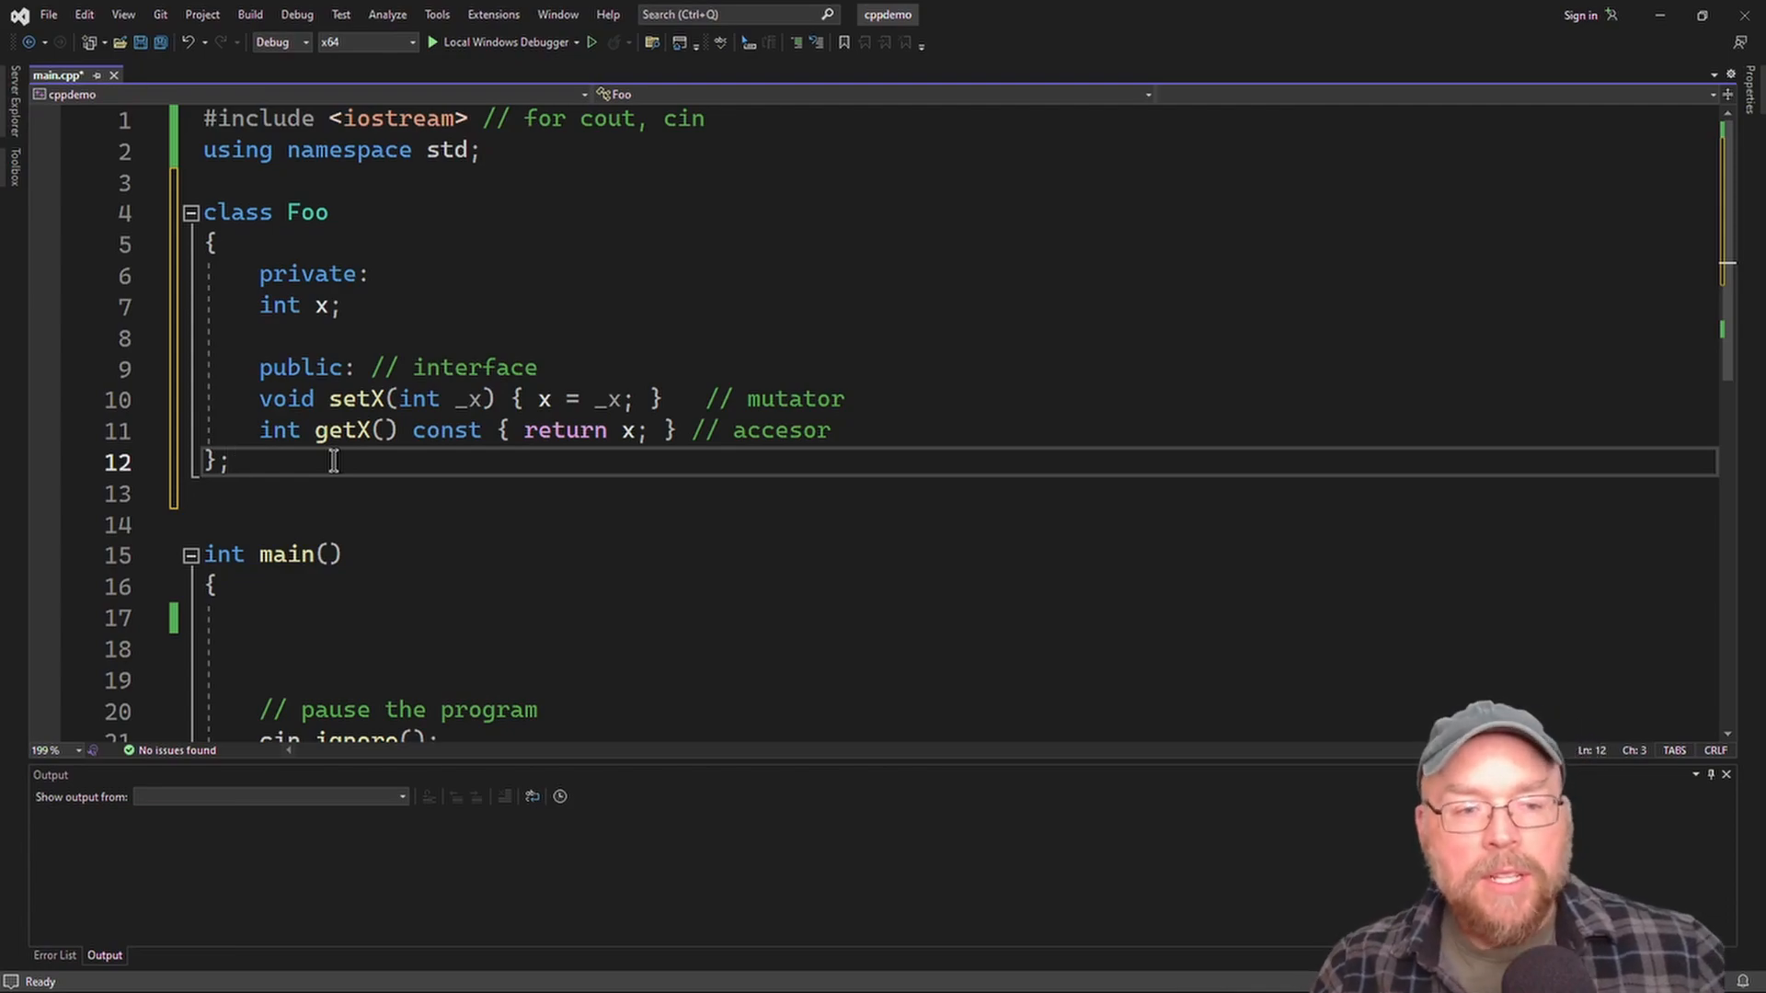
click(304, 367)
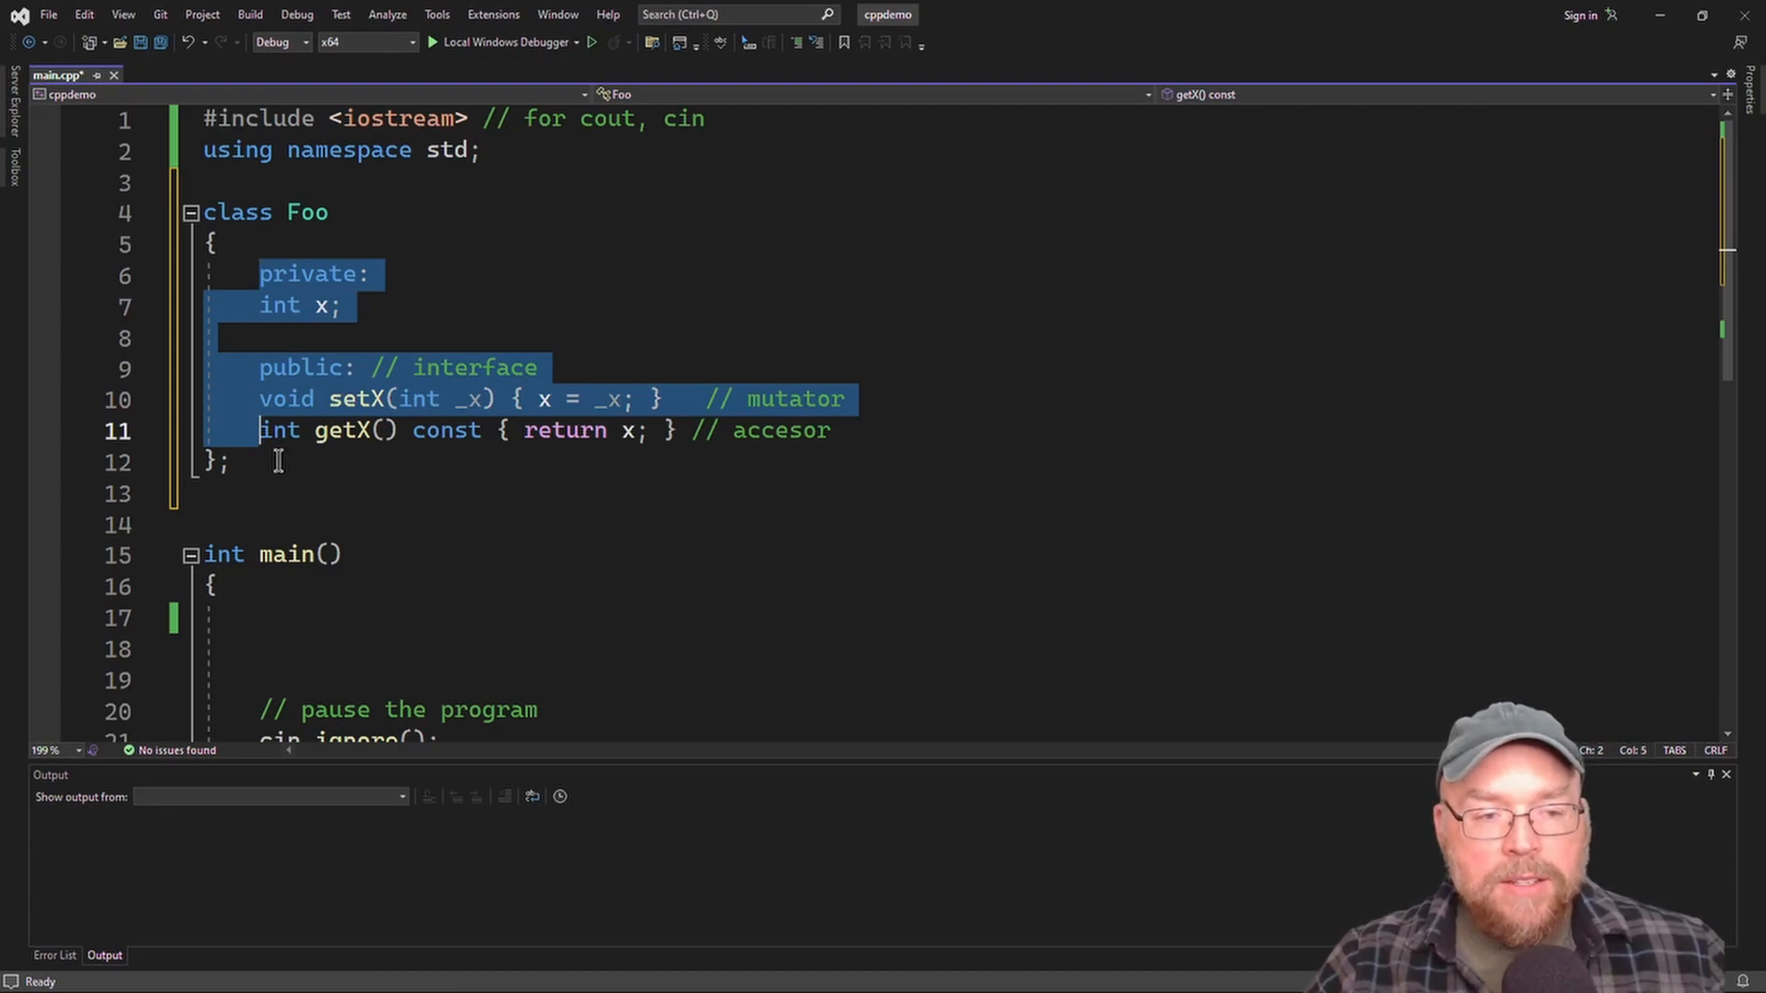
click(229, 462)
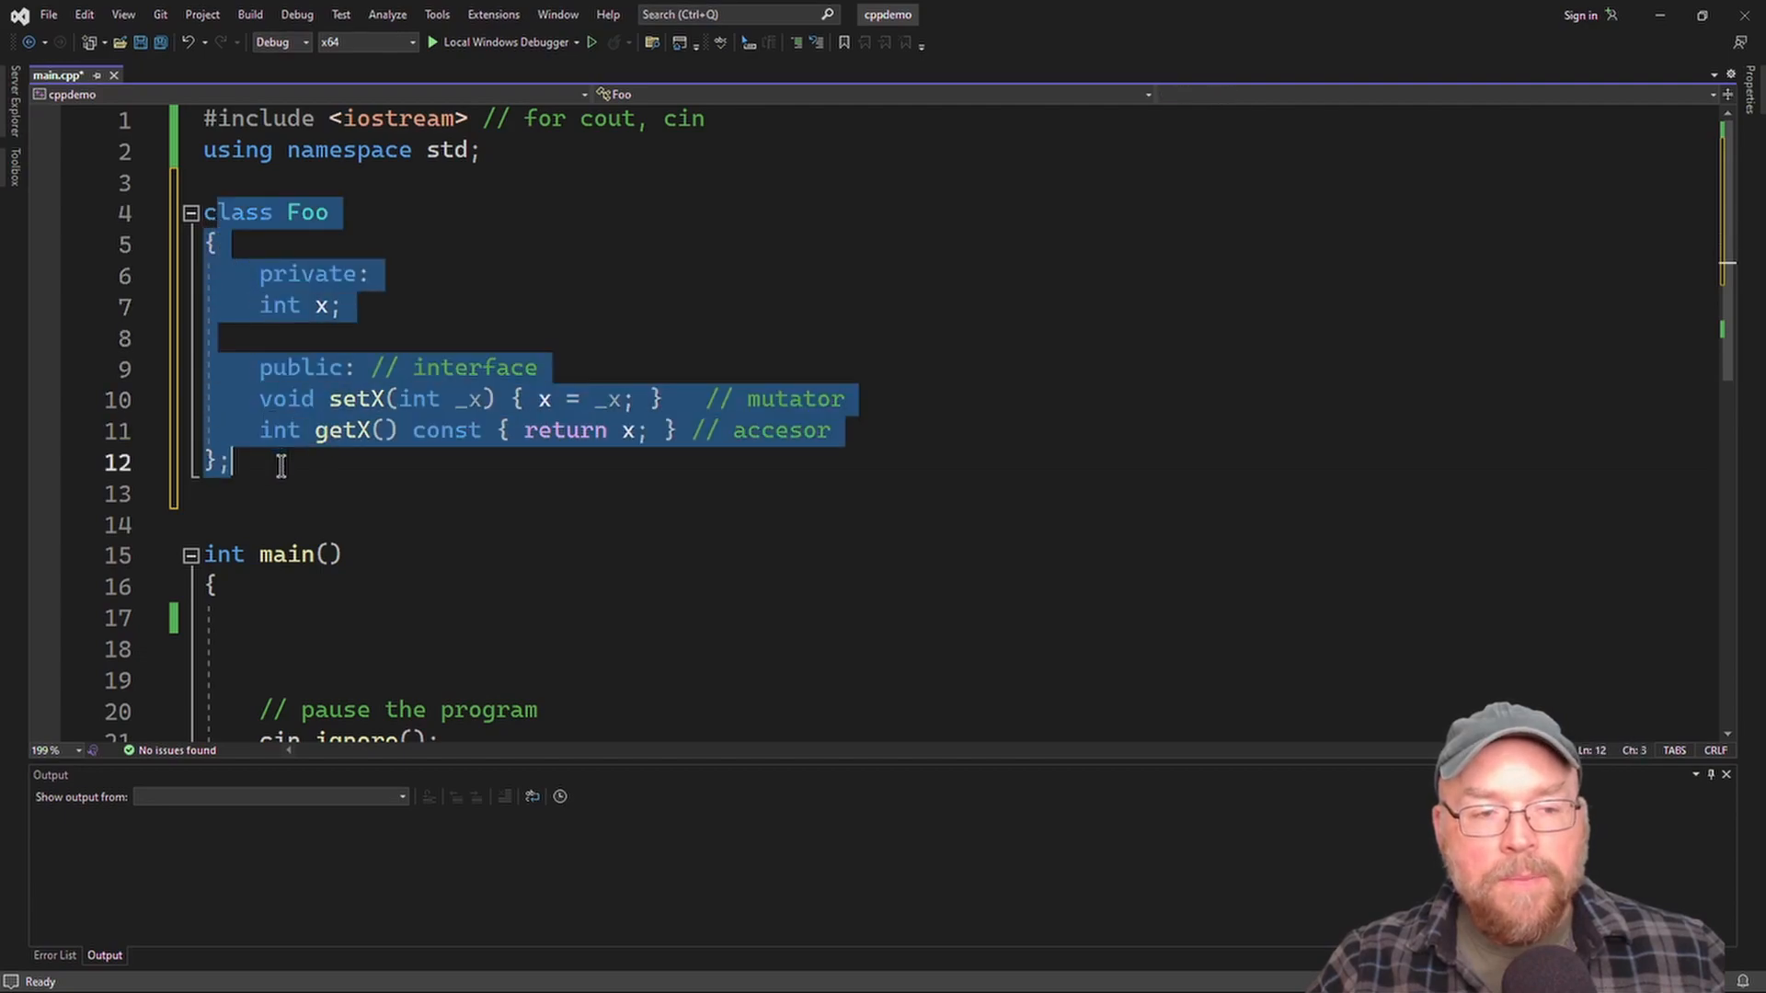
click(260, 494)
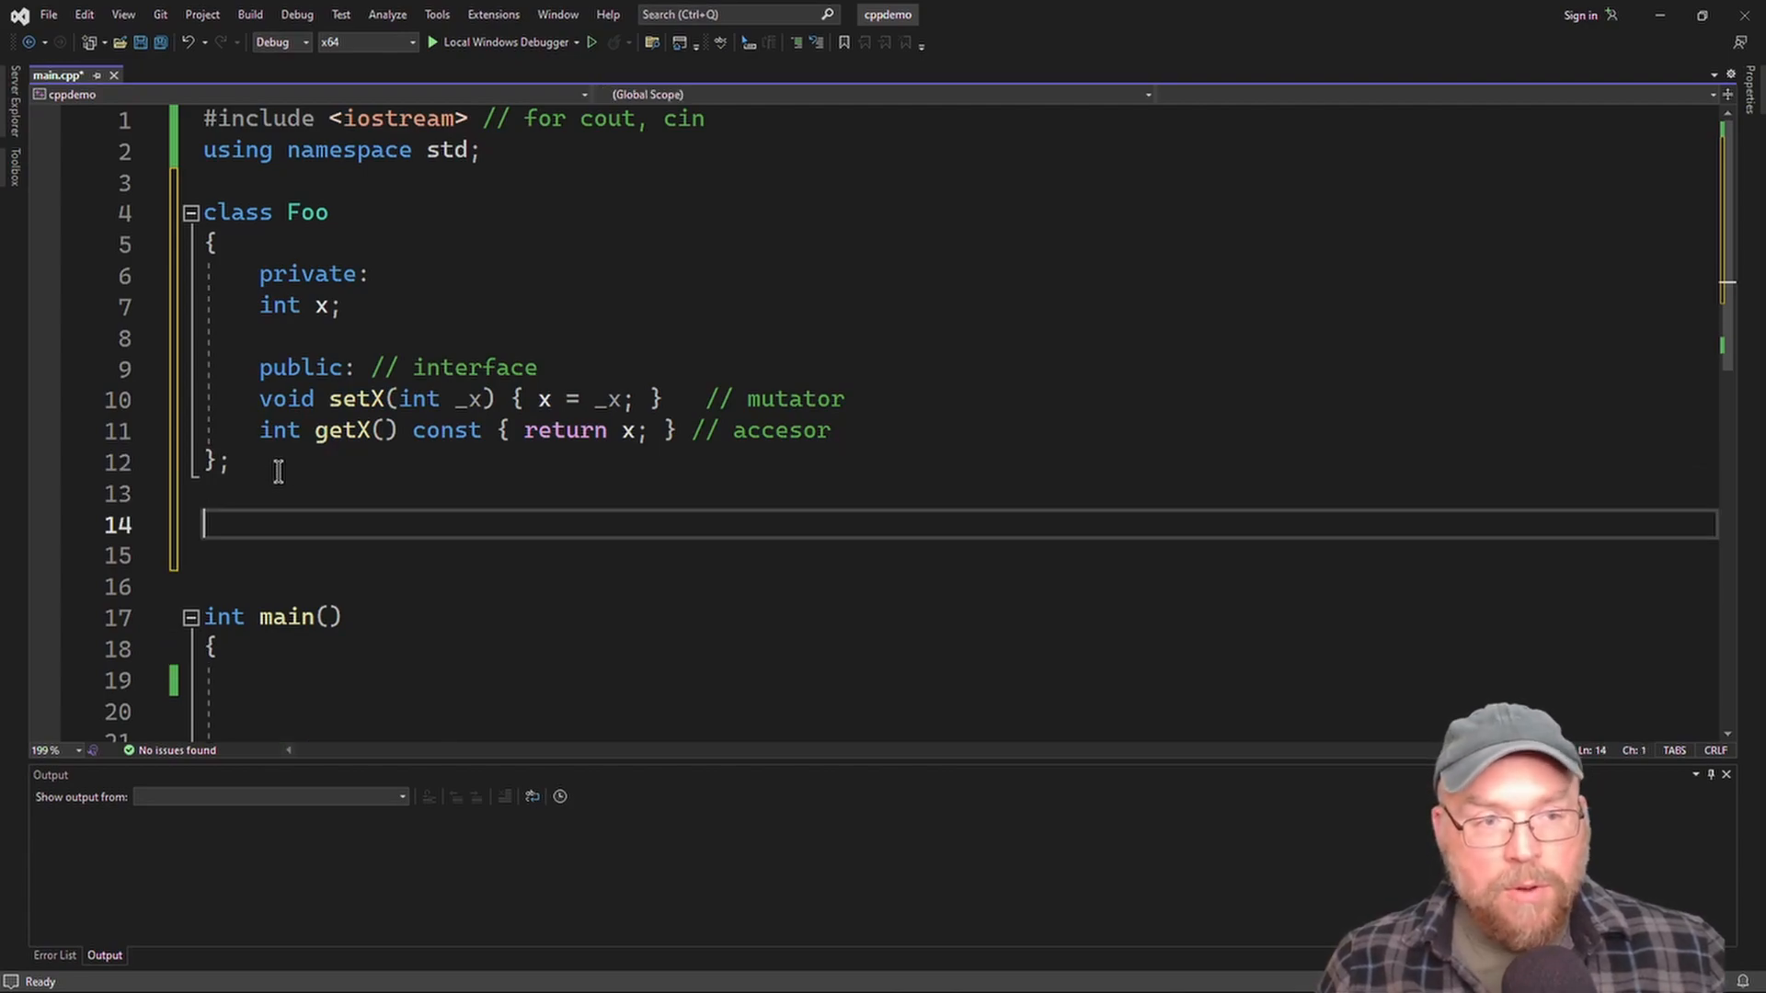
Type an empty class Bar : public Foo with braces and semicolon below Foo.
text(class Bar :)
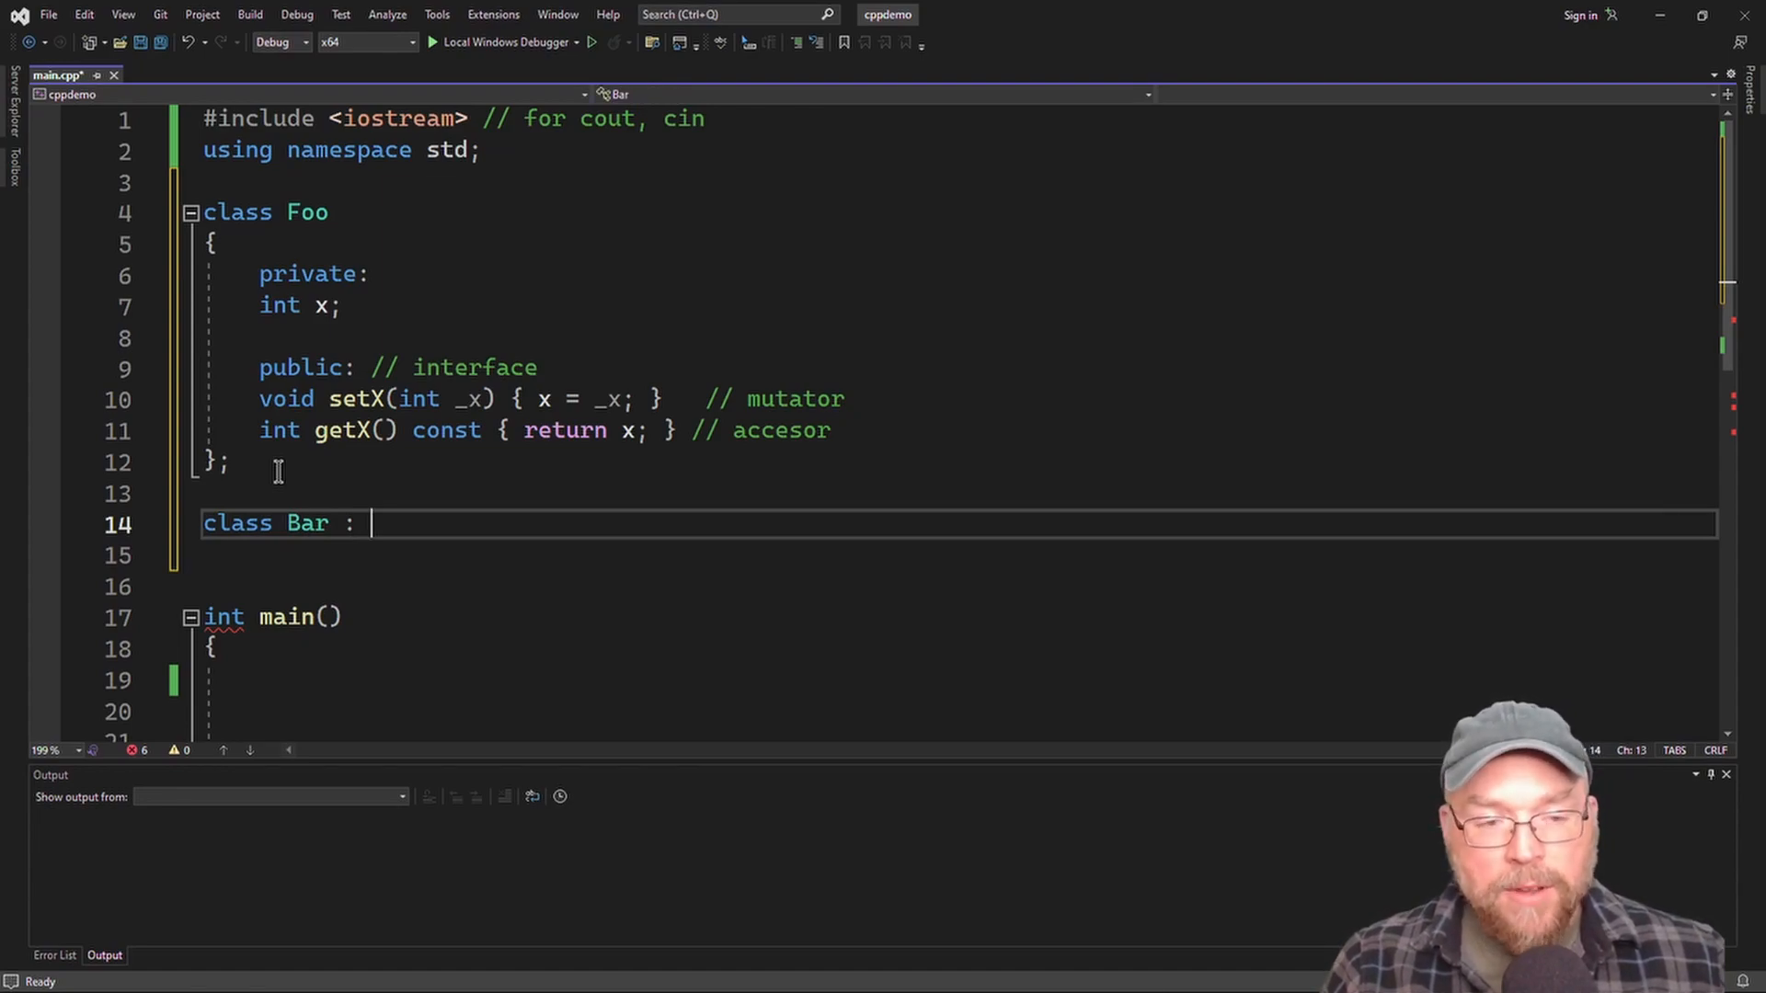
text(p)
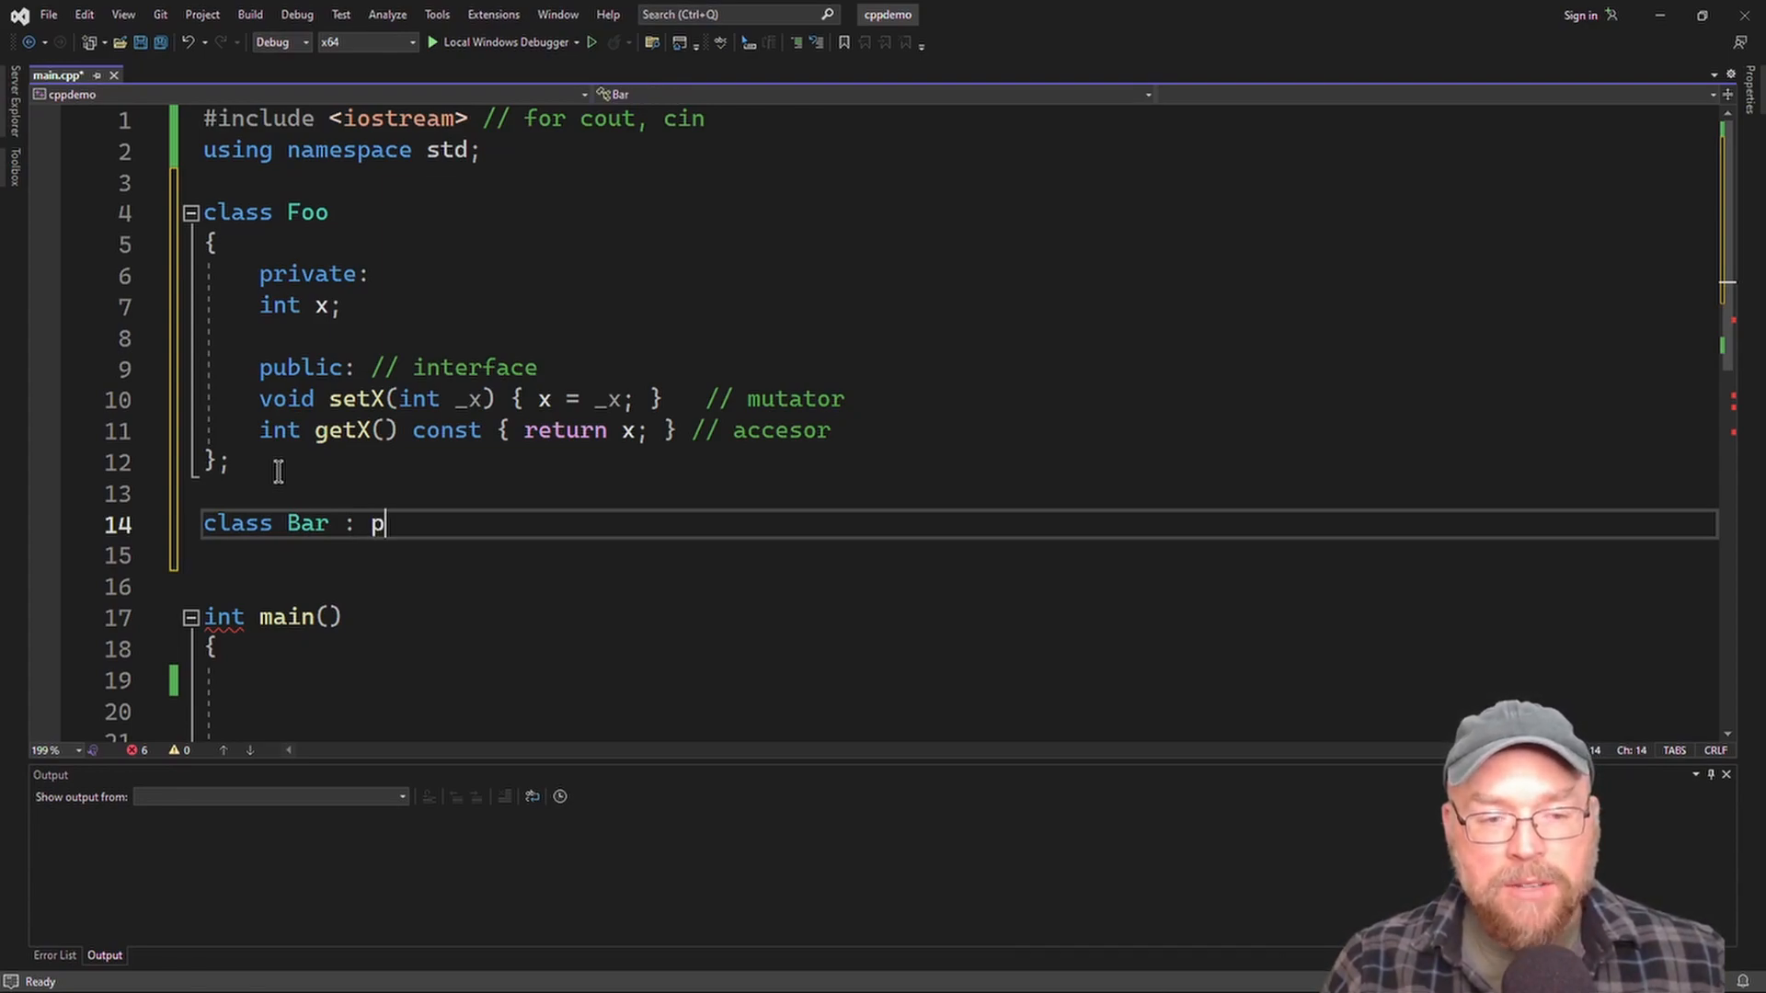
text(ublic)
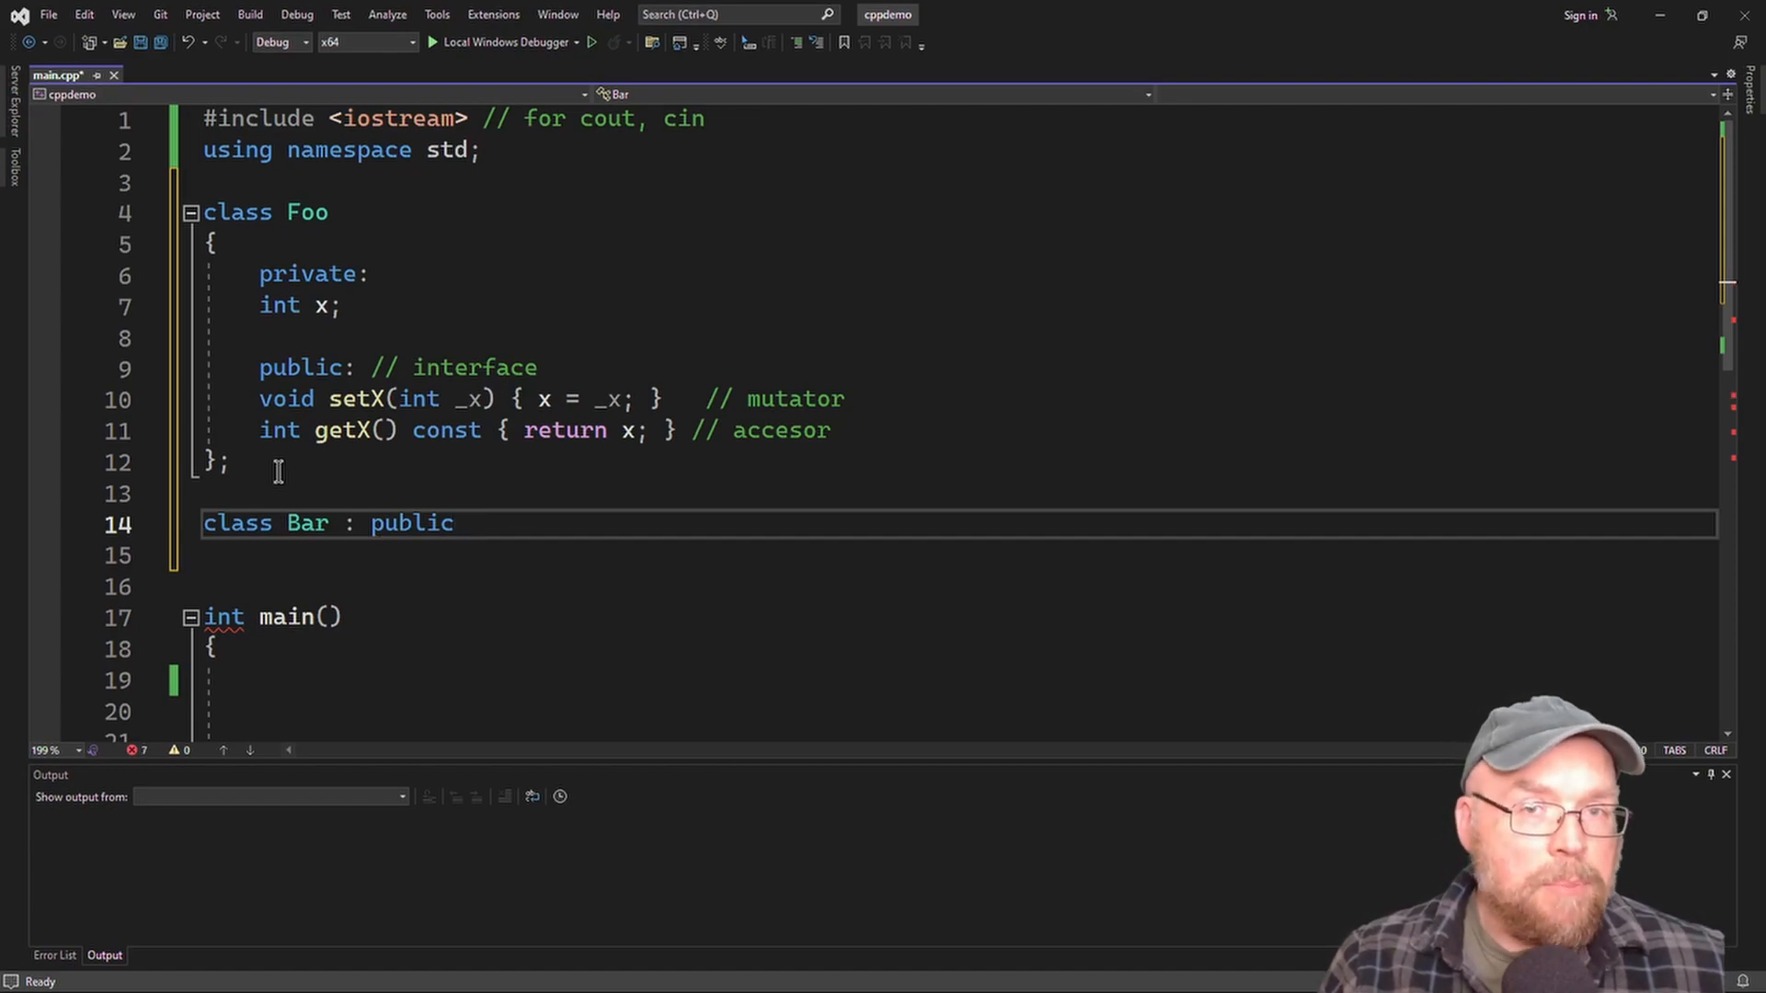
text(Foo)
click(956, 555)
text({)
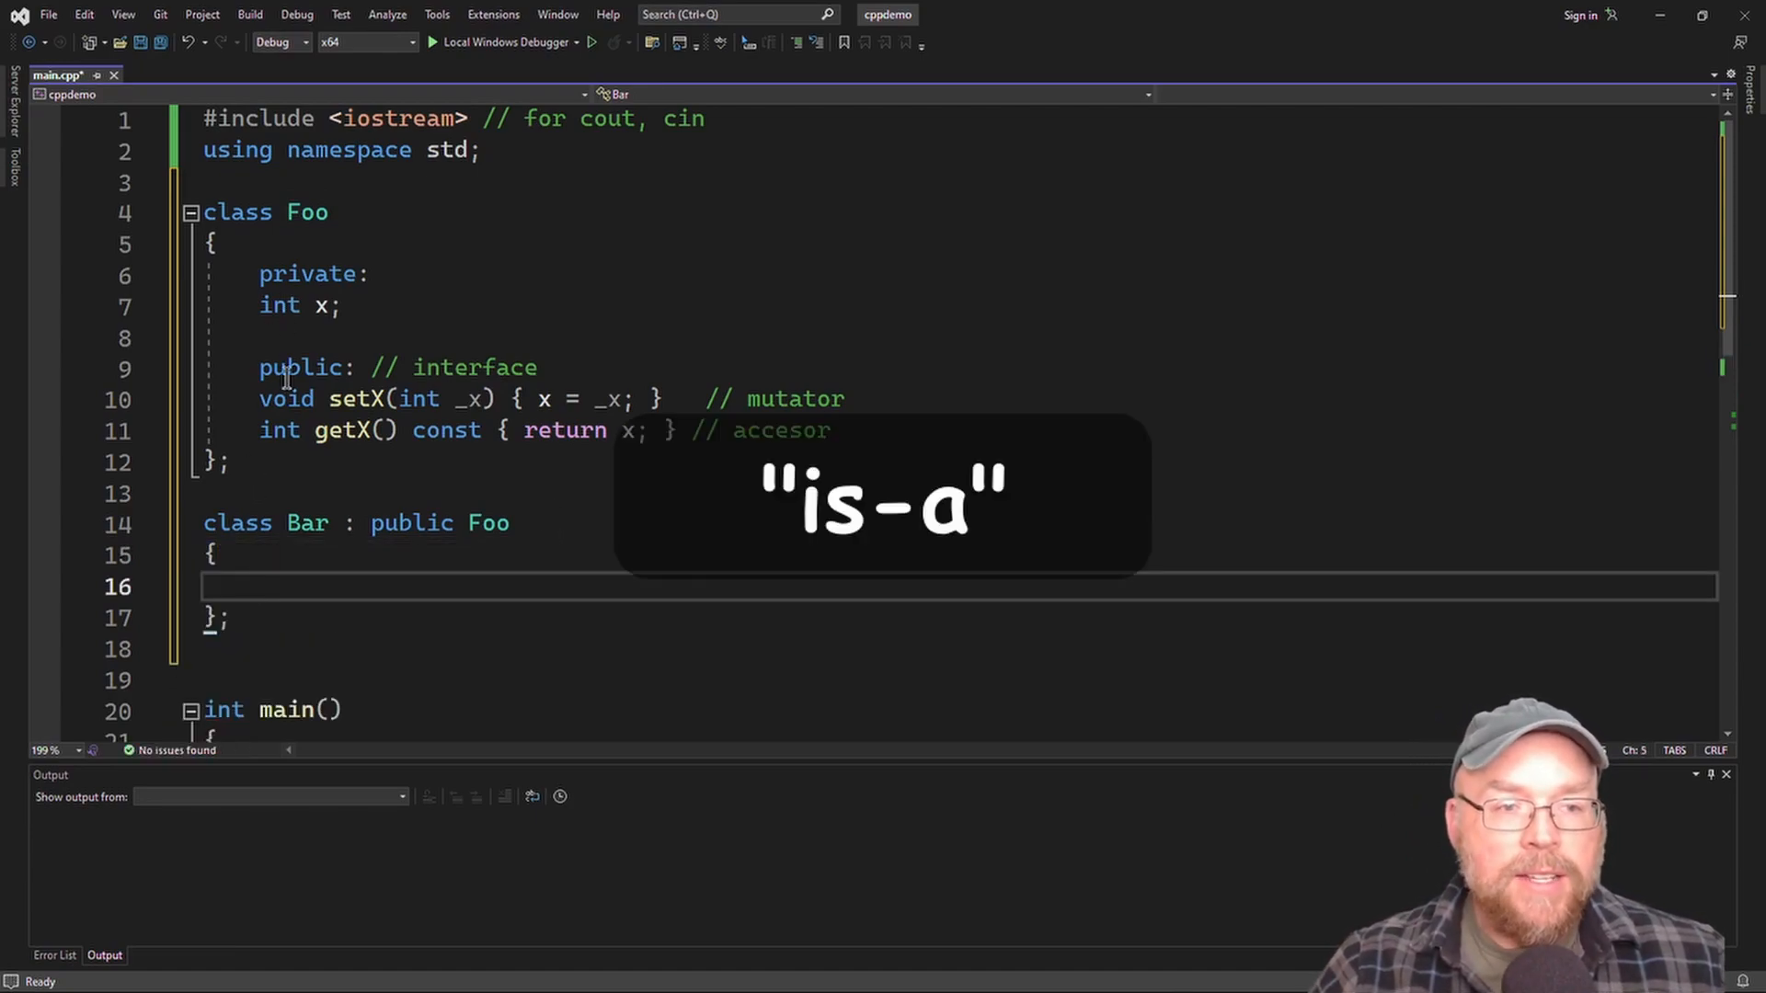
Add a comment describing the is-a relationship: Bar is a Foo.
text(//)
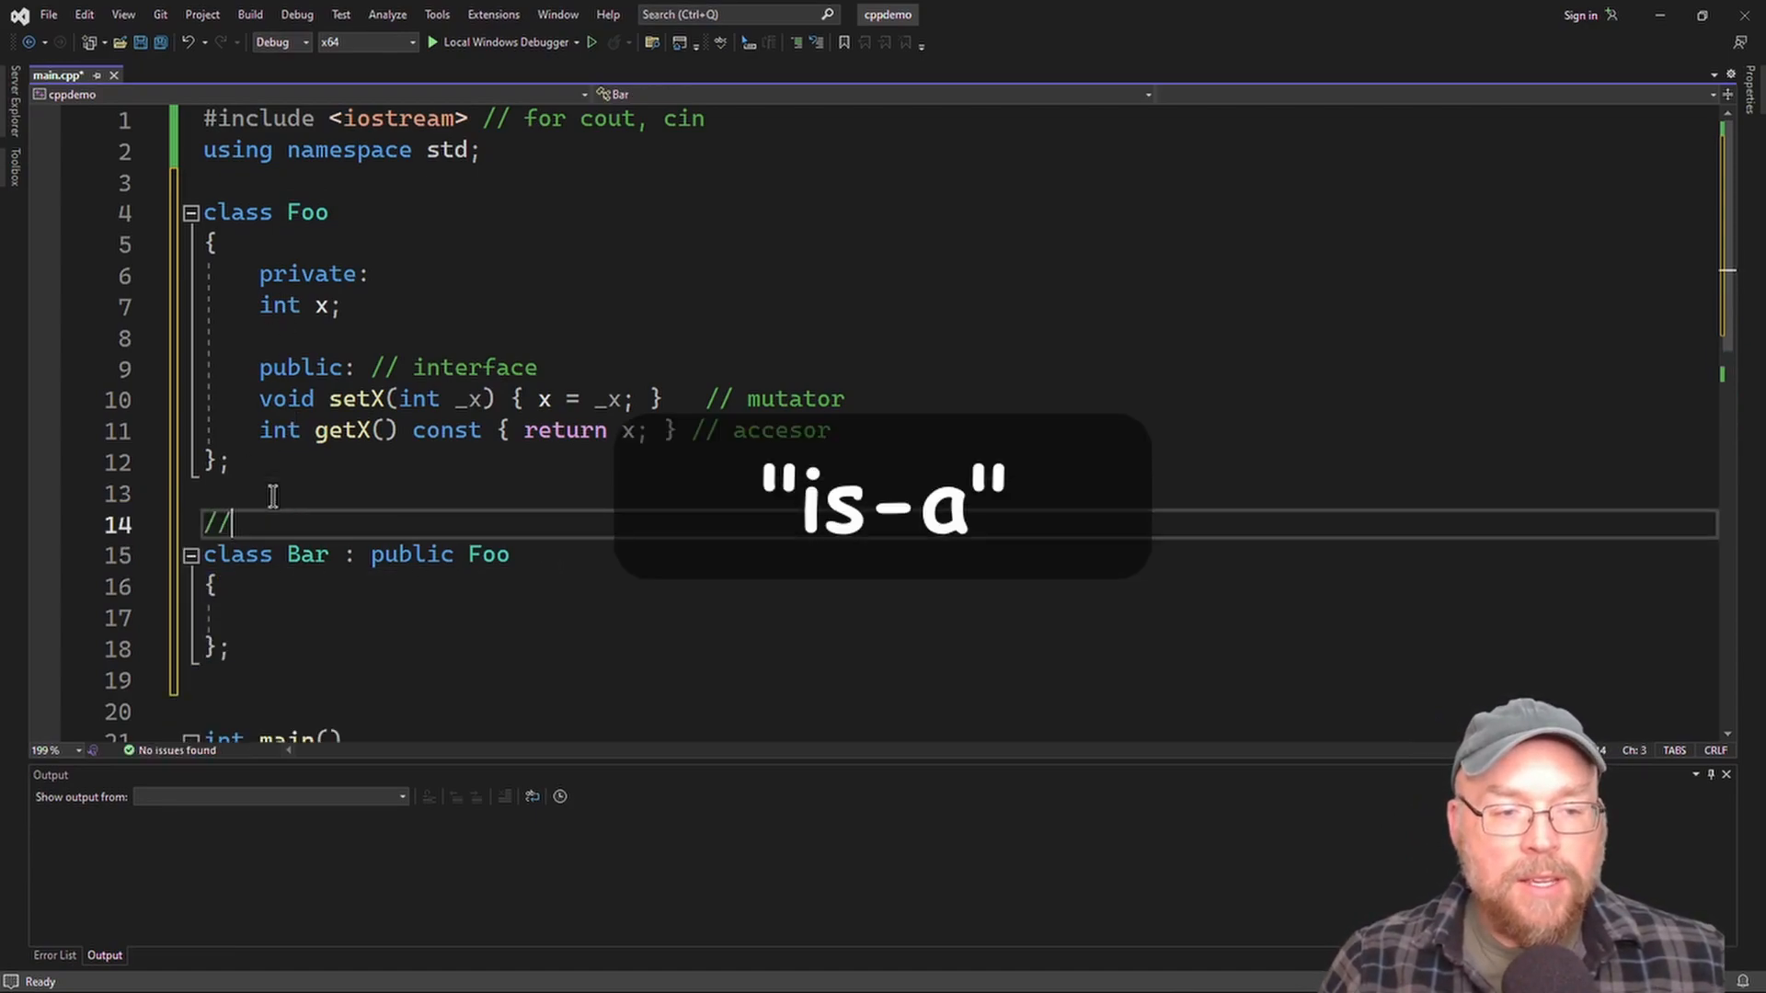
text(the is-a relationship)
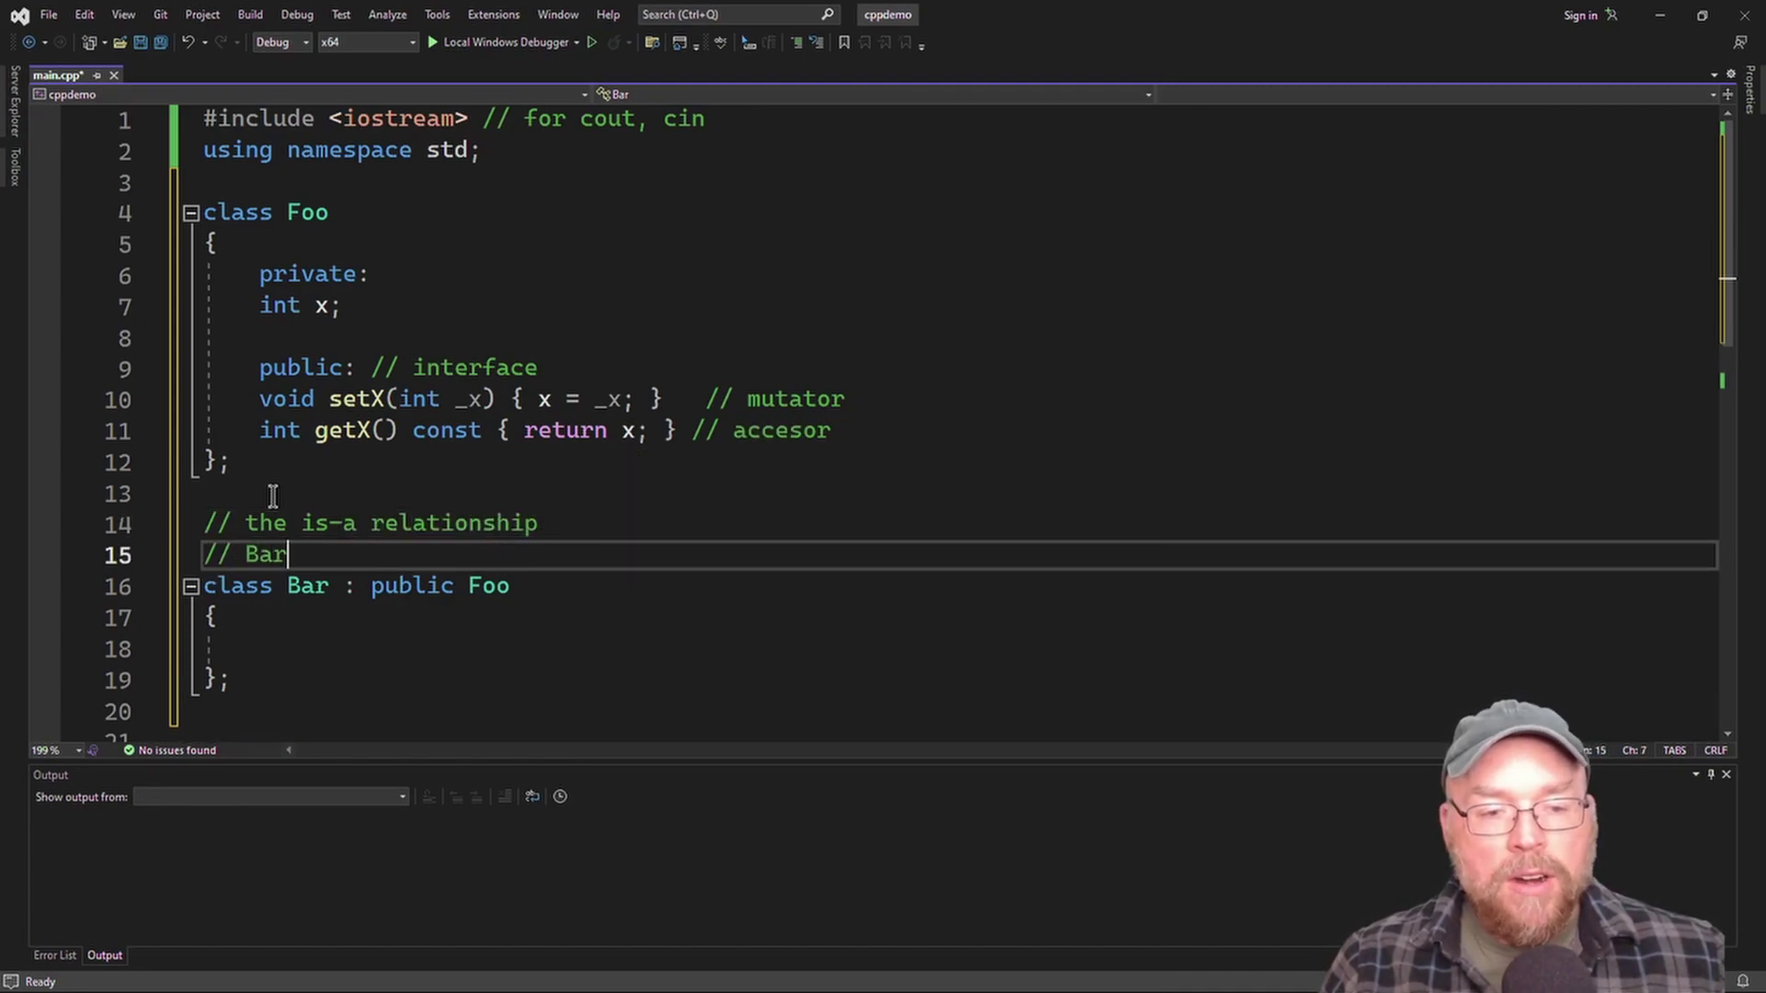
text(is a Foo)
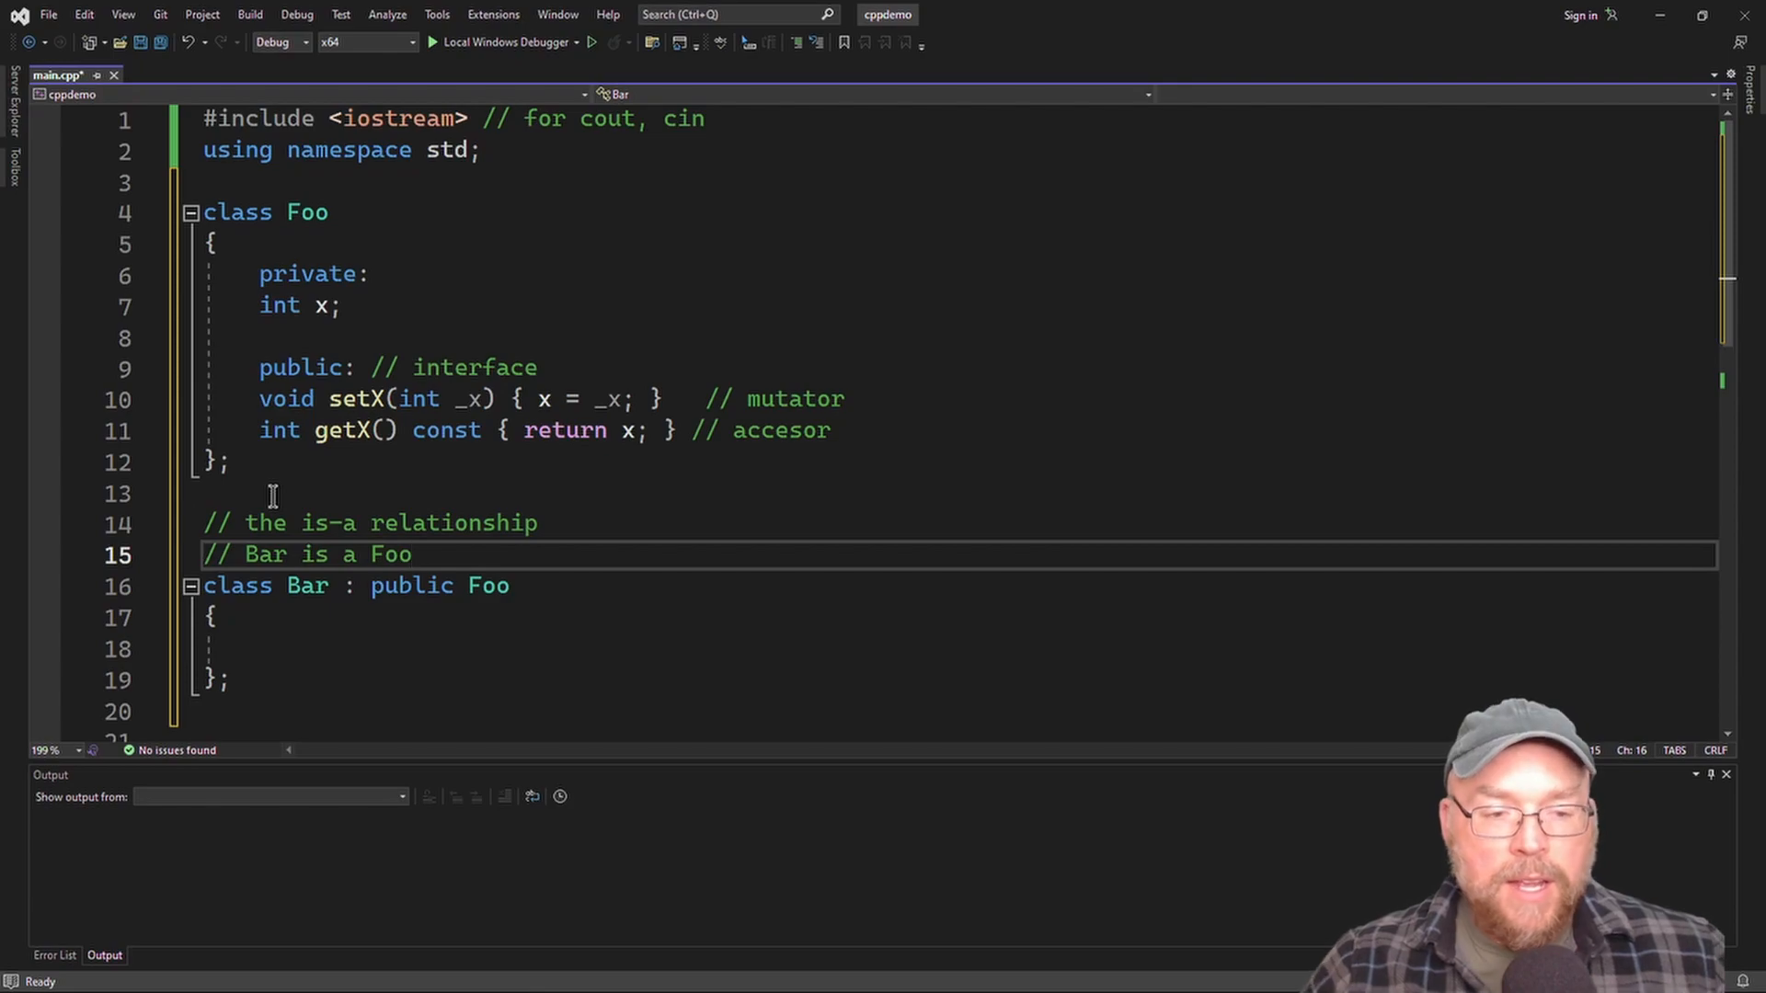
key(Enter)
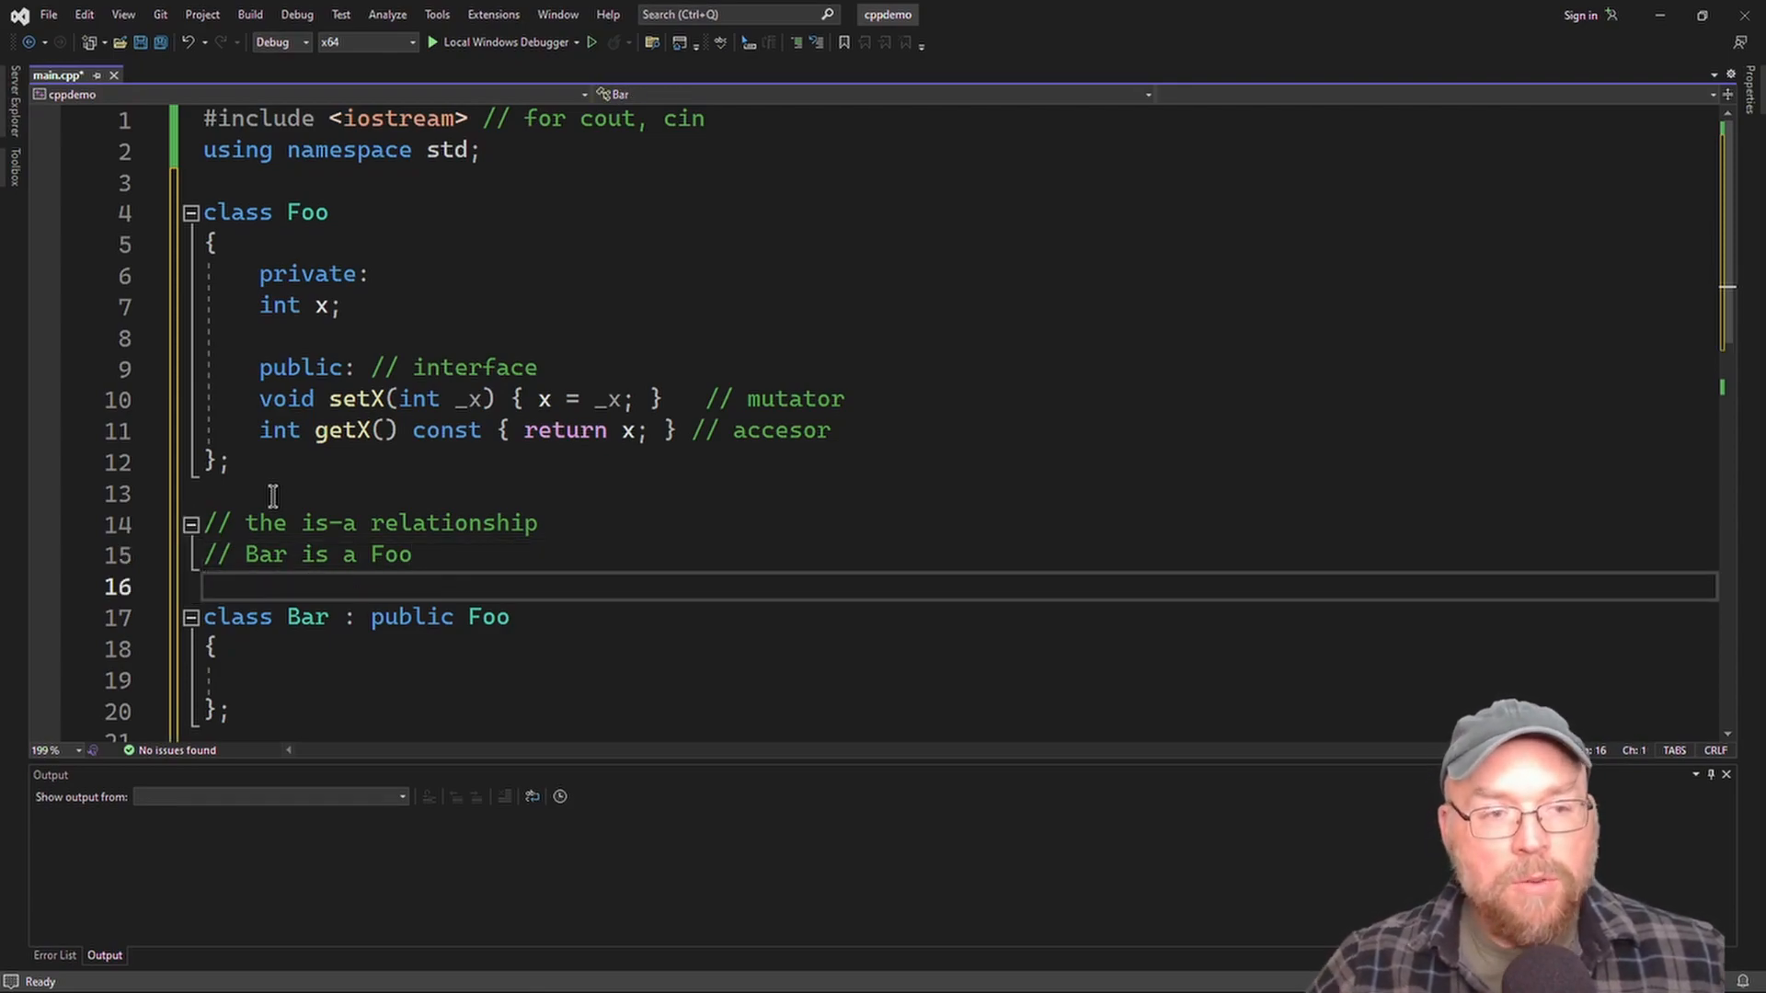
Comment Bar as the child class, or the derived class.
text(//)
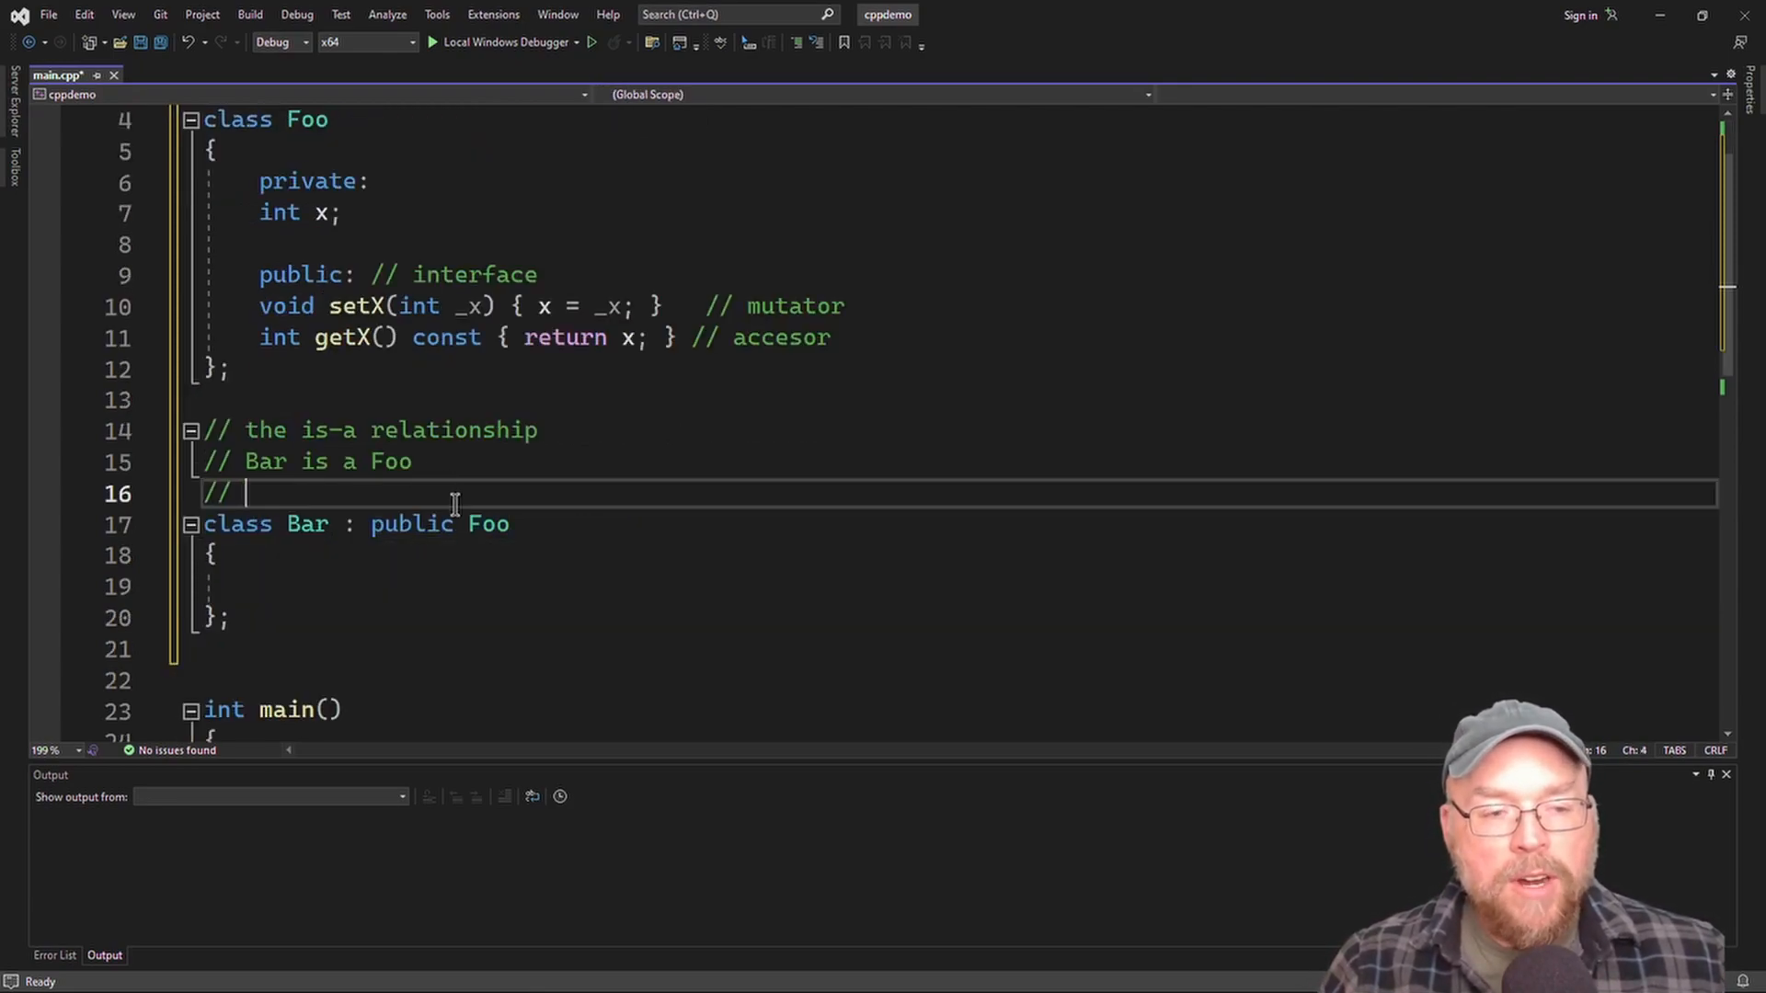
text(child class, or)
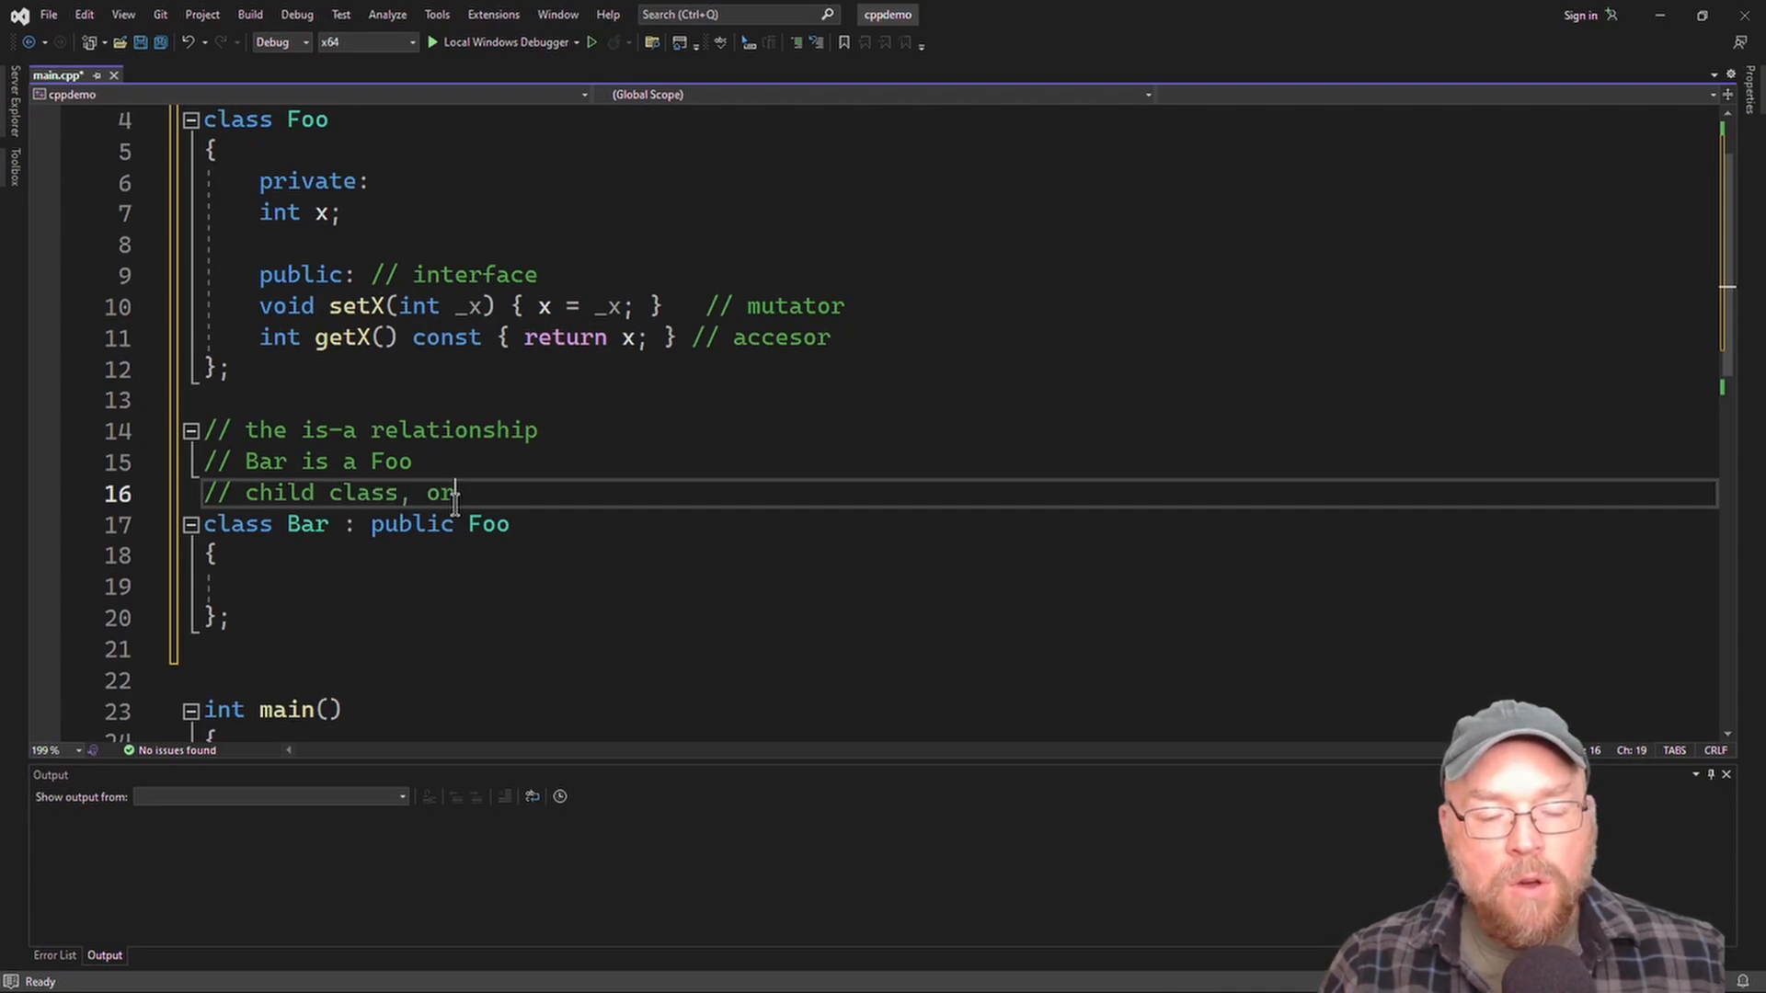
text(the deriv)
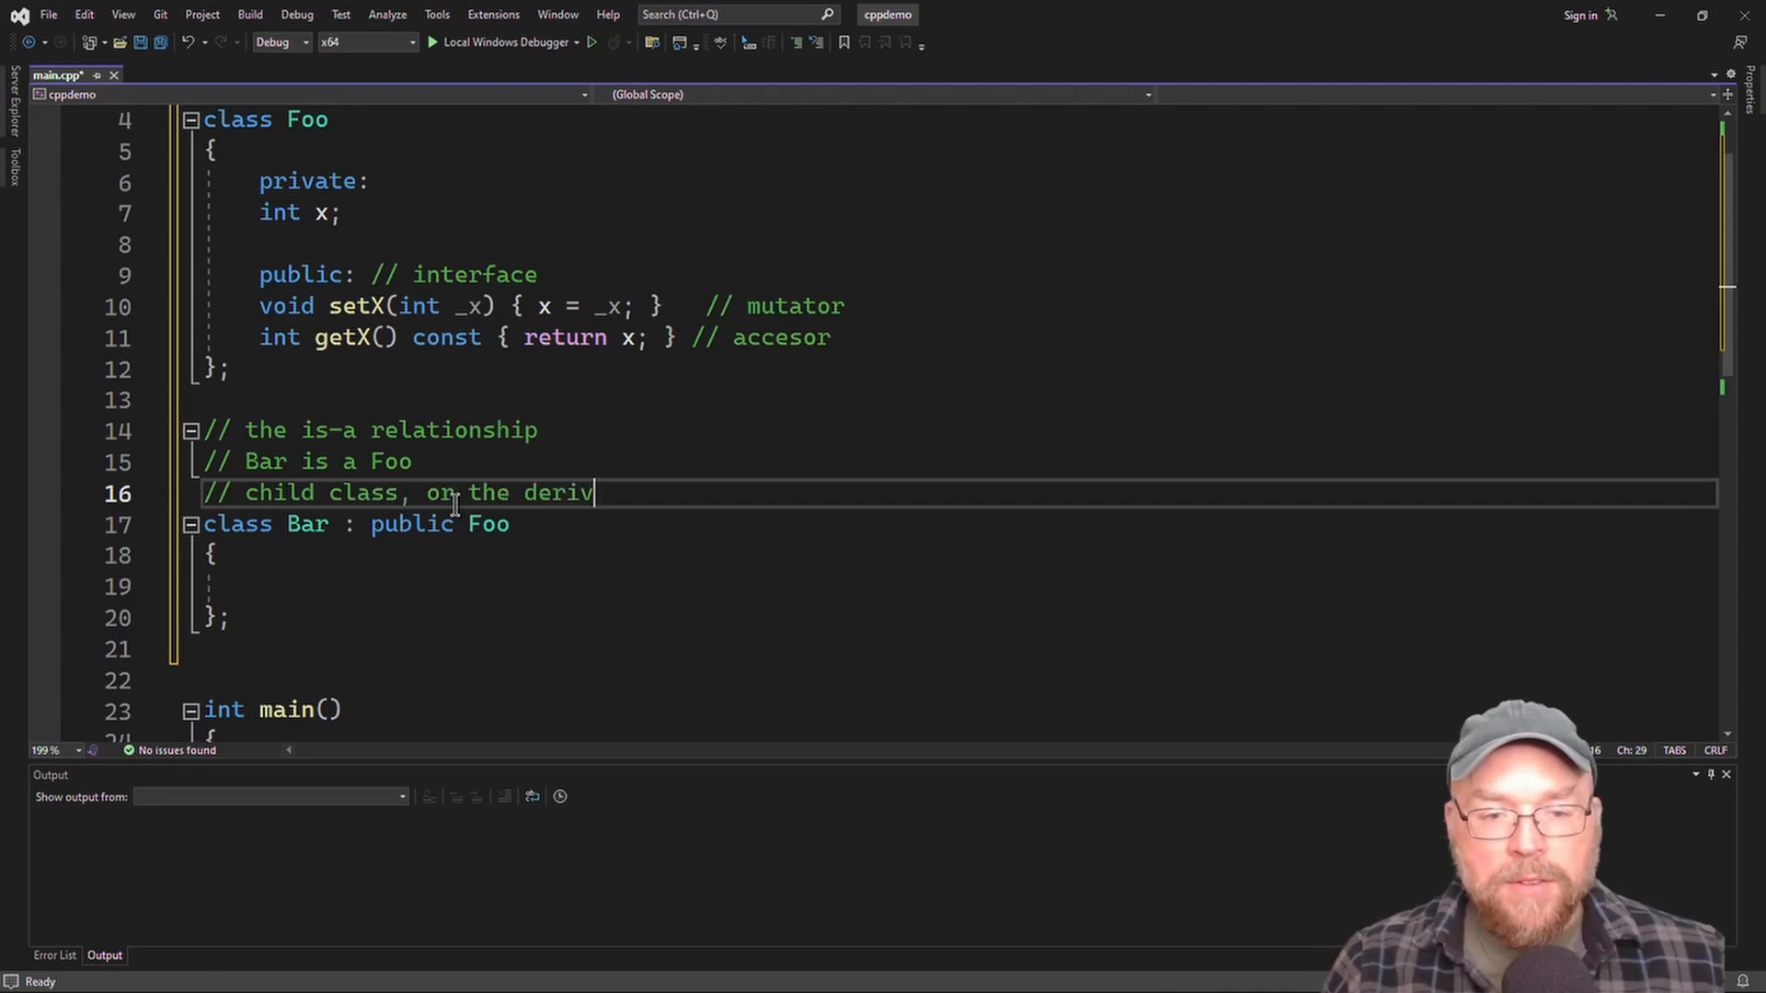
text(ed)
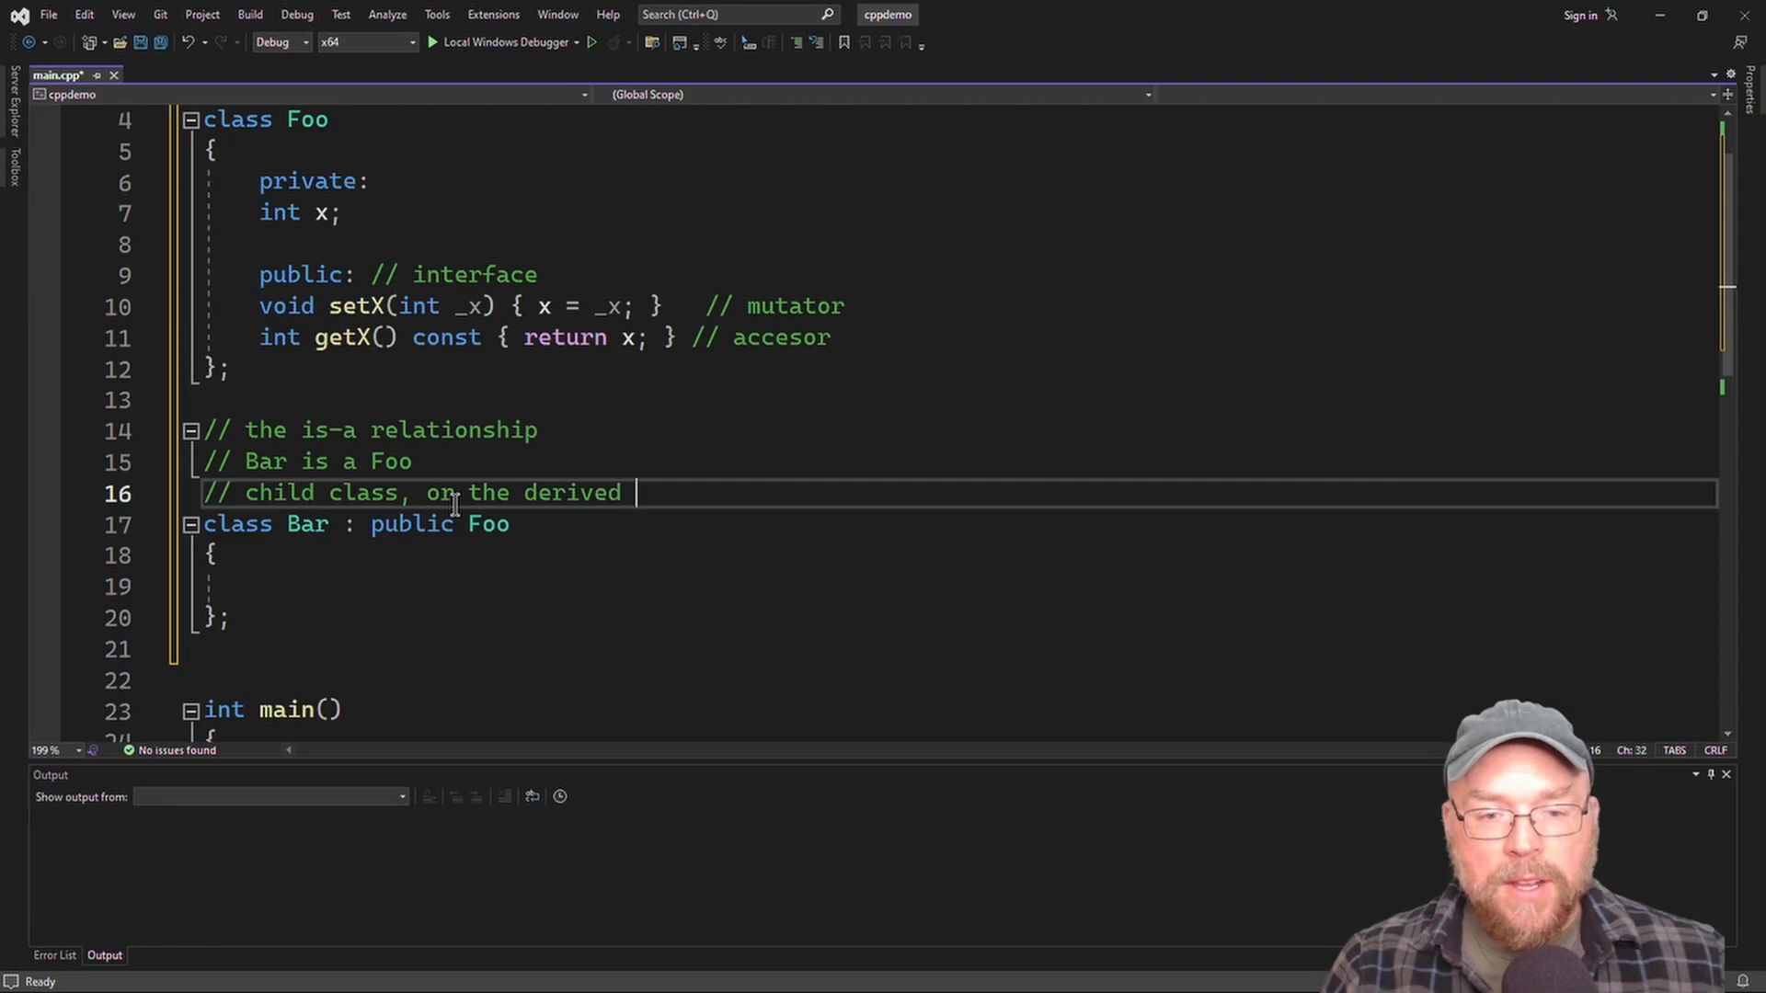
text(class)
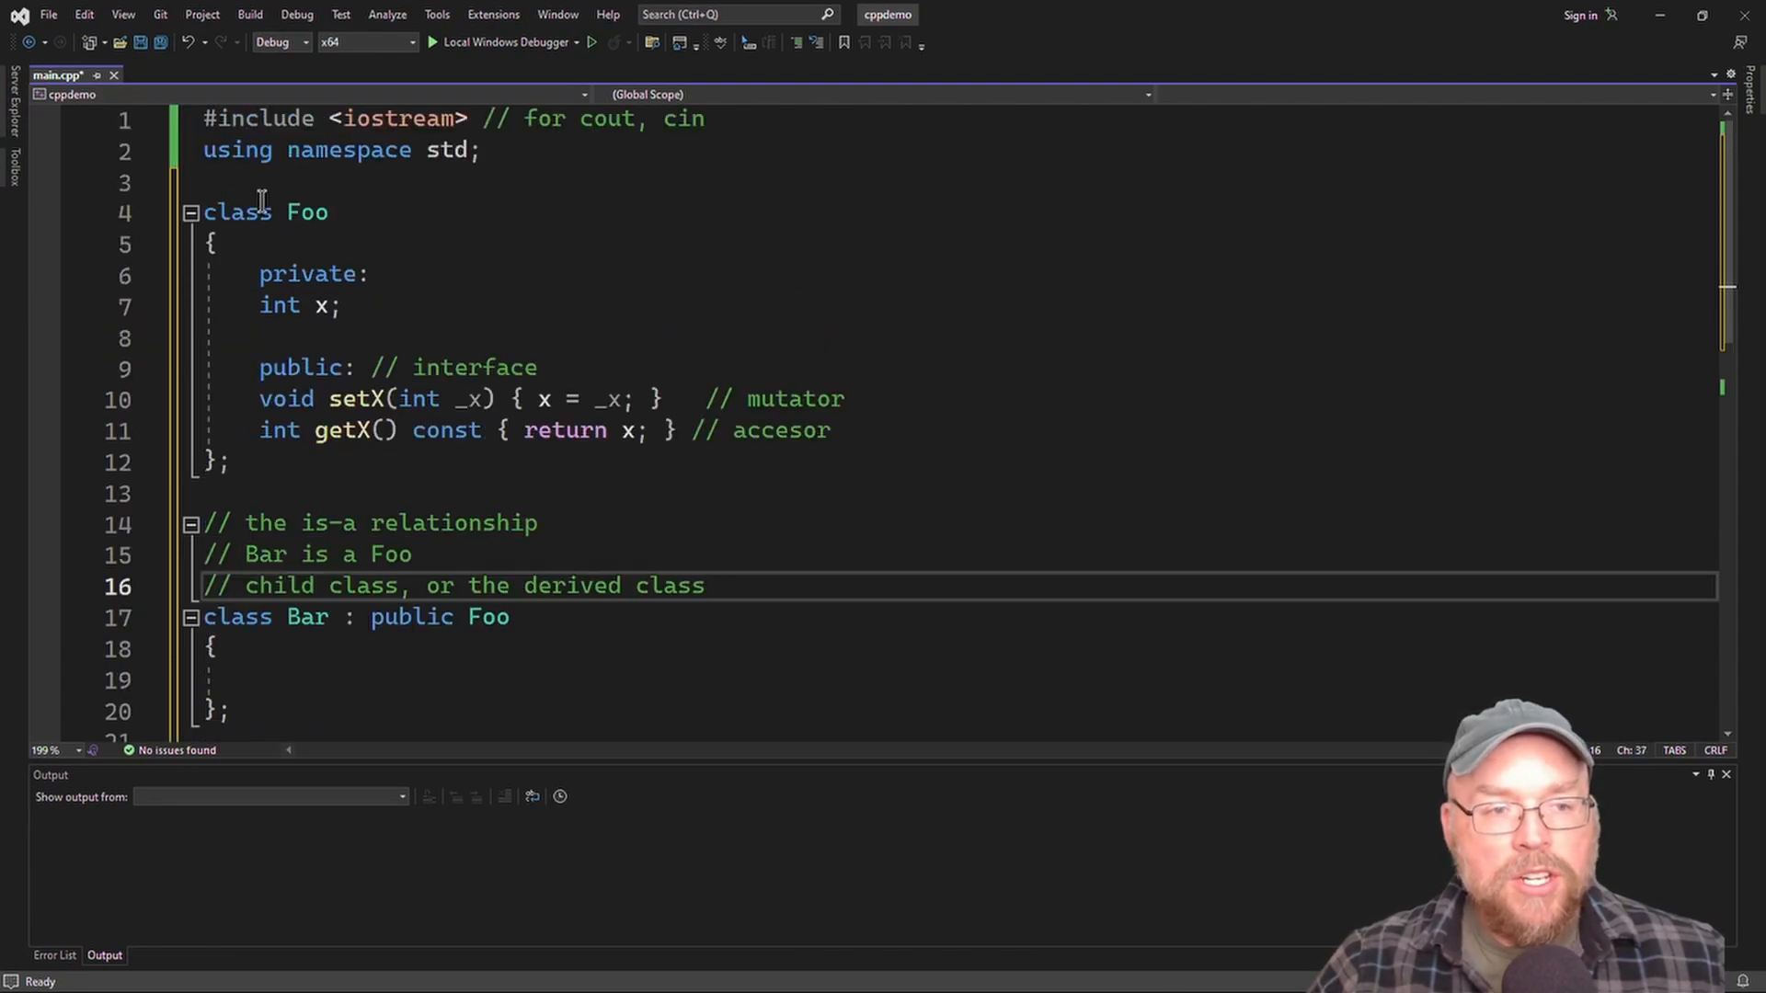
Comment Foo as the parent class, or the base class, and highlight Bar.
text(//)
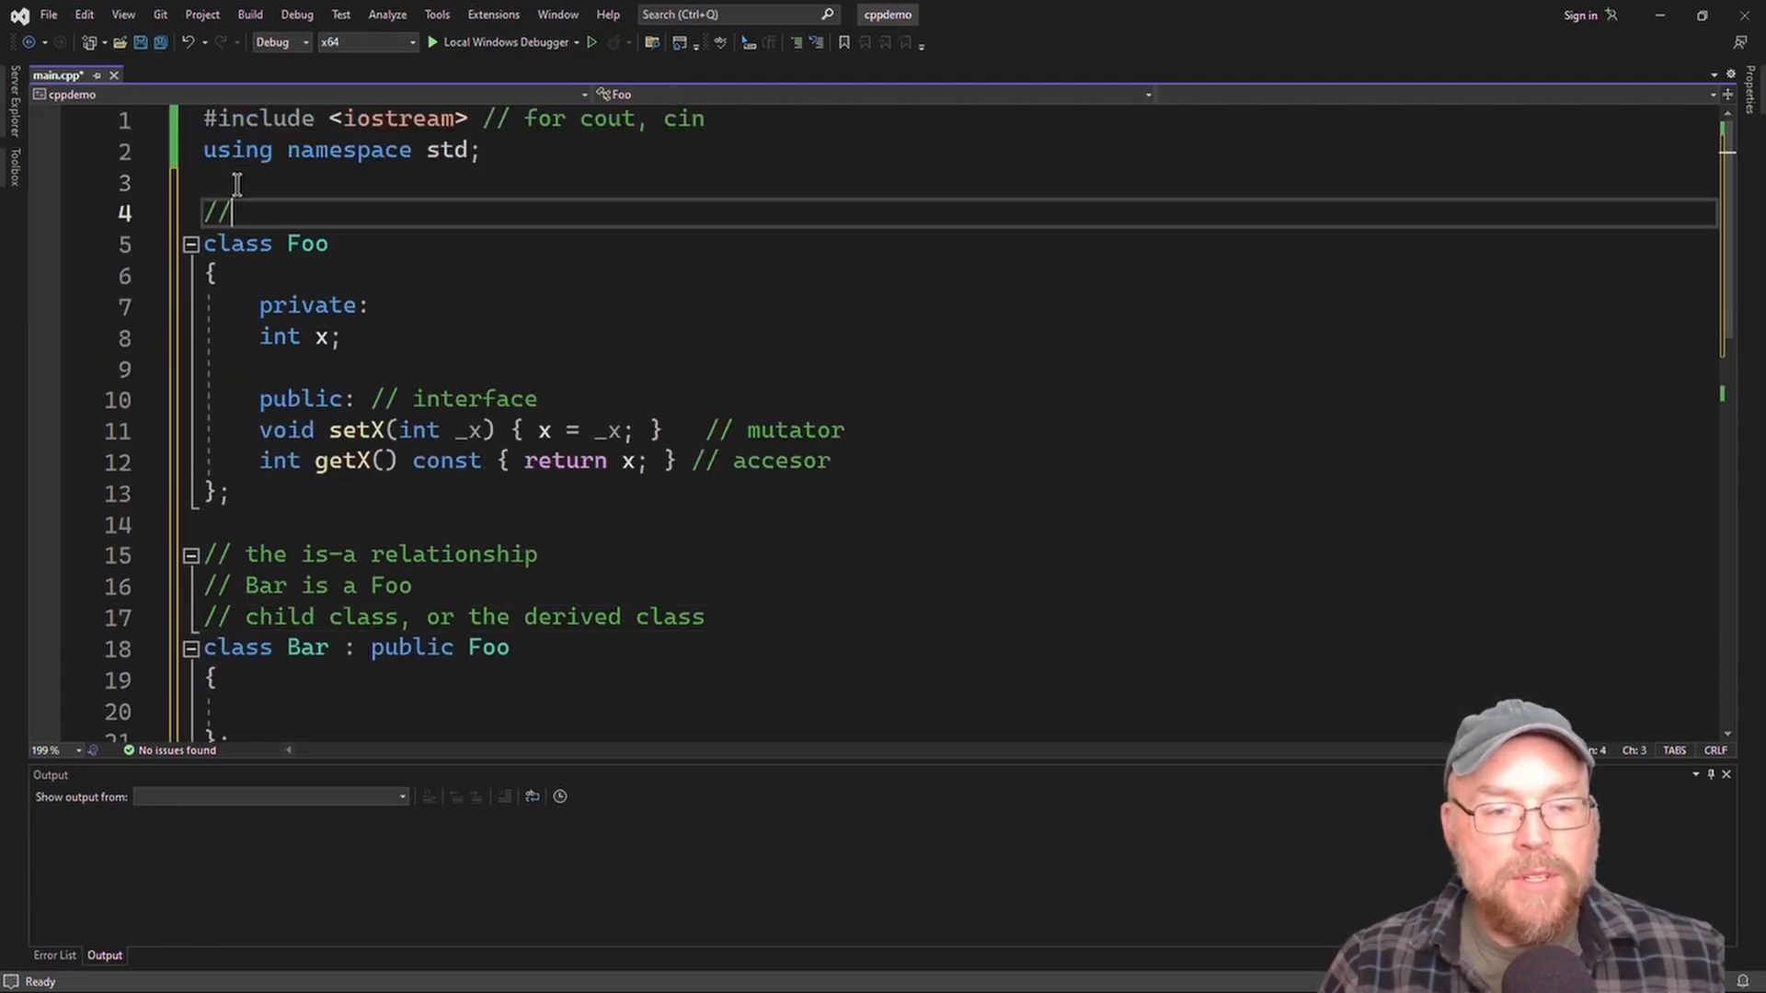
text(Foo the parent)
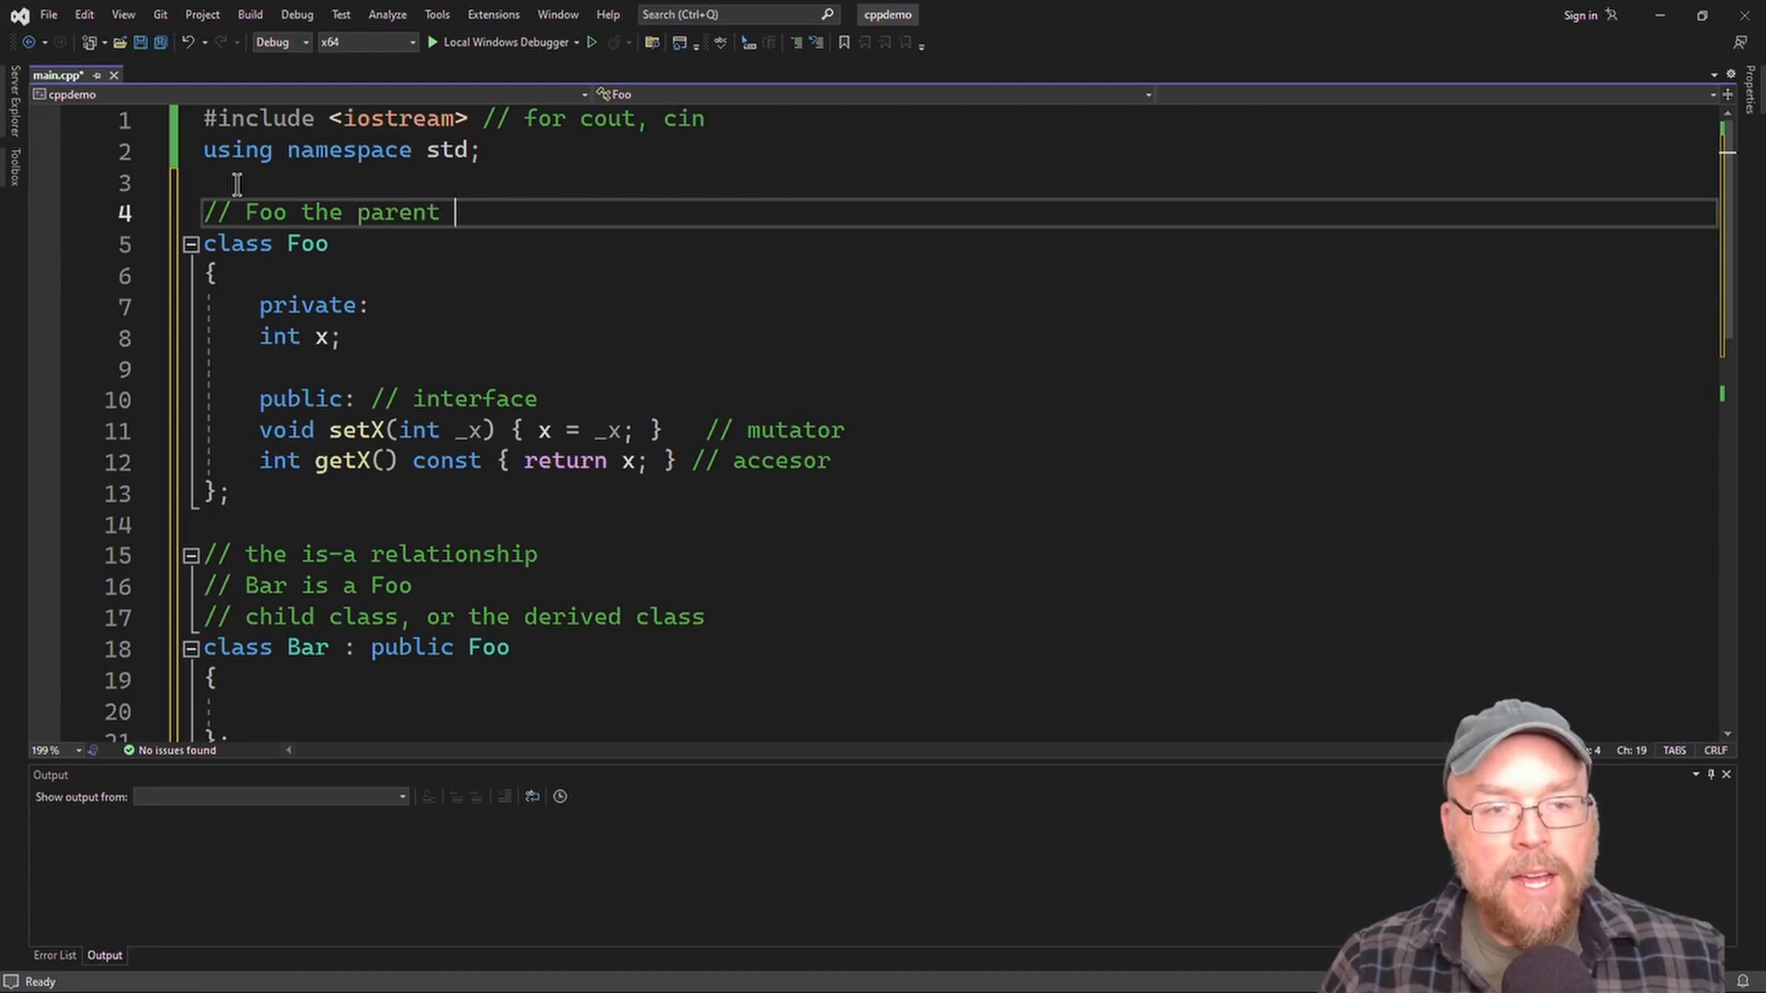
text(class, or the)
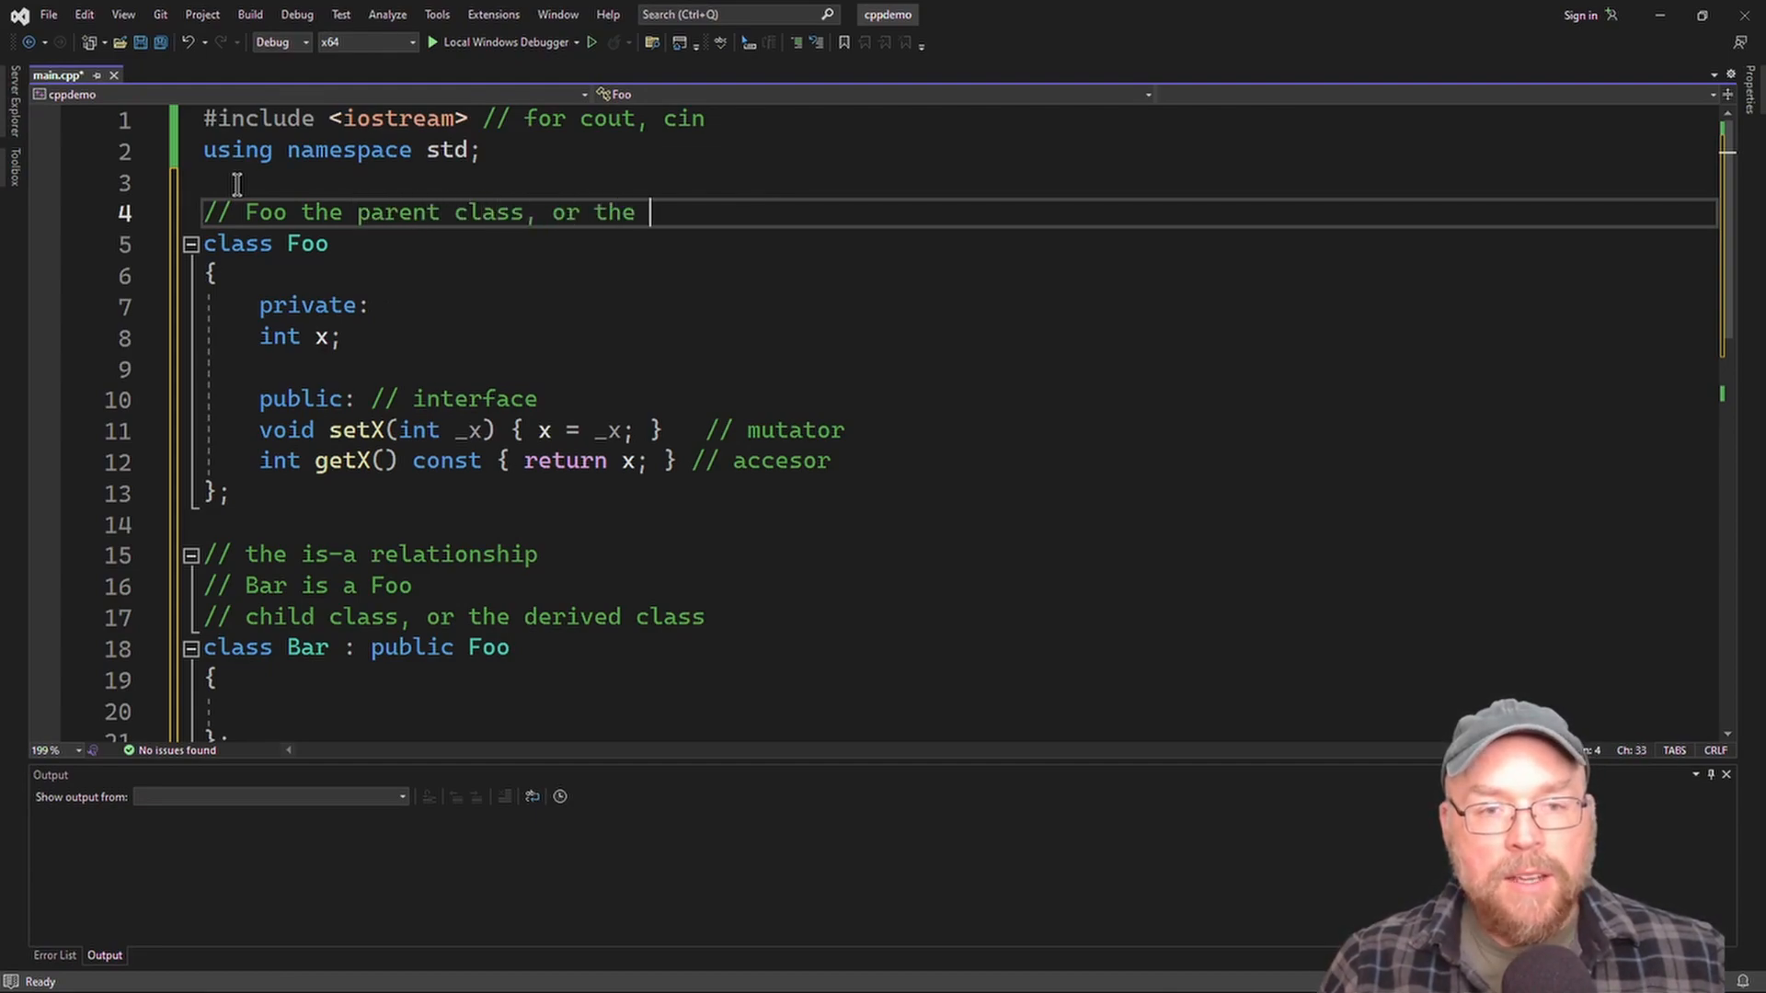
text(base class)
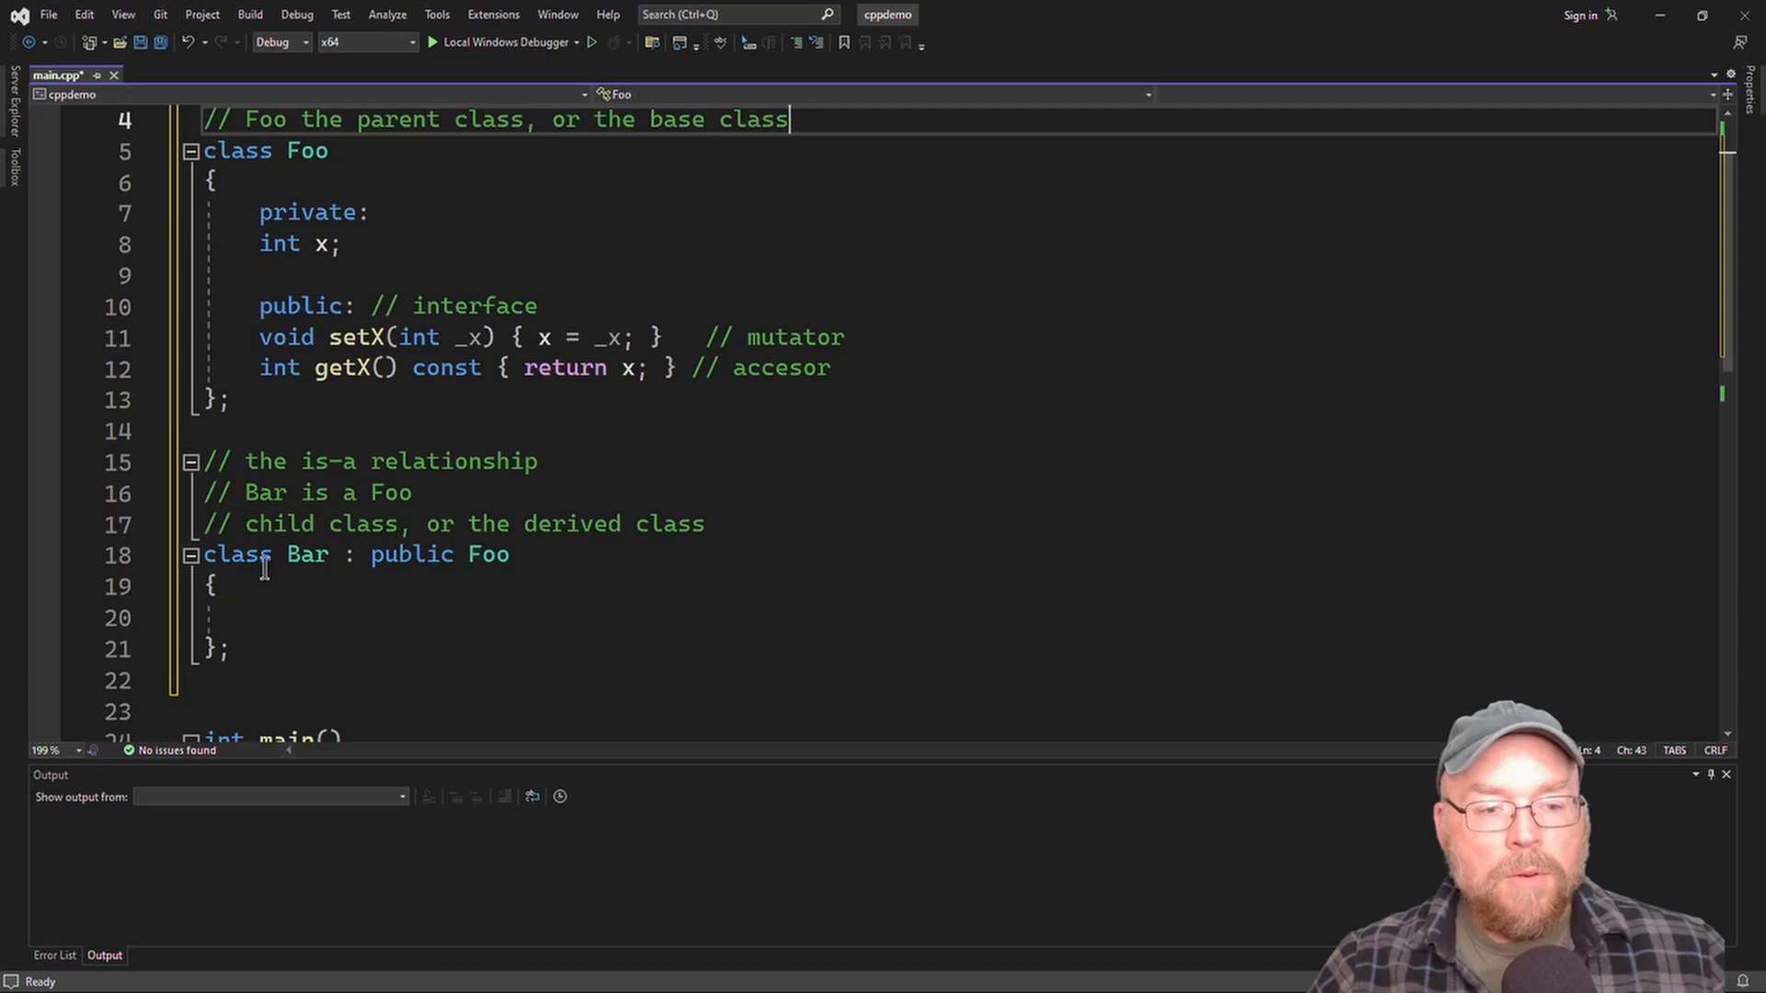
double_click(305, 554)
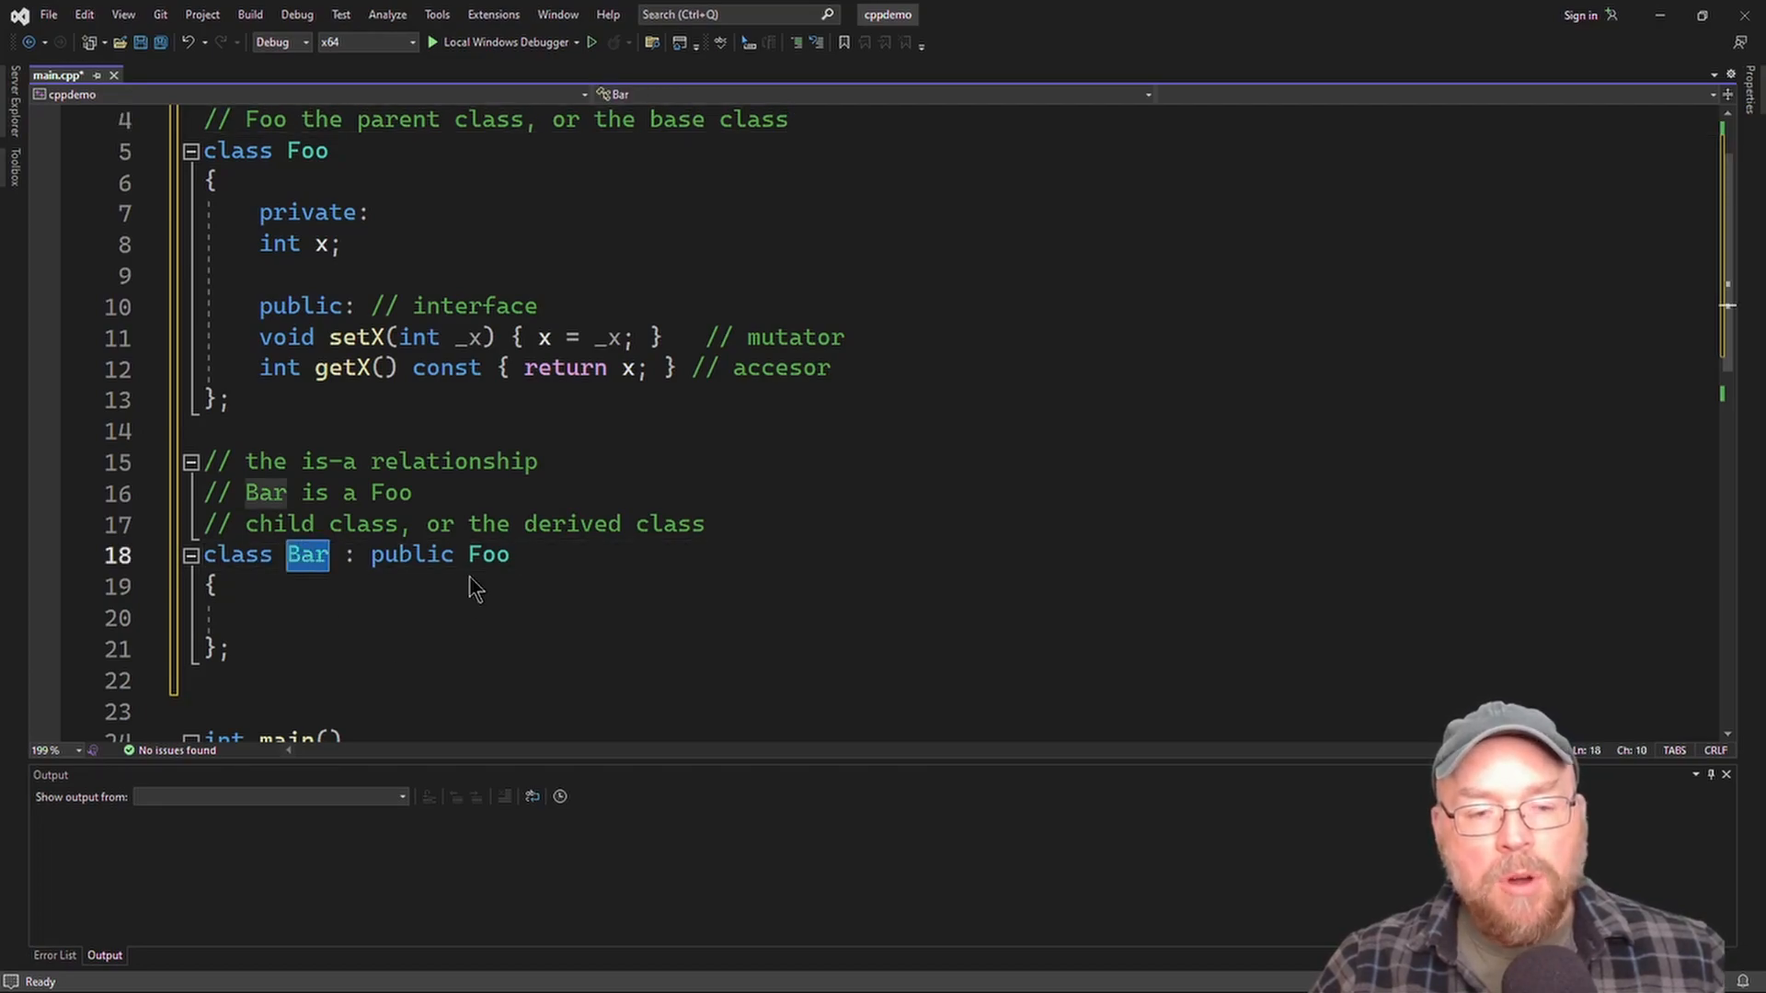
double_click(489, 553)
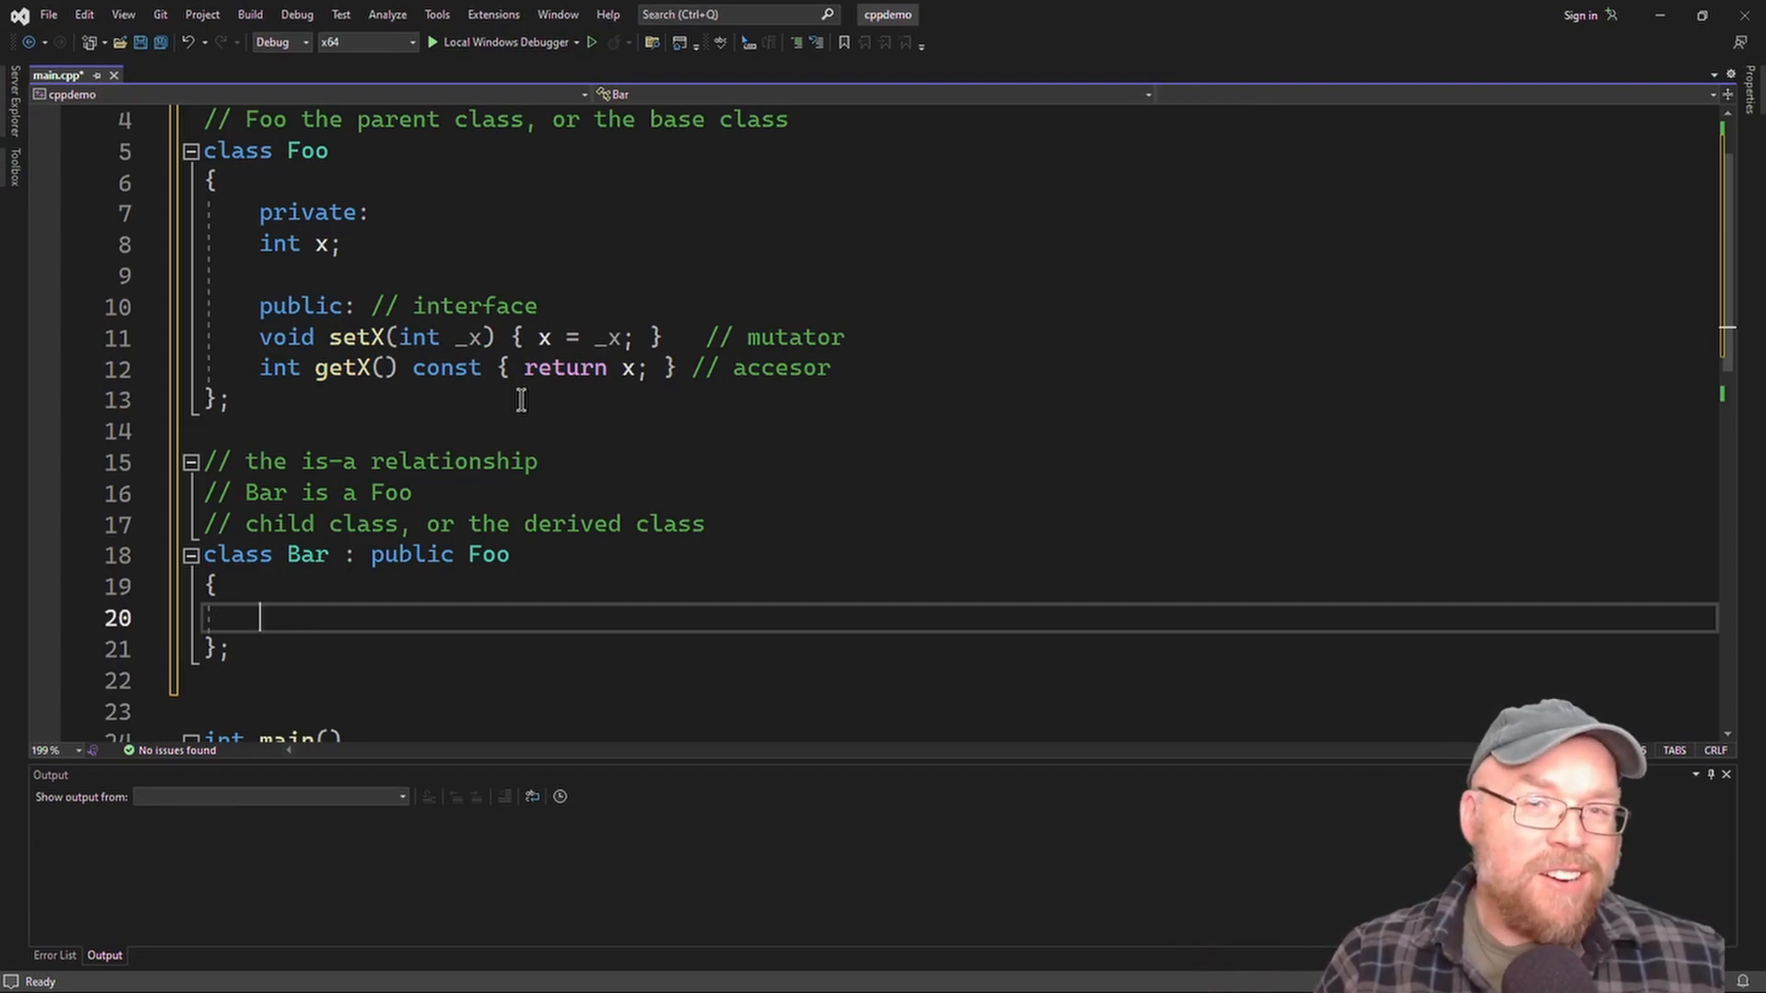
Give Bar a private int y and a public section marked // interface.
text(private:)
text(int y;)
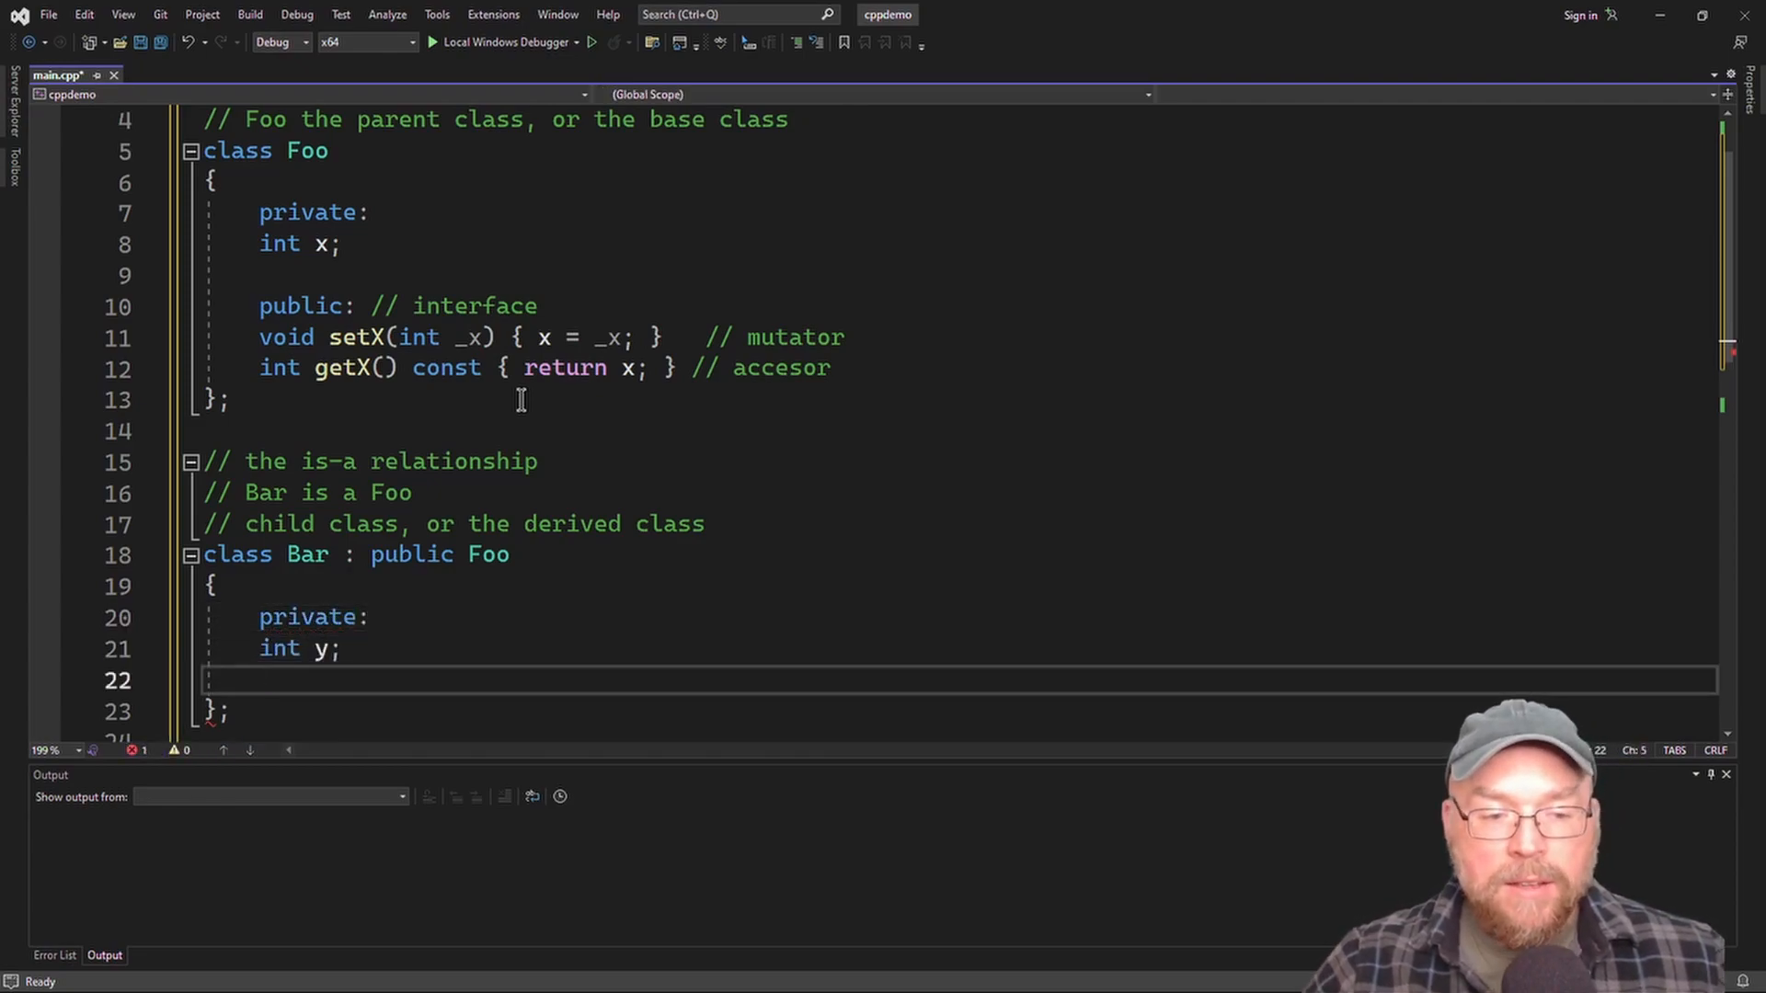
text(public)
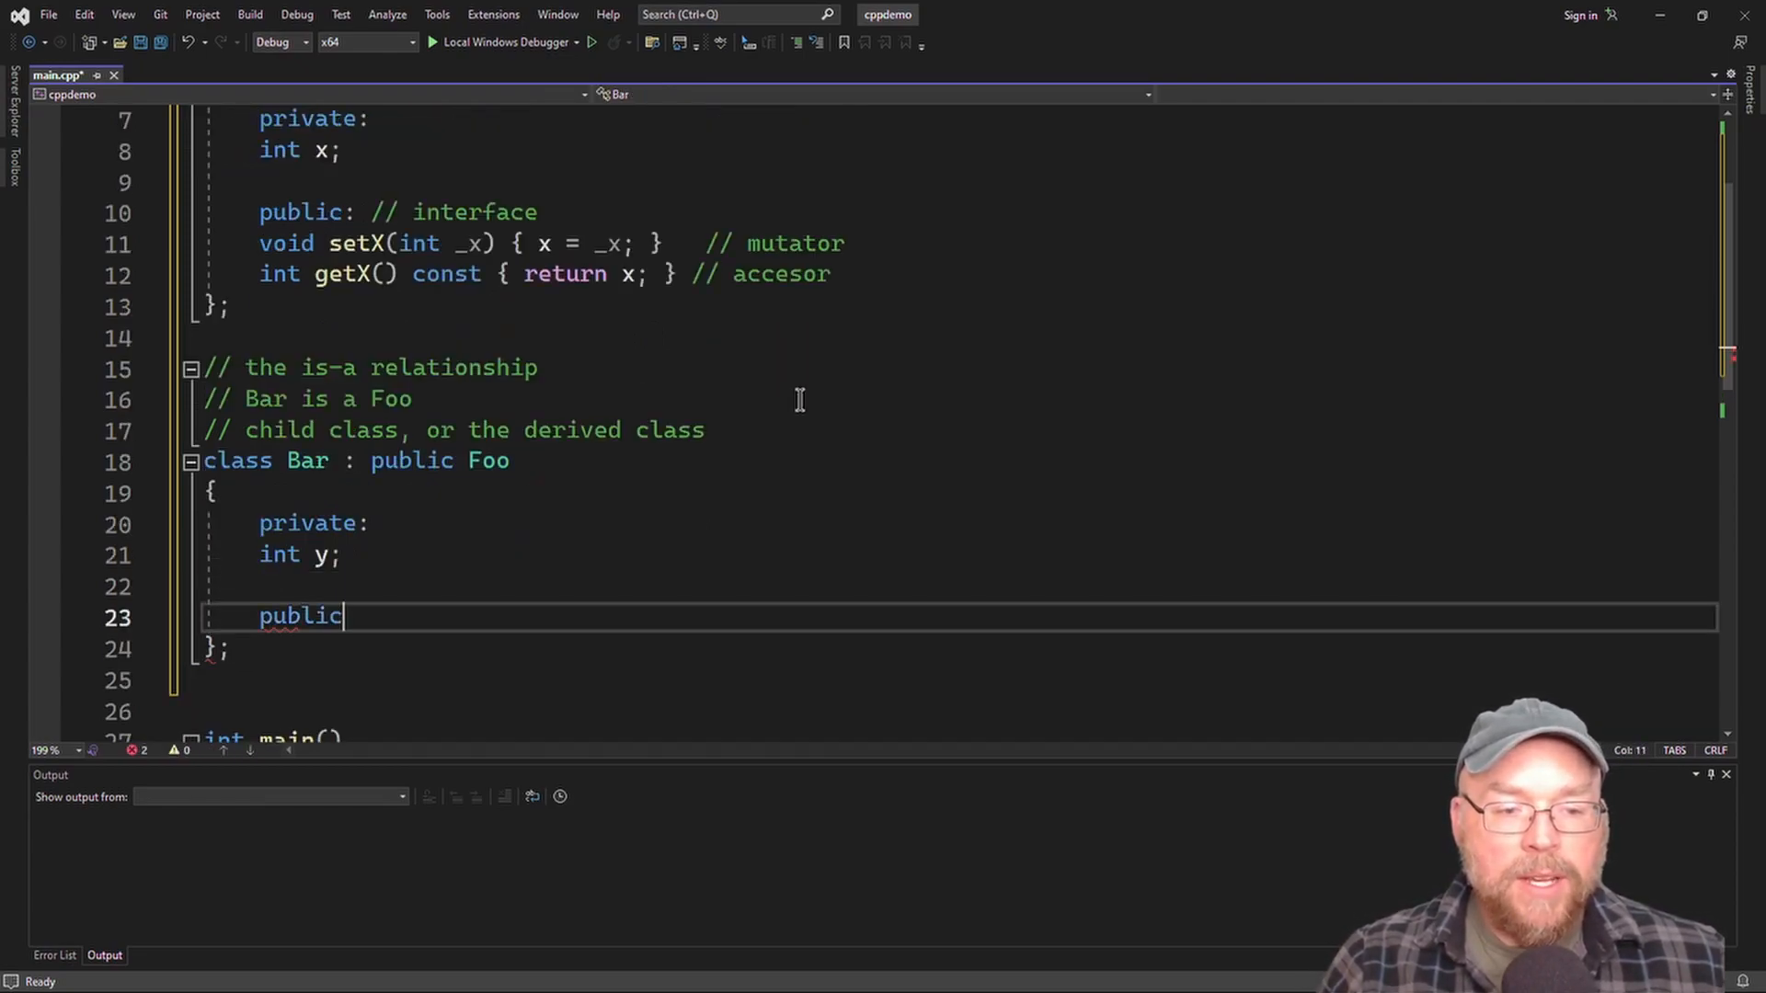
text(: // interface)
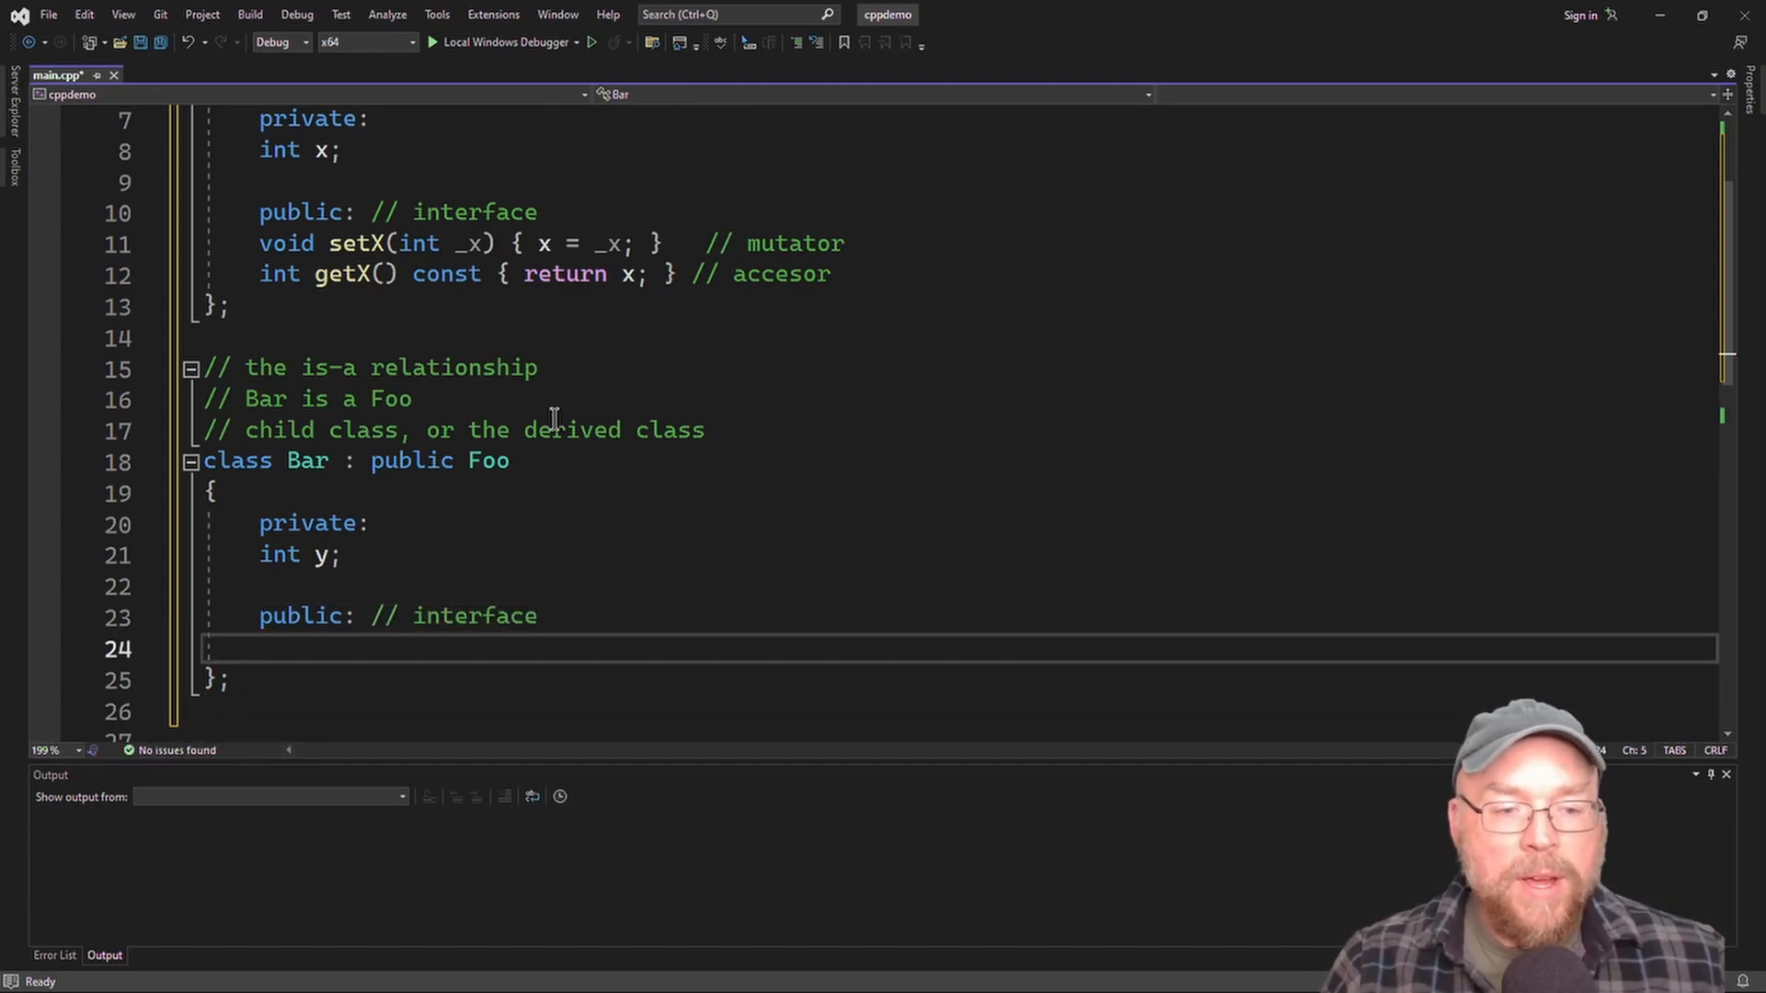
click(333, 554)
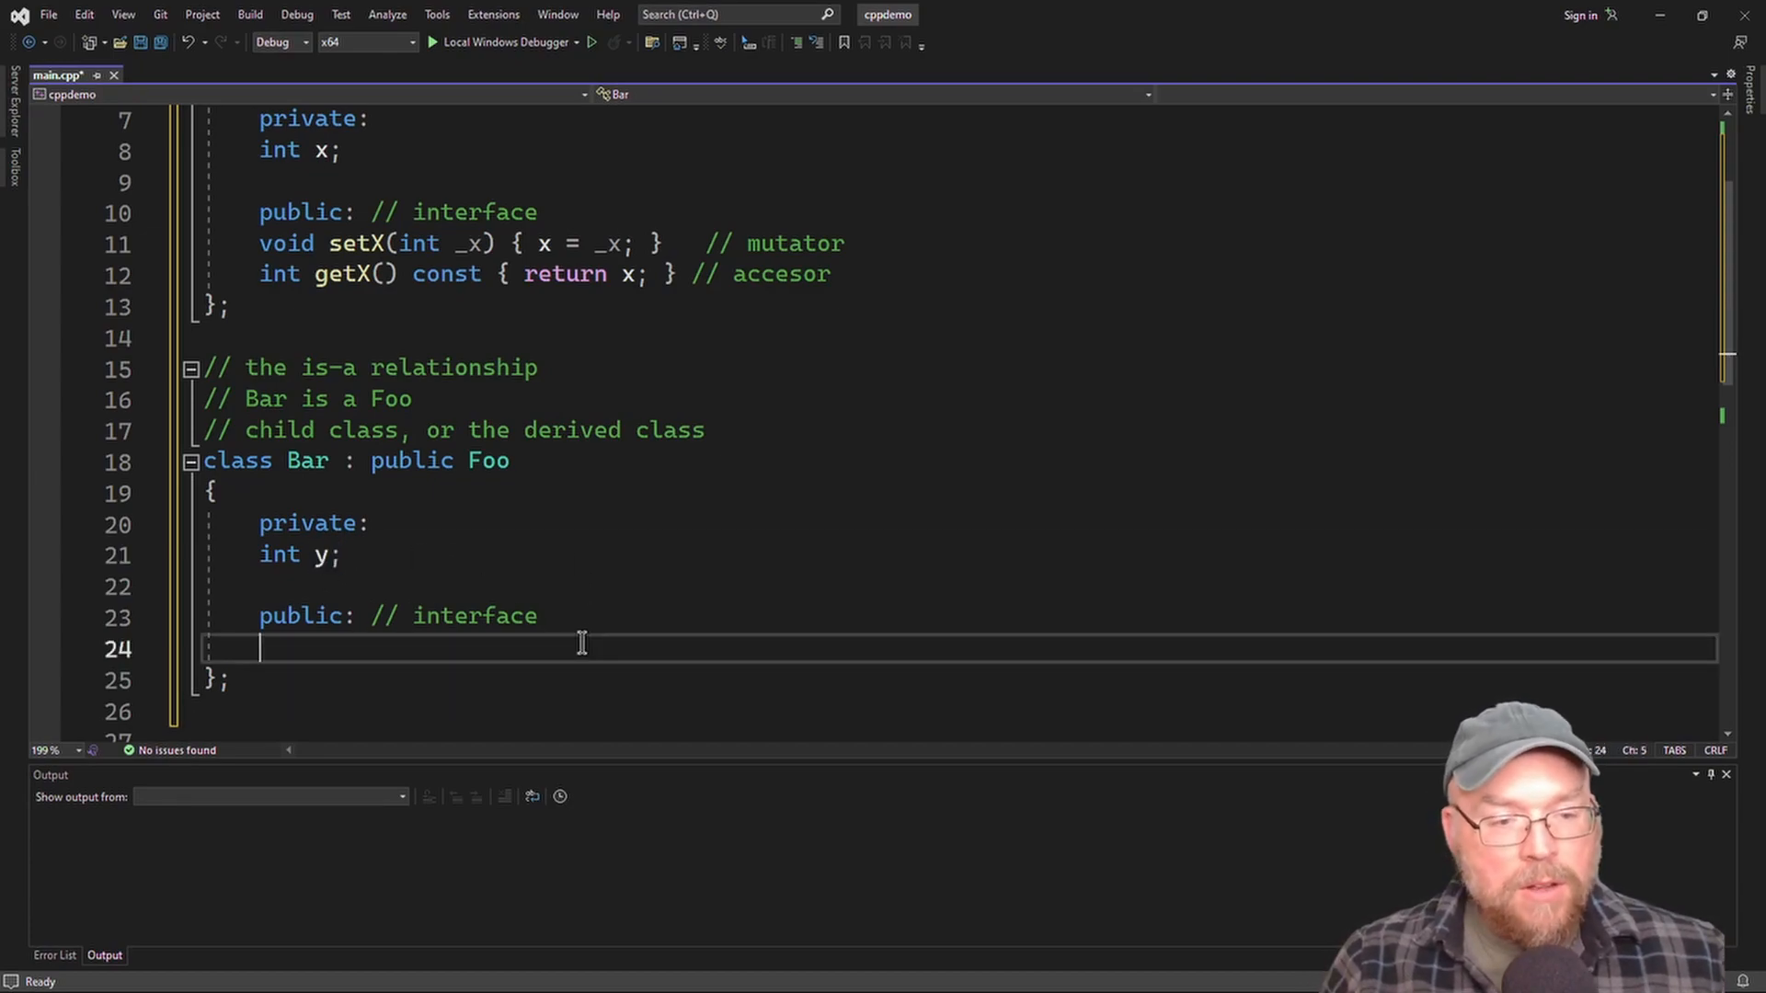
Add setY(int _y) mutator and const getY() accessor with mutator/accessor comments.
text(void set)
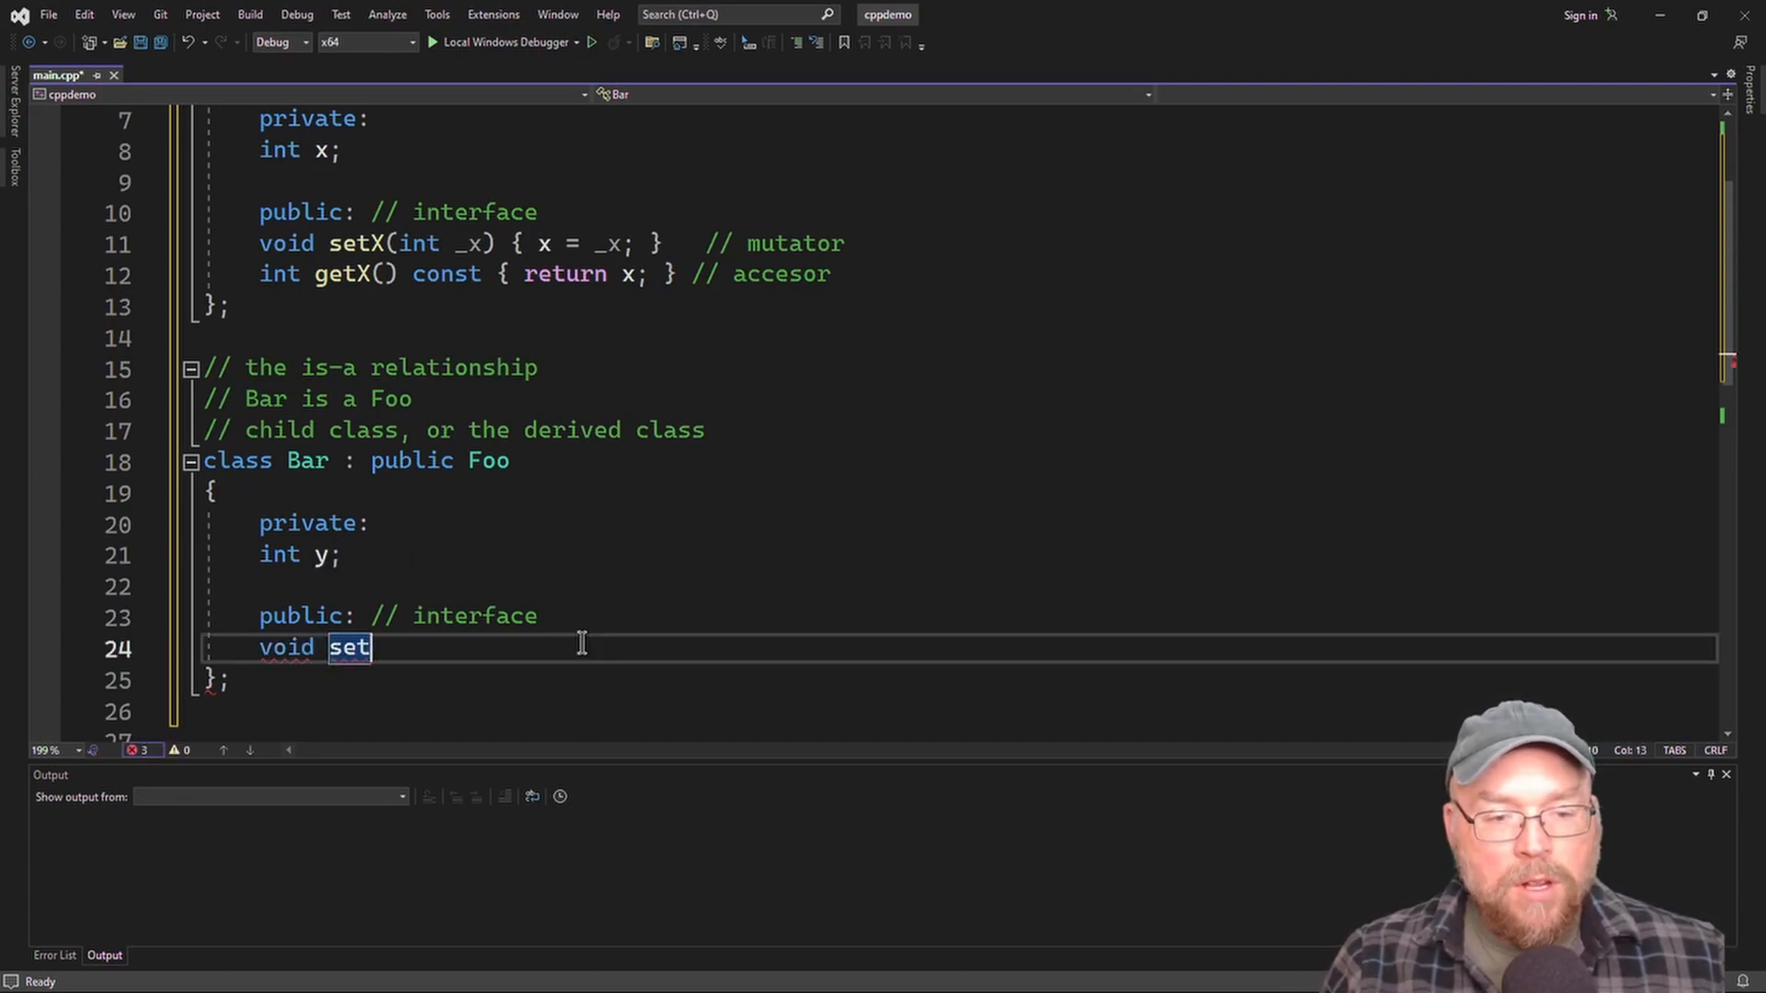
text(Y(int _y) { y =)
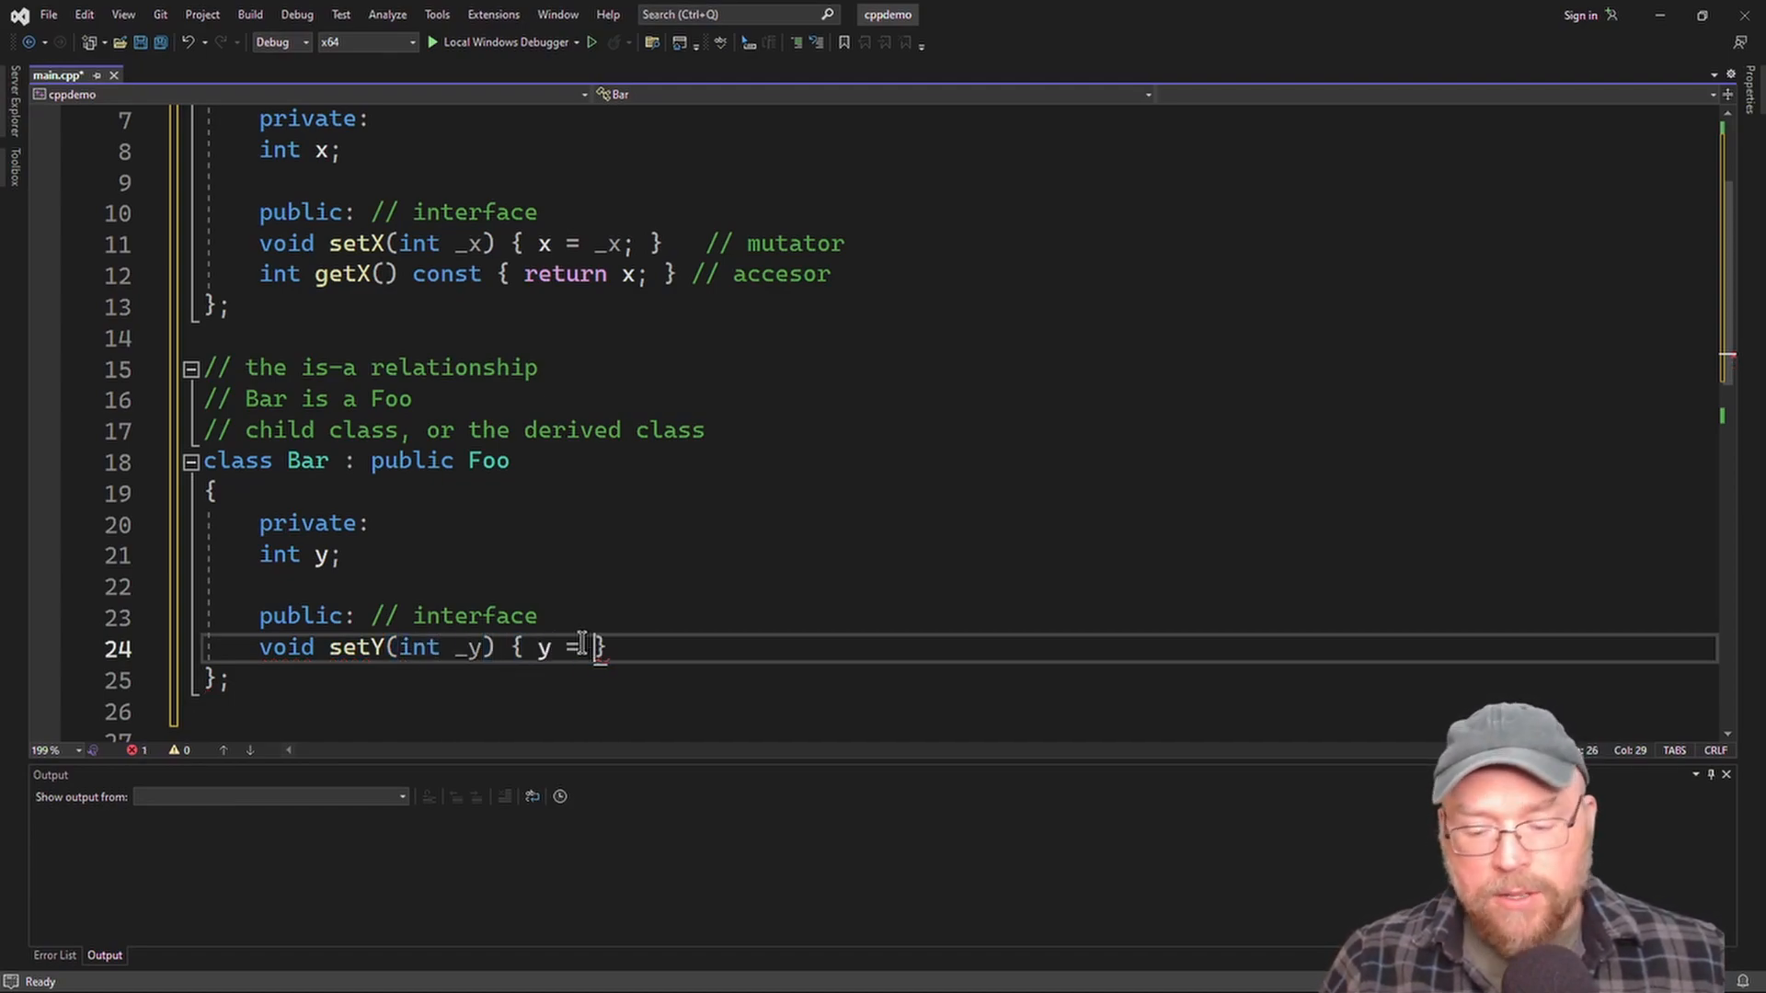
text(_y; })
text(int g)
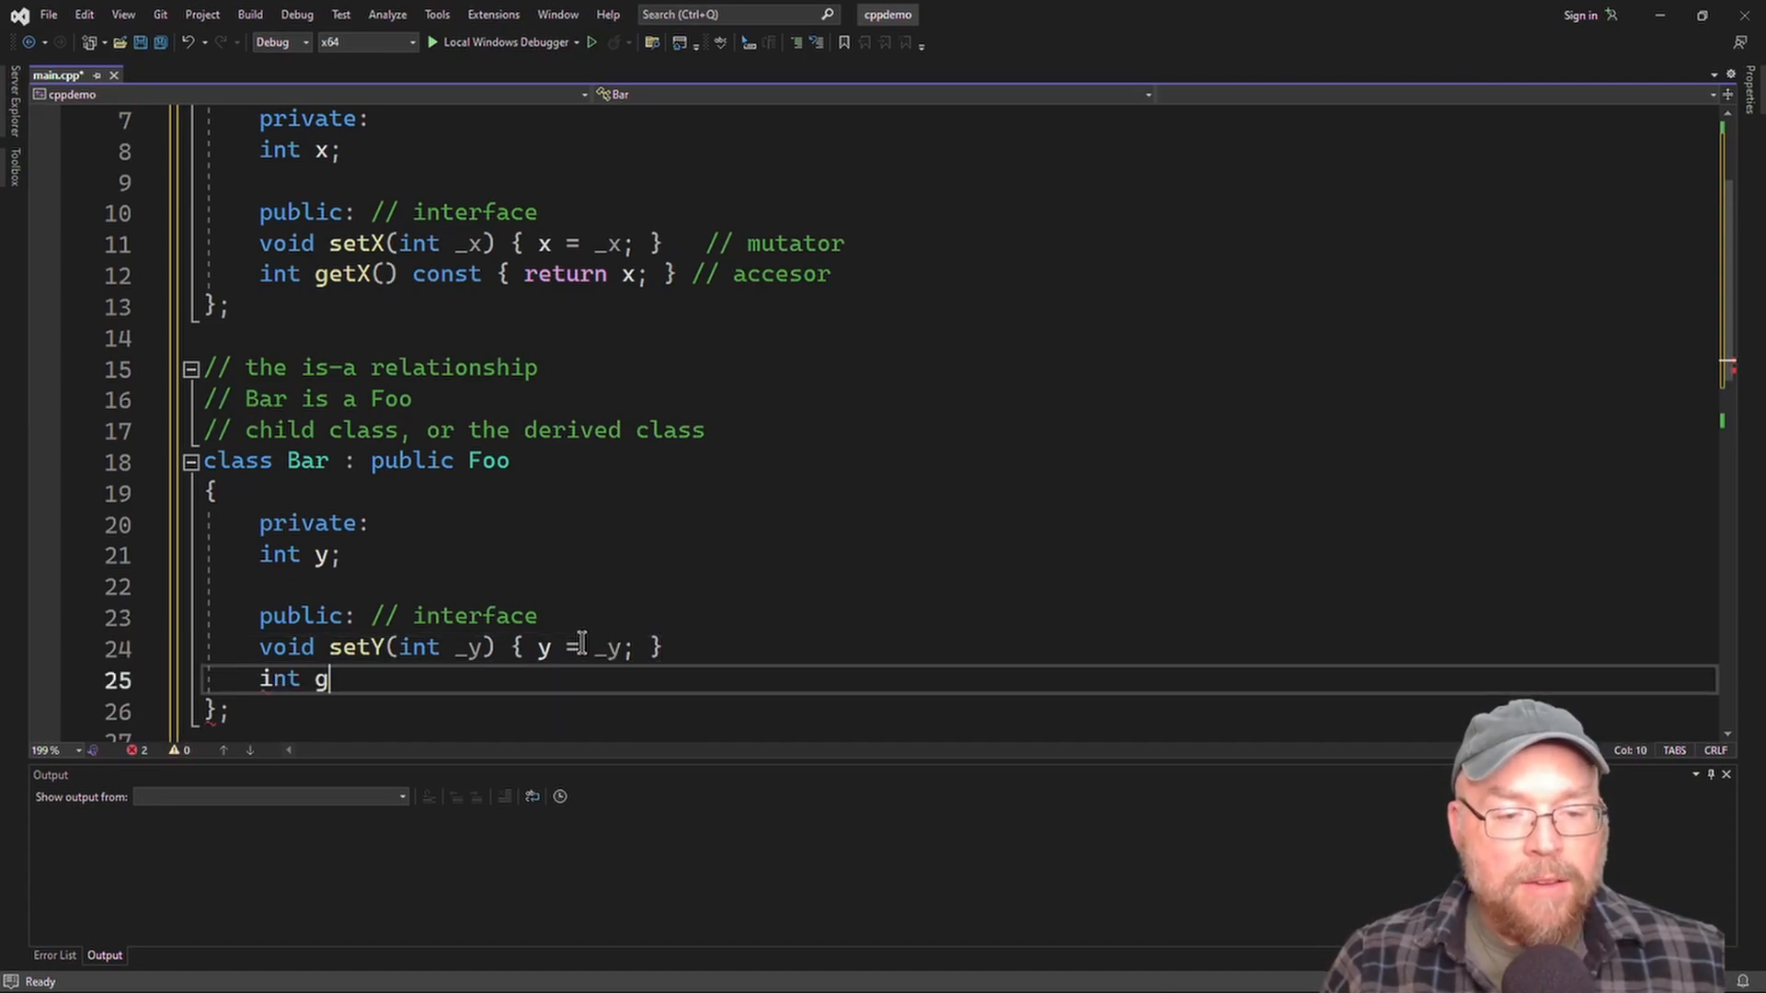
text(etY() cons)
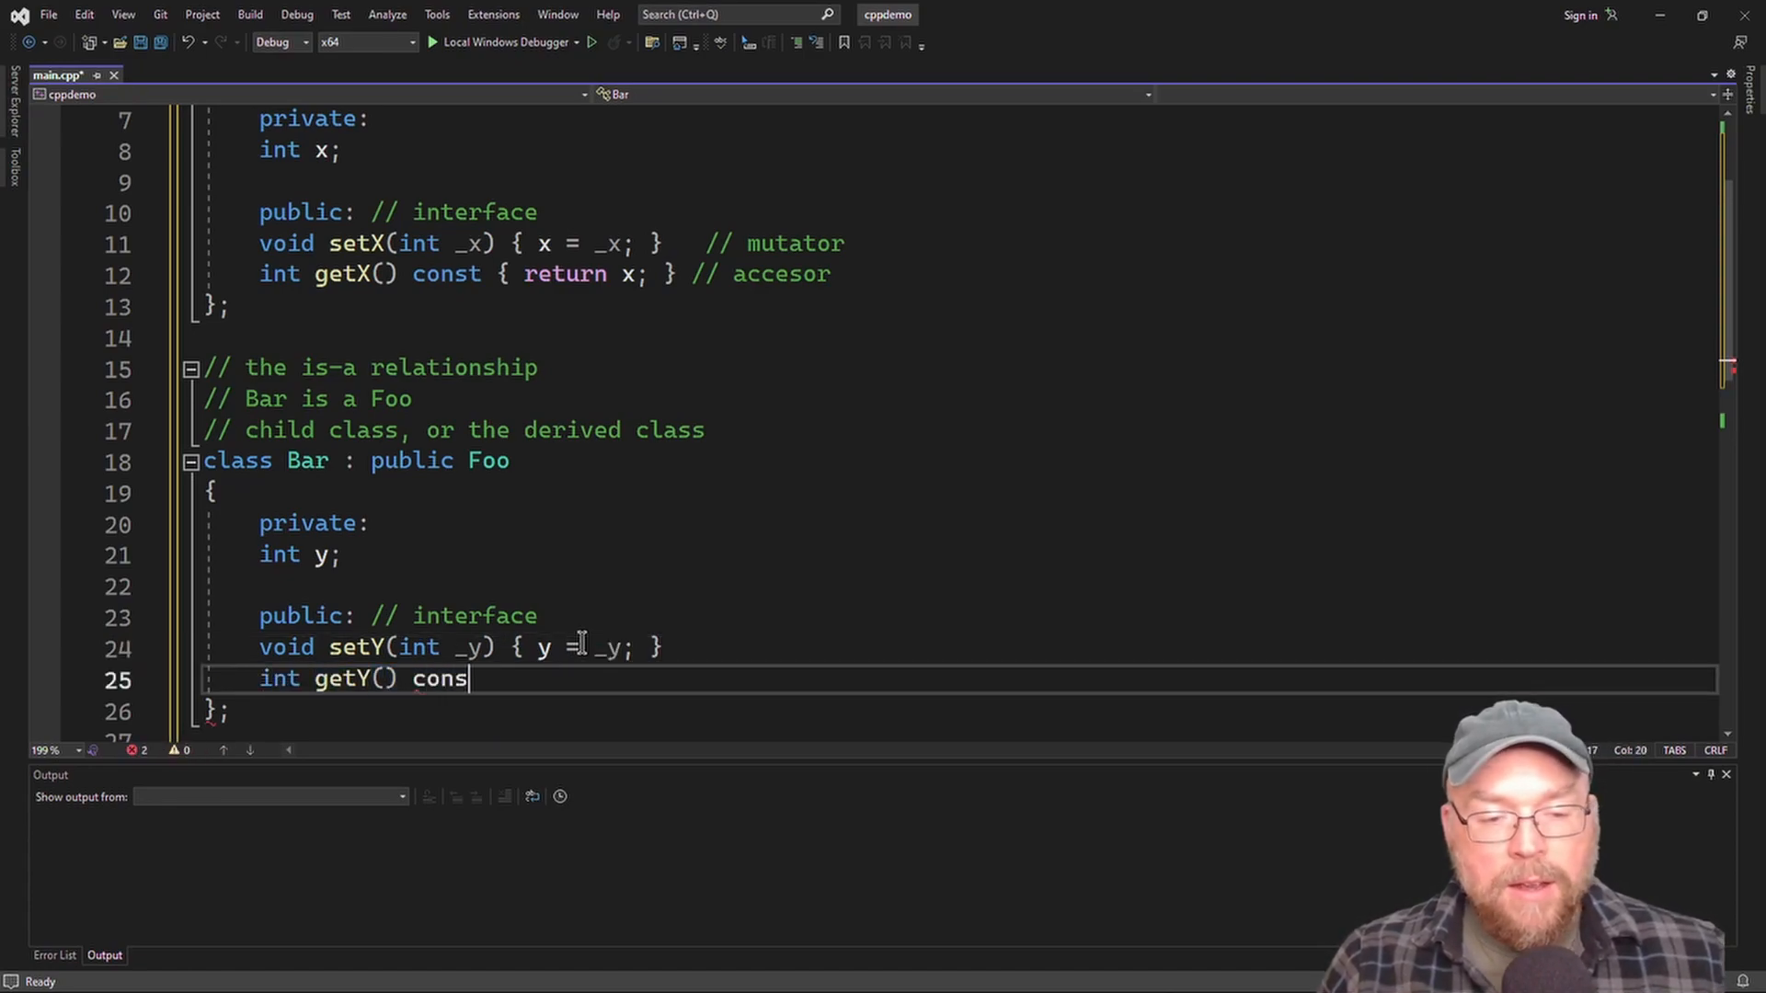
text(t)
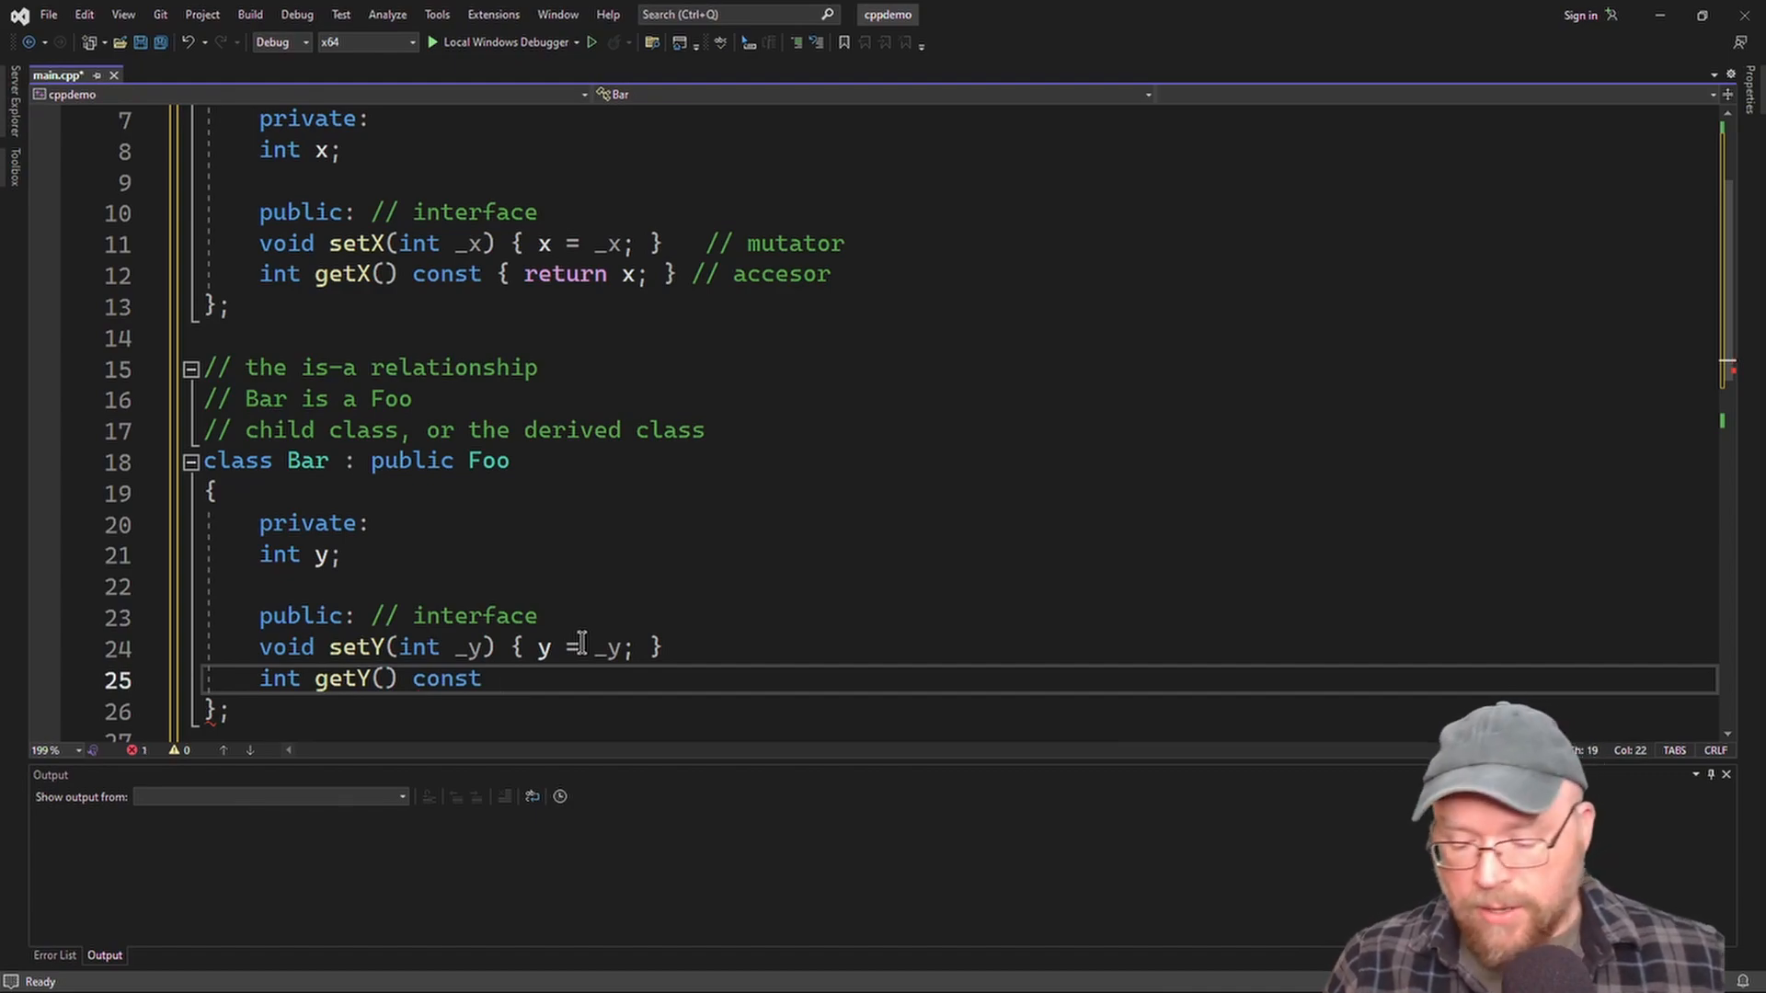
text({ return y; })
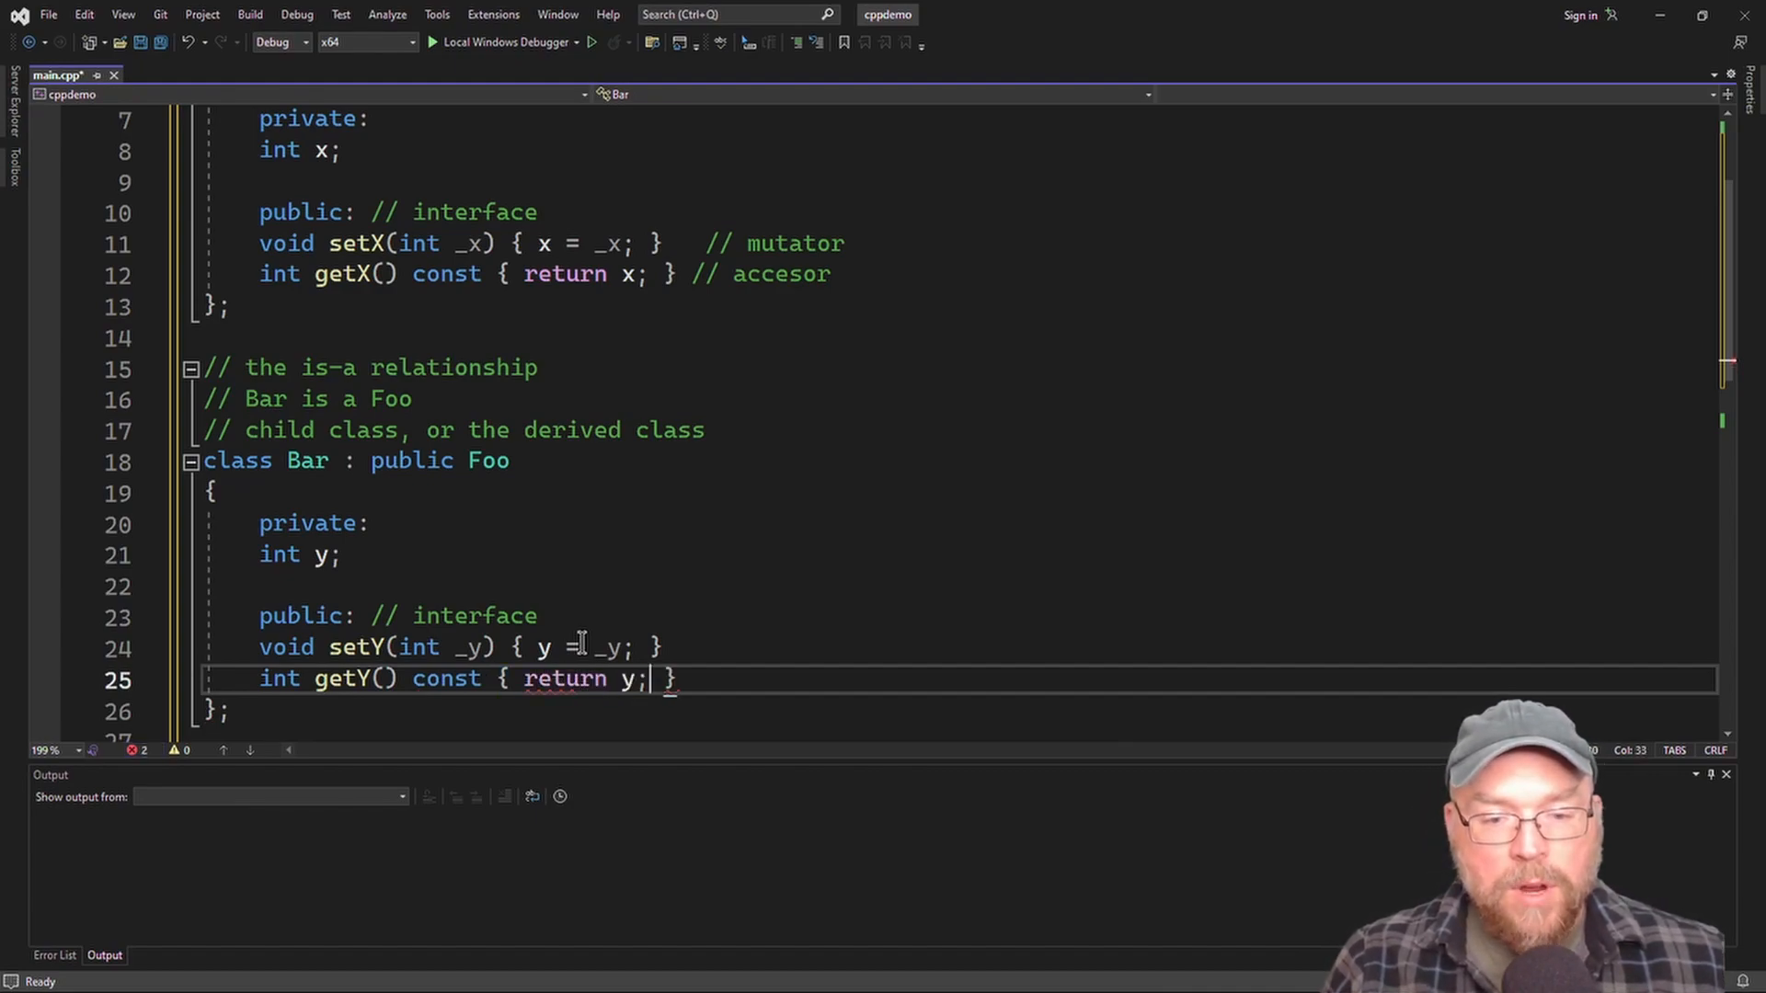
text(// mutator)
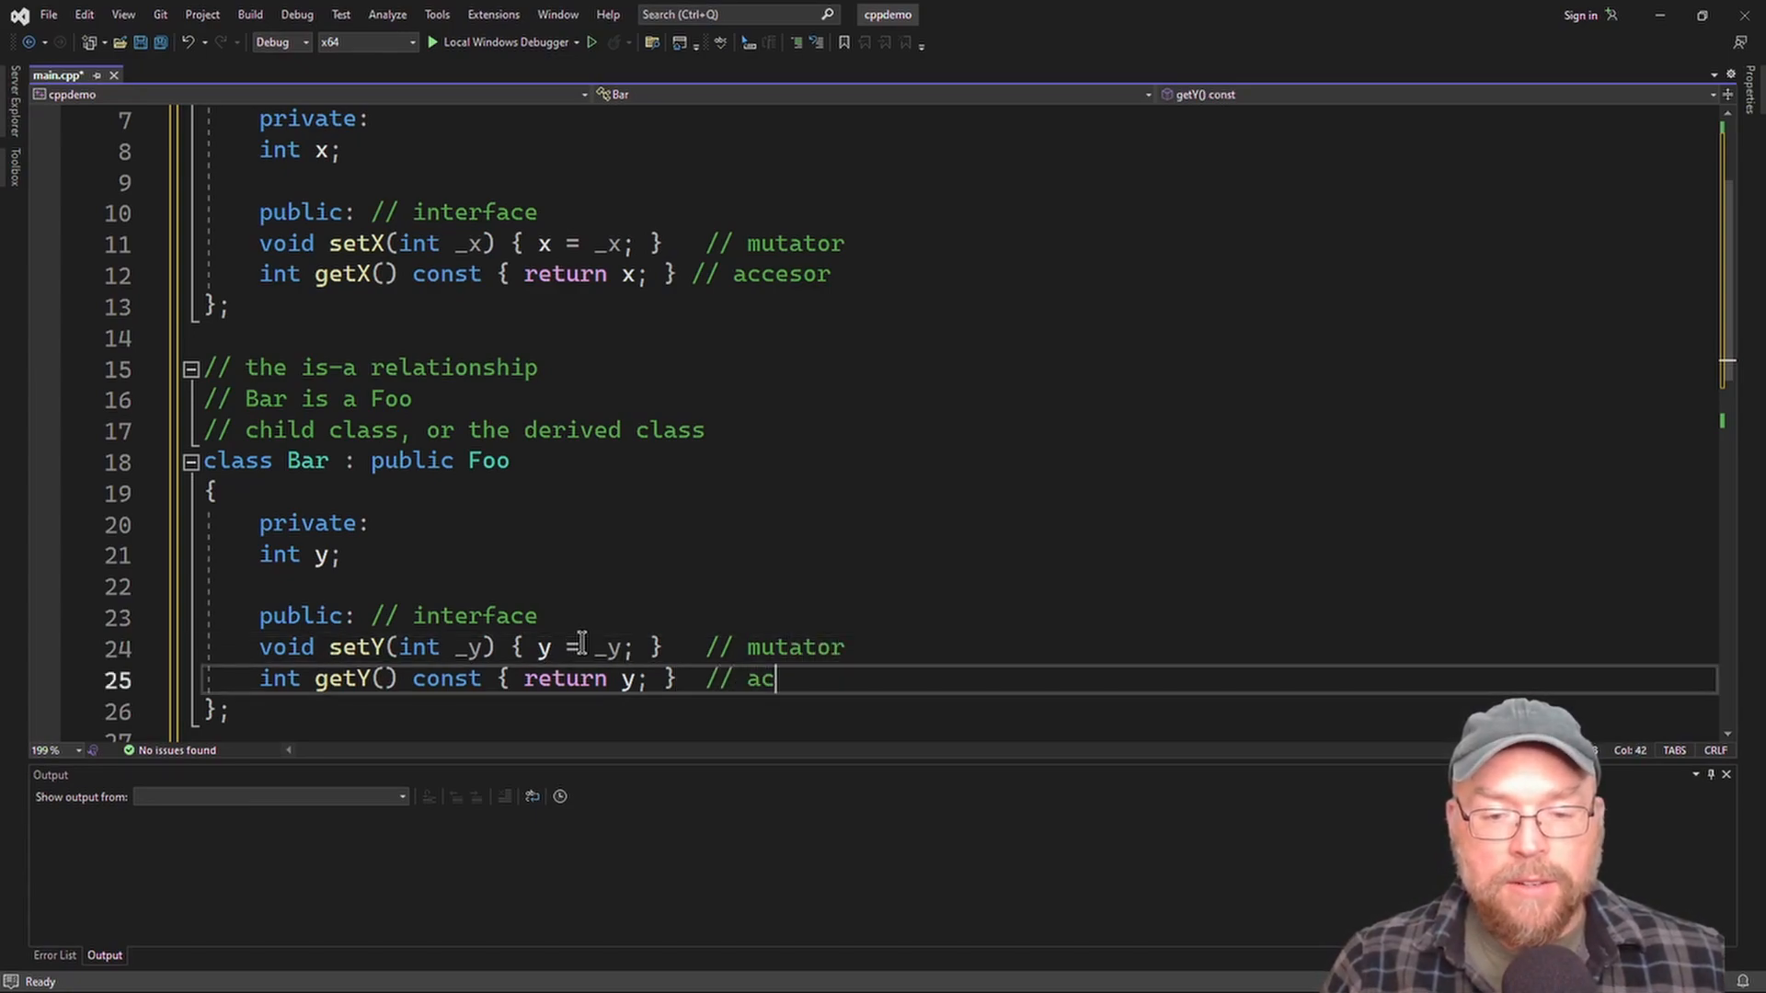
text(cessor)
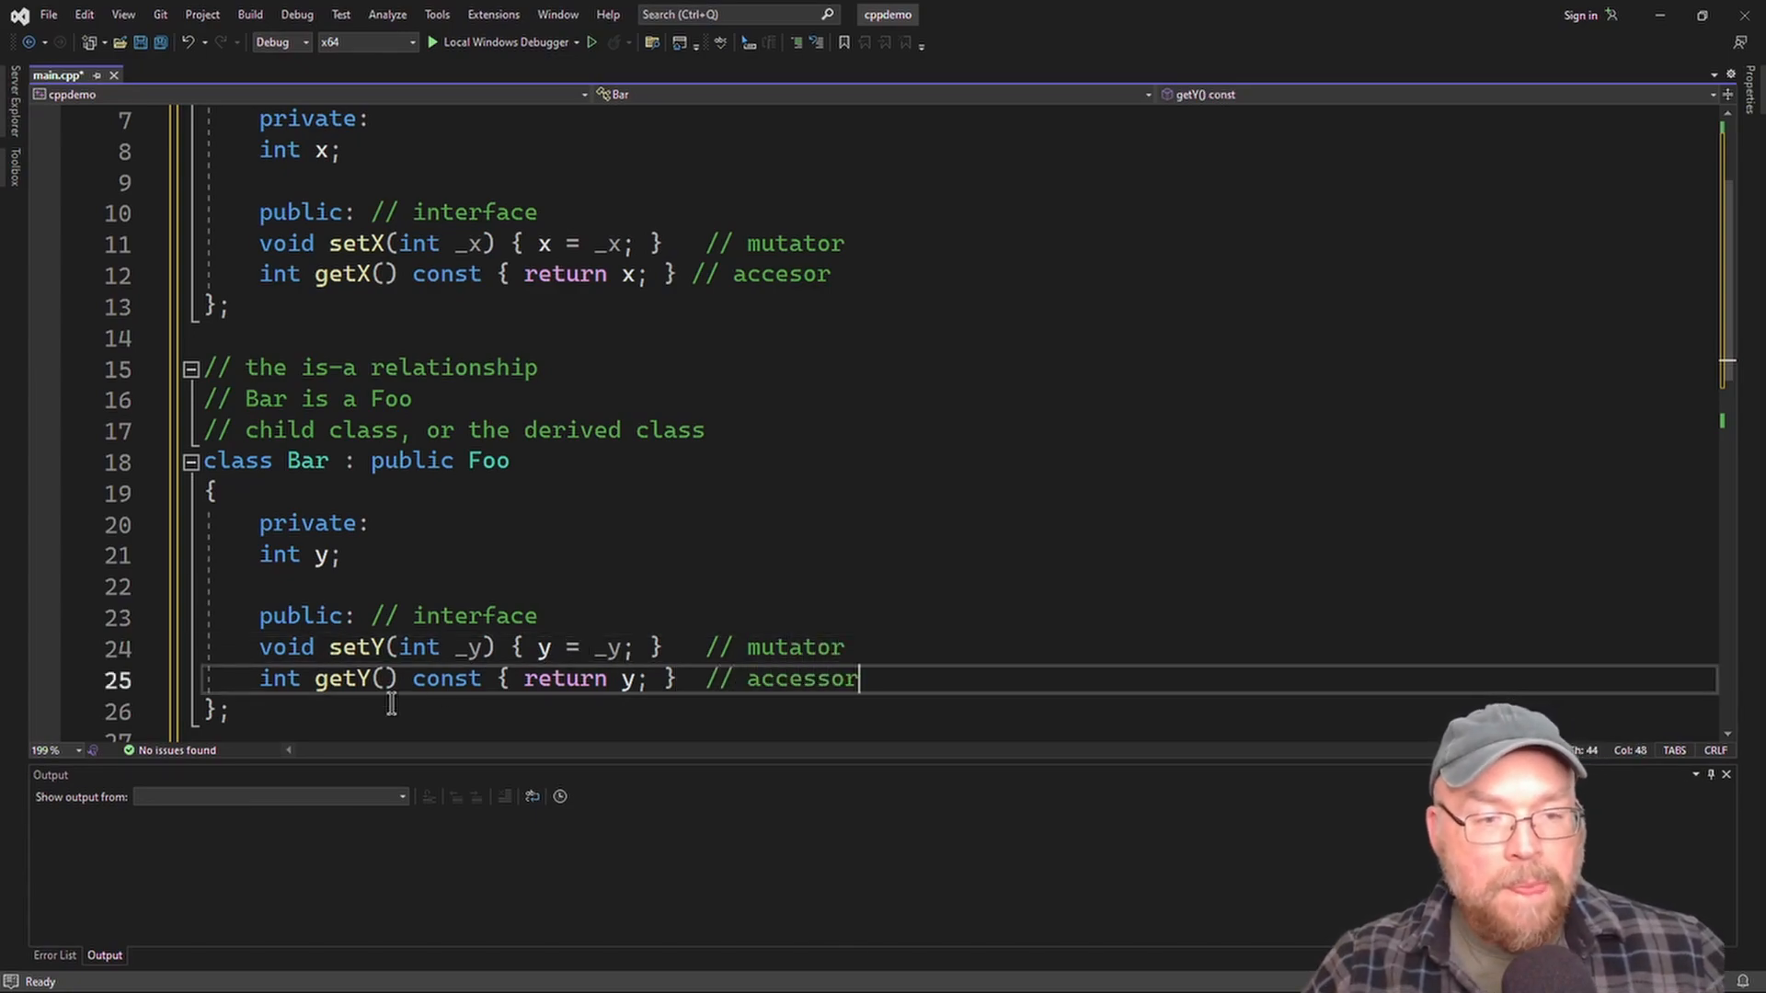
double_click(306, 461)
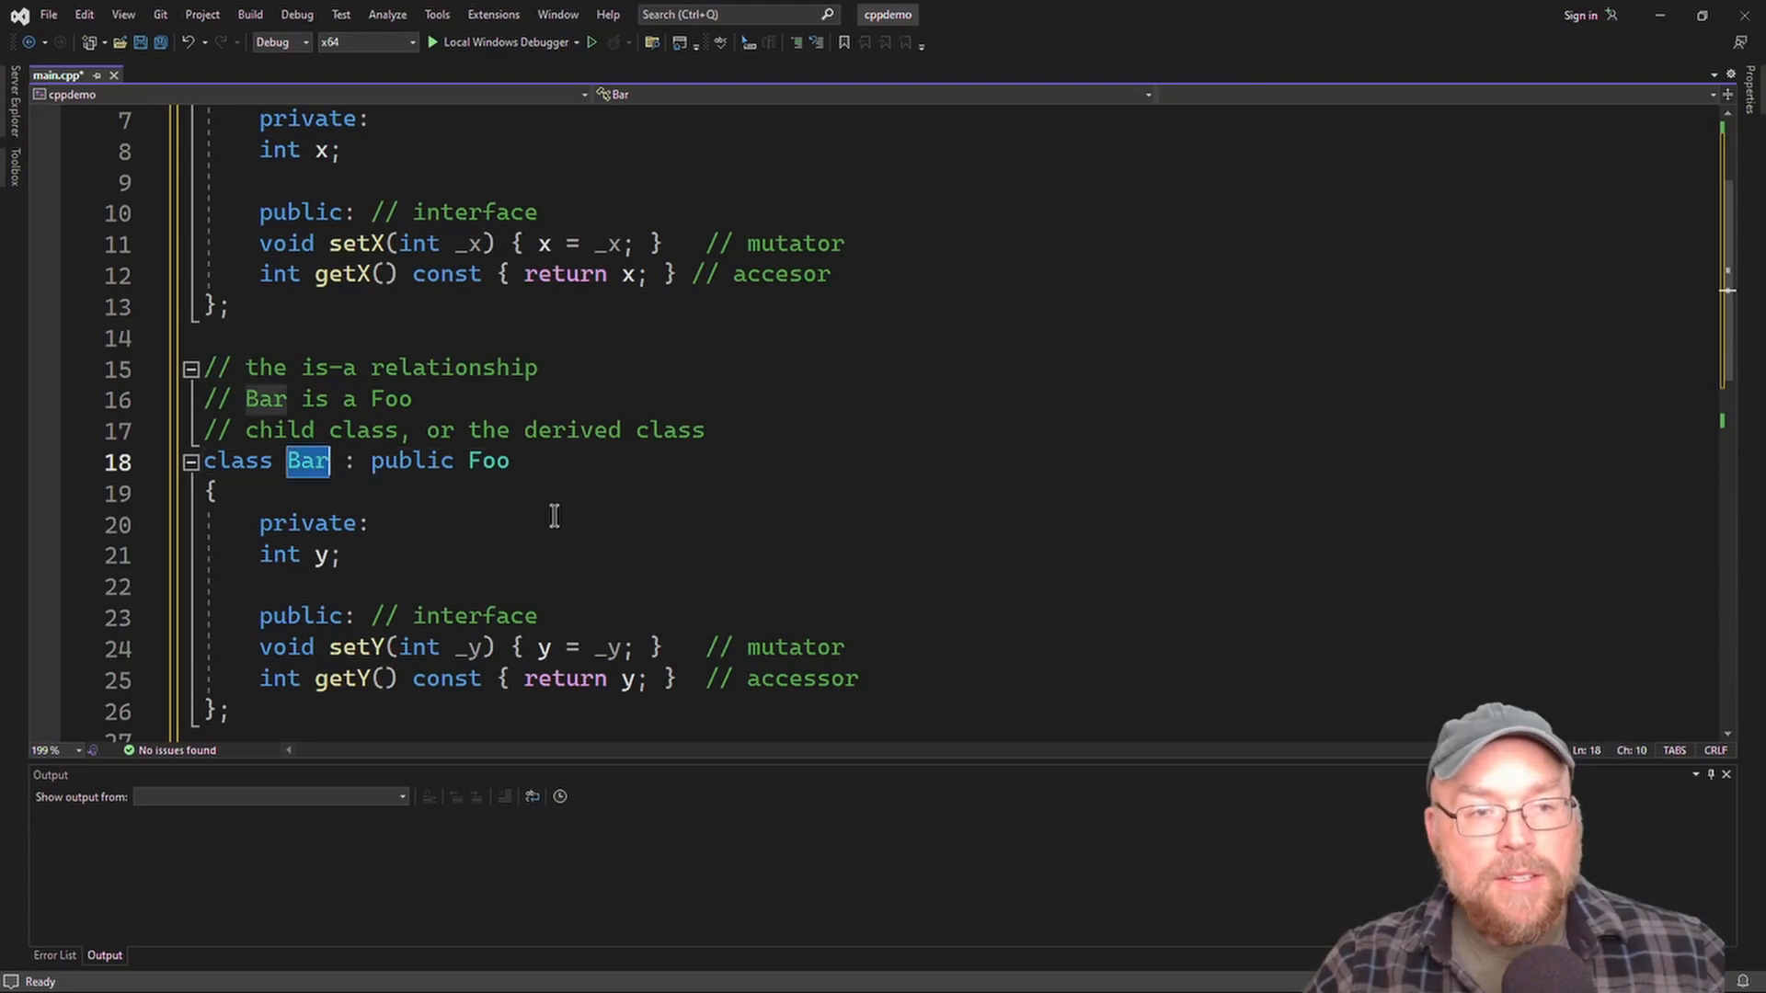
scroll(up, 3)
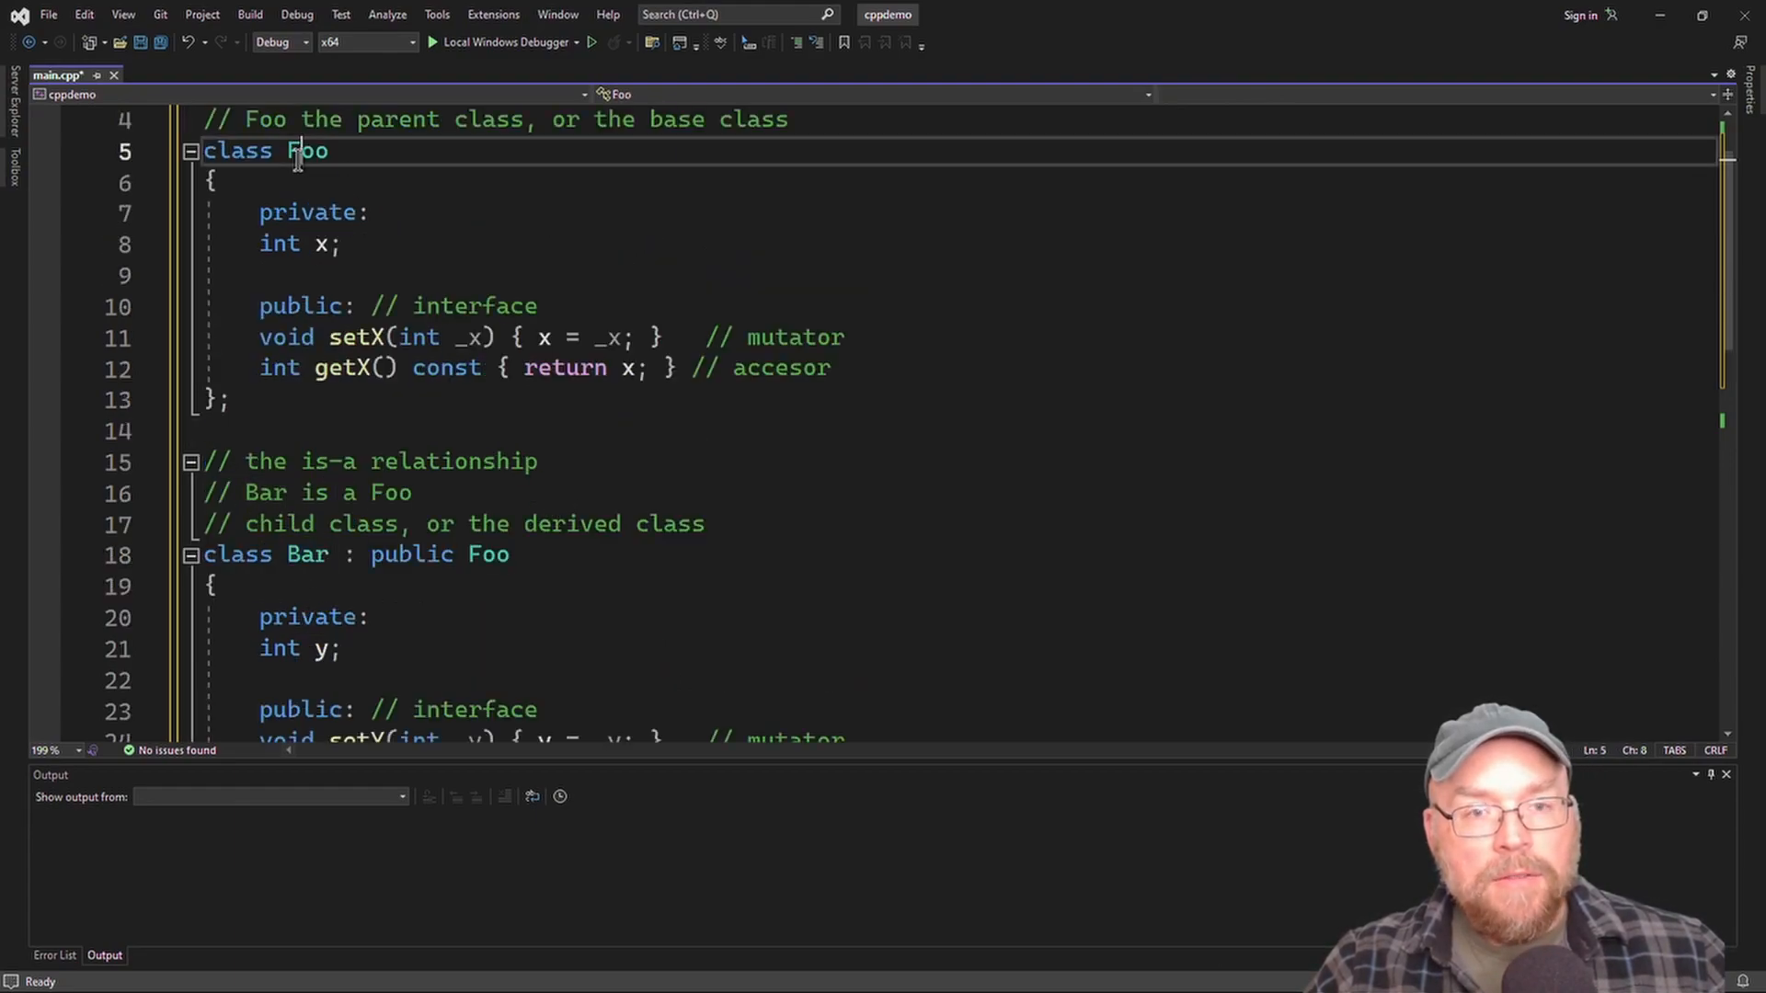
double_click(307, 554)
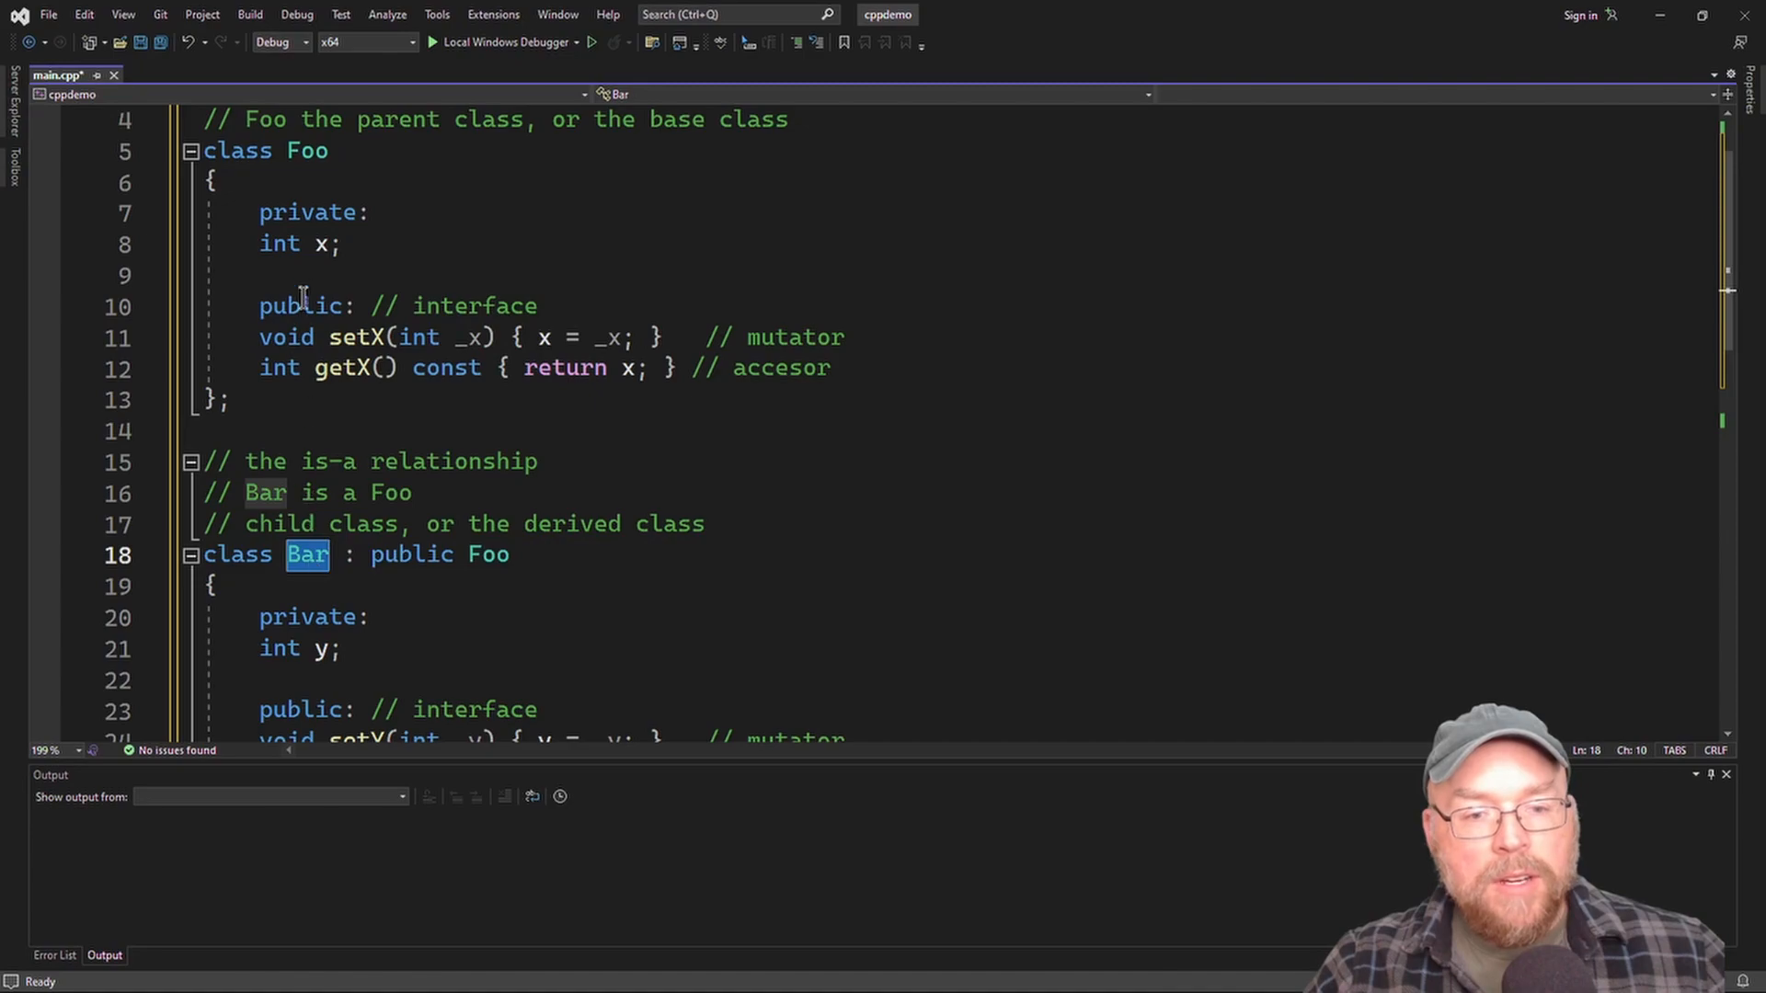
click(305, 553)
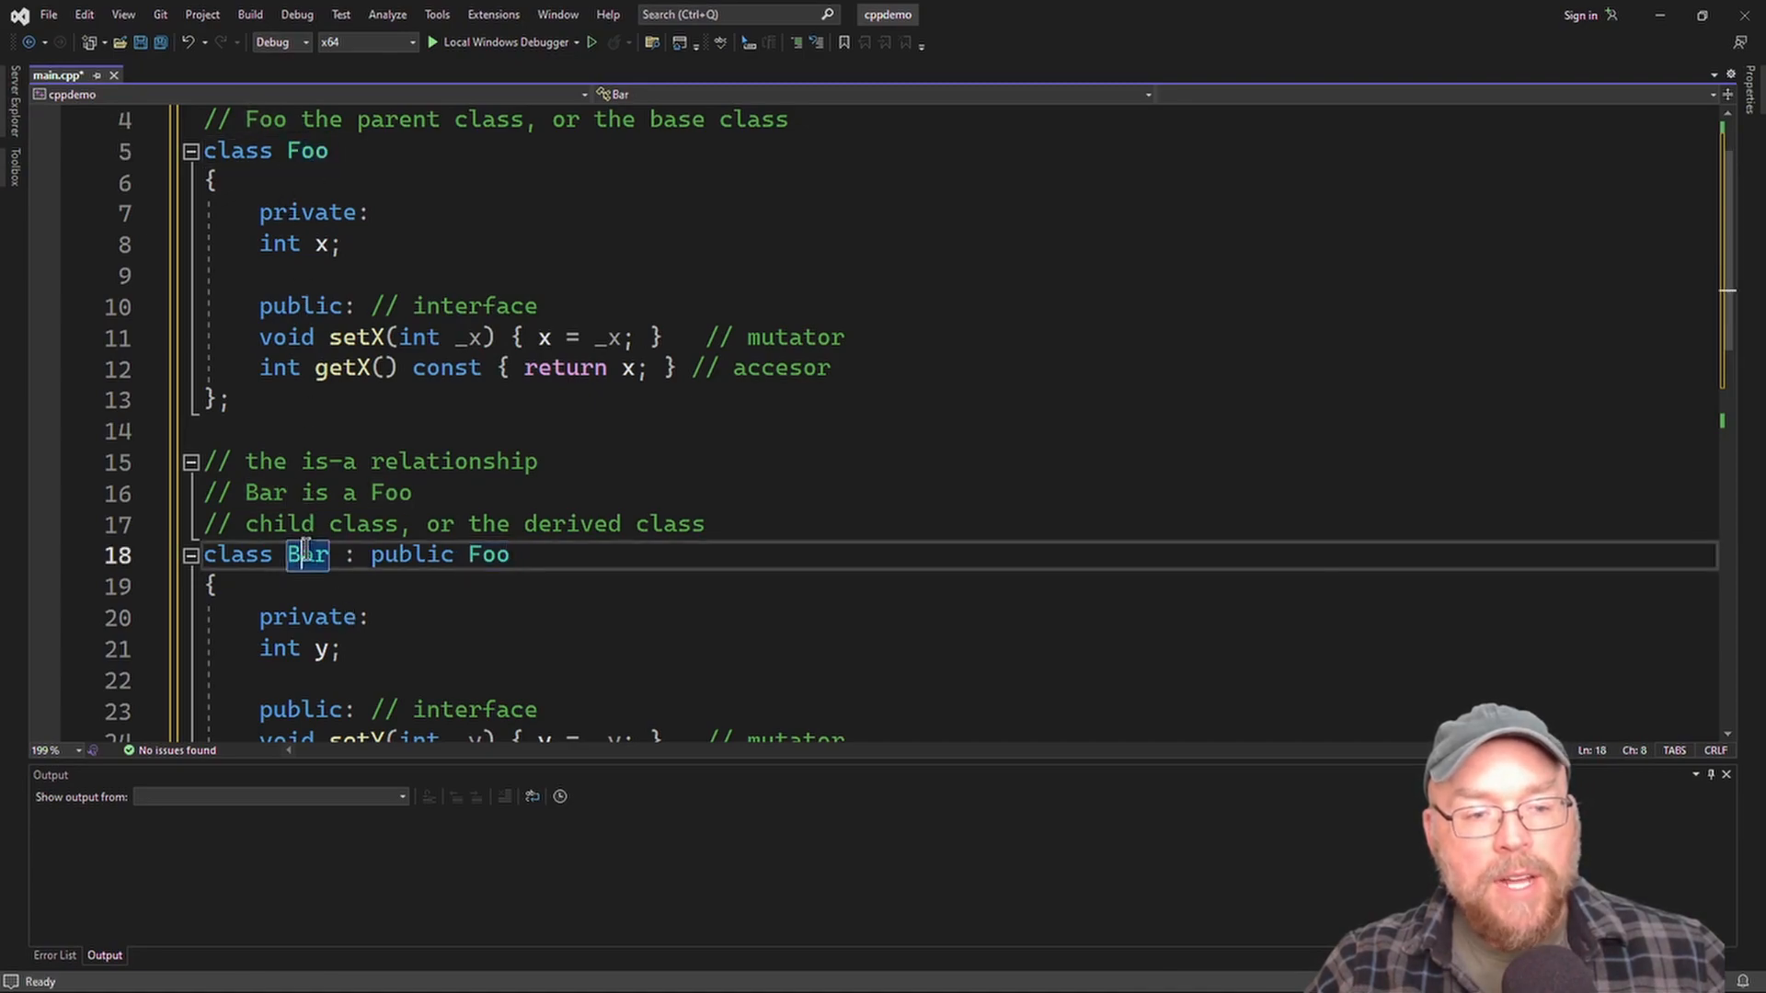
double_click(306, 554)
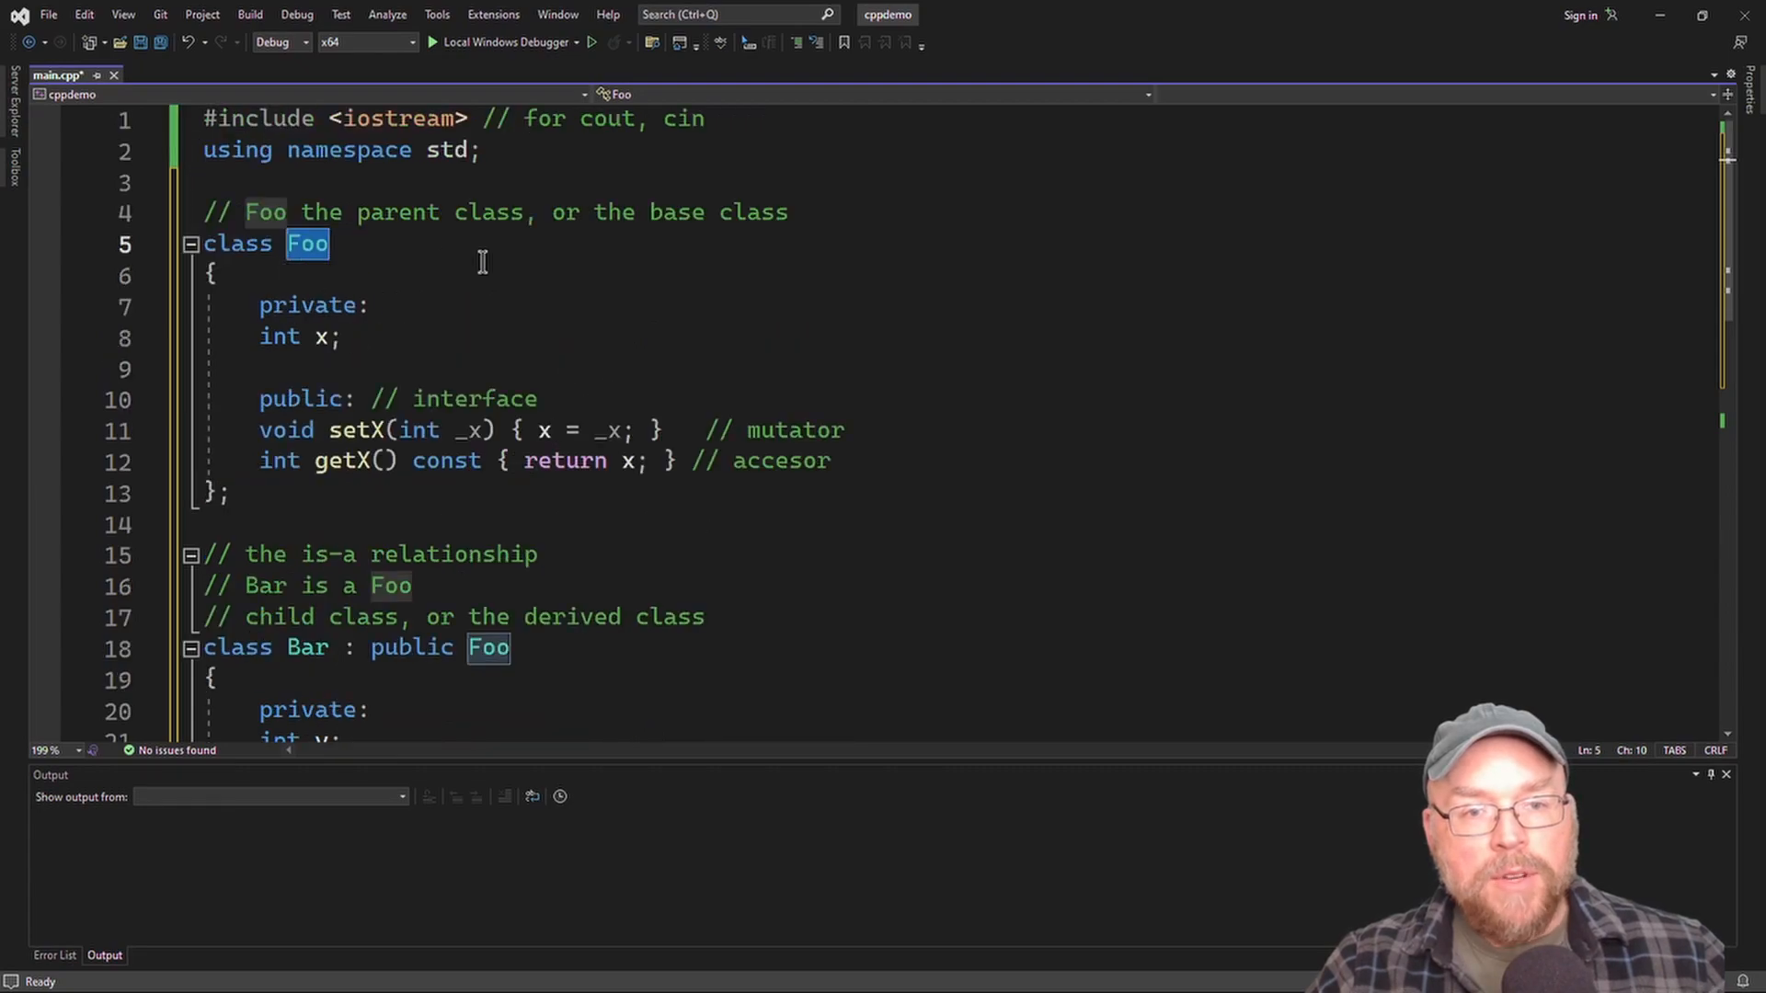
scroll(down, 3)
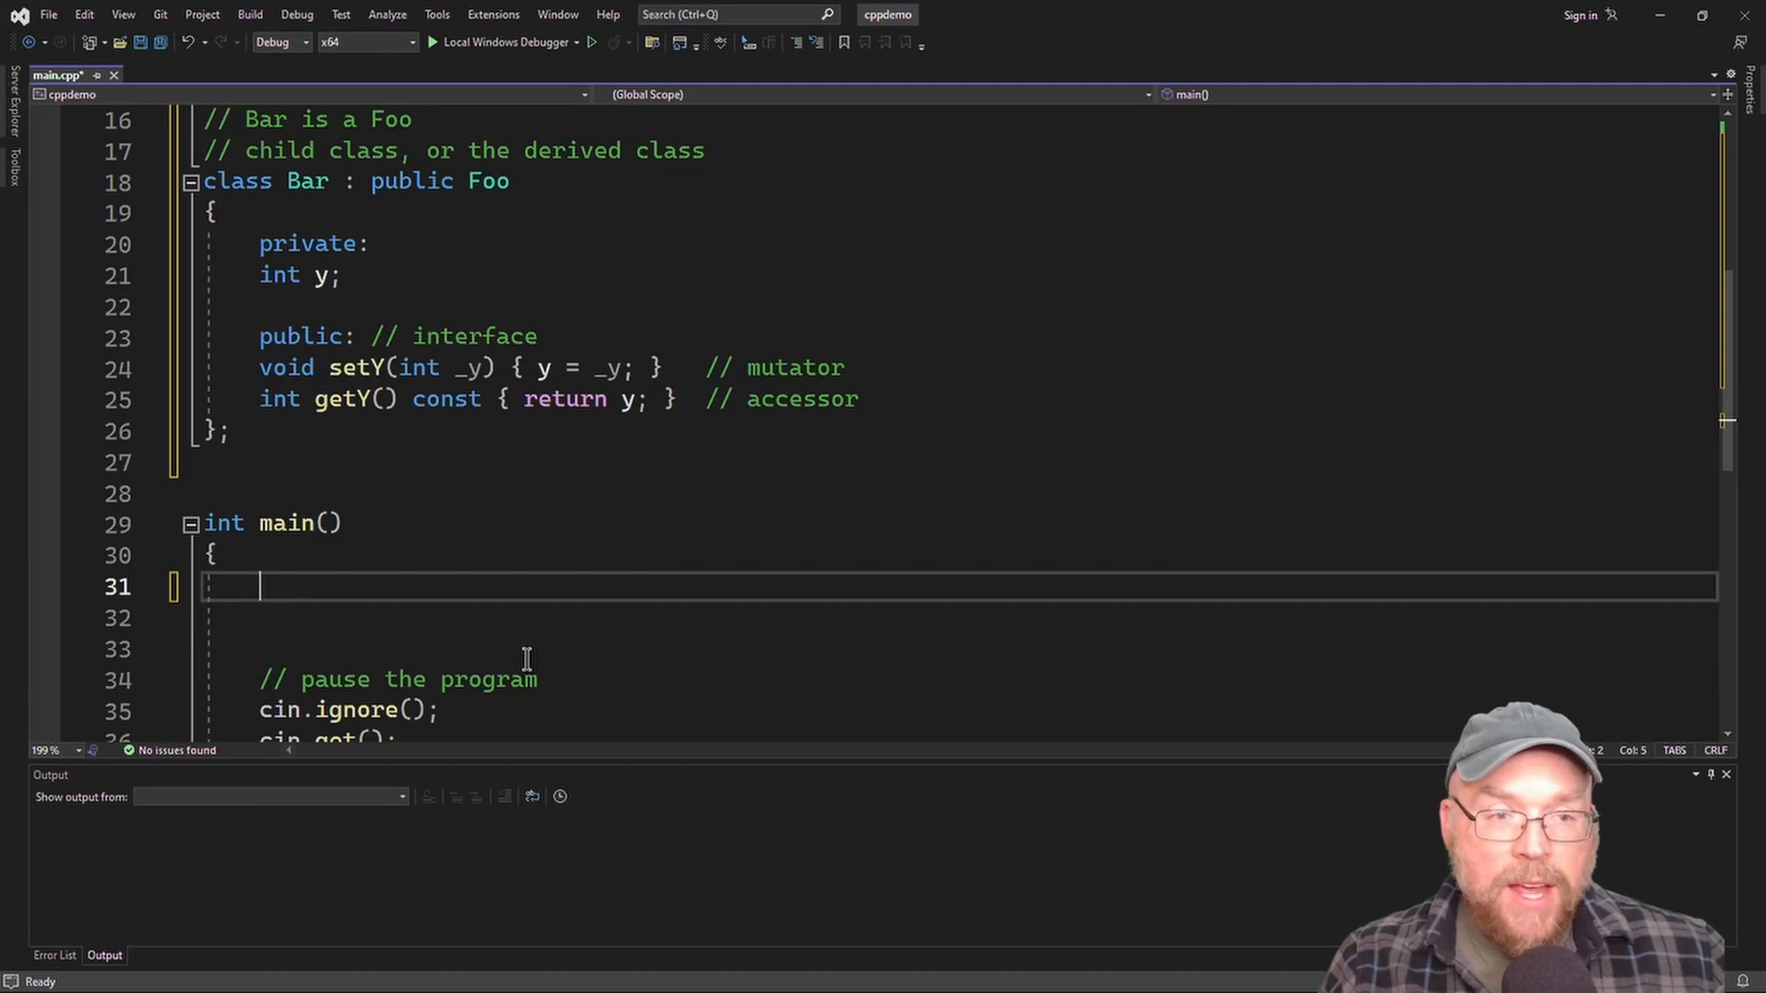
Declare Bar b; in main and call b.setX(8); on it.
text(Ba)
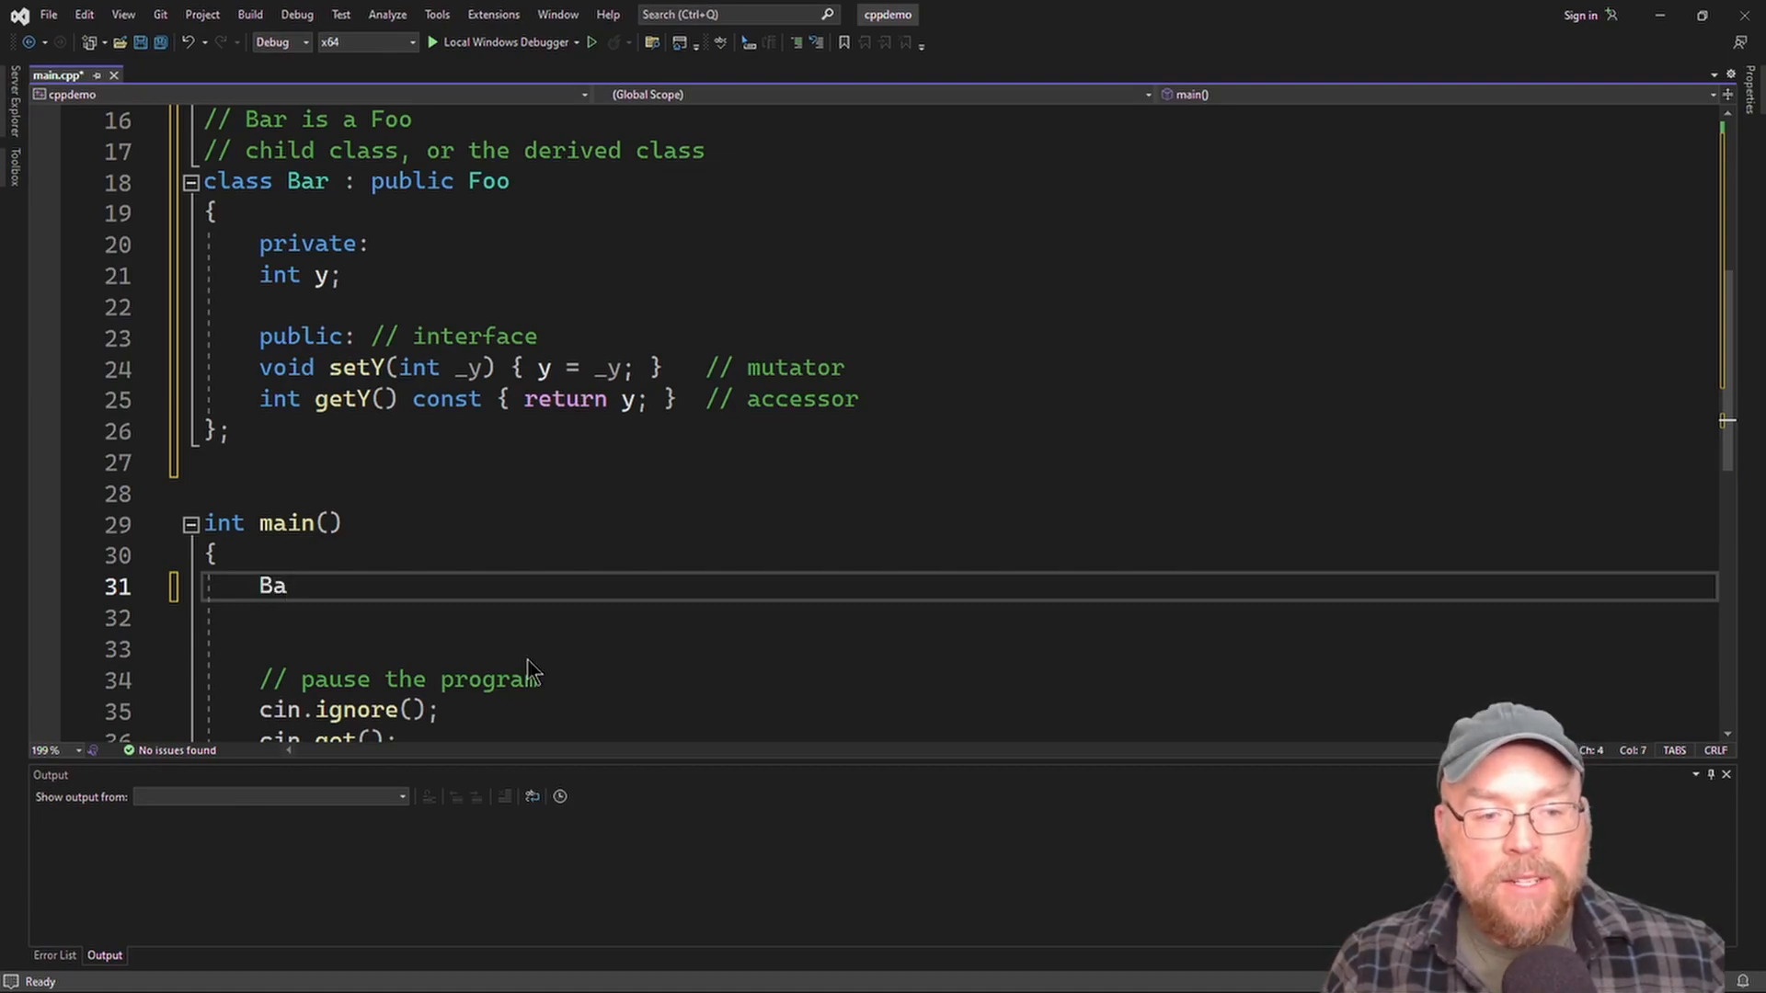
text(r)
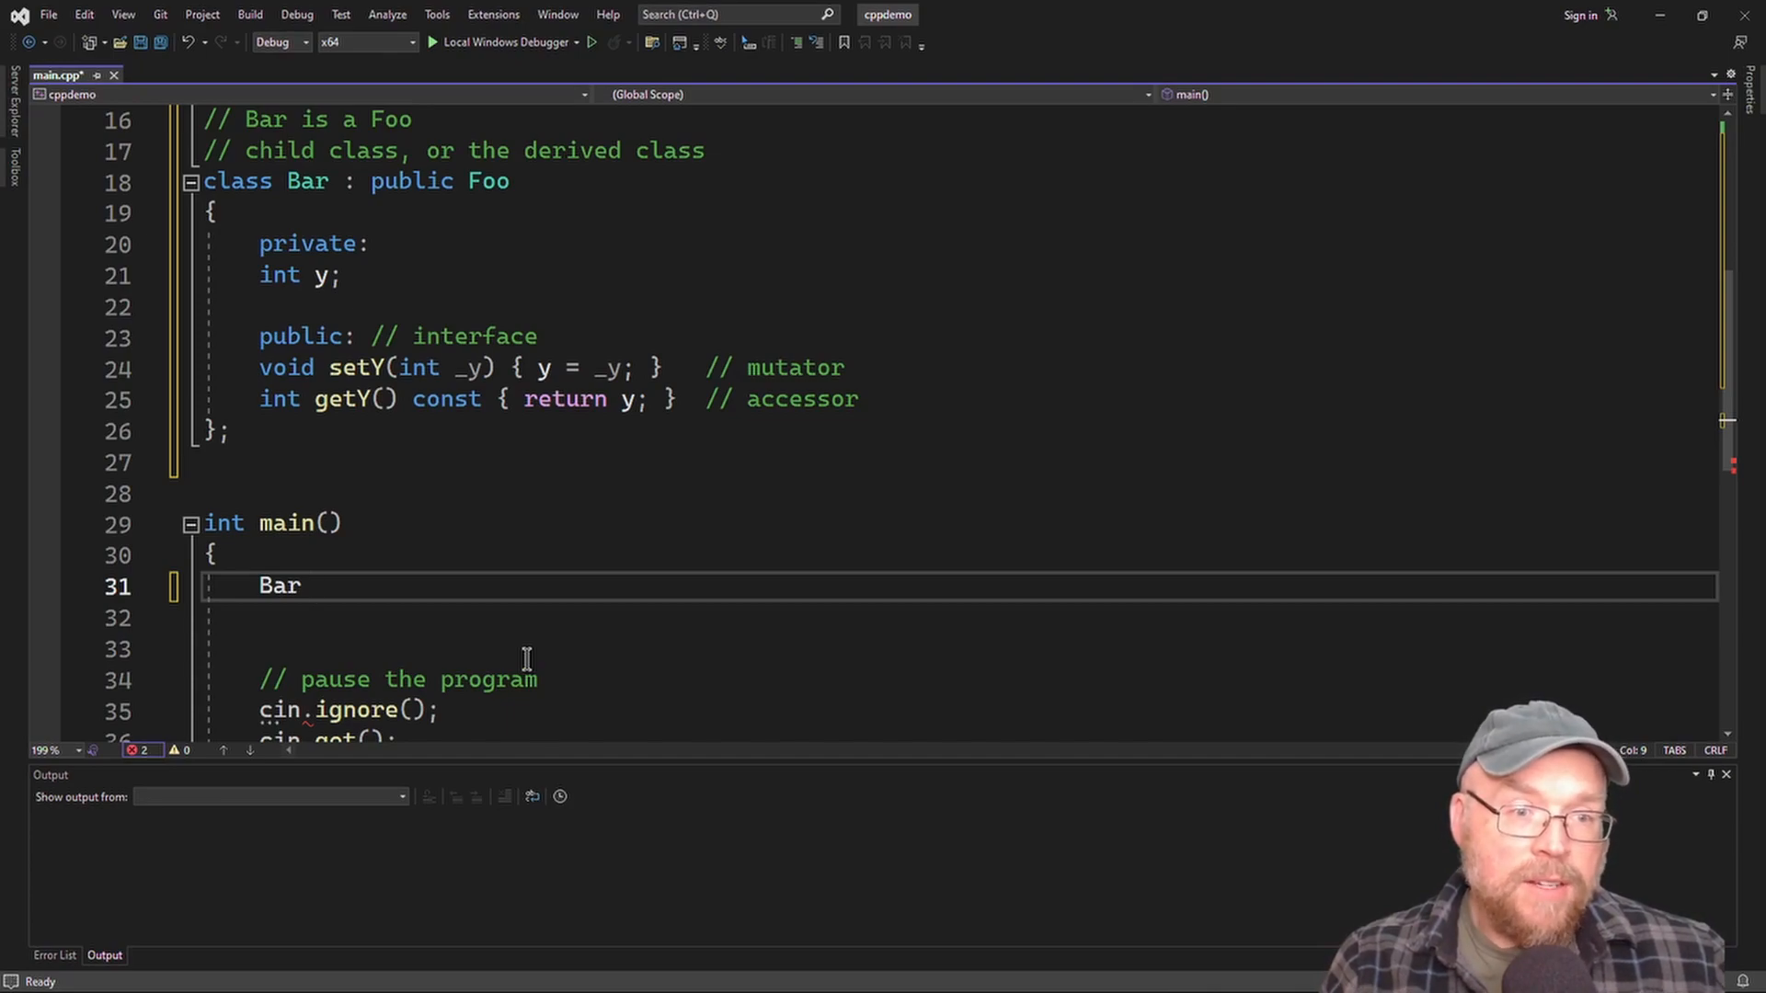
text(b;)
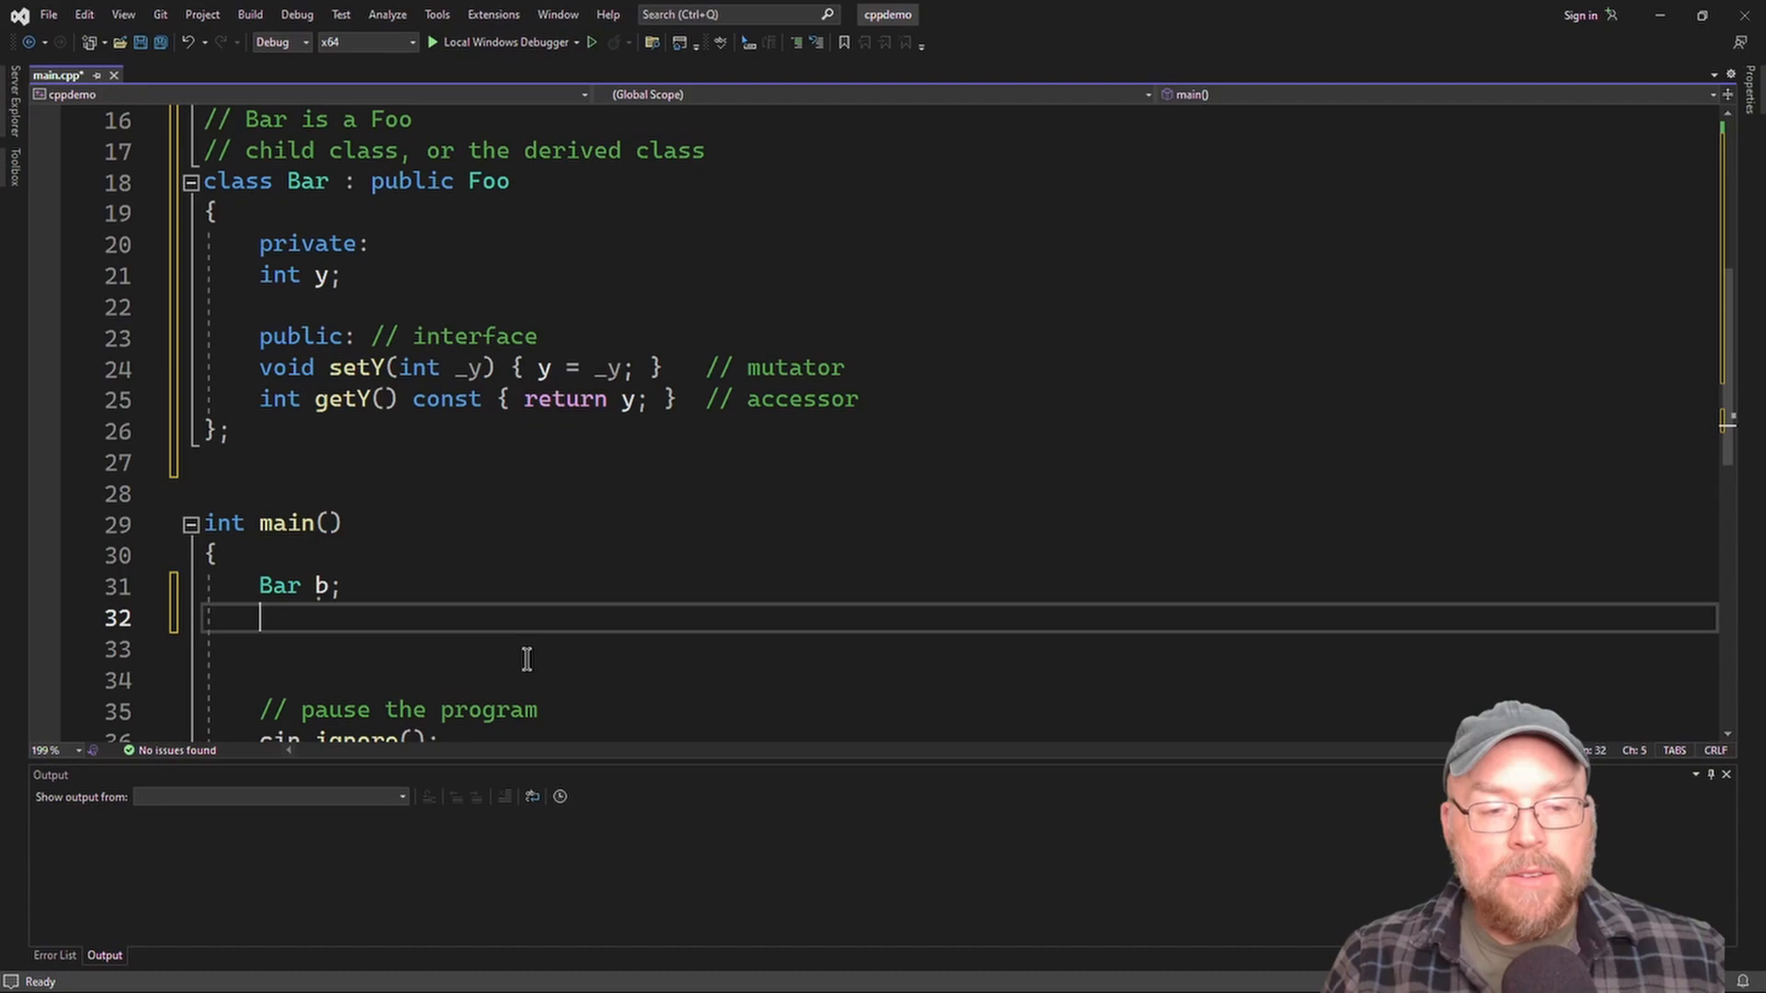
text(b.set)
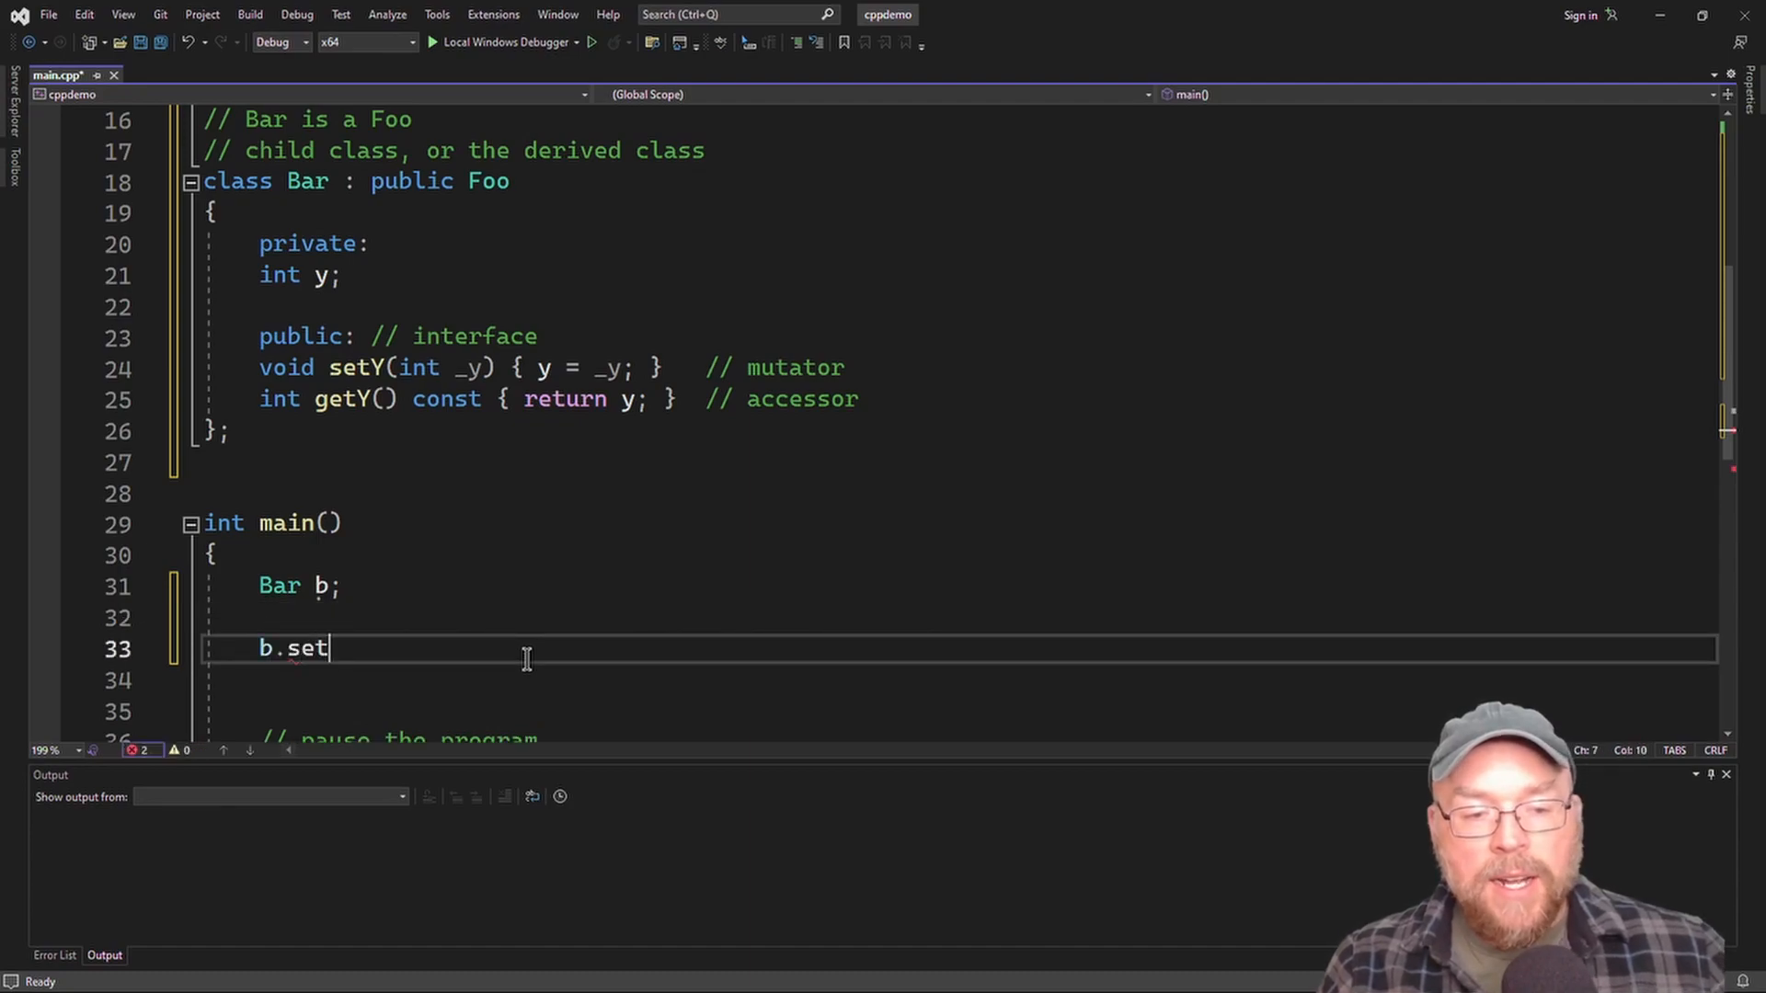
text(X)
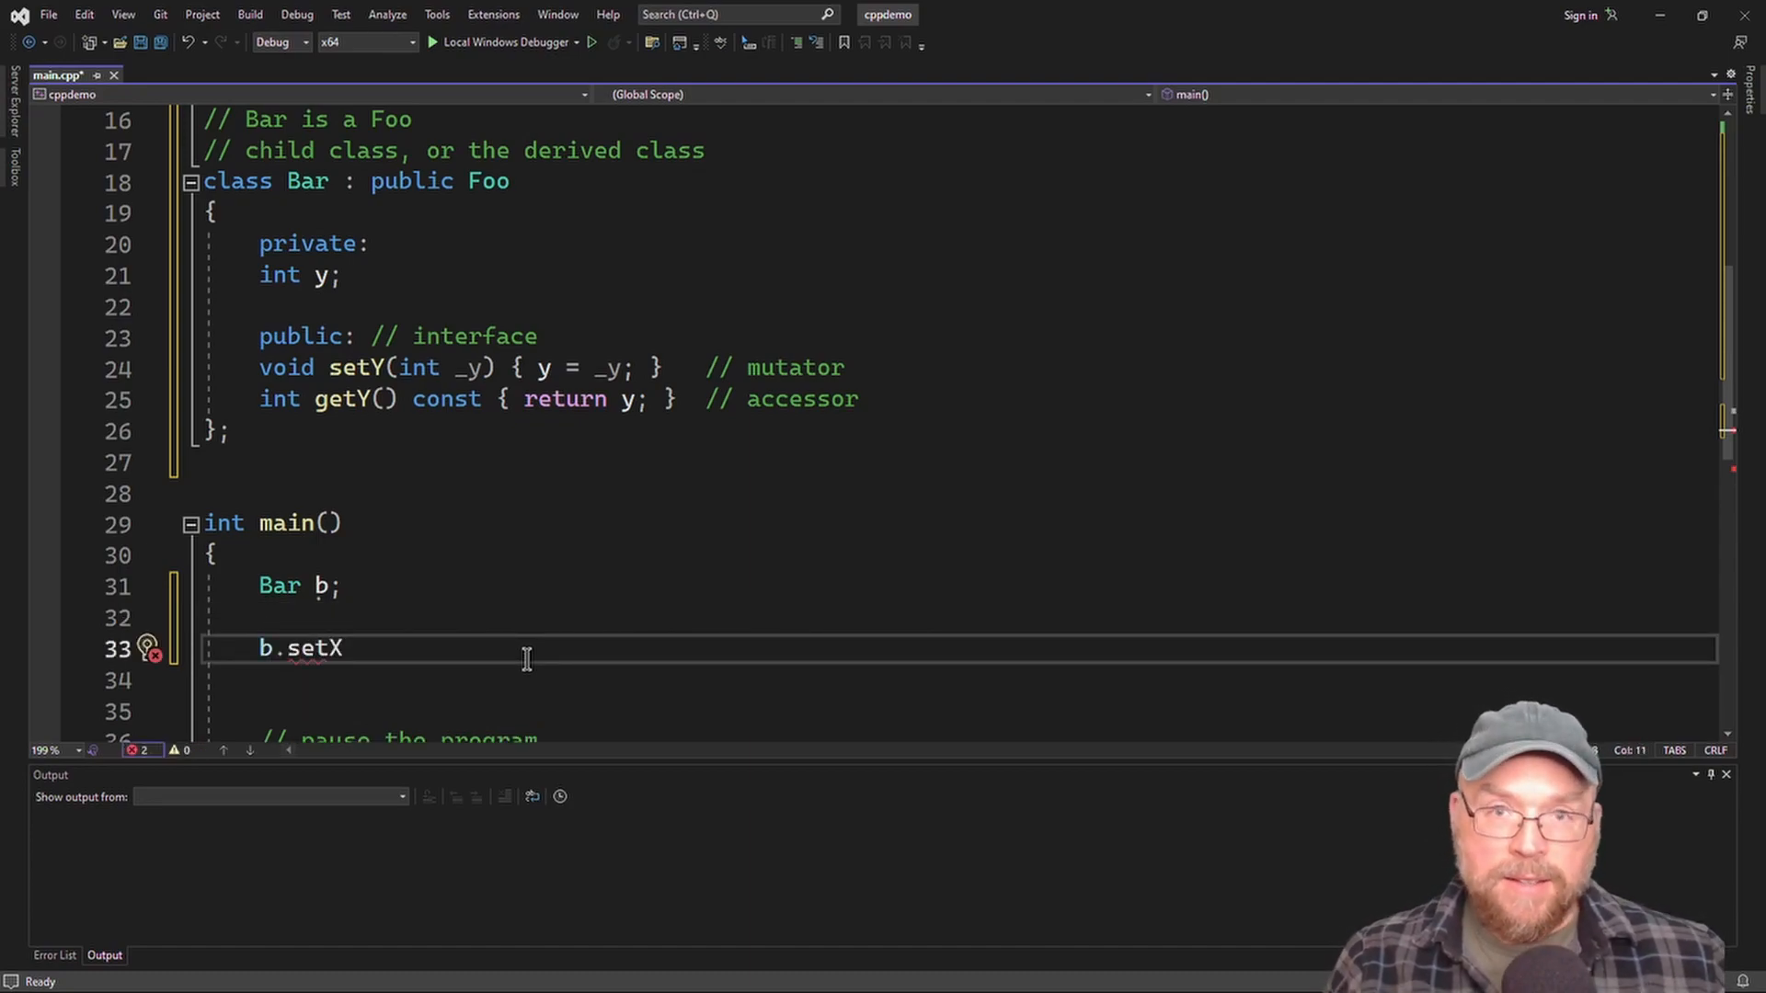
text((8))
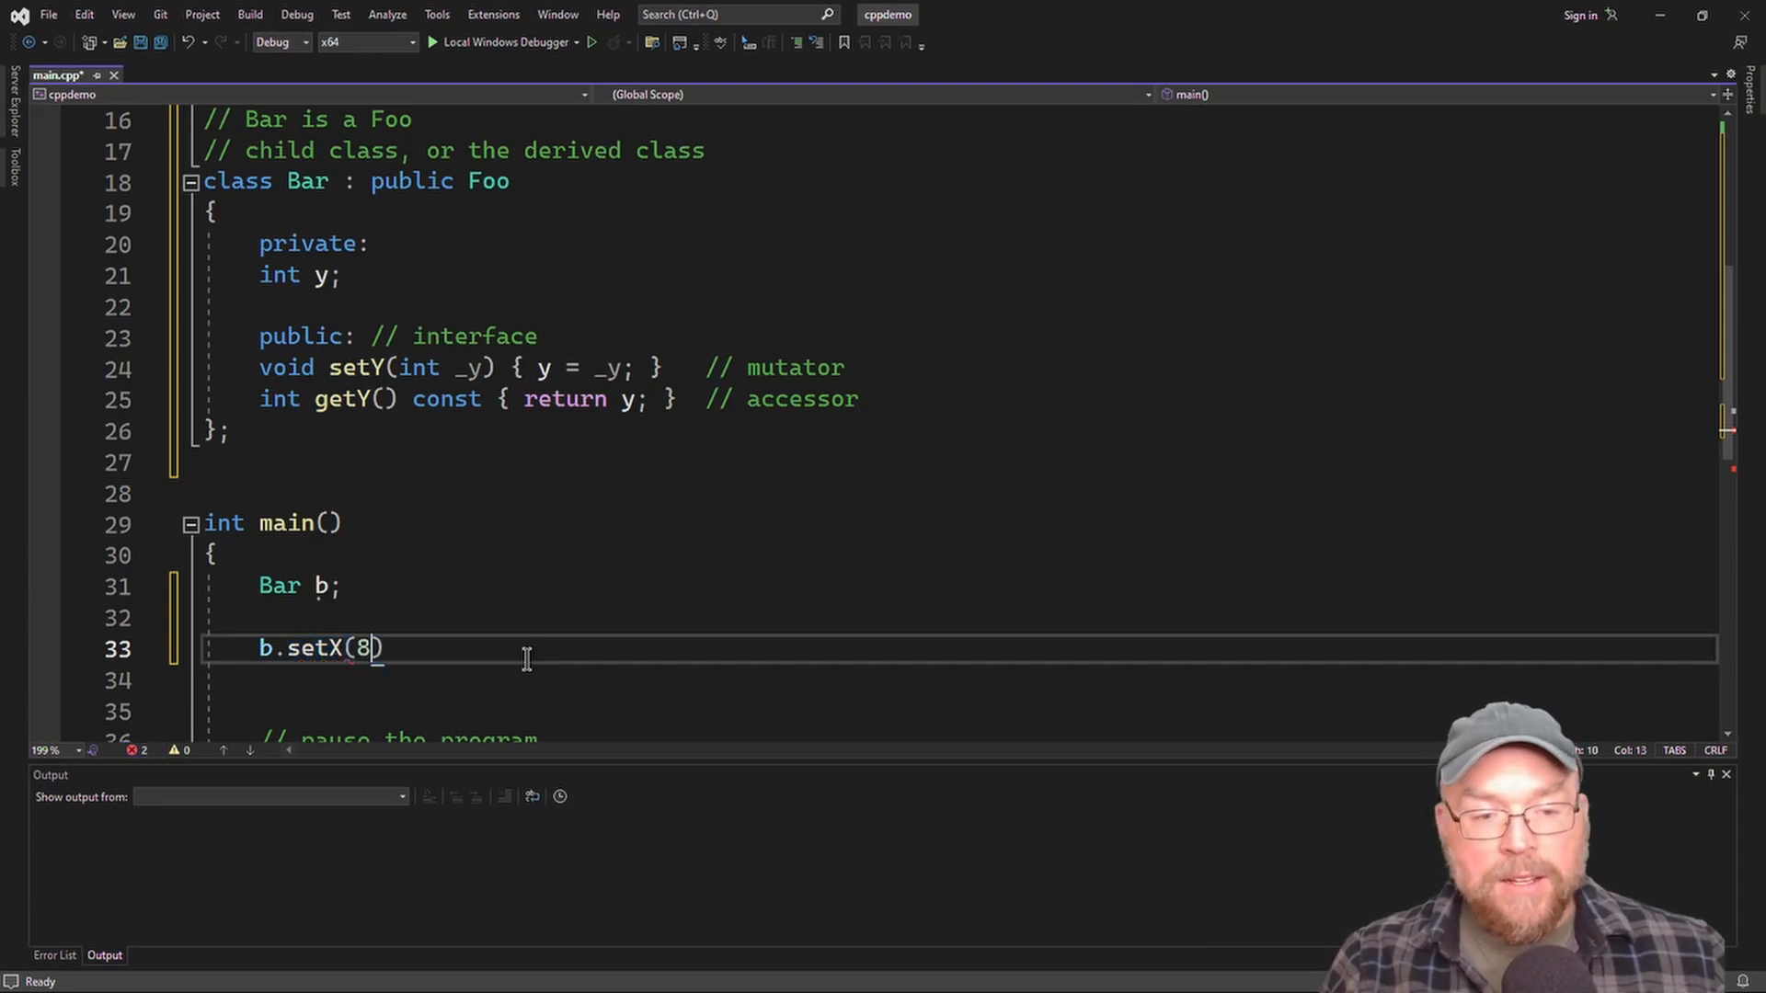
text(;)
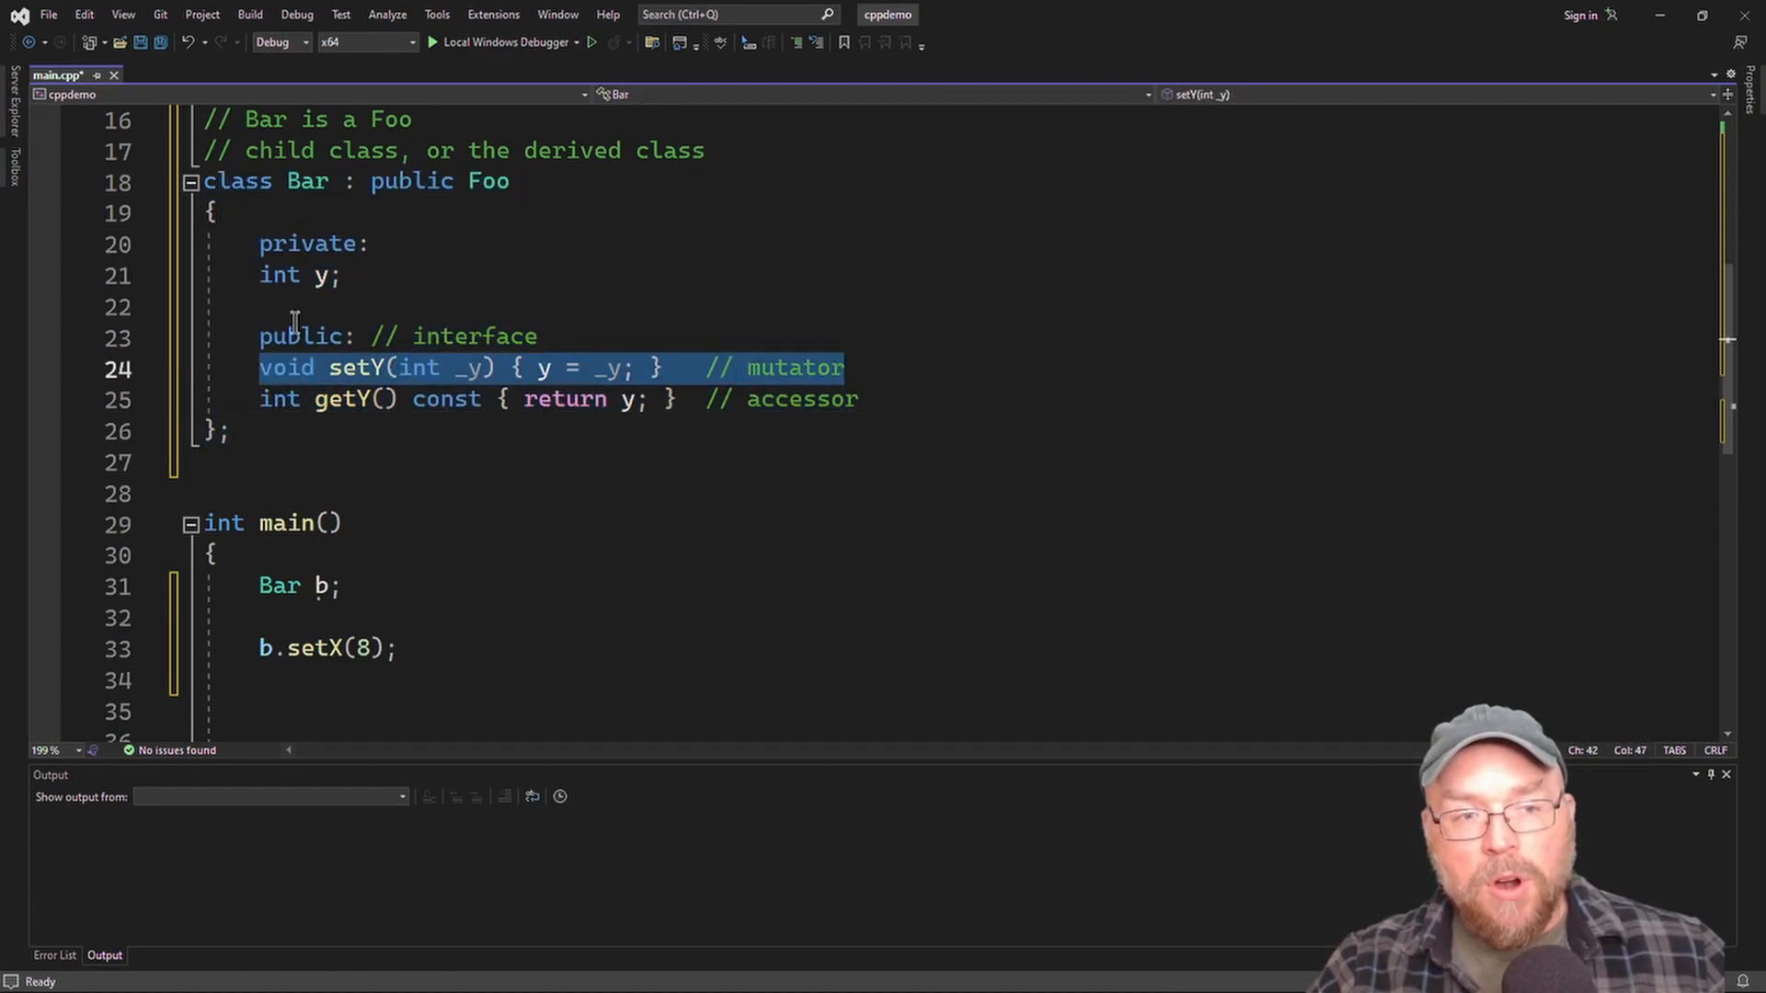
scroll(up, 3)
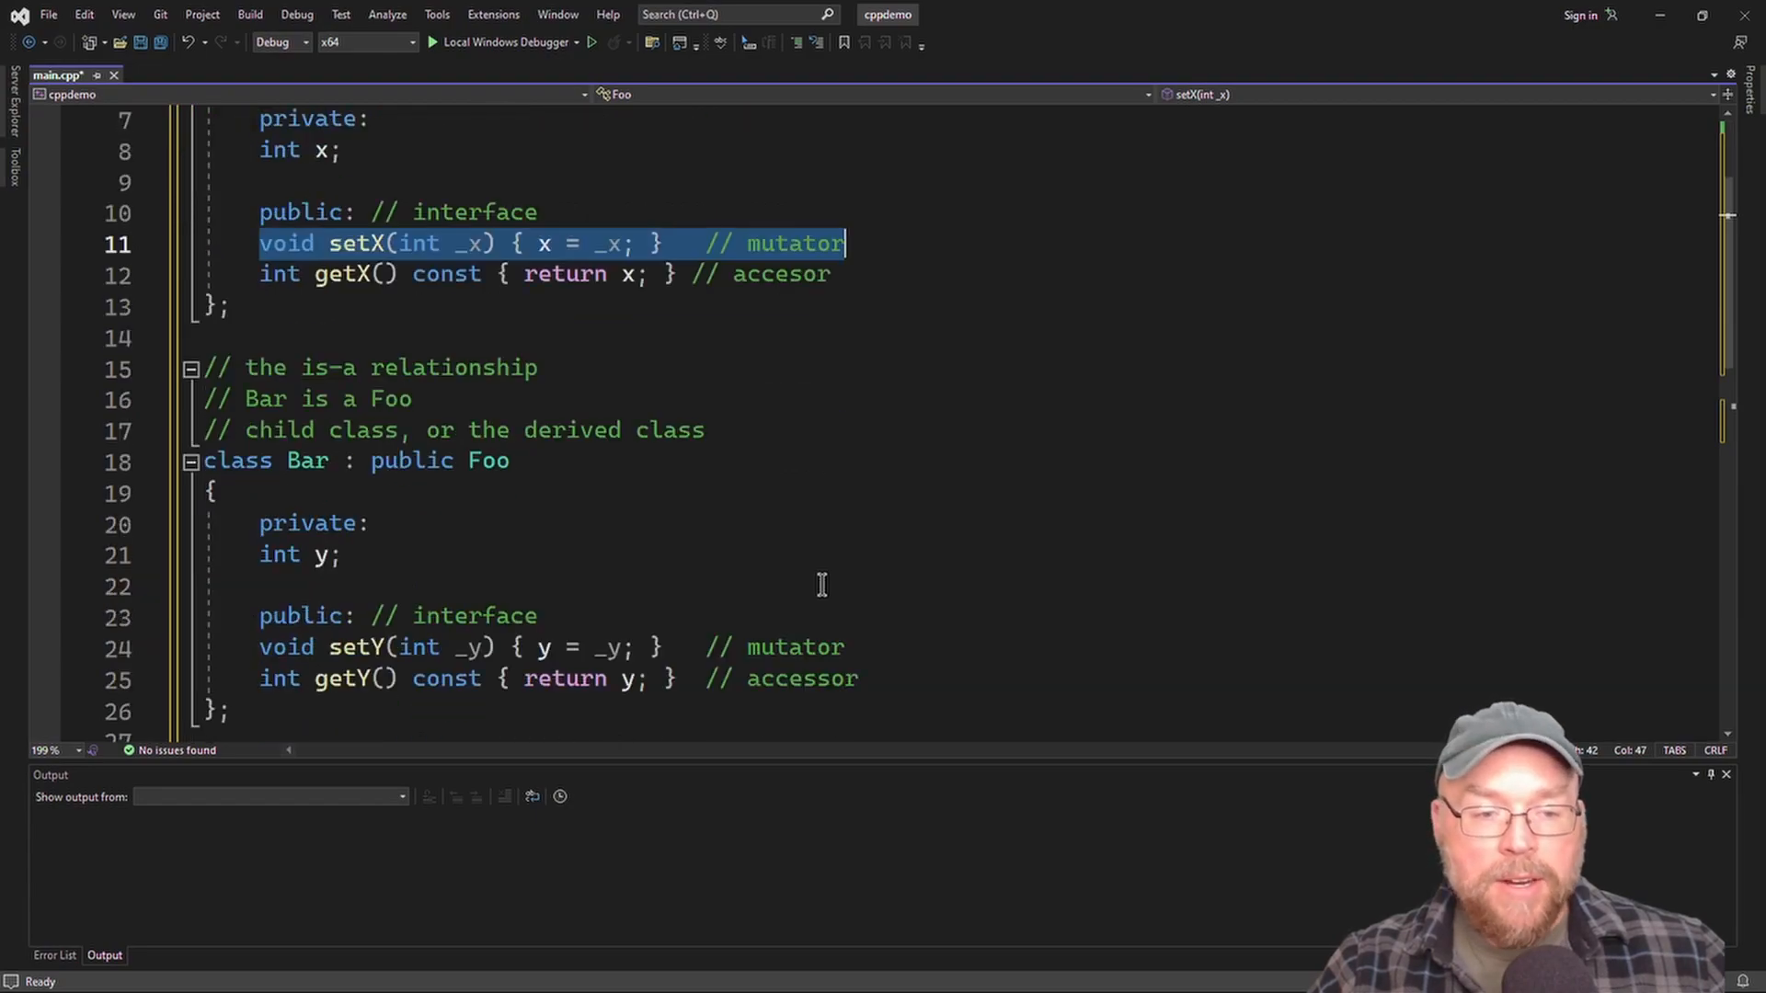
scroll(down, 3)
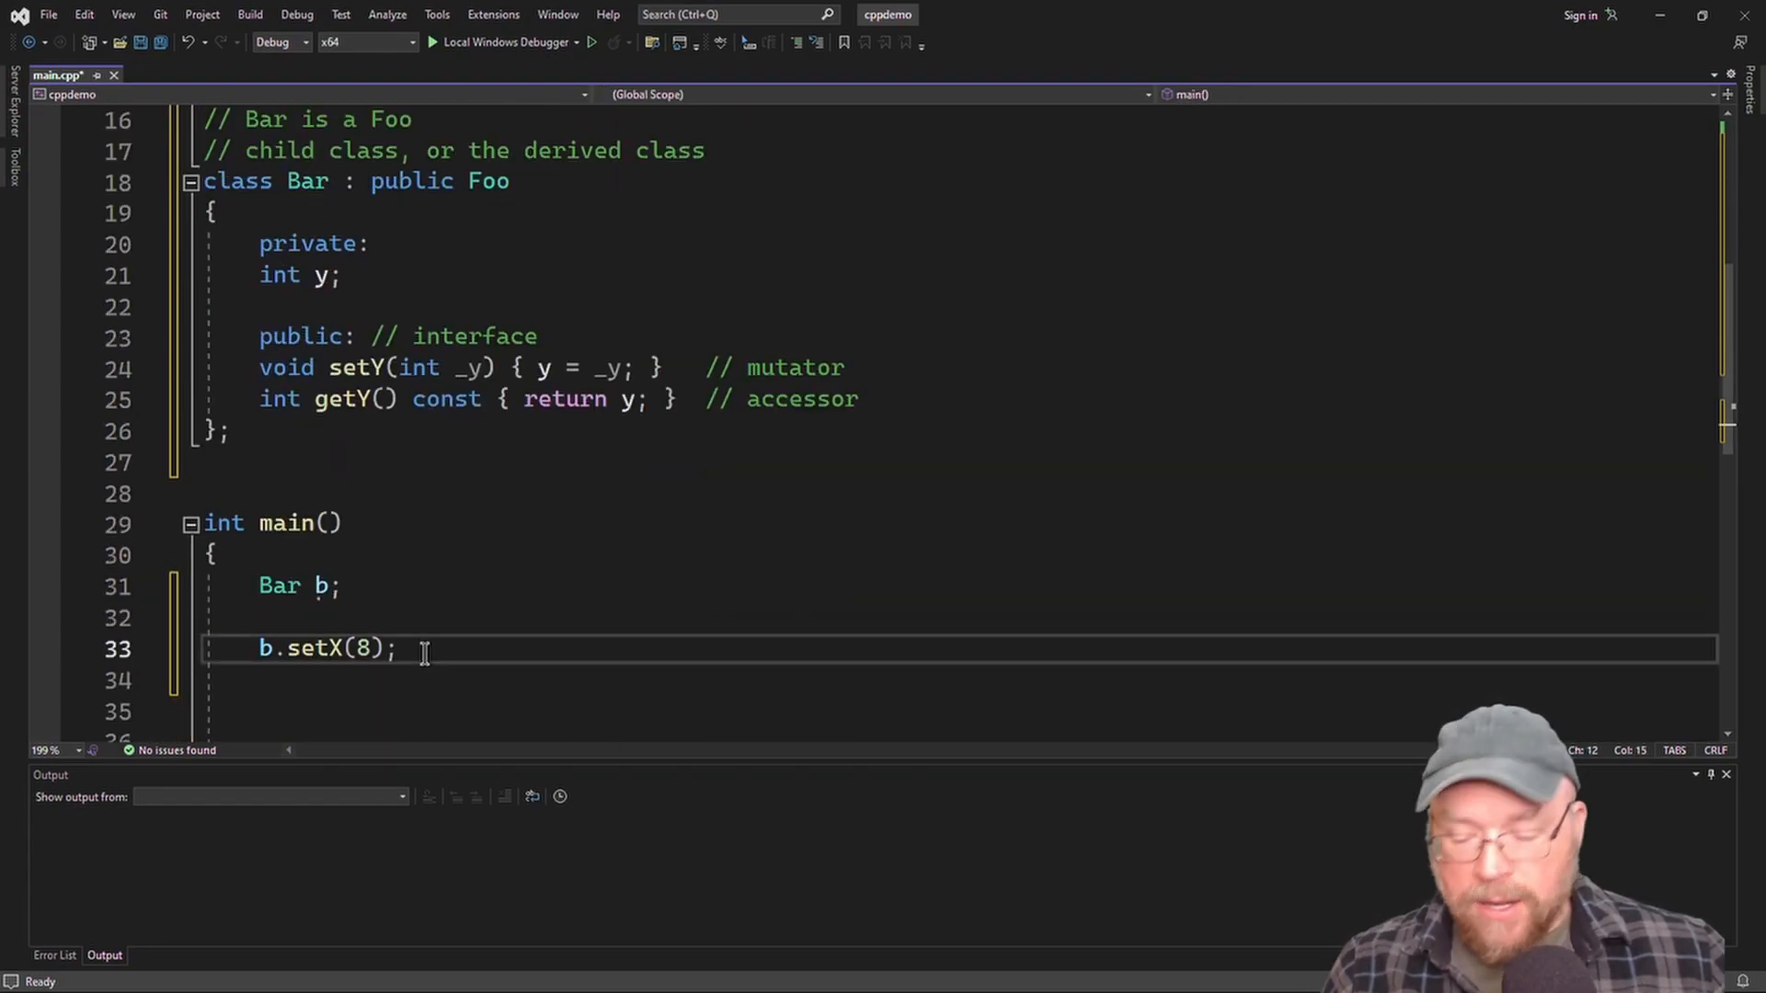
Add b.setY(6); after b.setX(8) in main.
text(b.set)
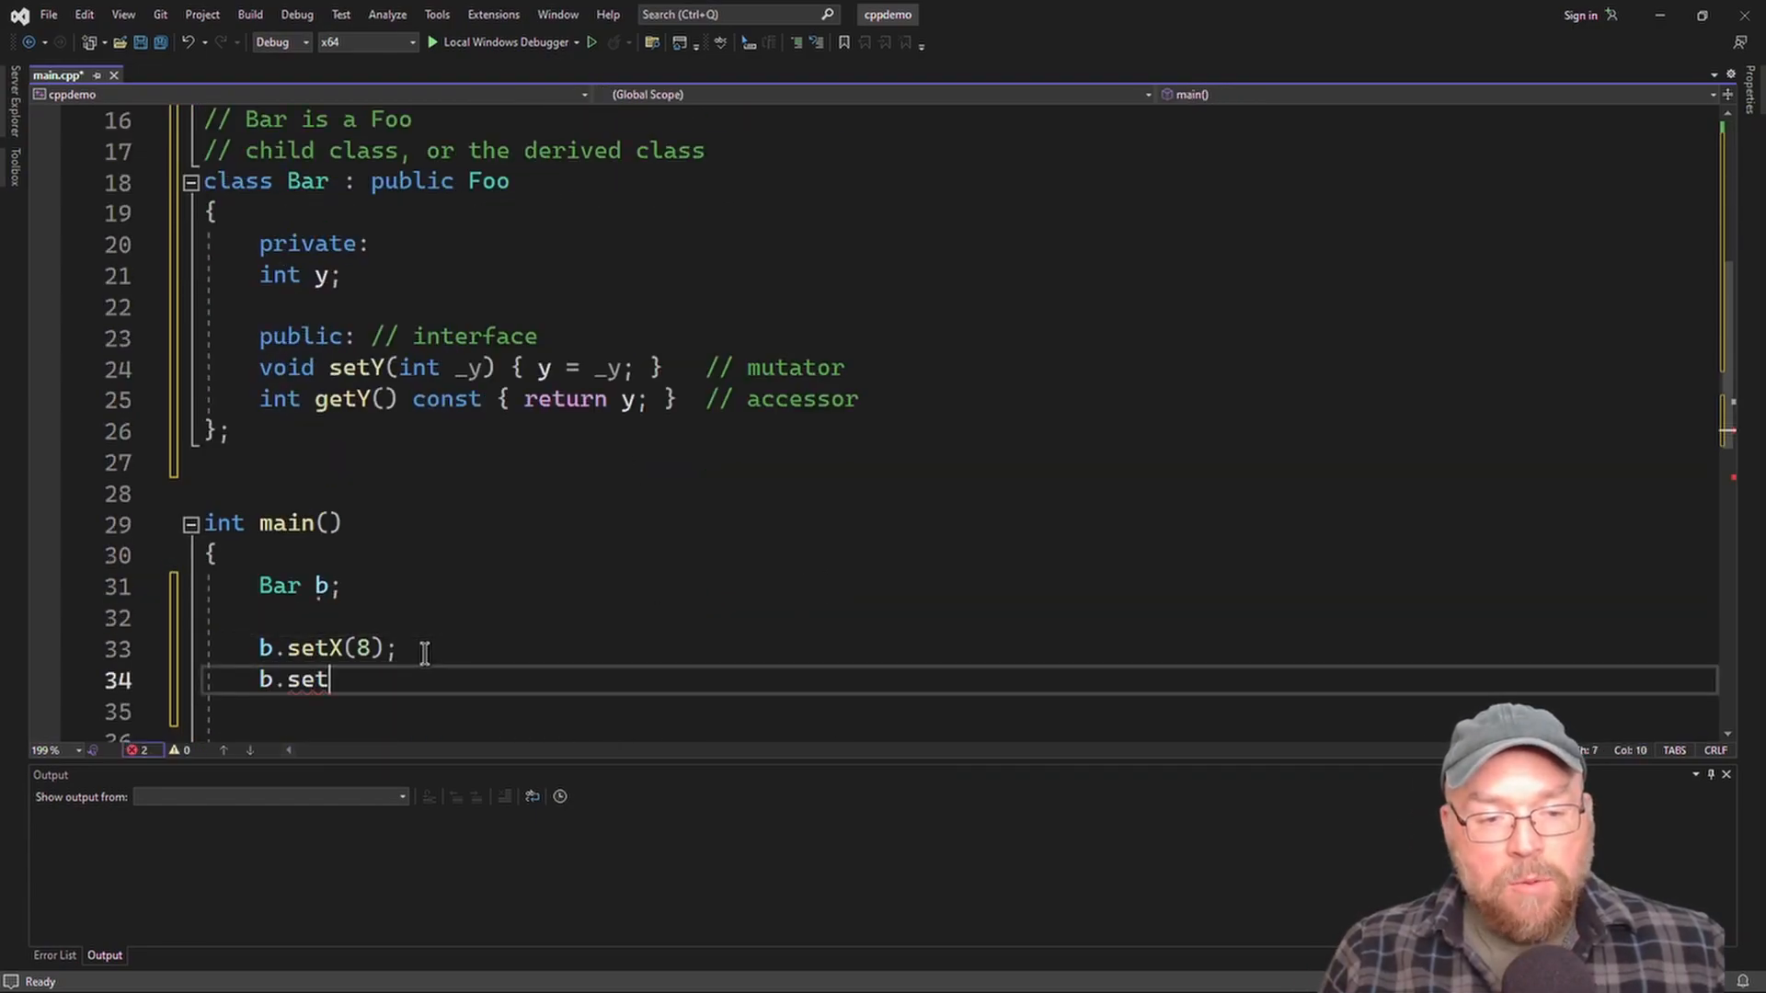
text(Y()
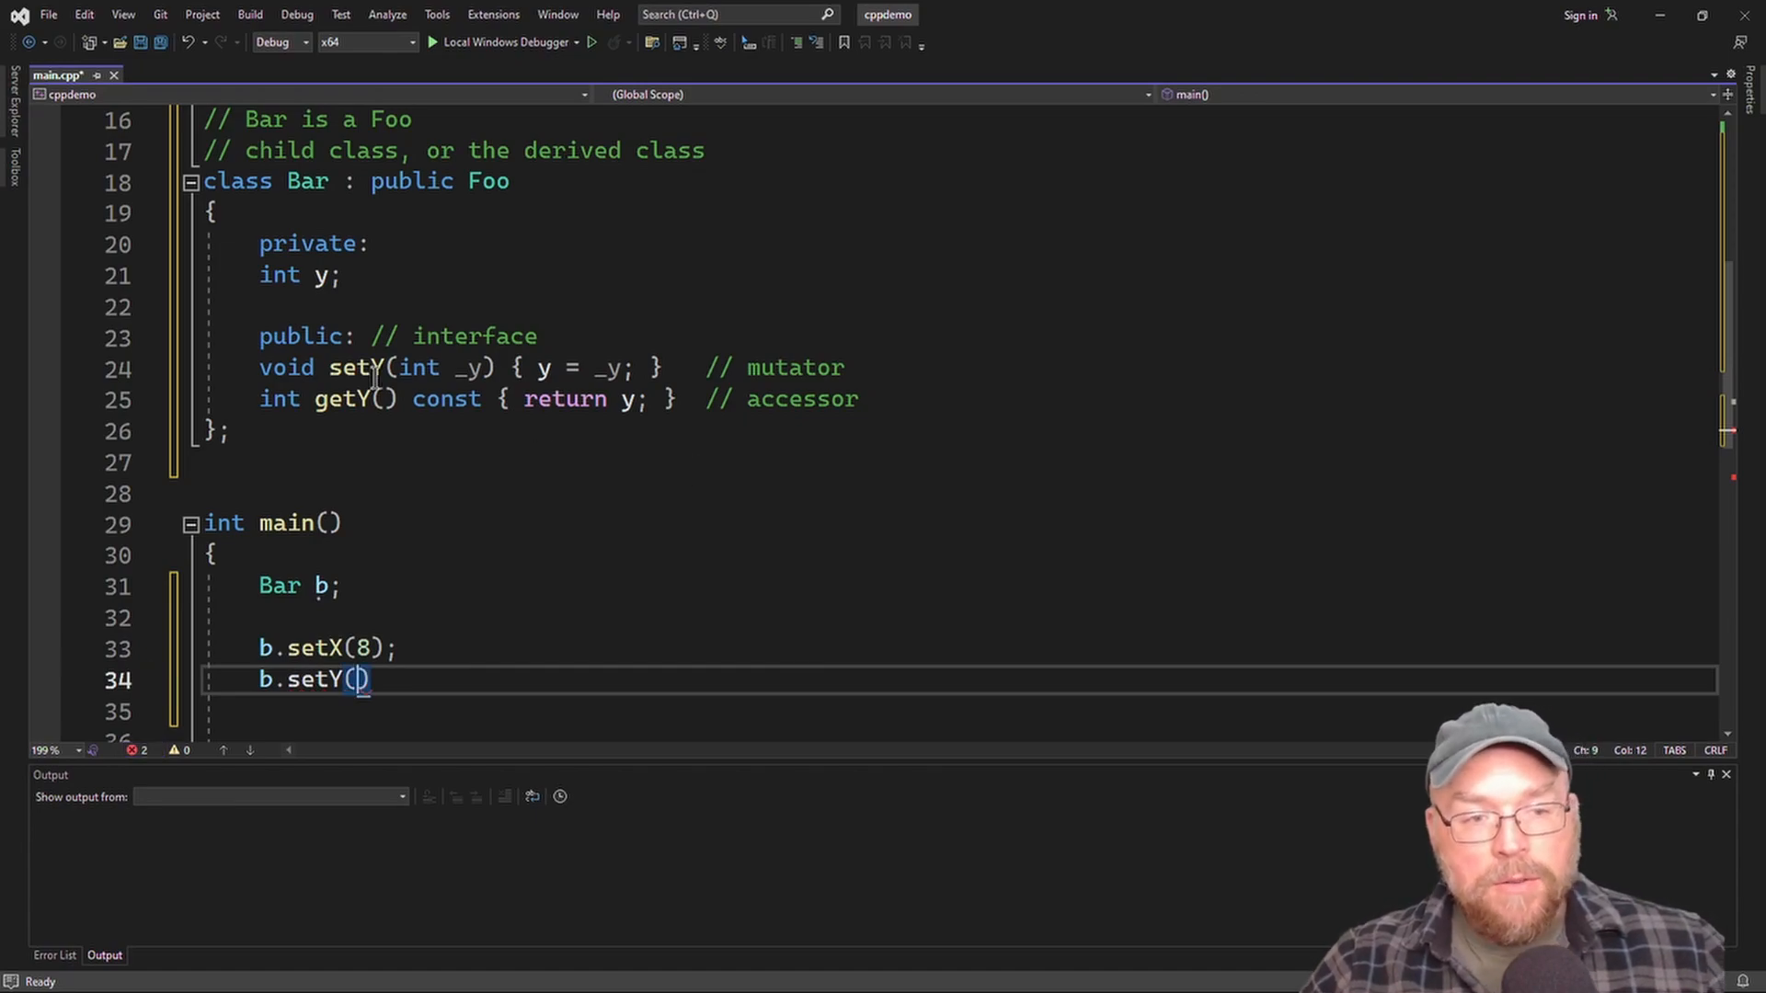
click(350, 367)
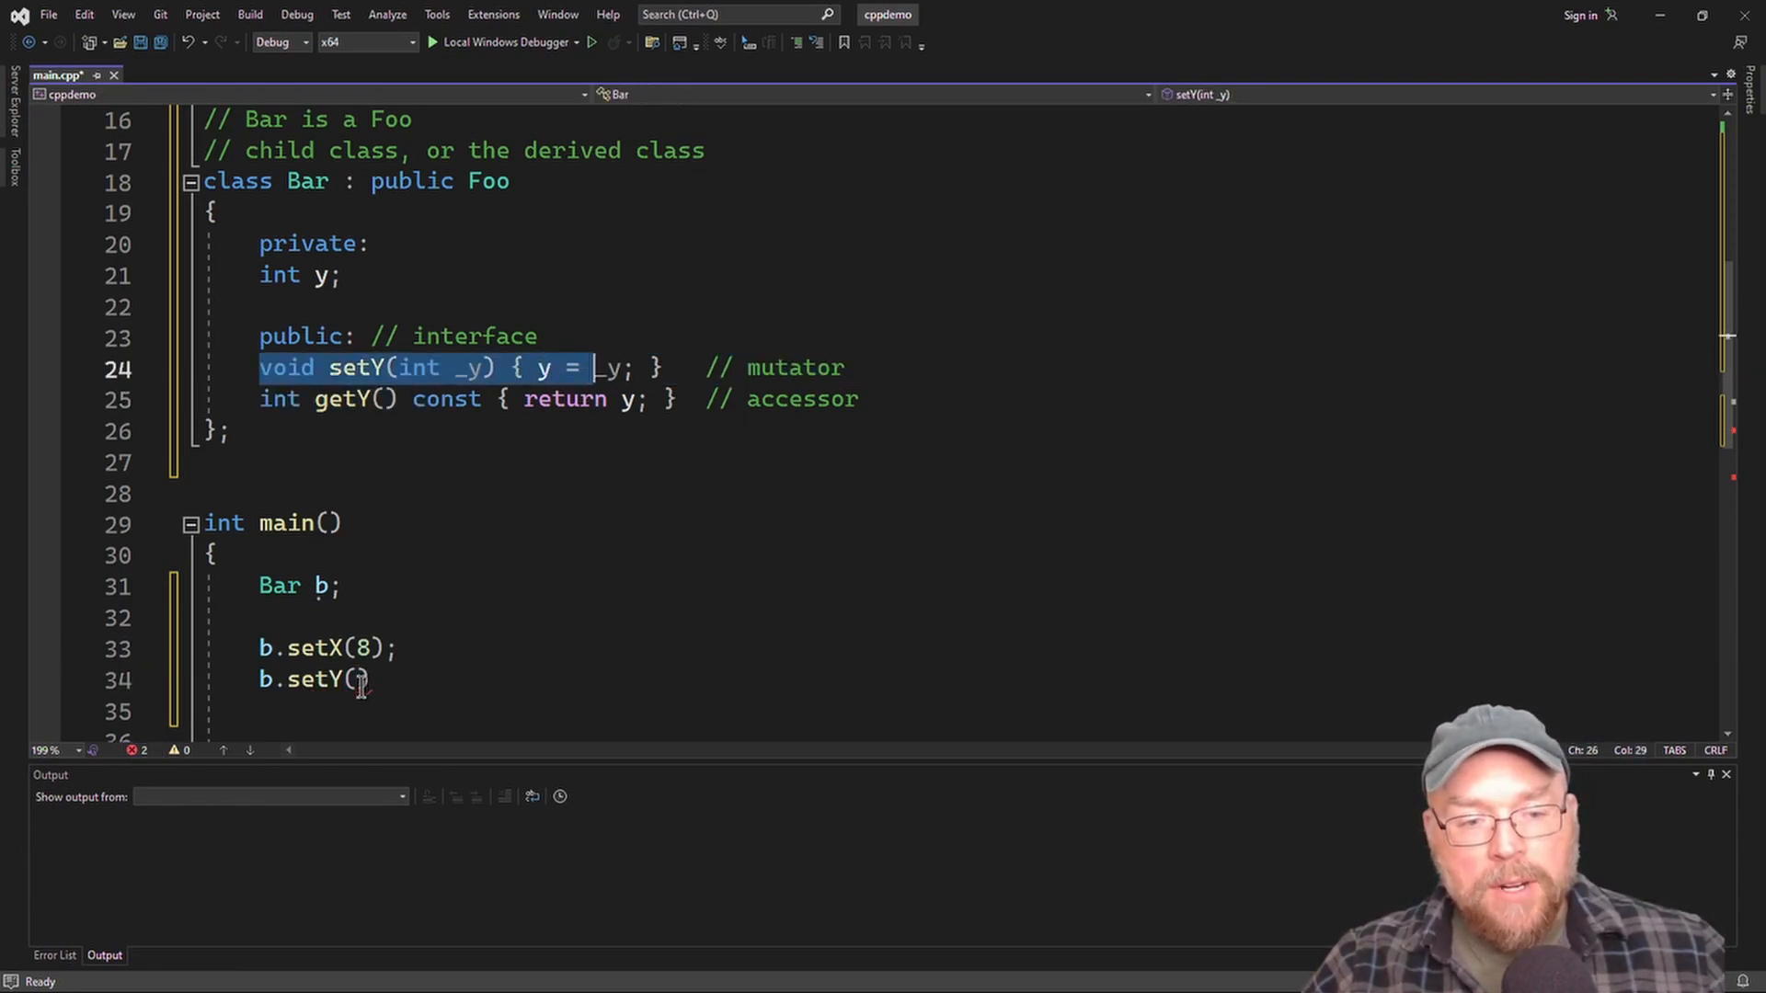
text(6))
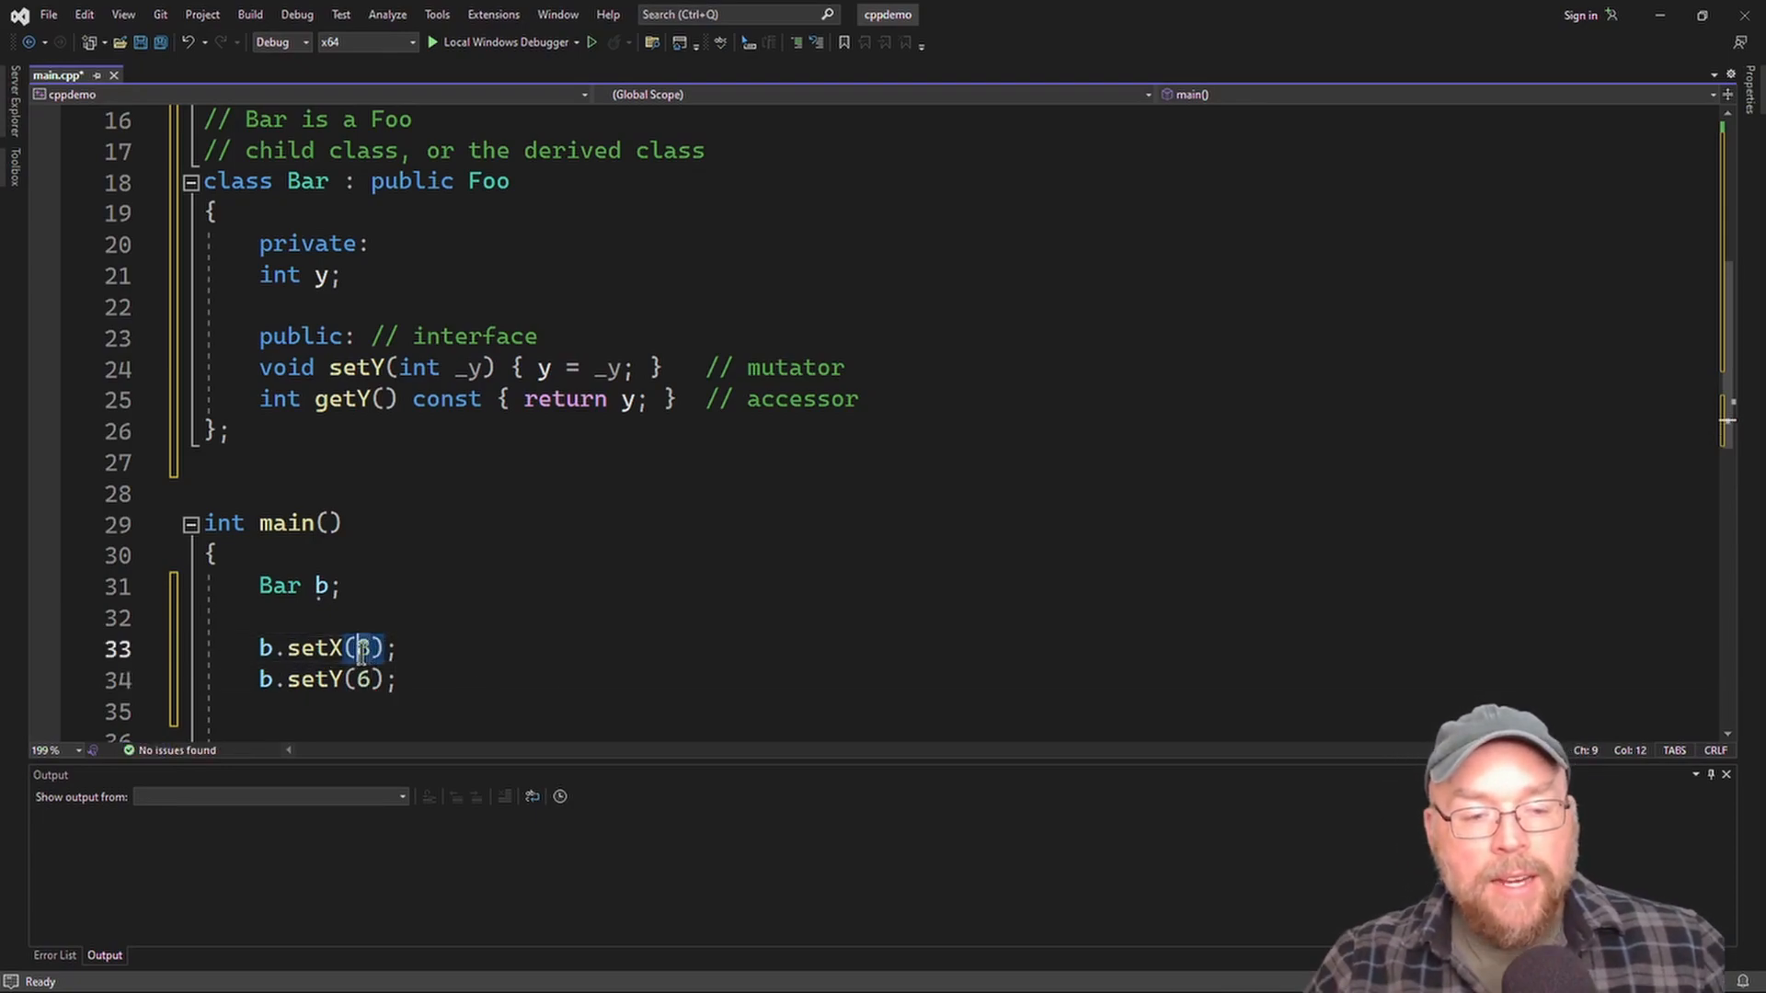
Highlight setX's _x, setY's _y and Bar's private y to trace the values.
scroll(up, 3)
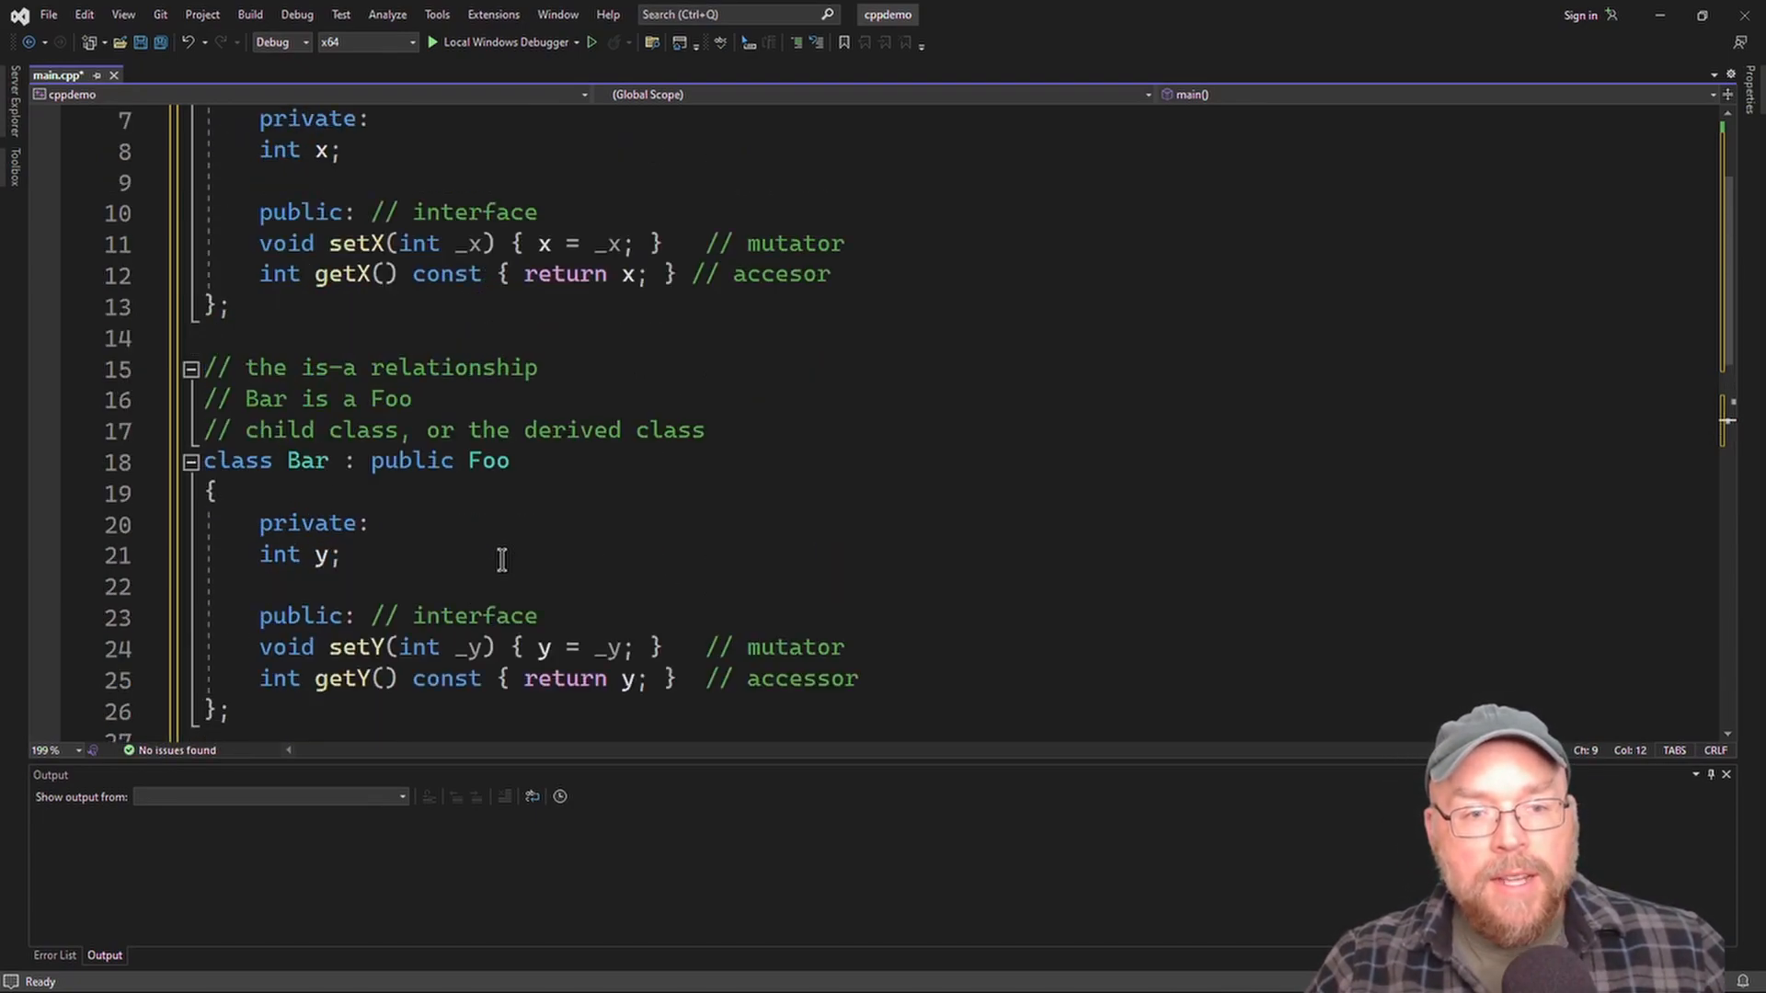
double_click(471, 243)
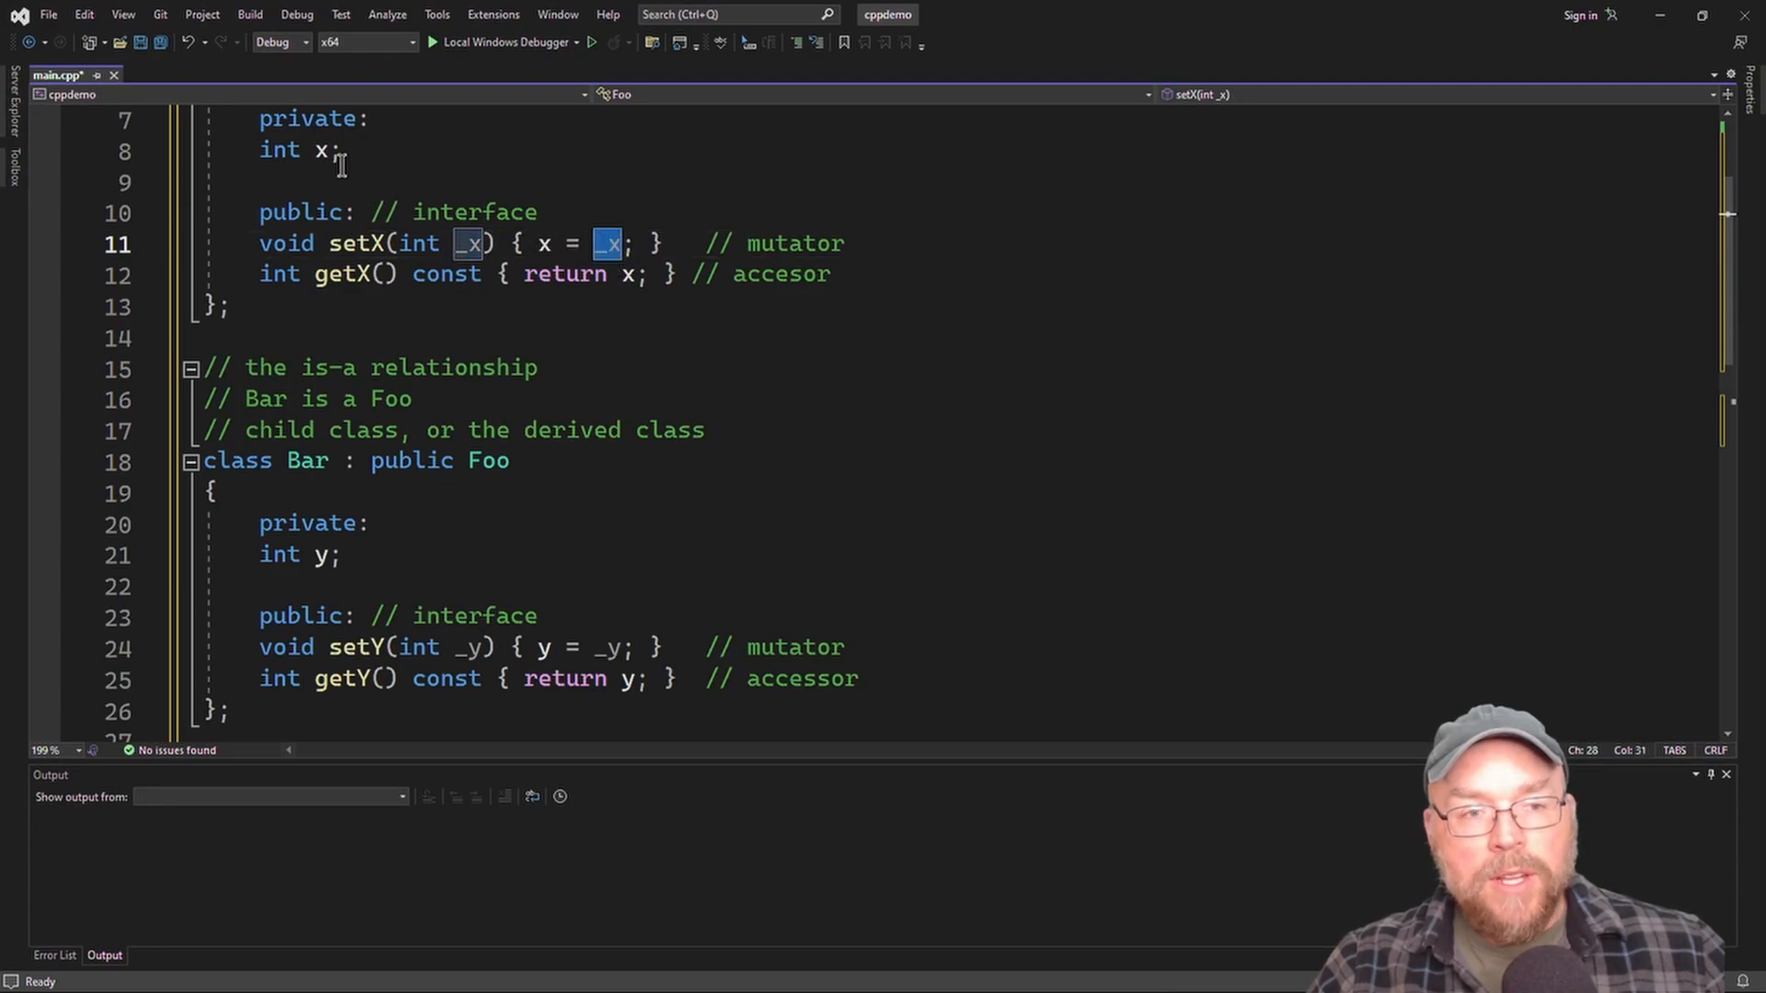
scroll(up, 3)
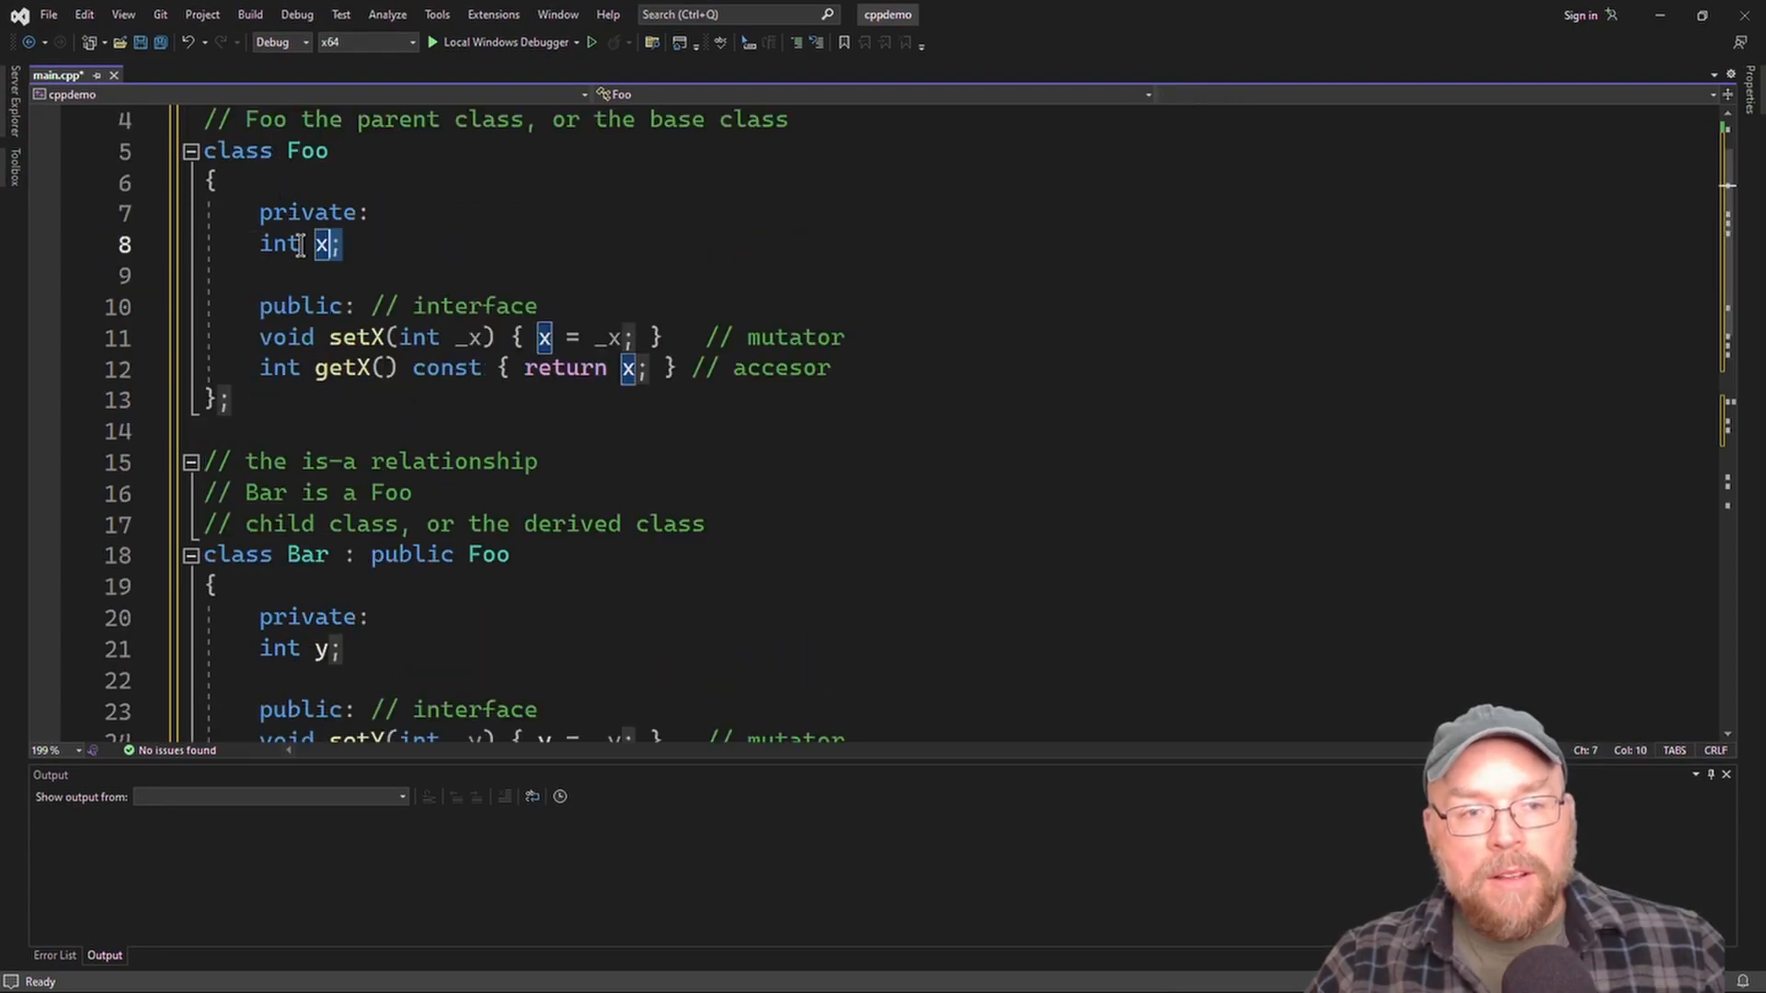
scroll(down, 3)
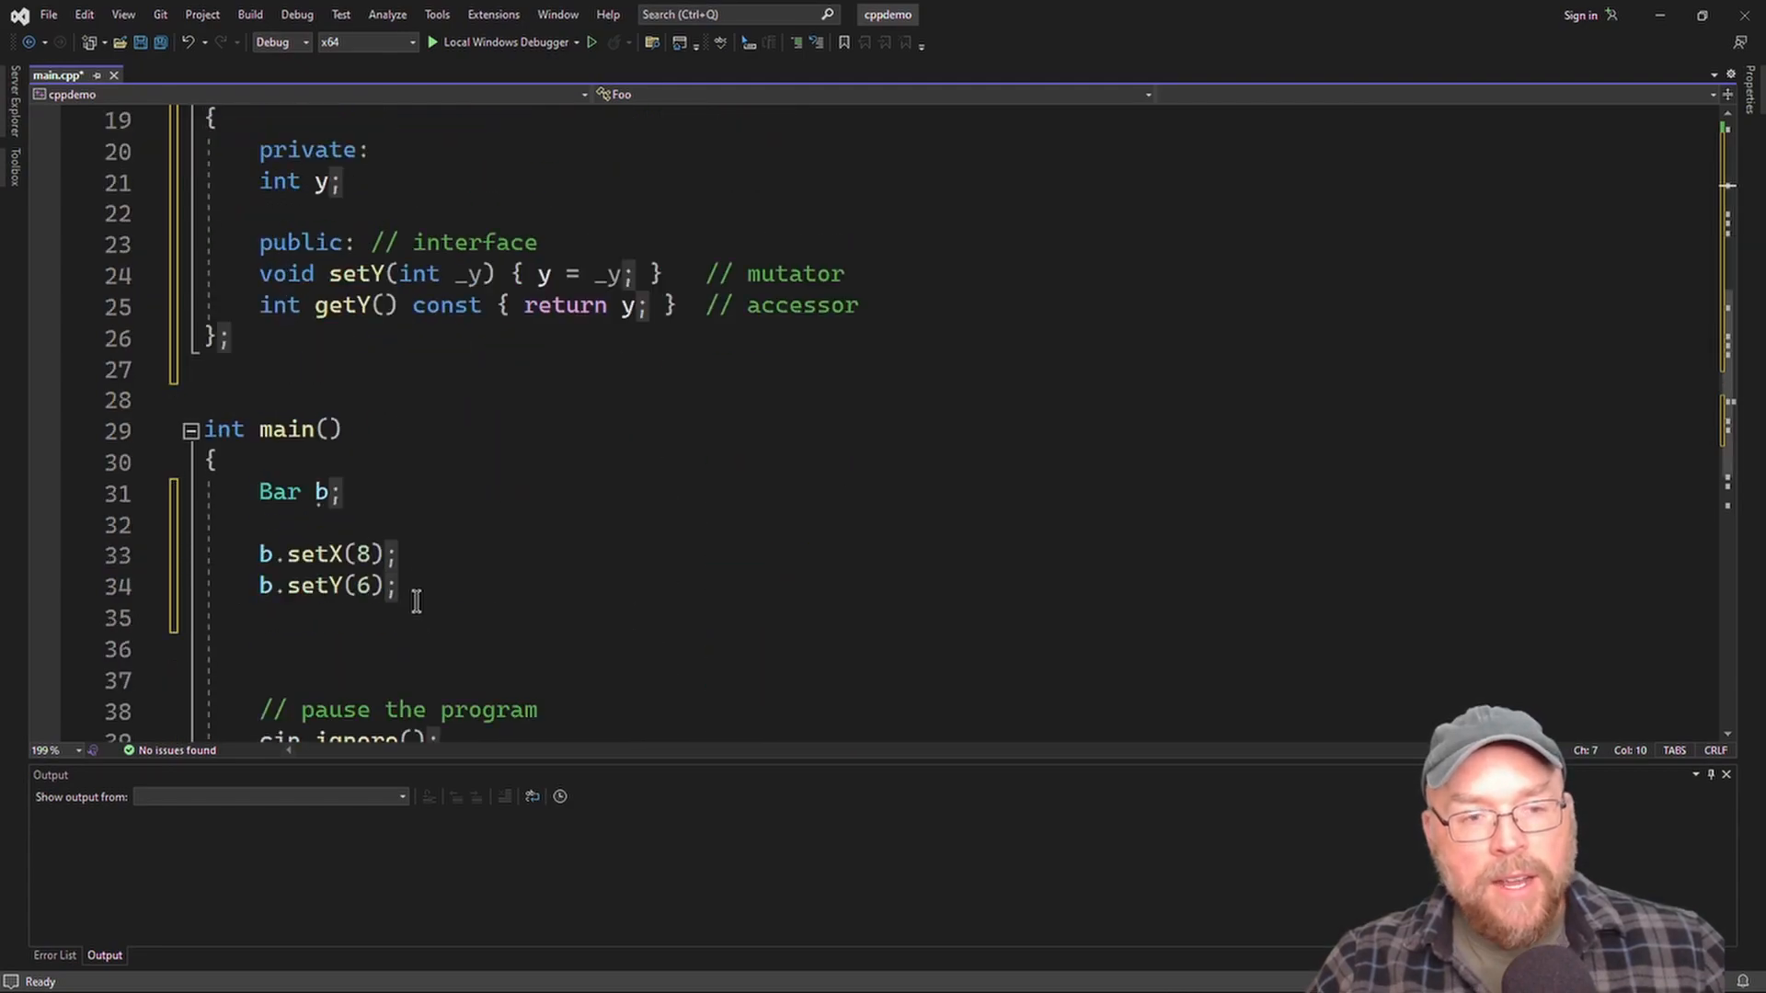
click(298, 586)
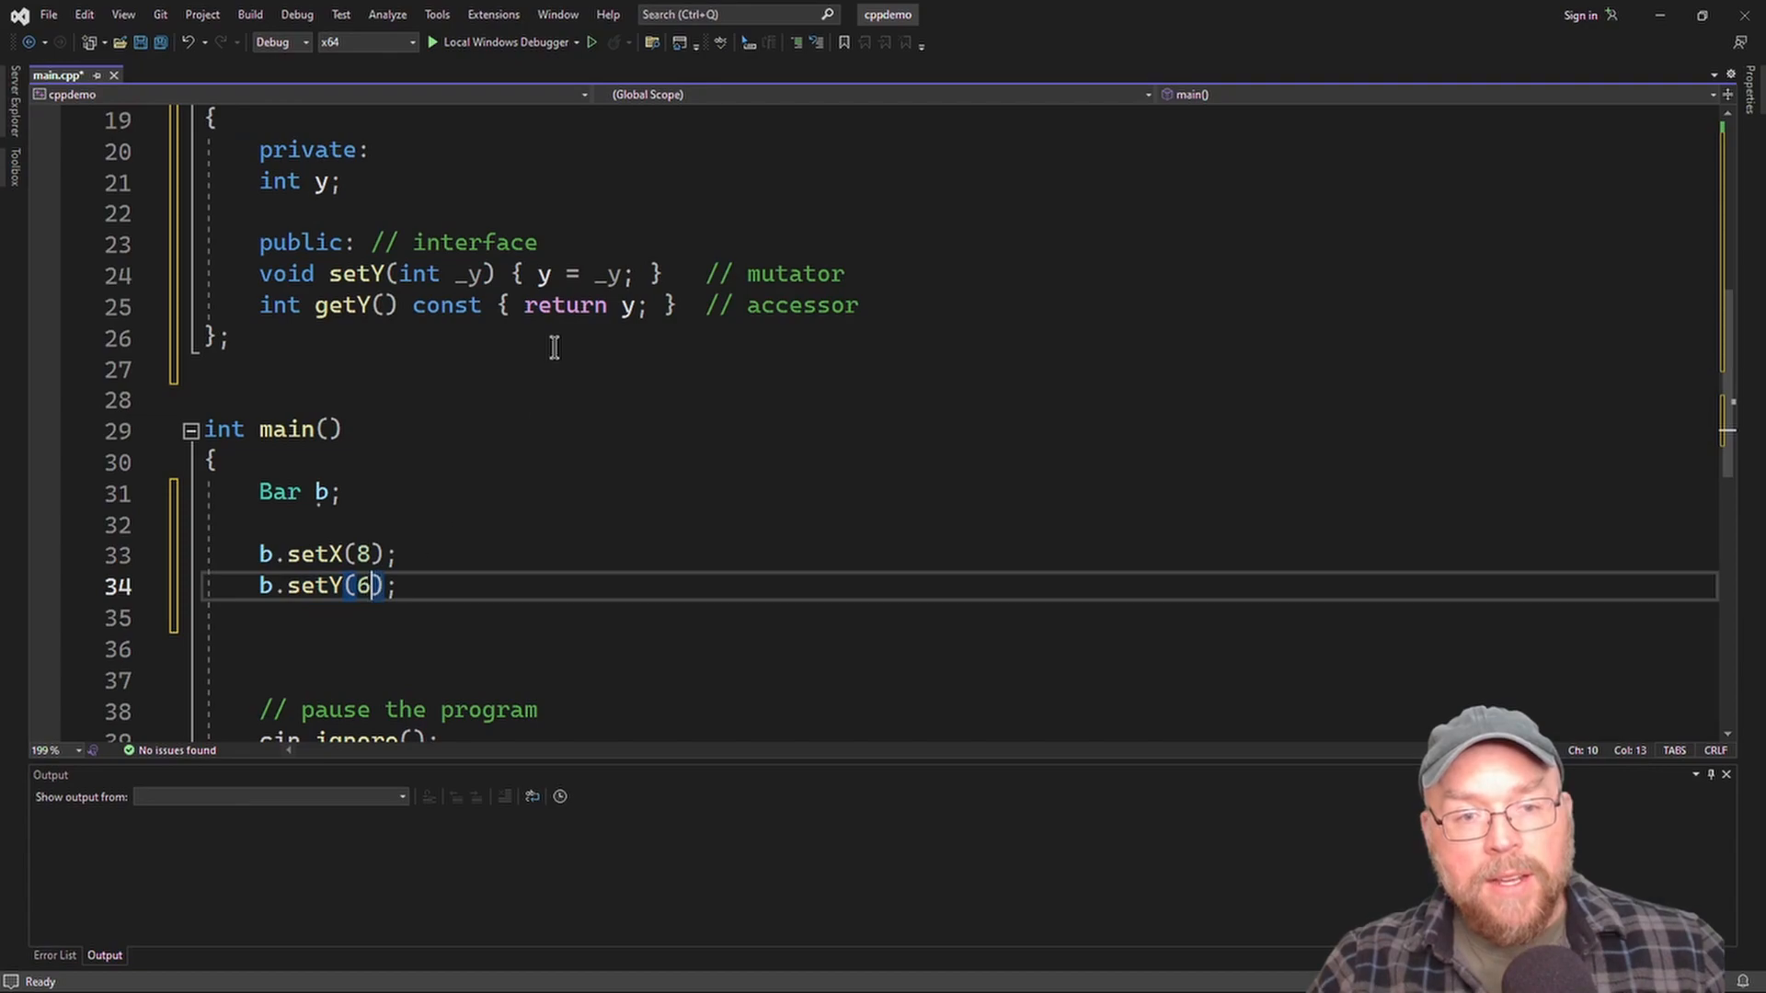
click(471, 274)
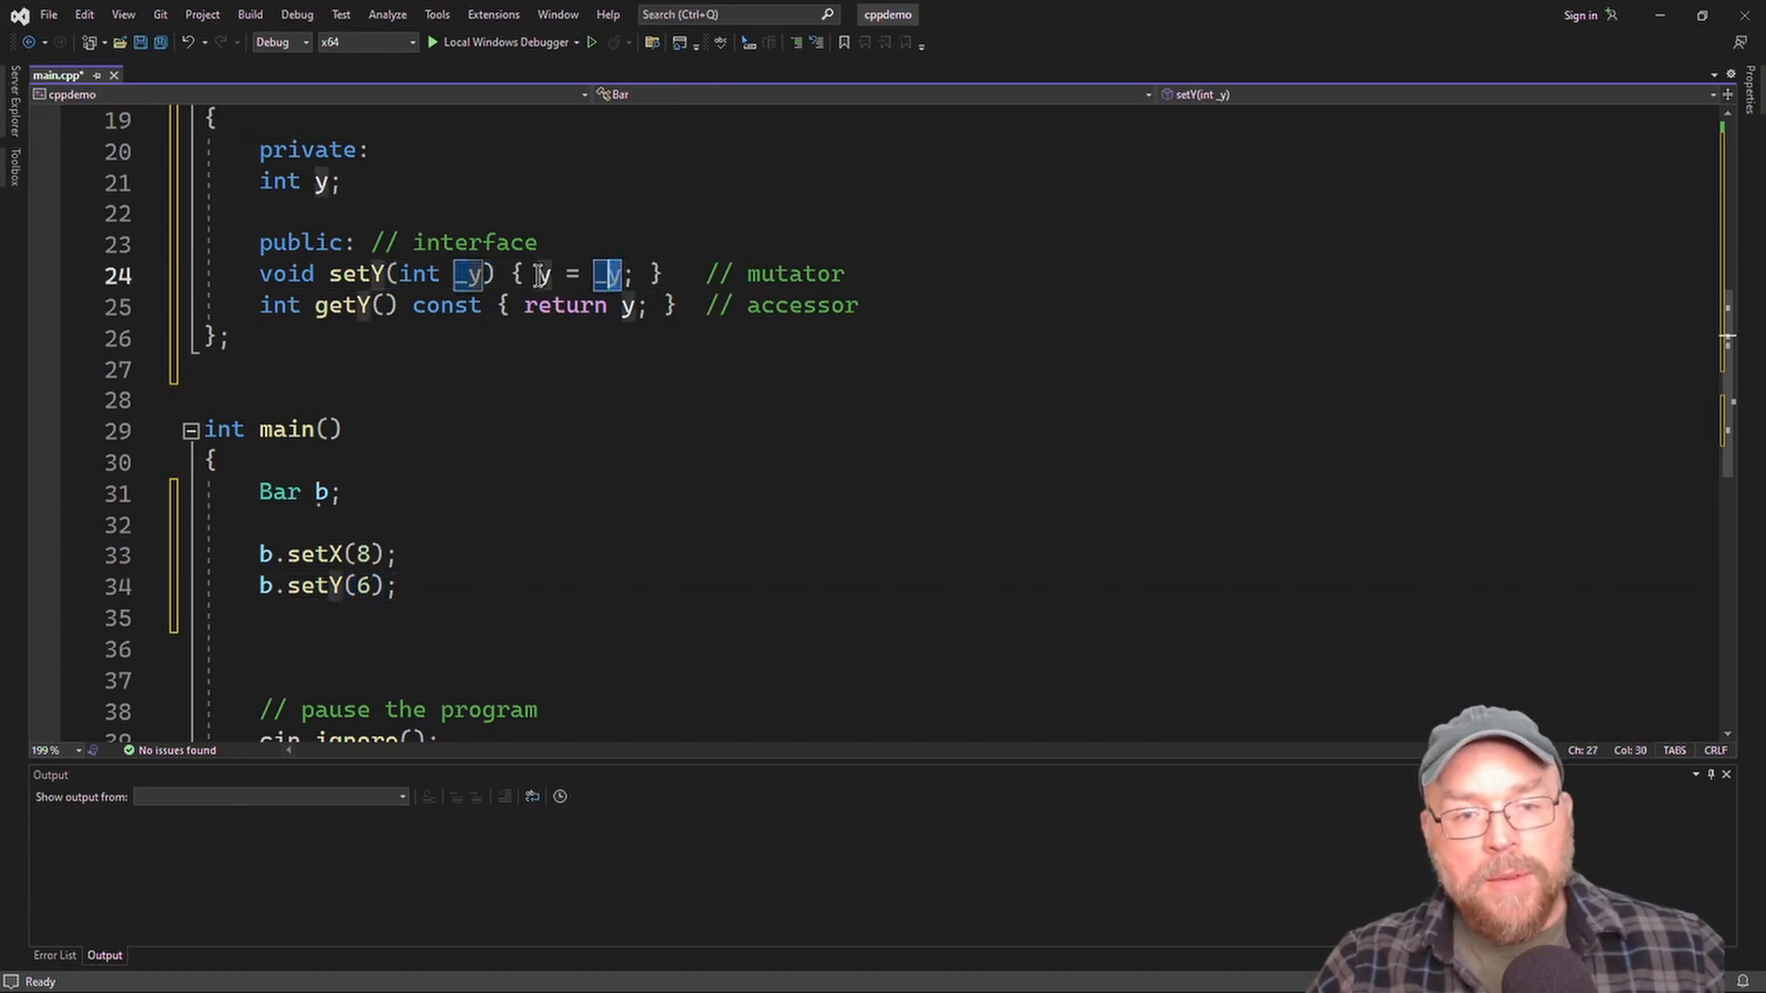
click(319, 181)
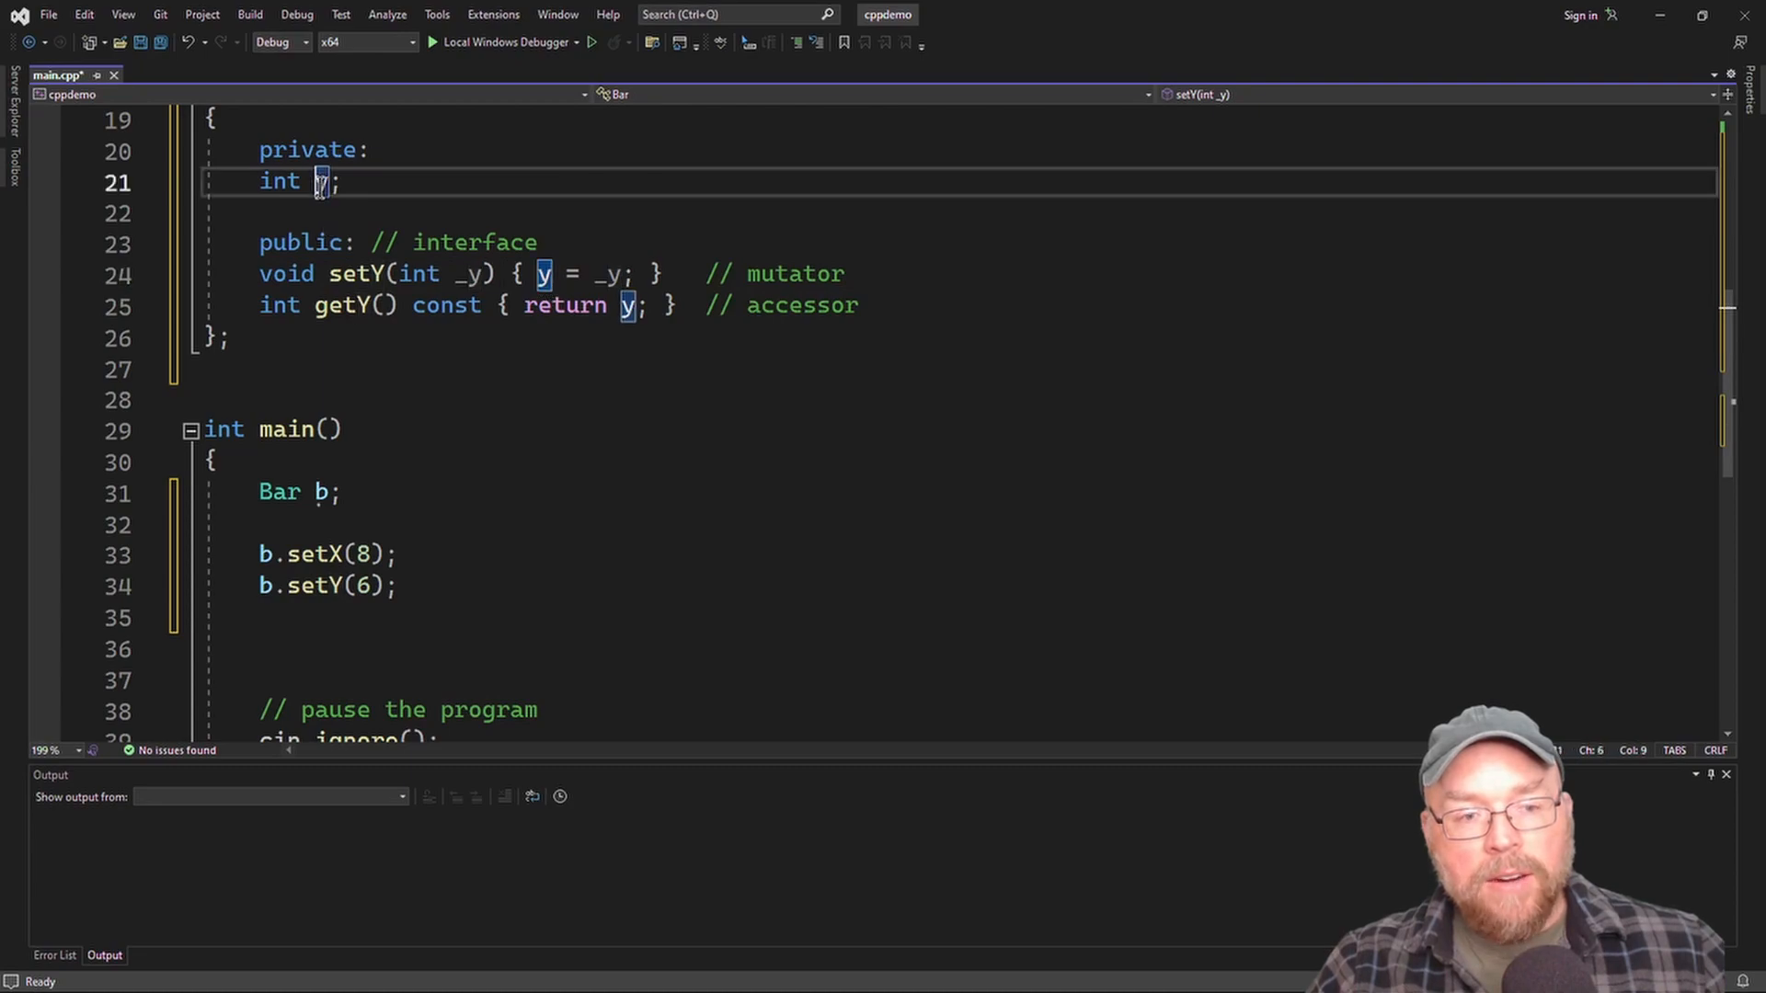
scroll(up, 3)
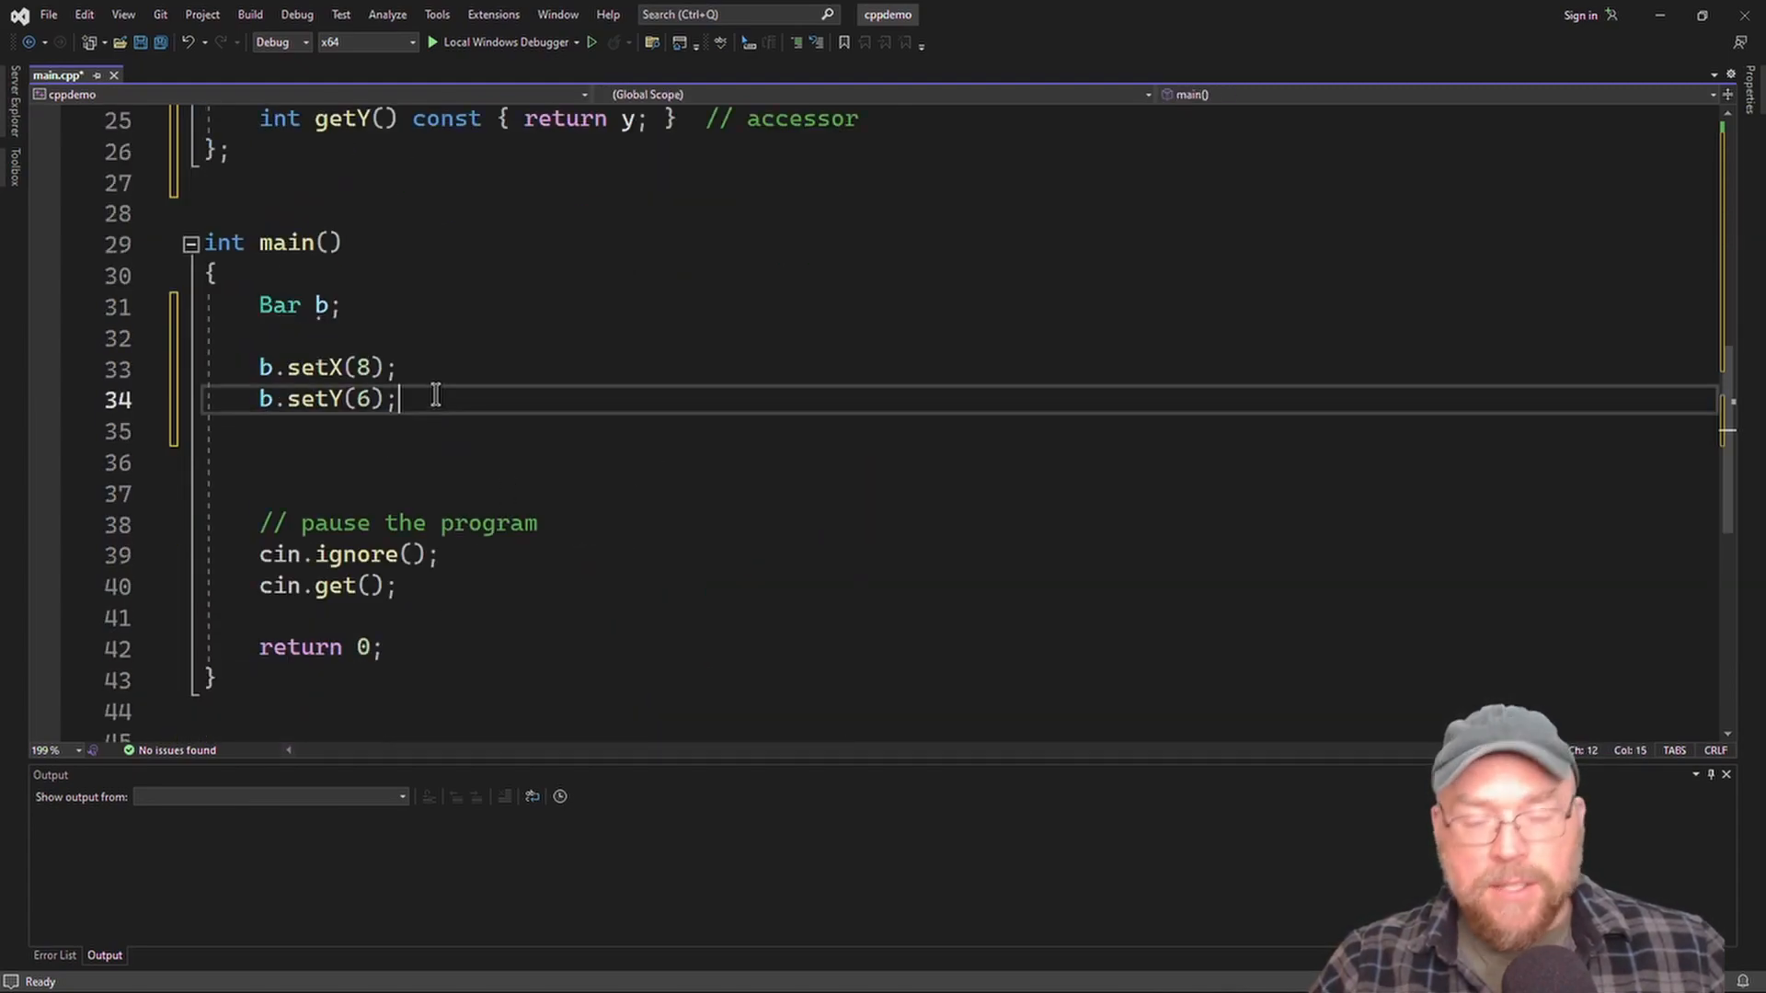
Print b's values with cout << b.getX() << ", " << b.getY() << "\n";.
text(cout << b.)
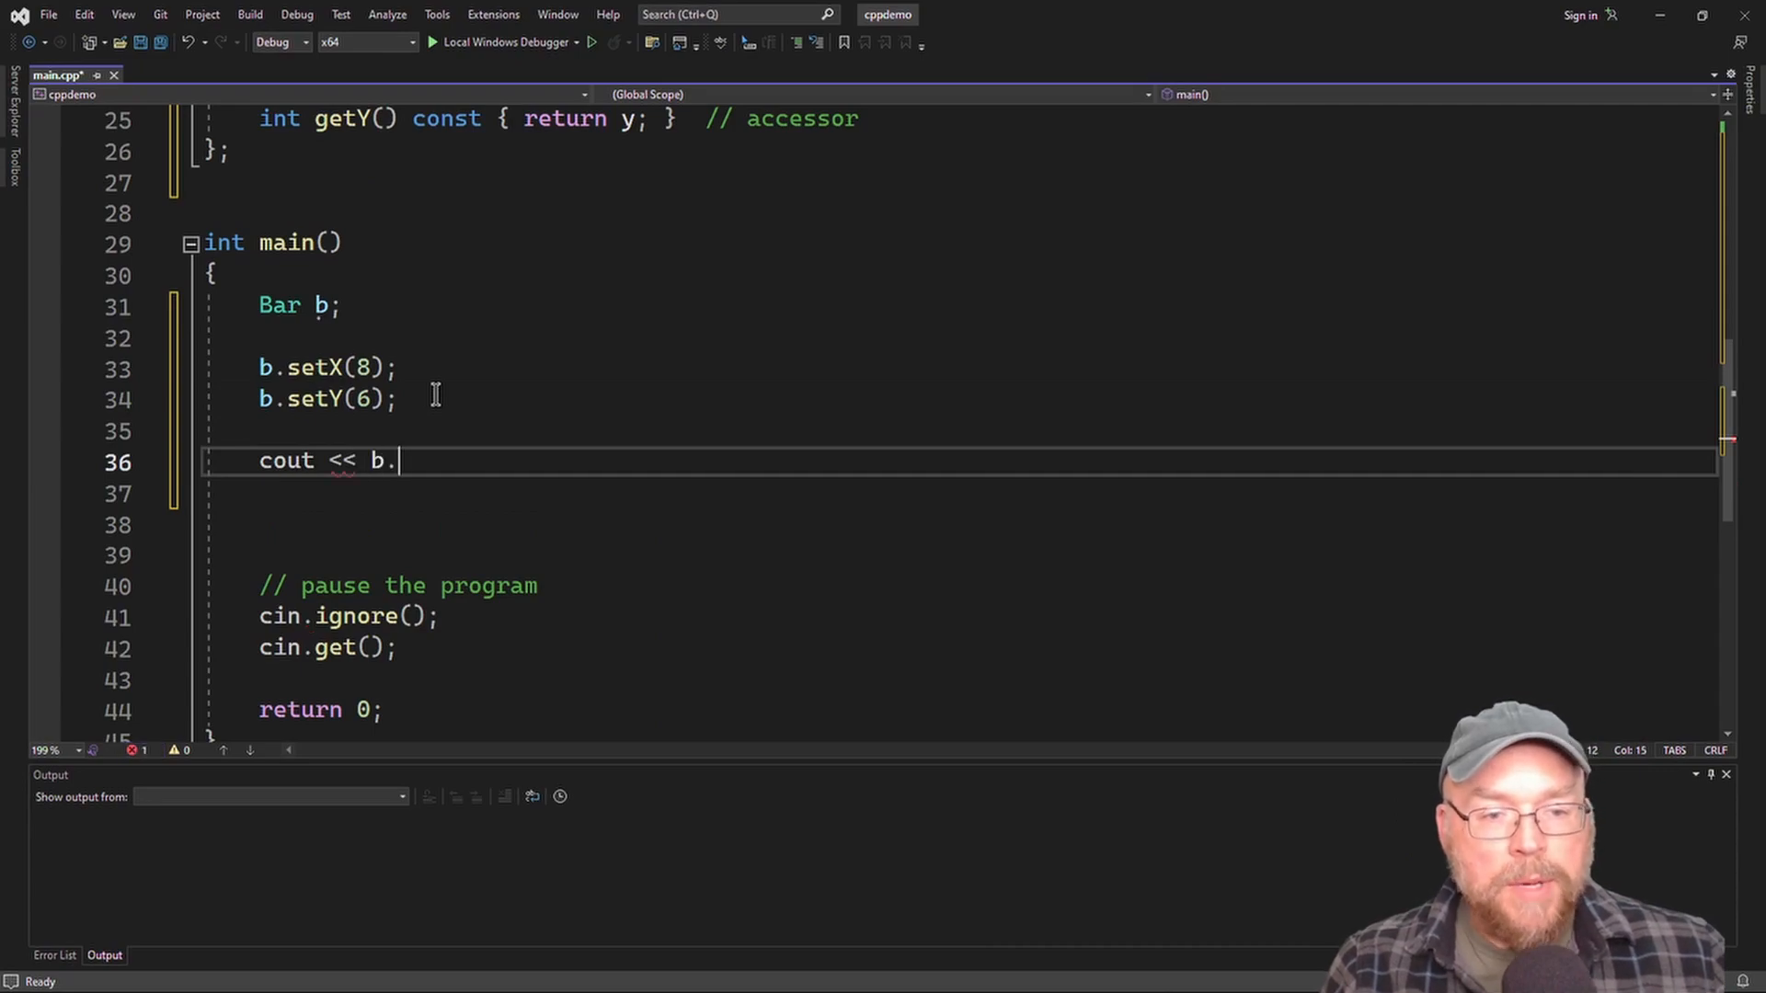
text(getX())
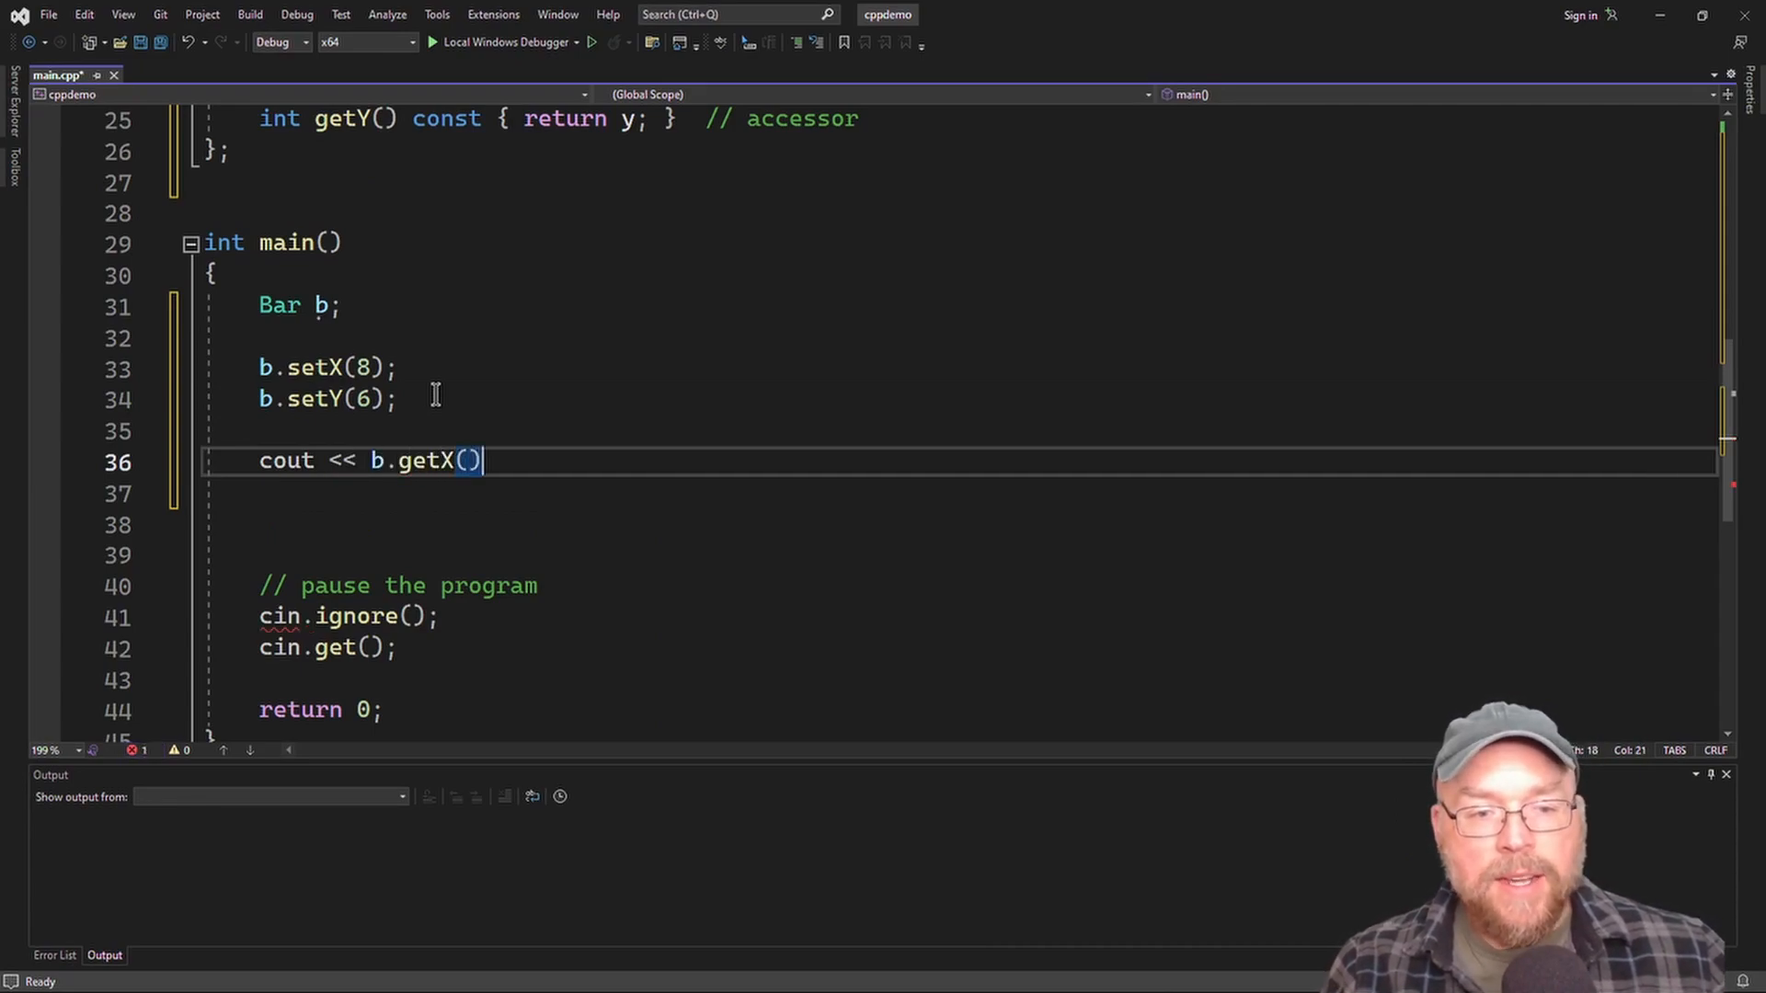
scroll(up, 3)
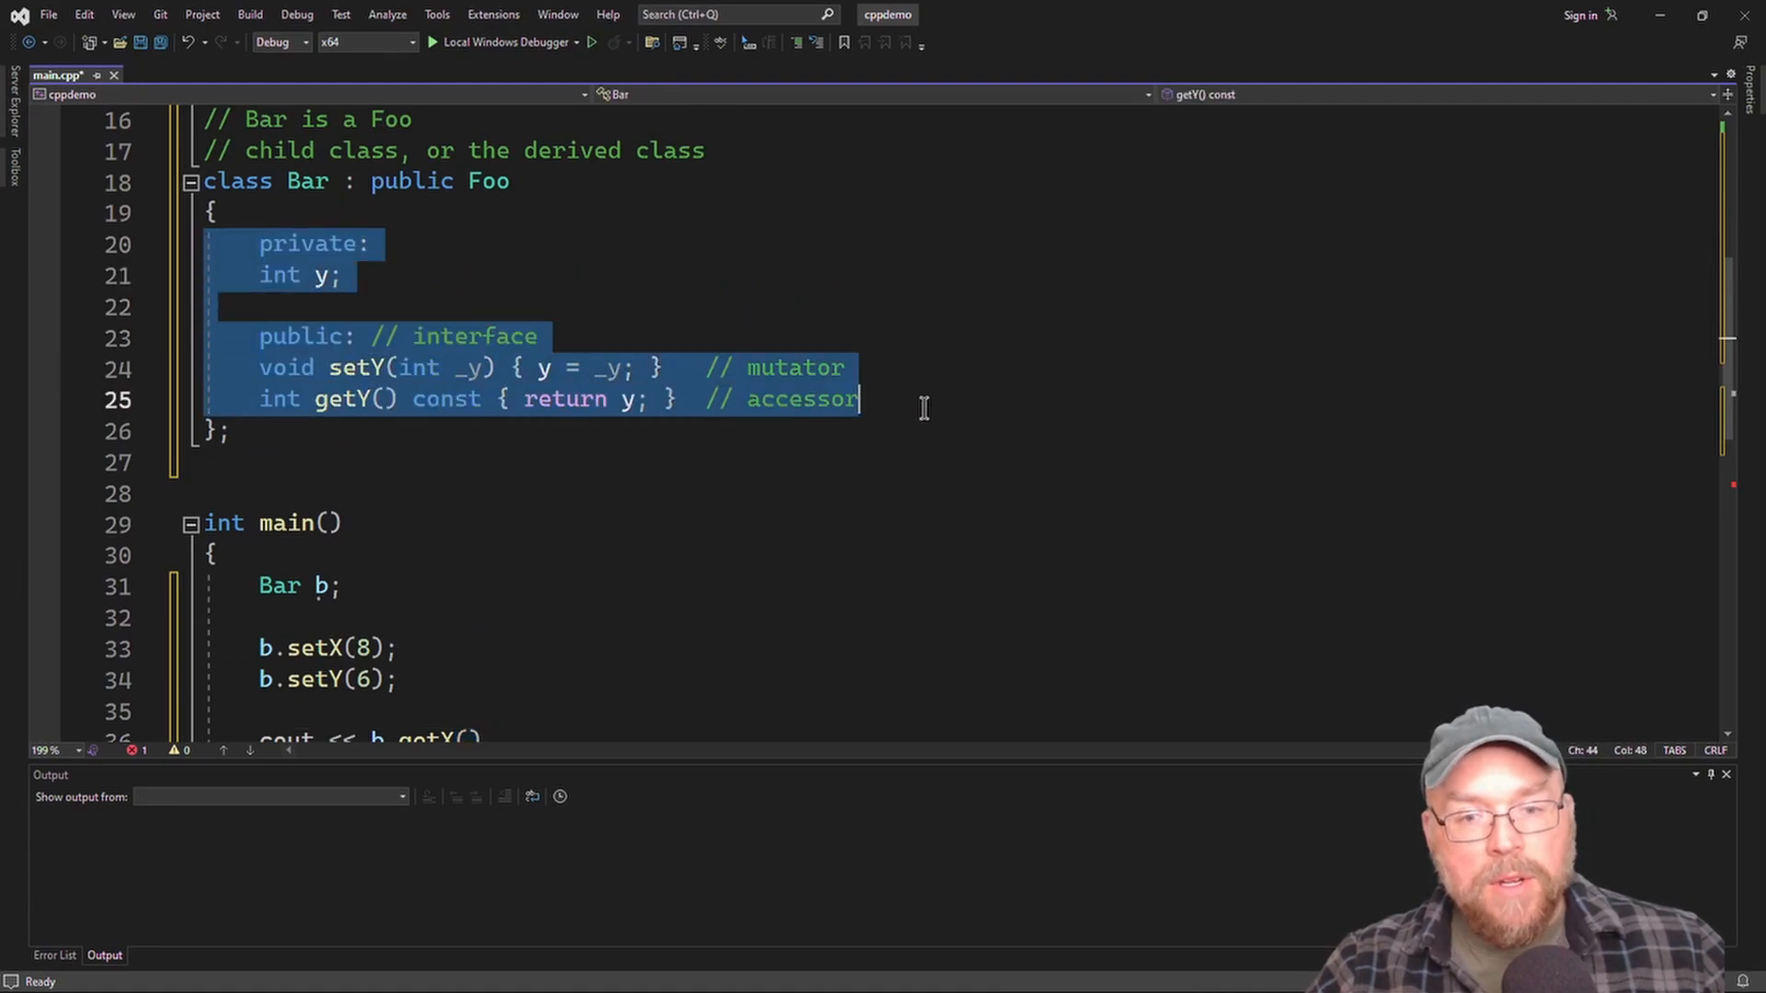
scroll(up, 3)
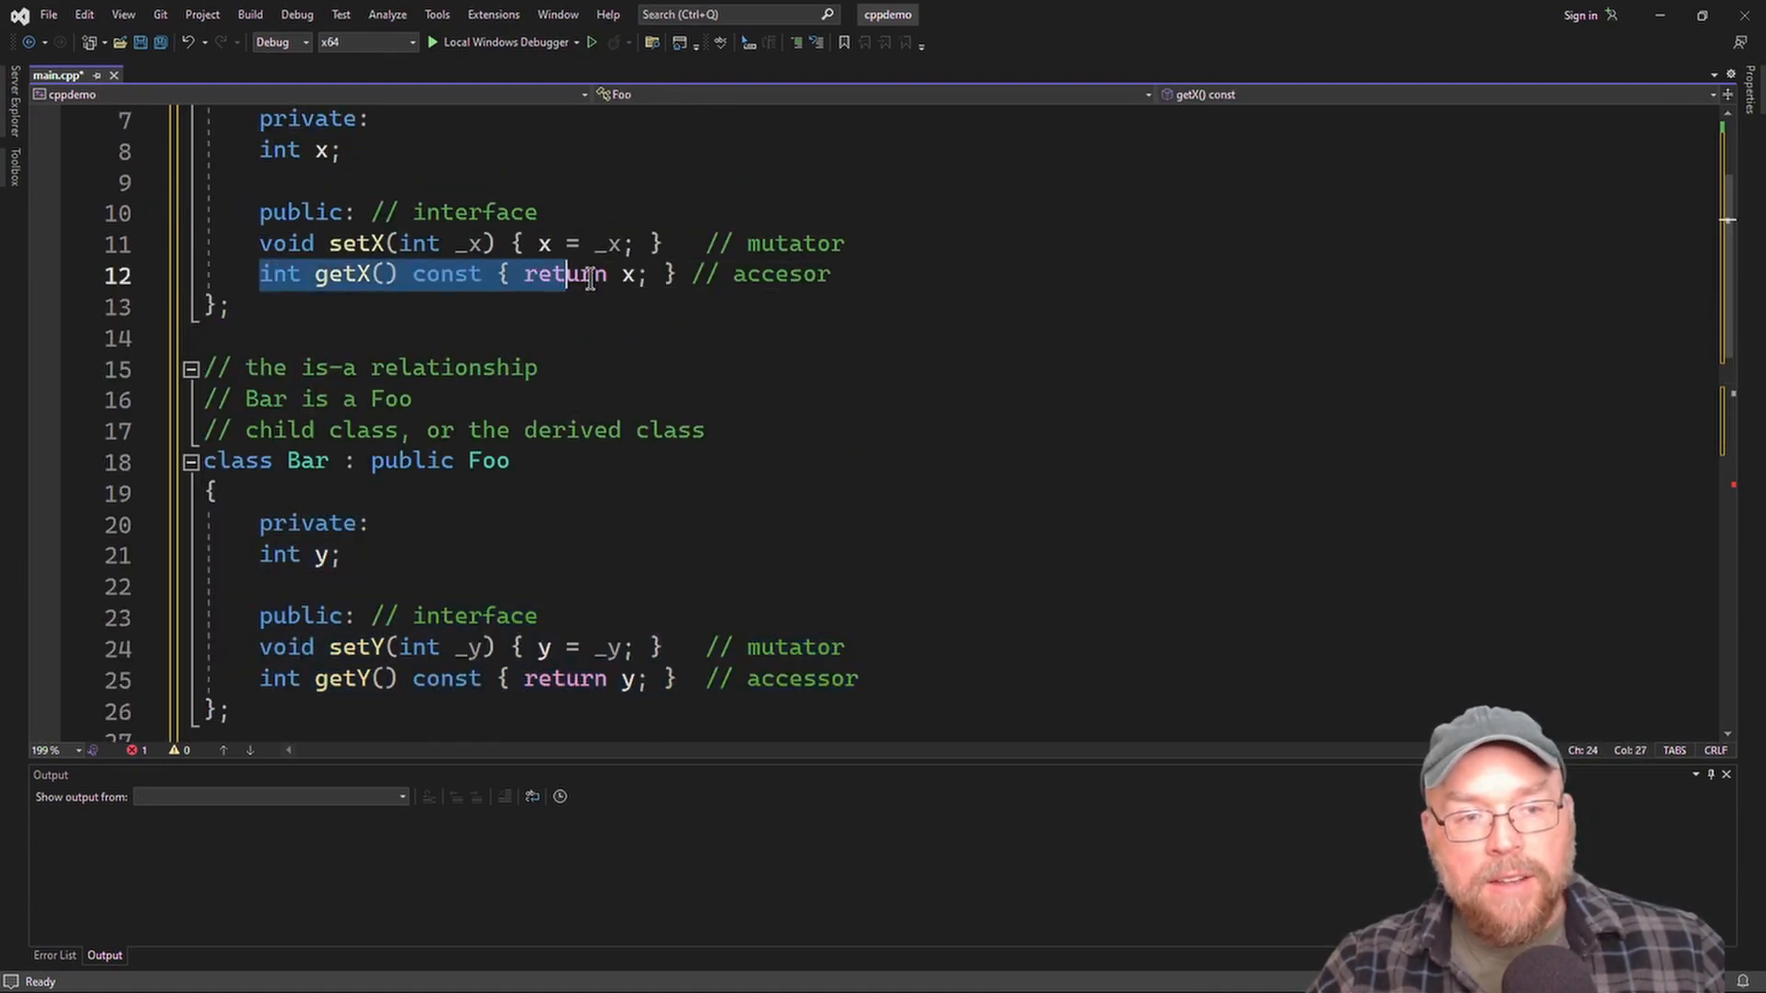
scroll(down, 3)
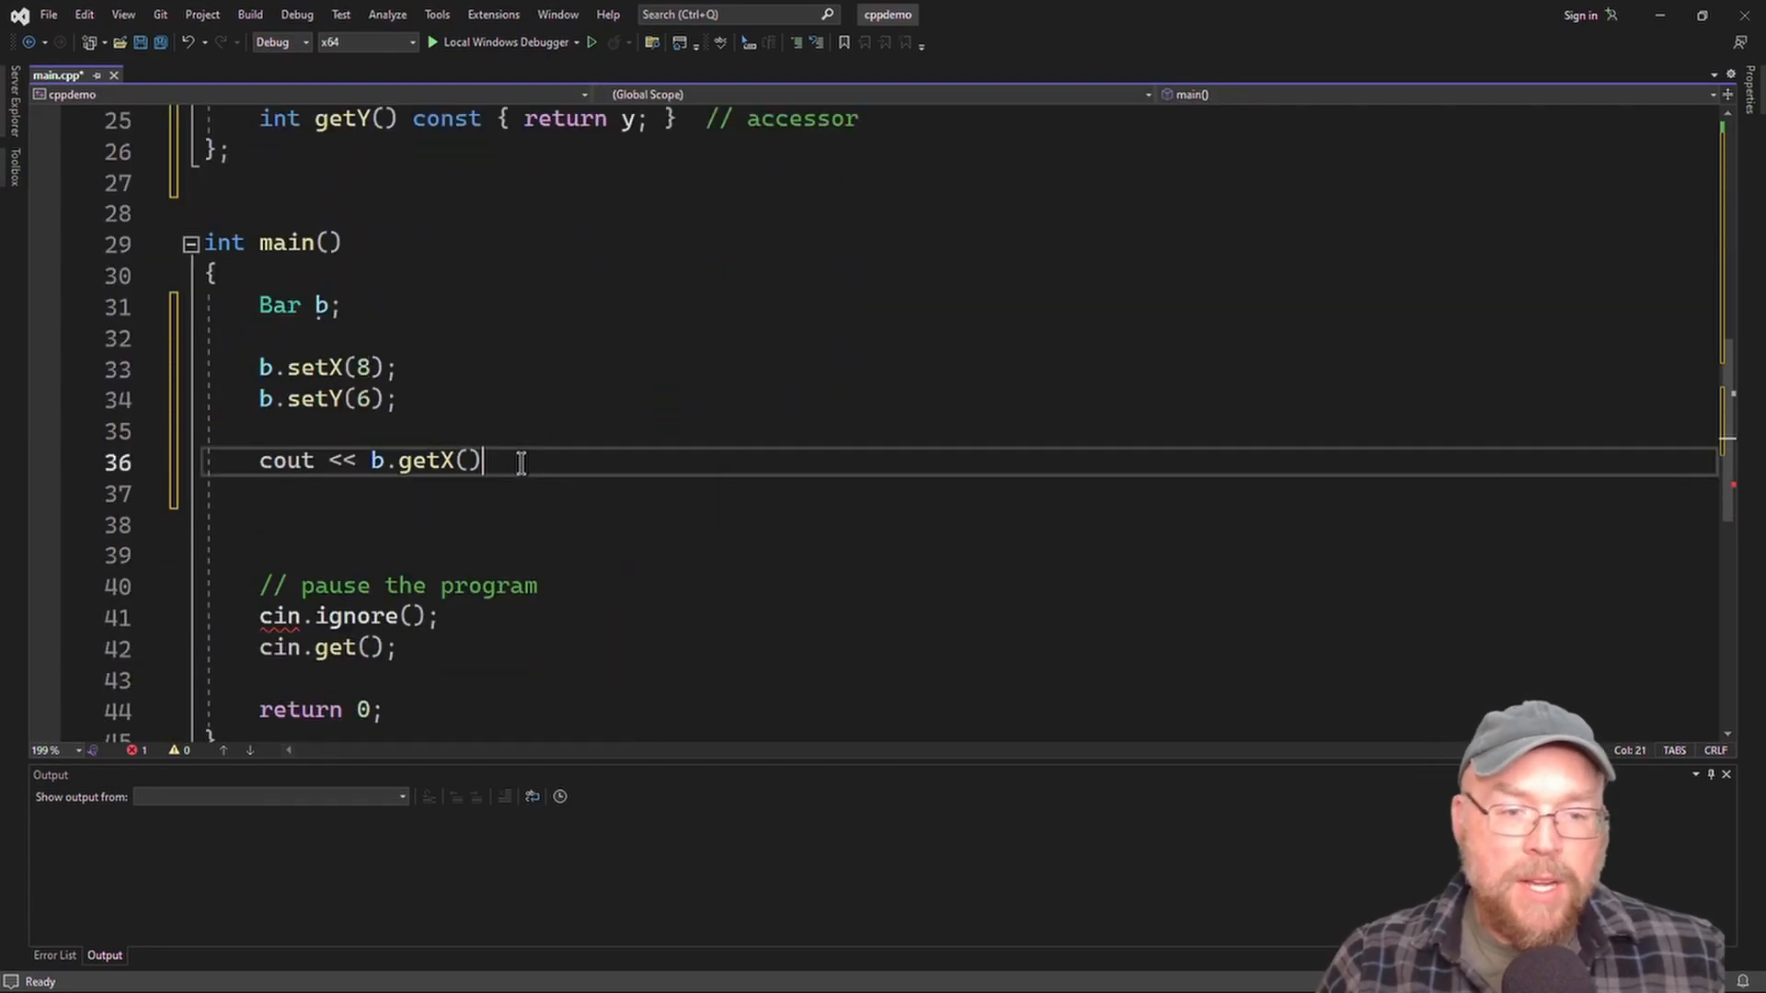
text(<< ", ")
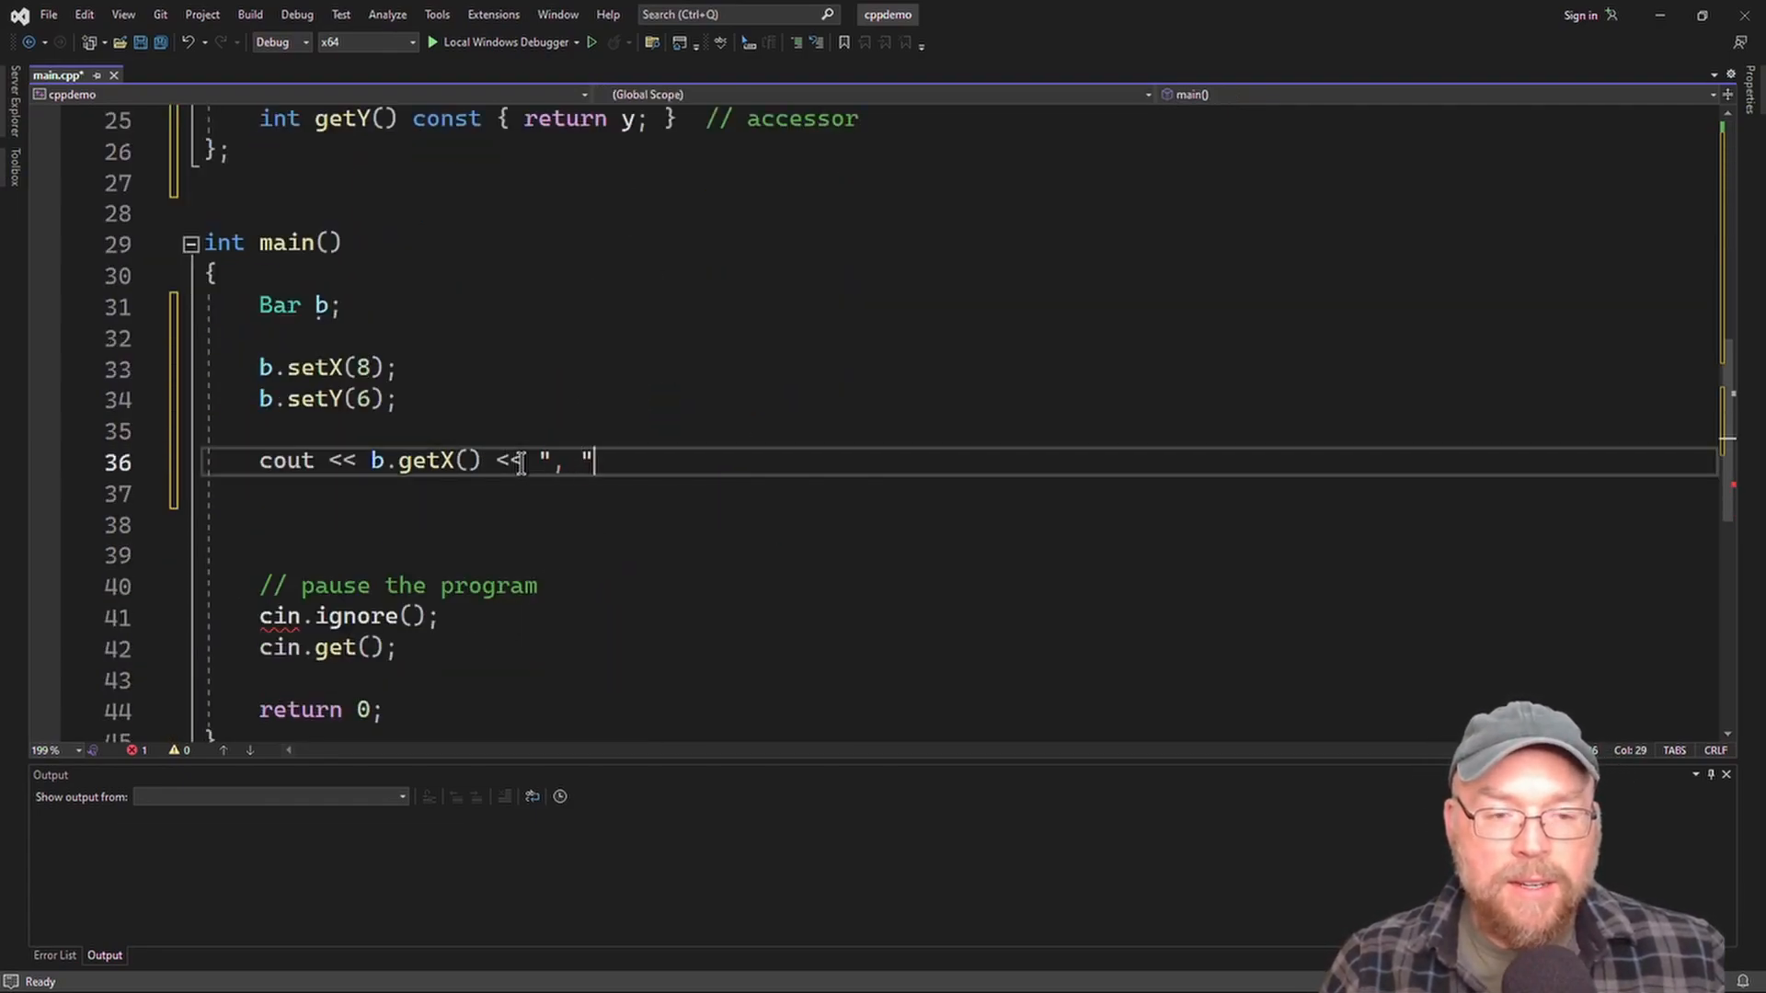
text(<< b.getY)
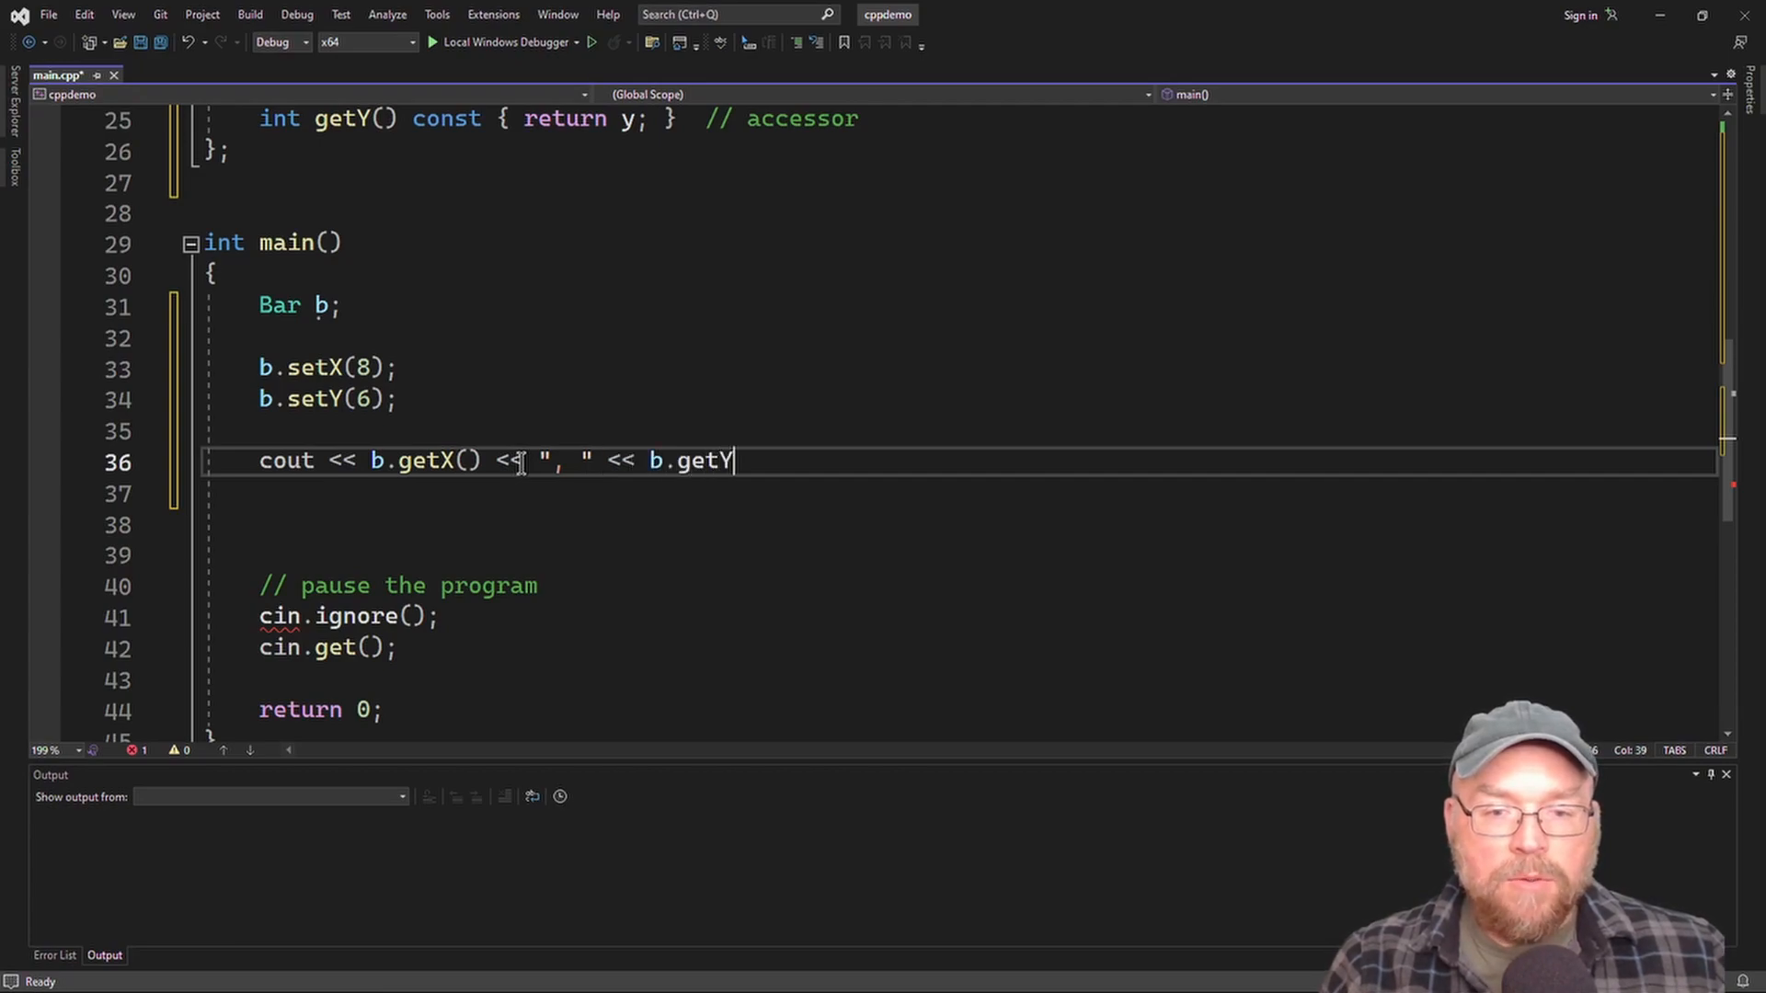
text(() << "\n";)
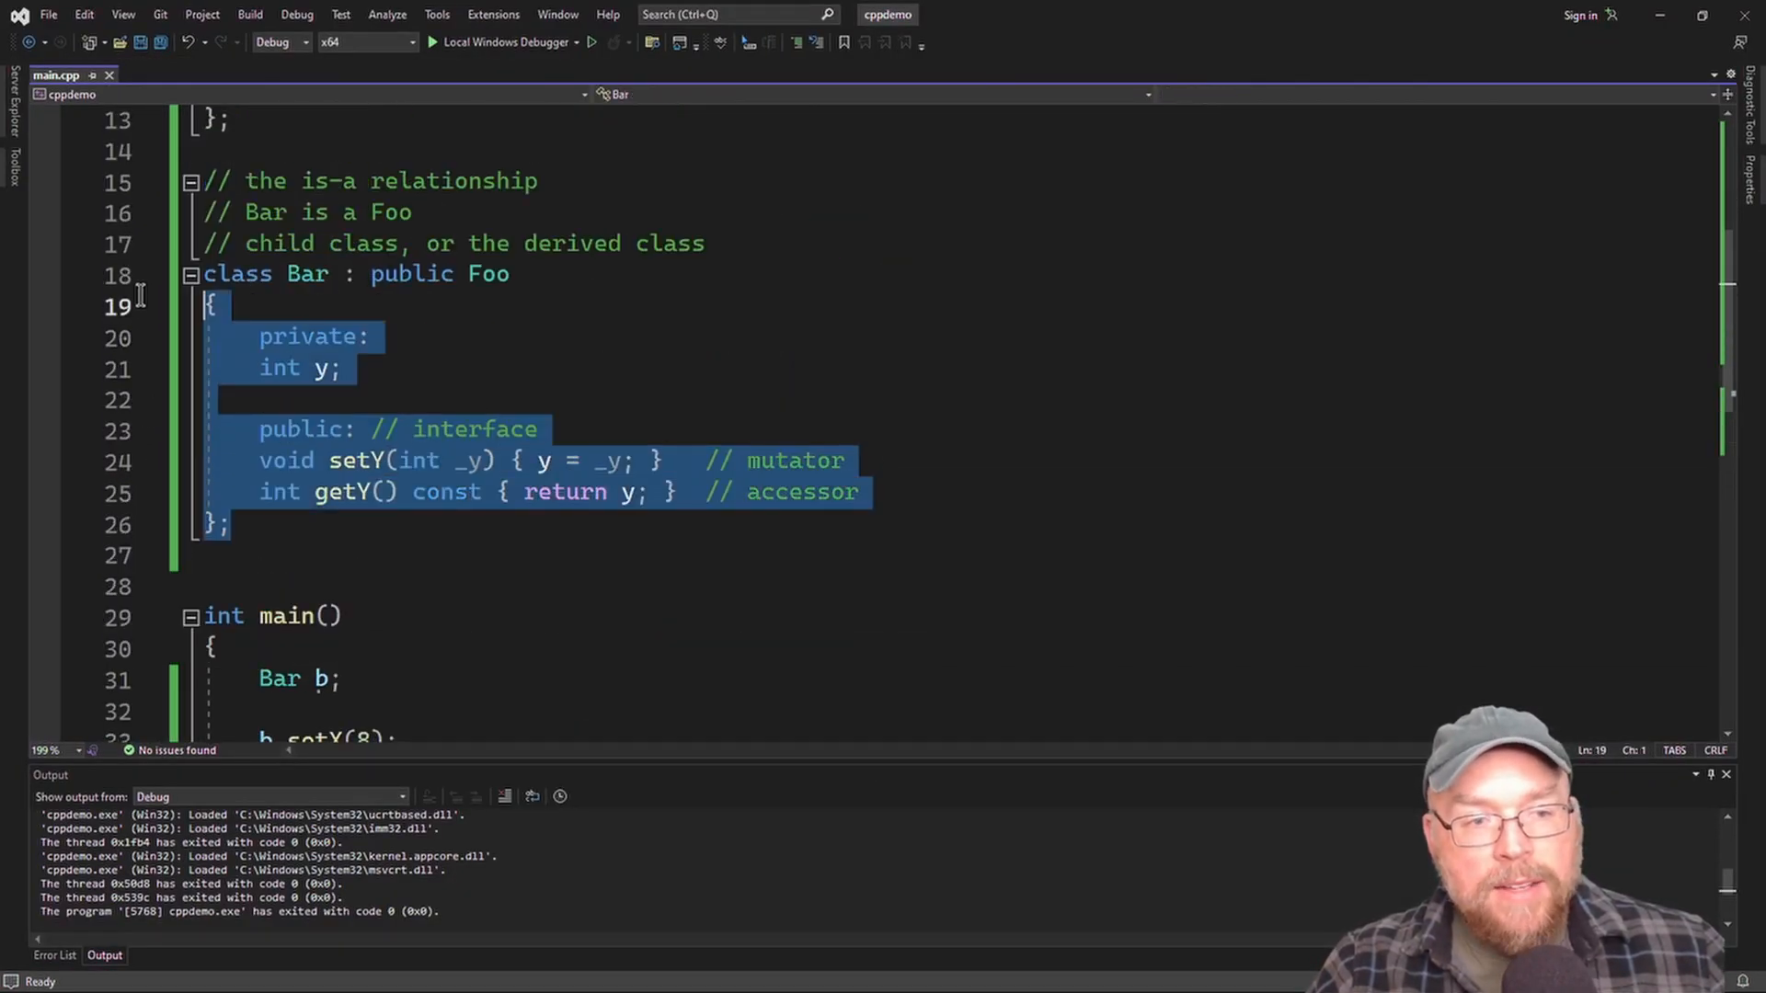
scroll(up, 3)
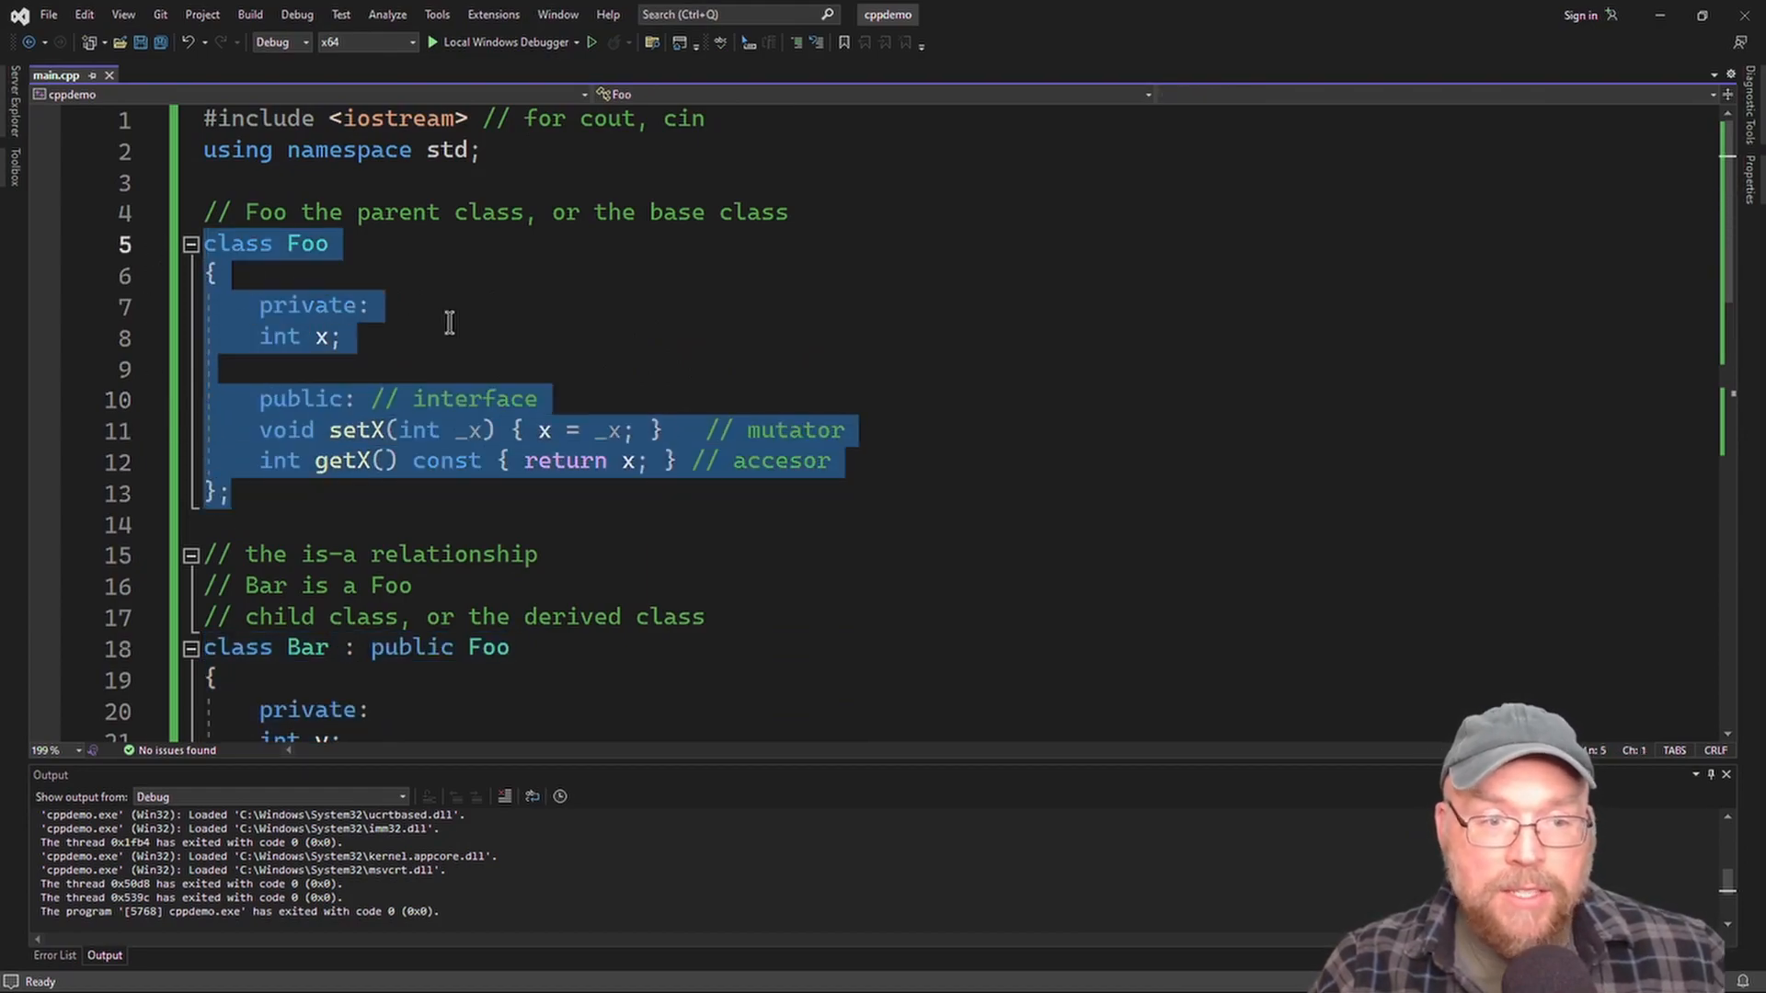
scroll(down, 3)
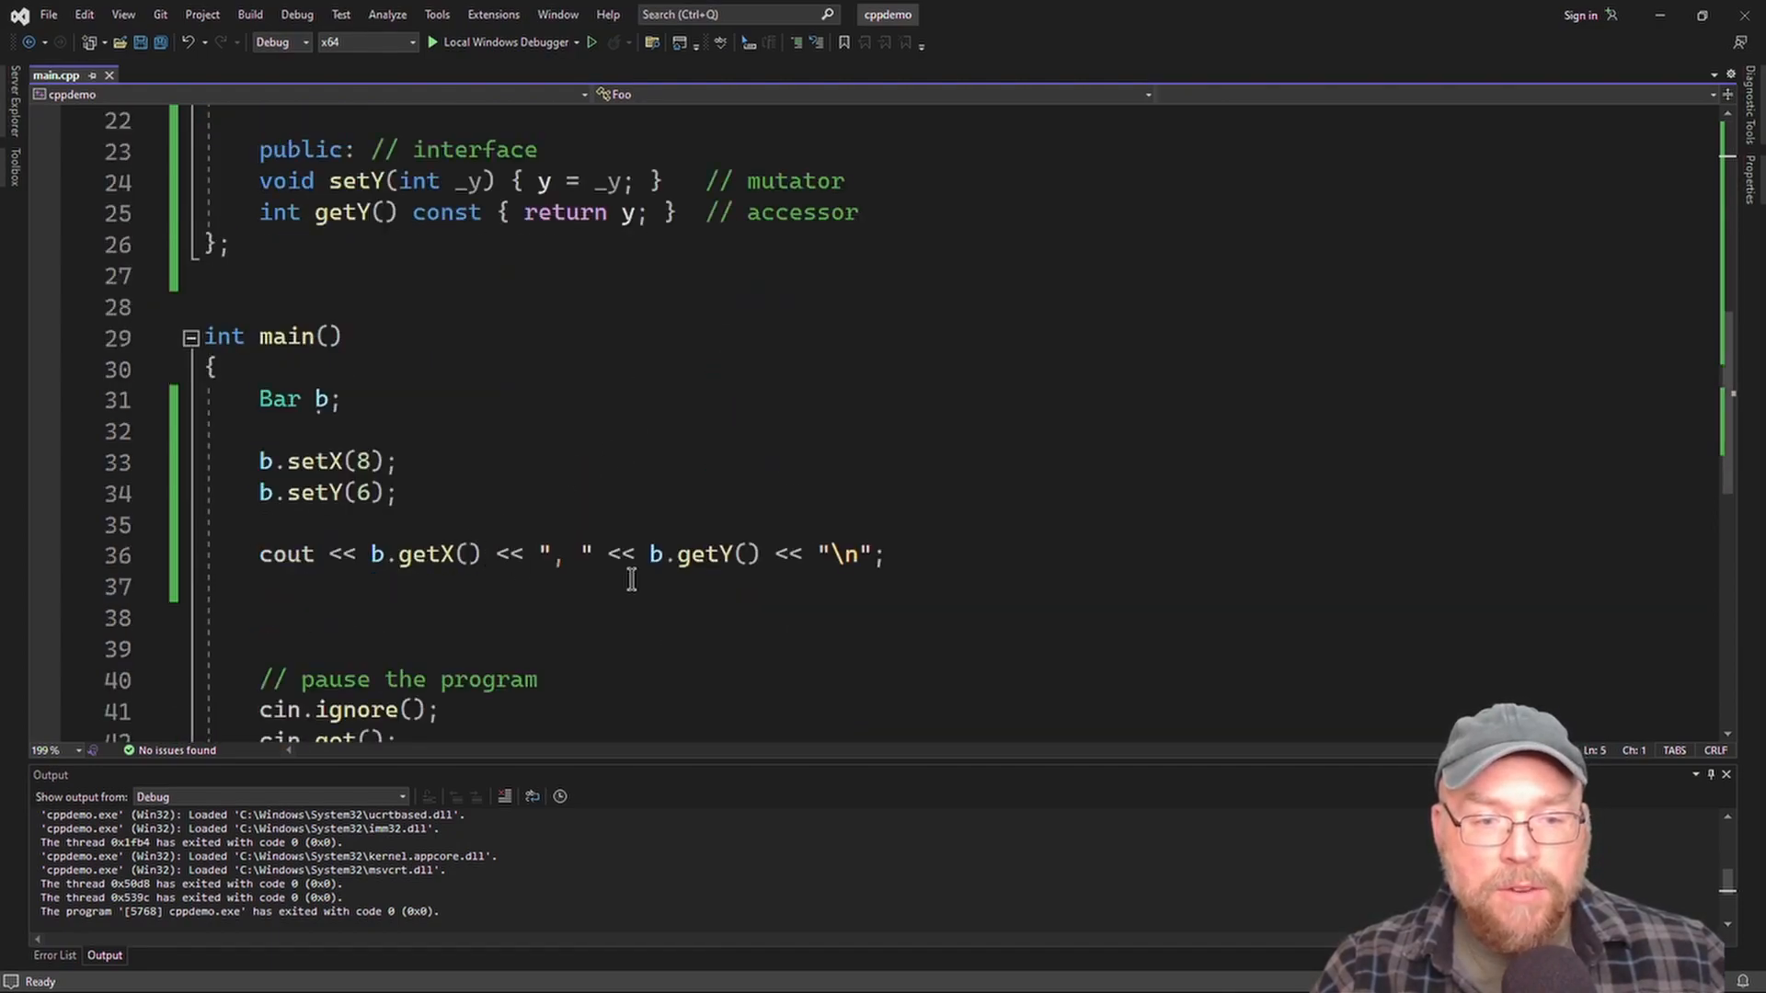
Create Foo f, set its x to 88, print f.getX(), and run again.
text(Foo)
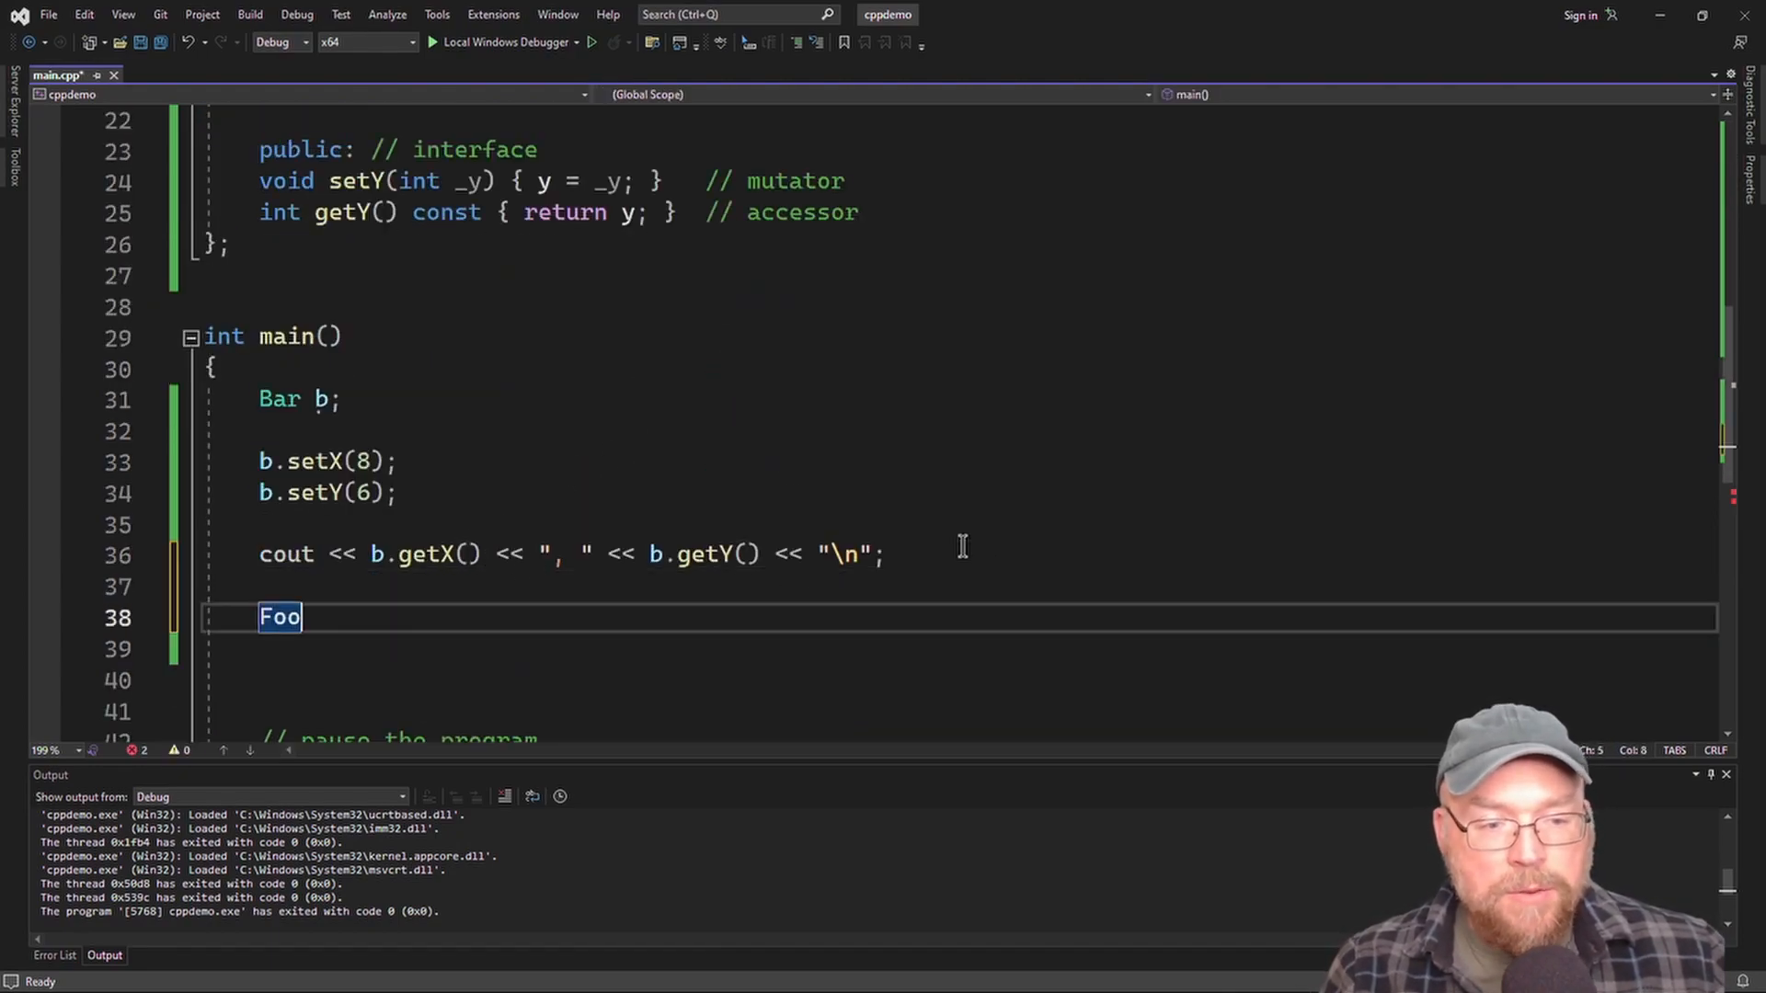
text(f;)
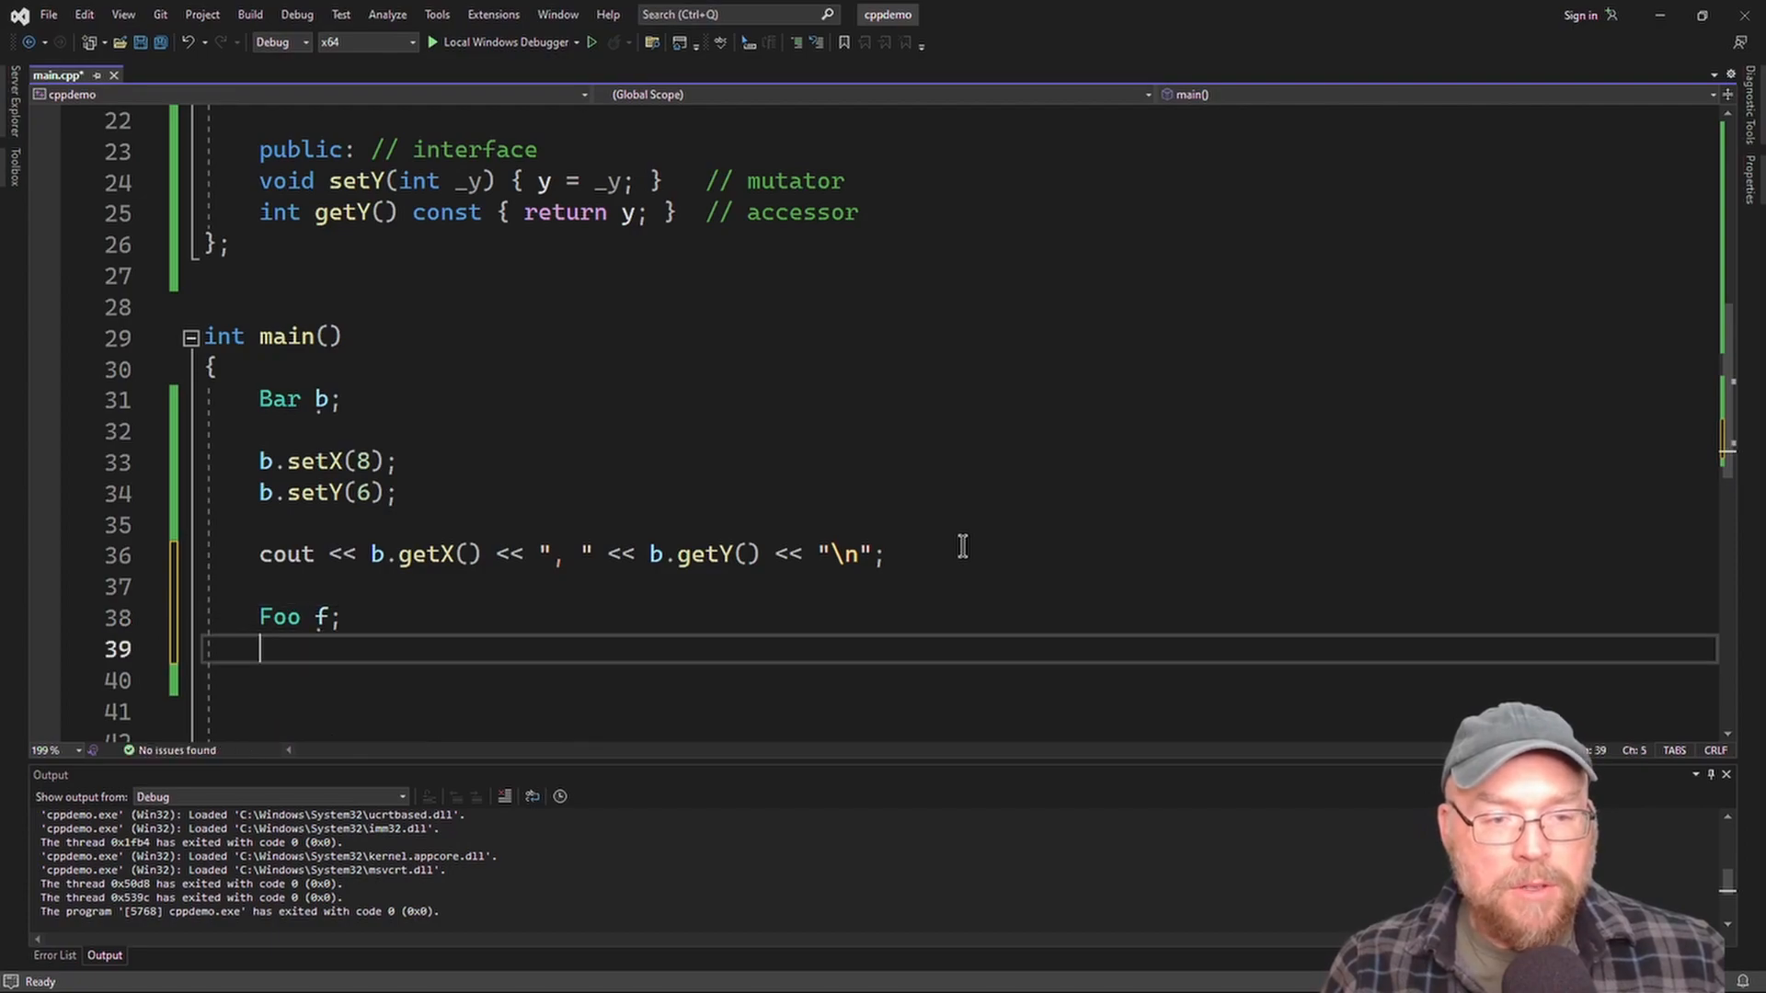
text(f.setX())
click(959, 712)
text(cout << f.getX()
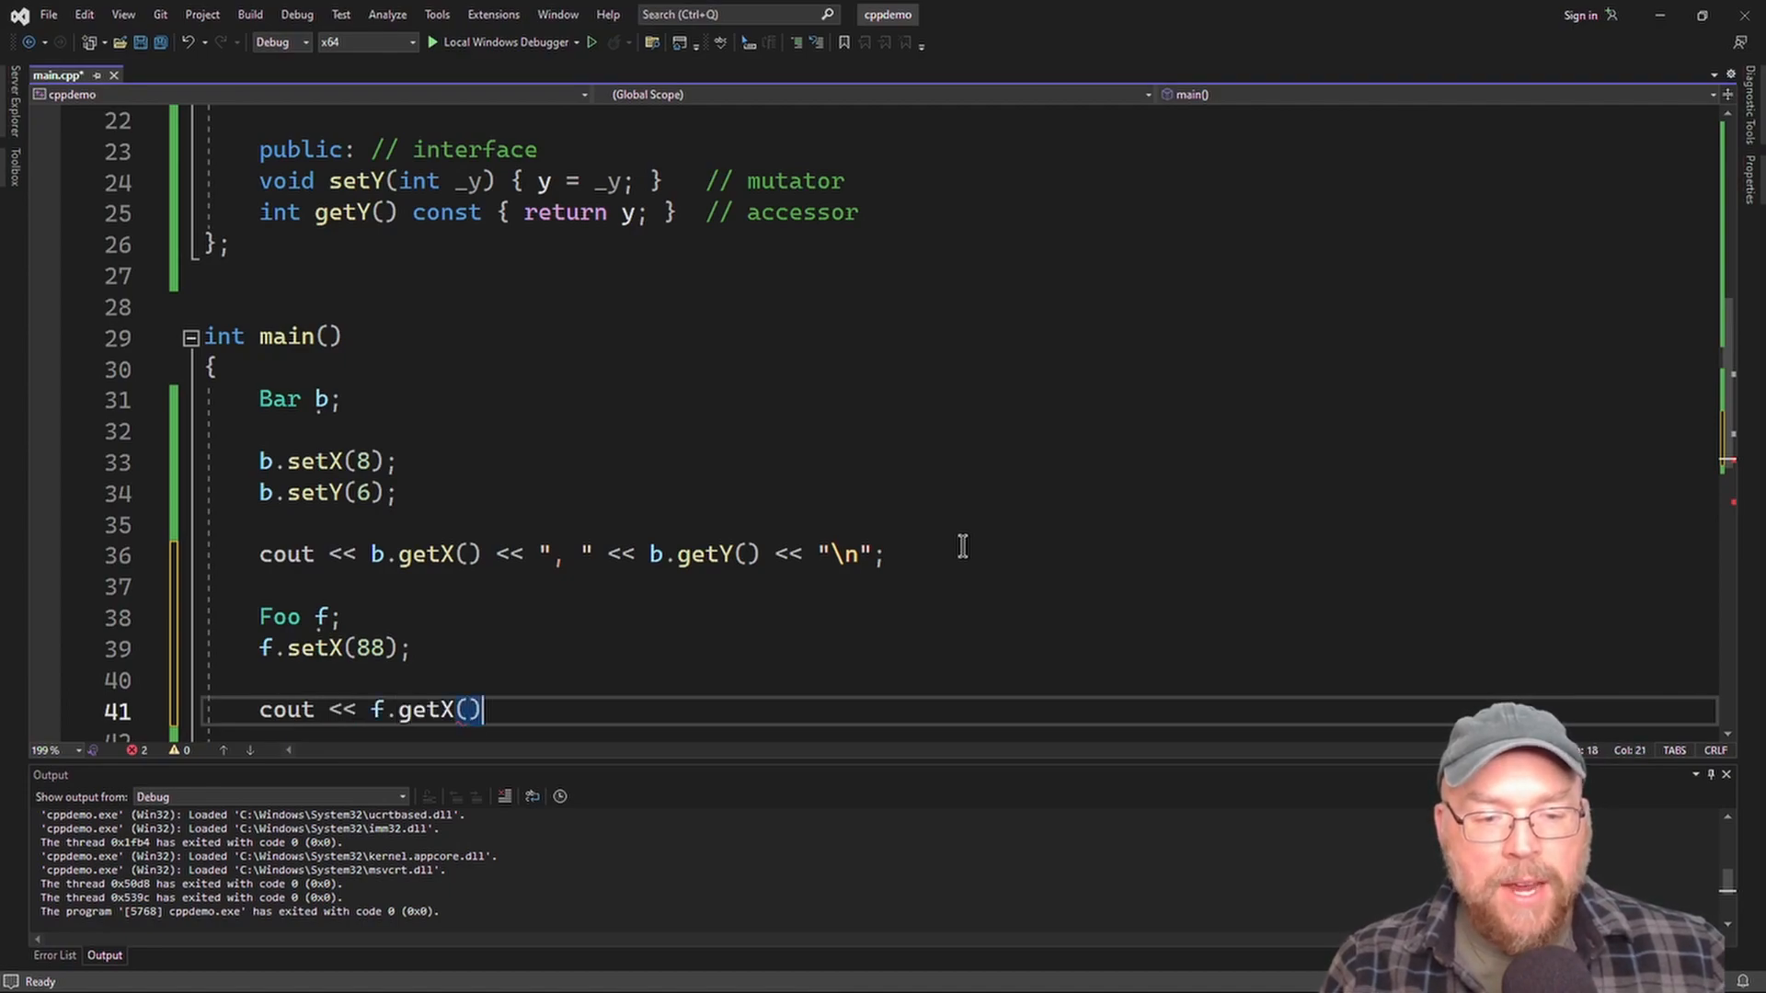
text(<< "\n";)
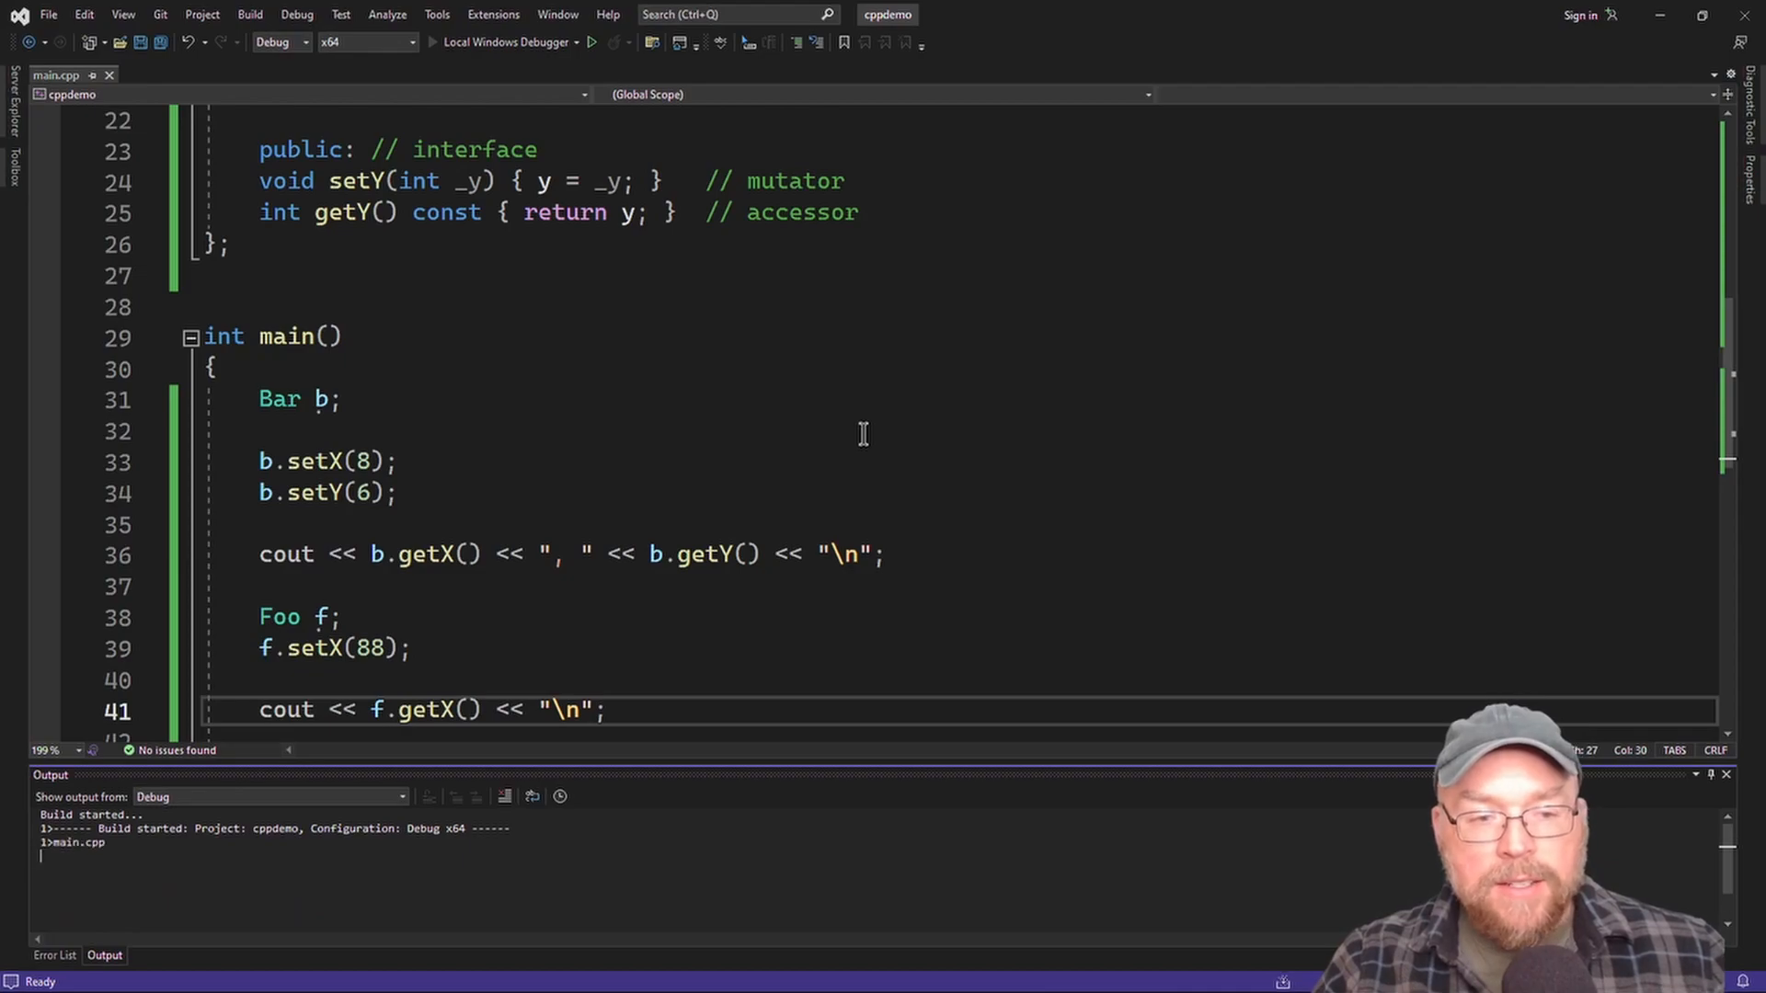
click(509, 41)
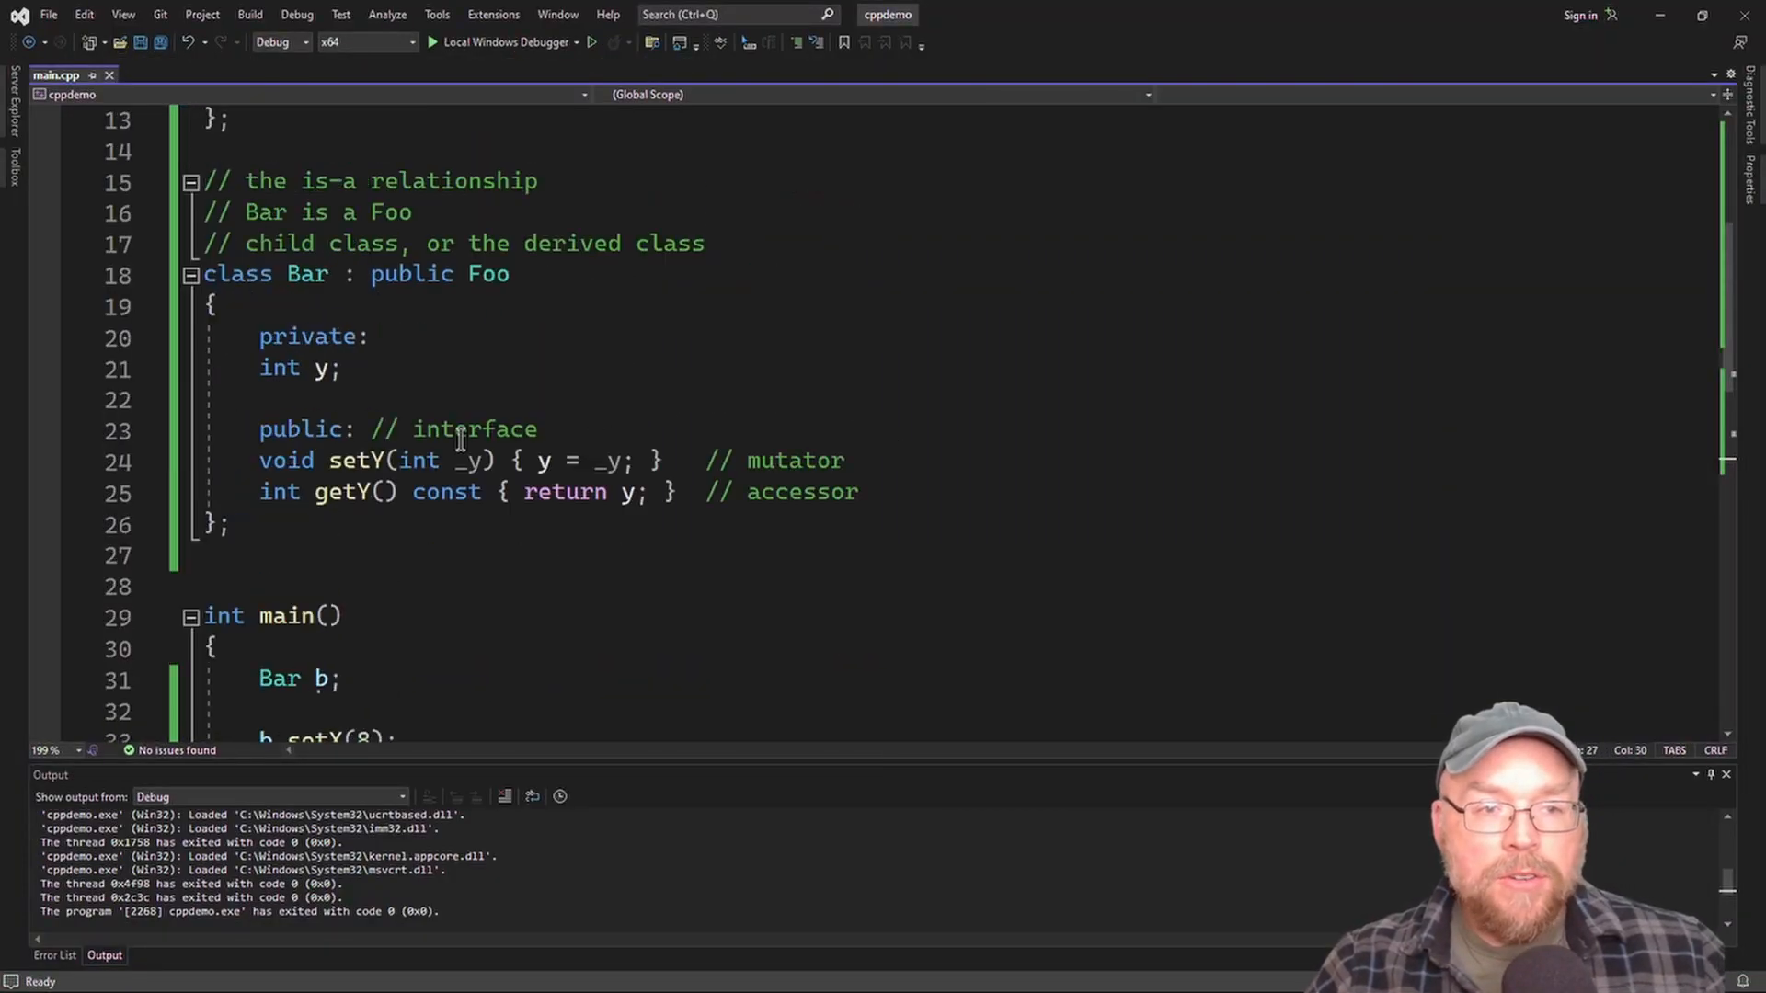
scroll(up, 3)
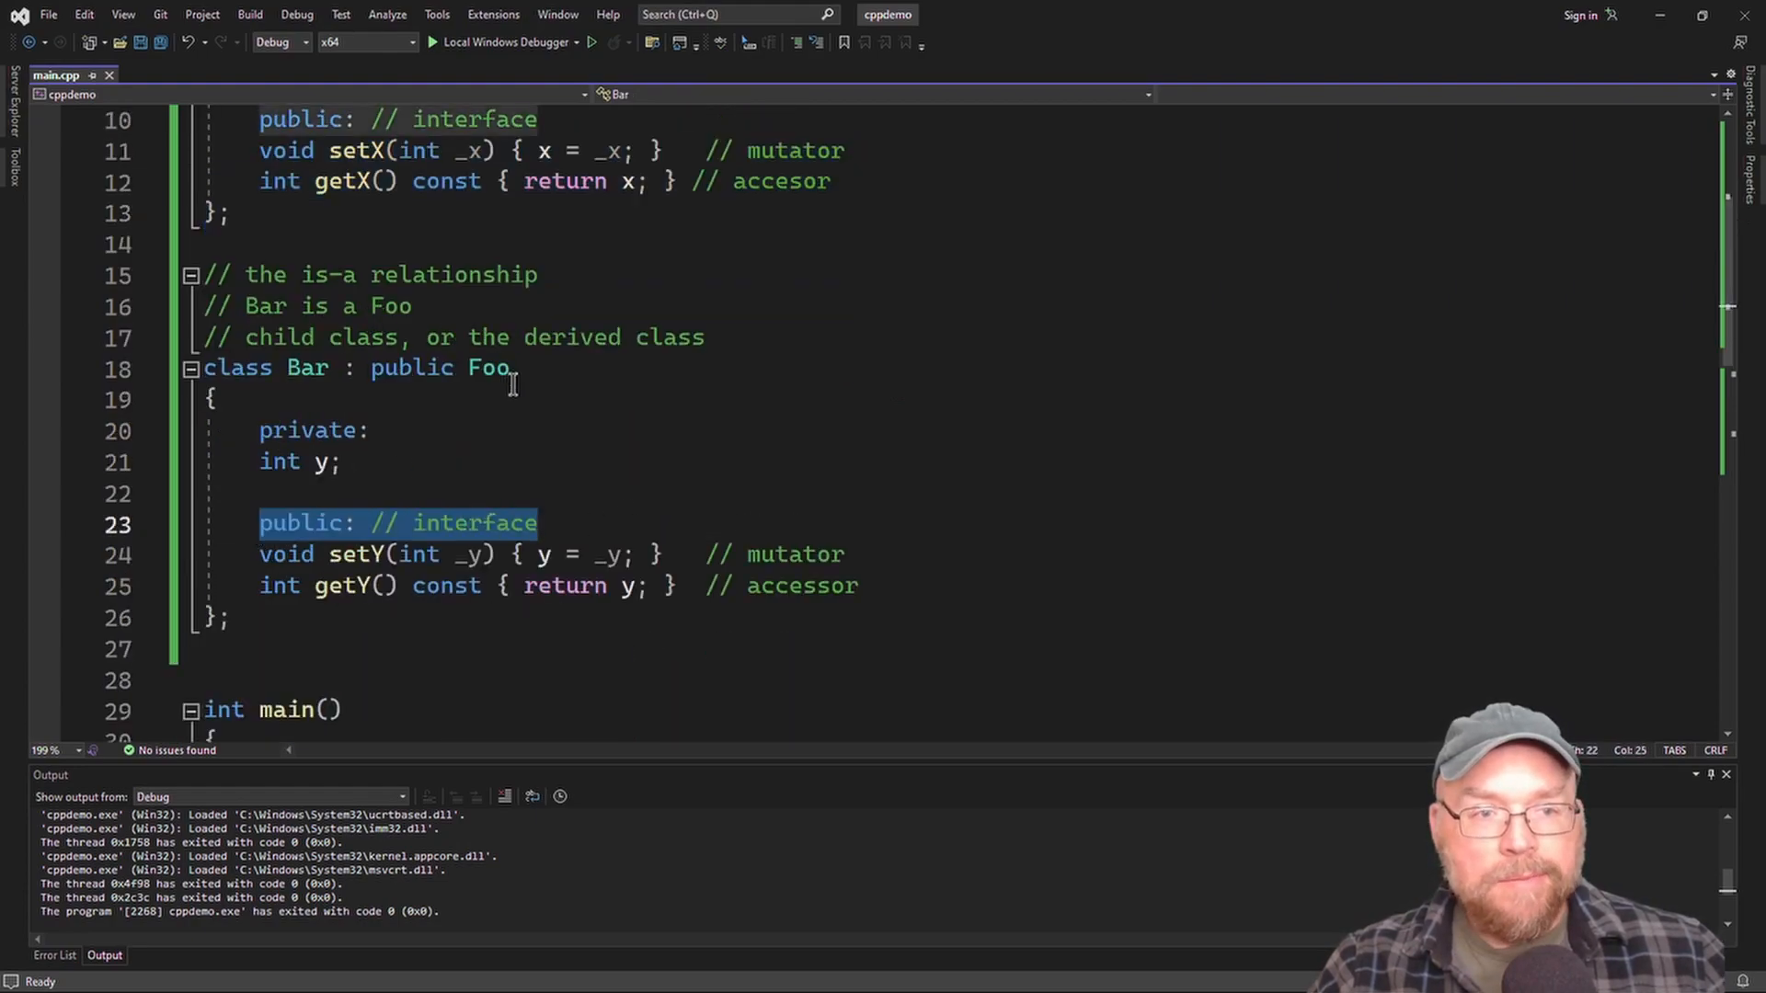
scroll(up, 3)
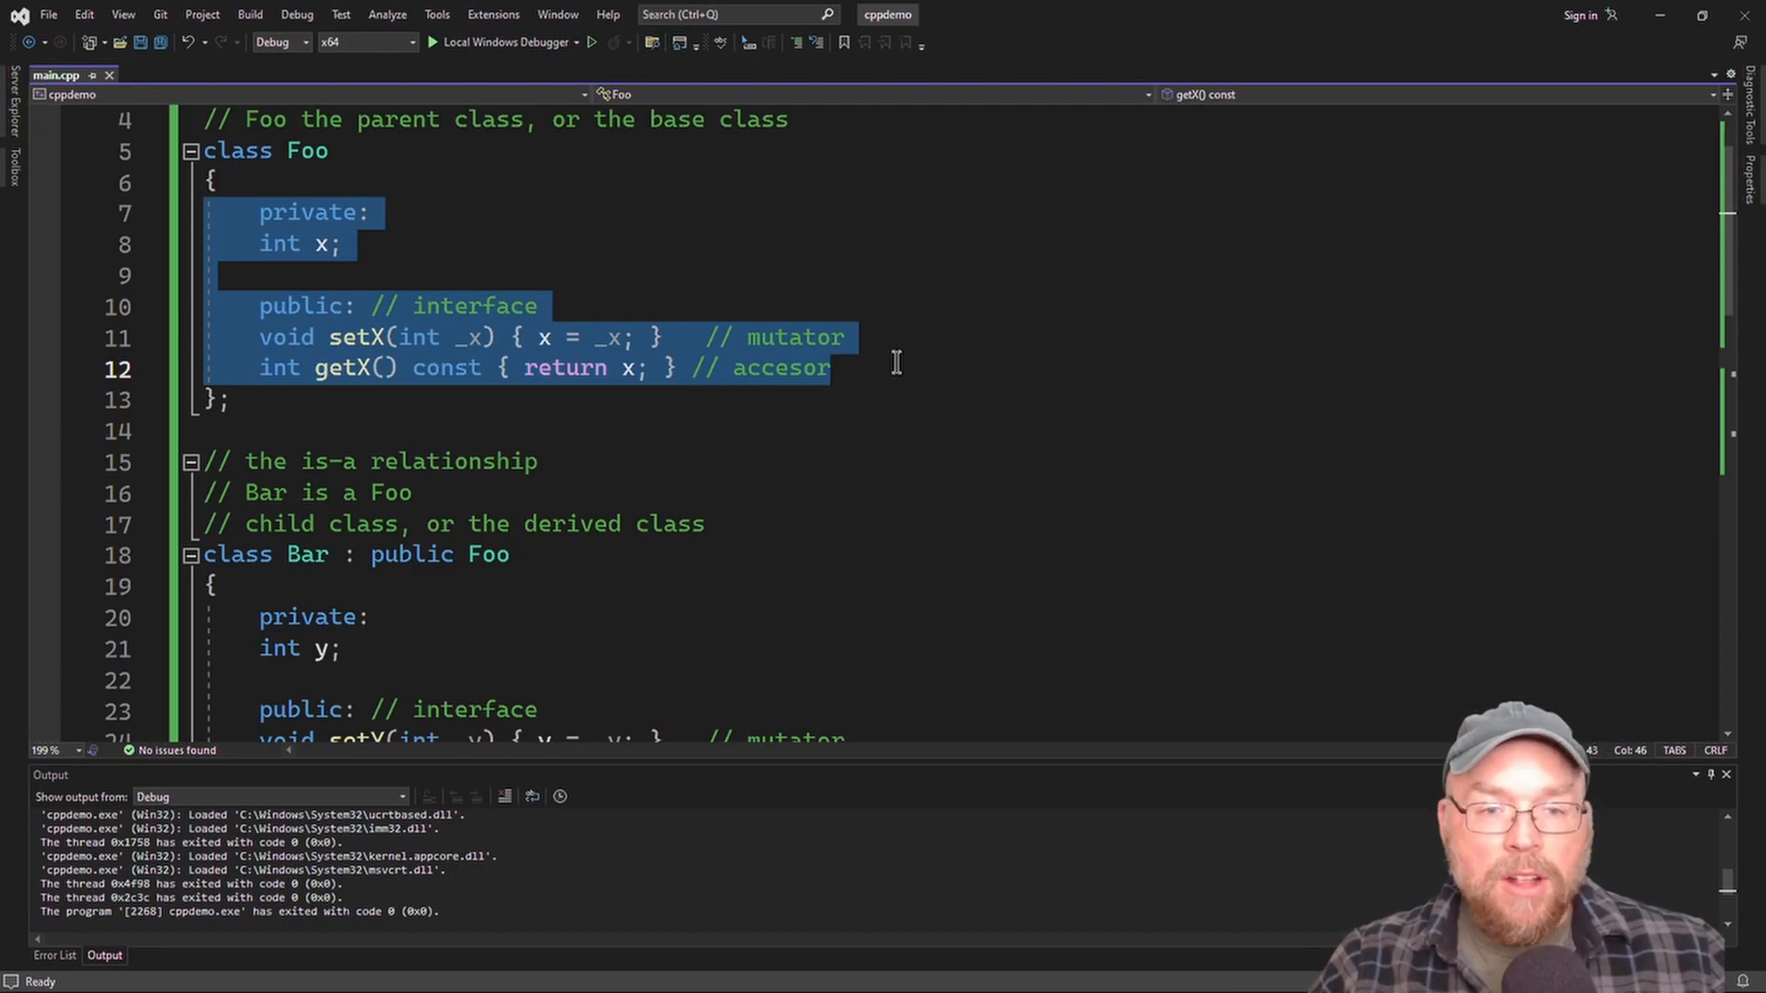
mouse_move(498, 391)
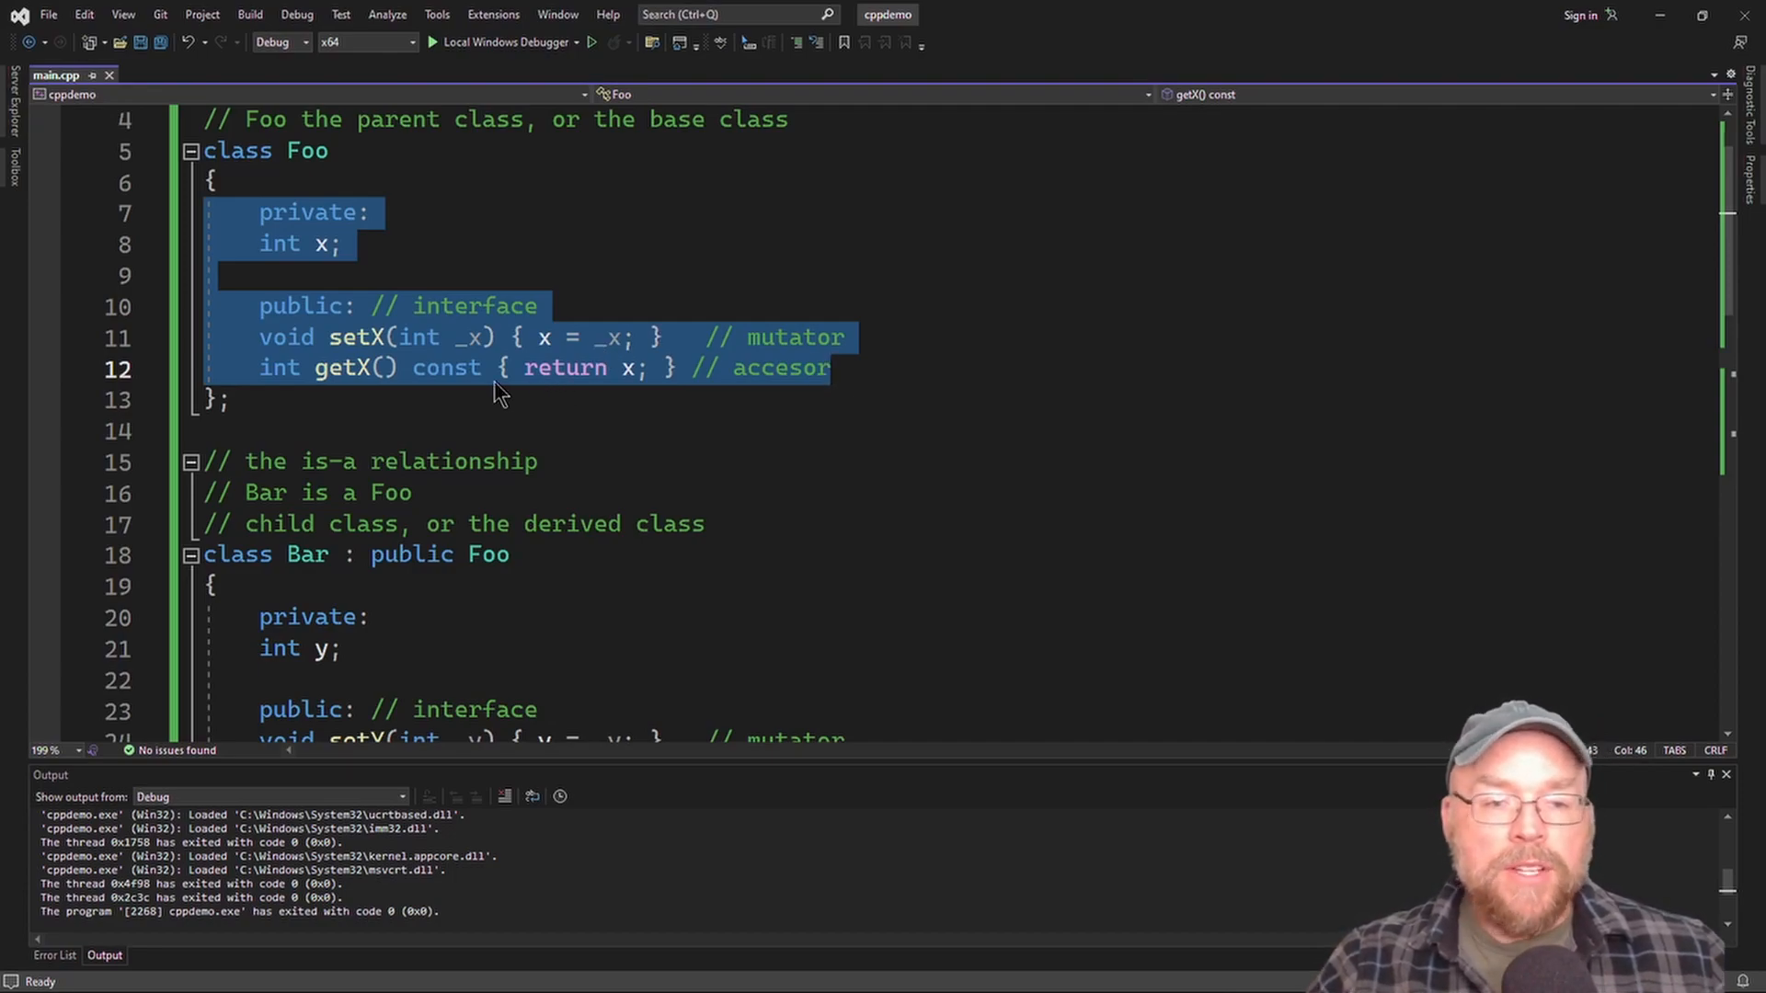
scroll(down, 3)
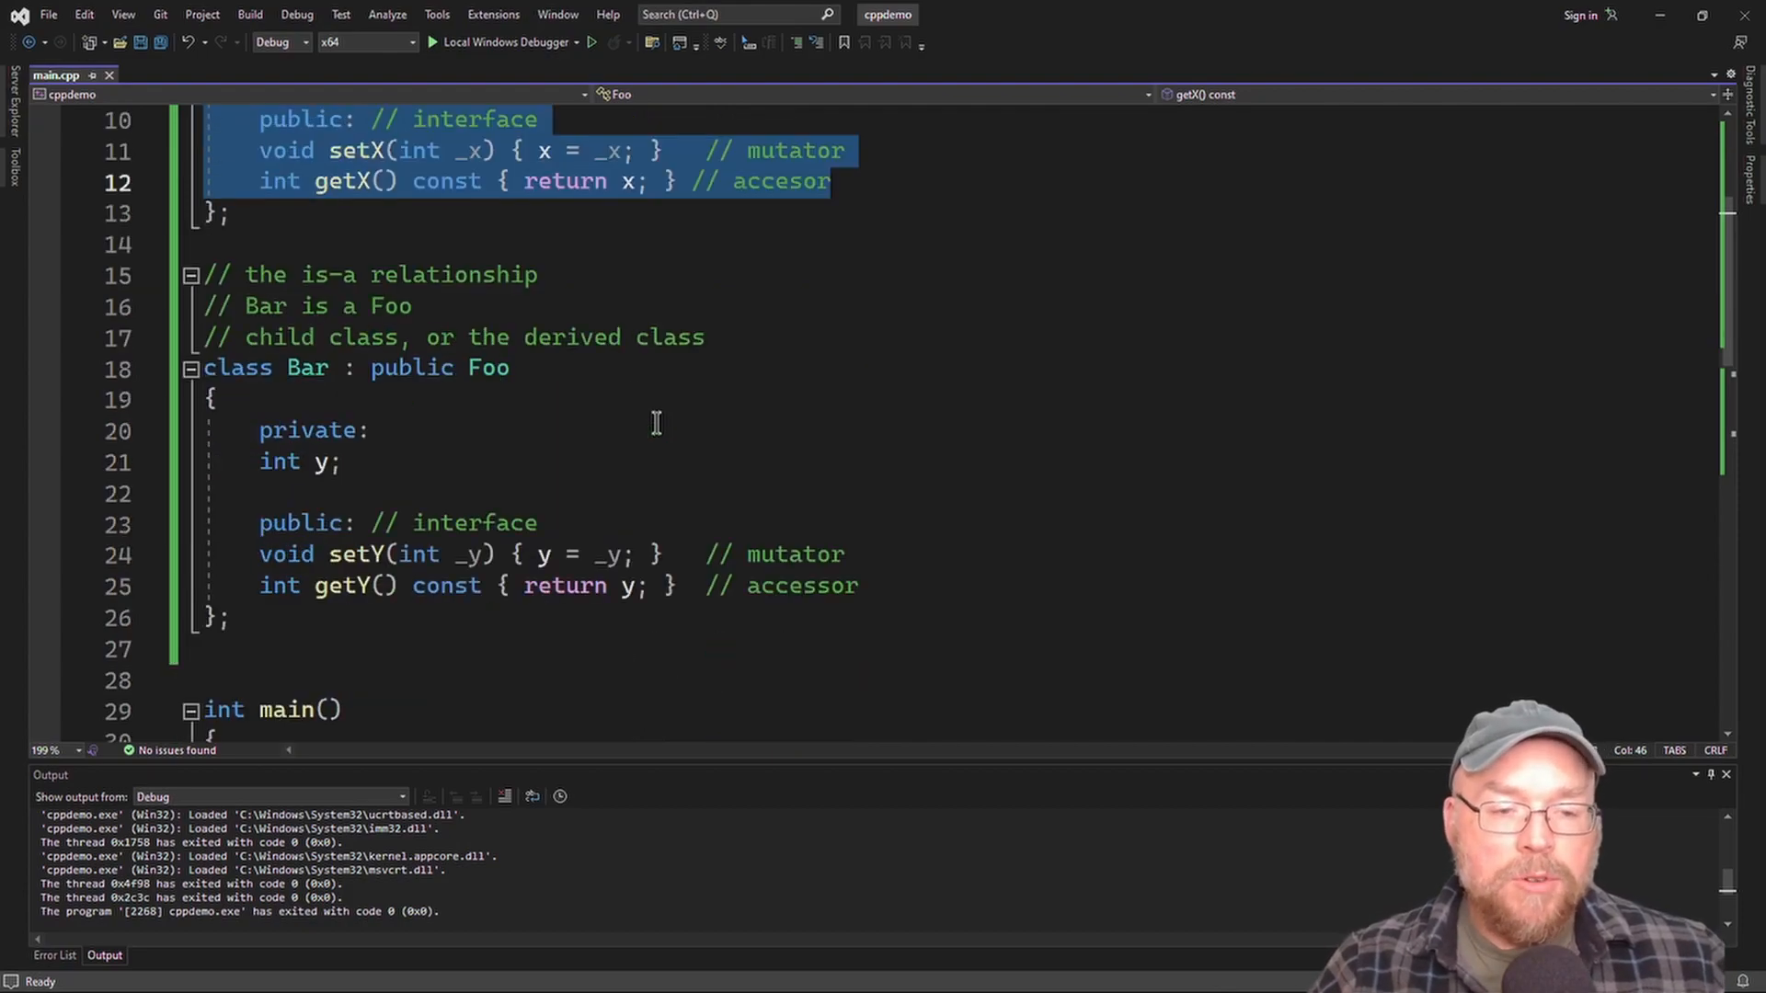
click(209, 367)
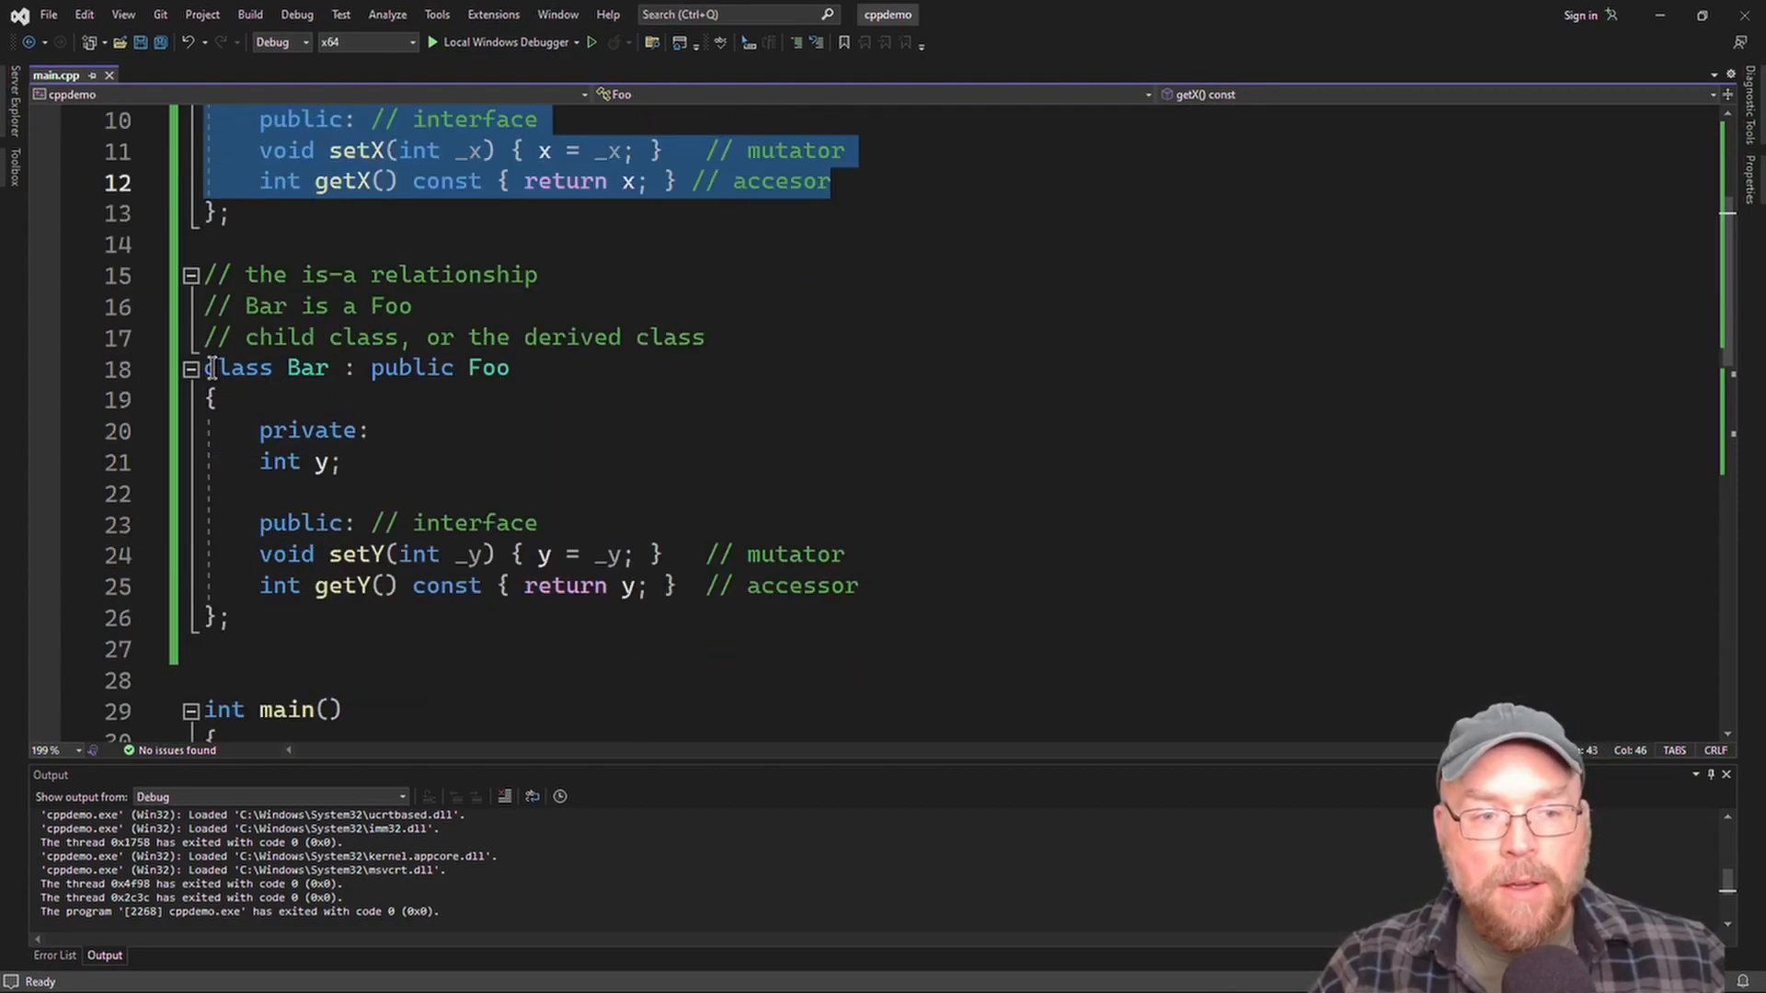